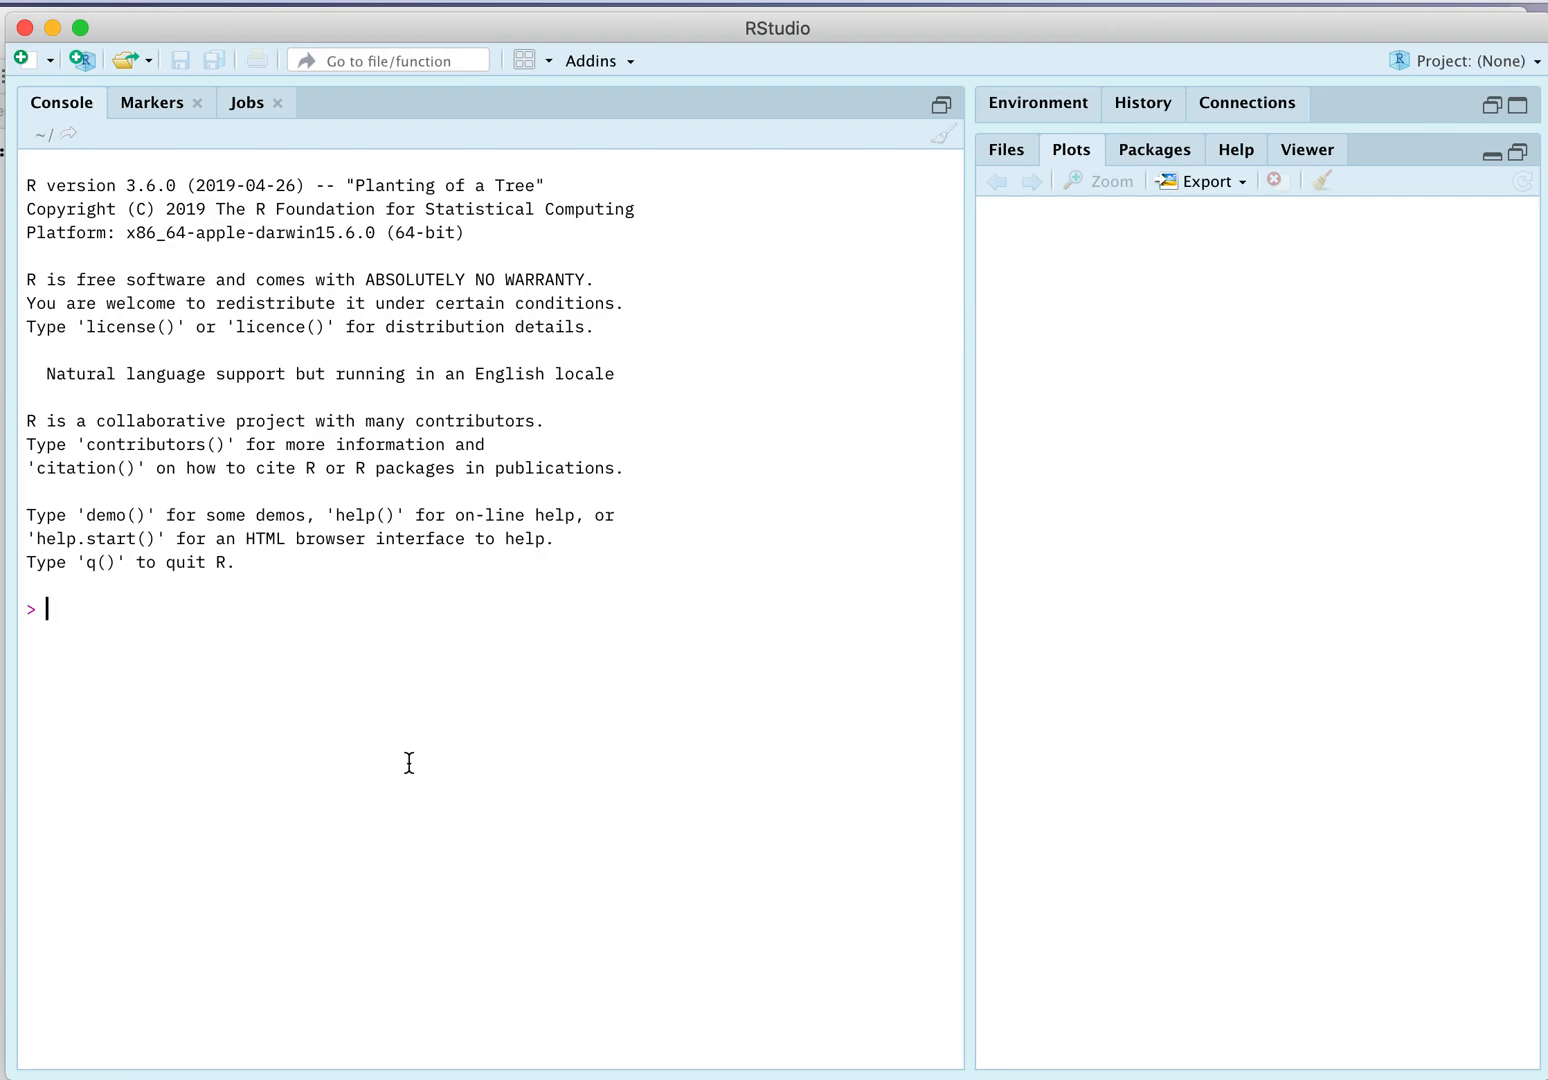
Load the oce package with library(oce), which also brings in testthat and gsw
type("install.package")
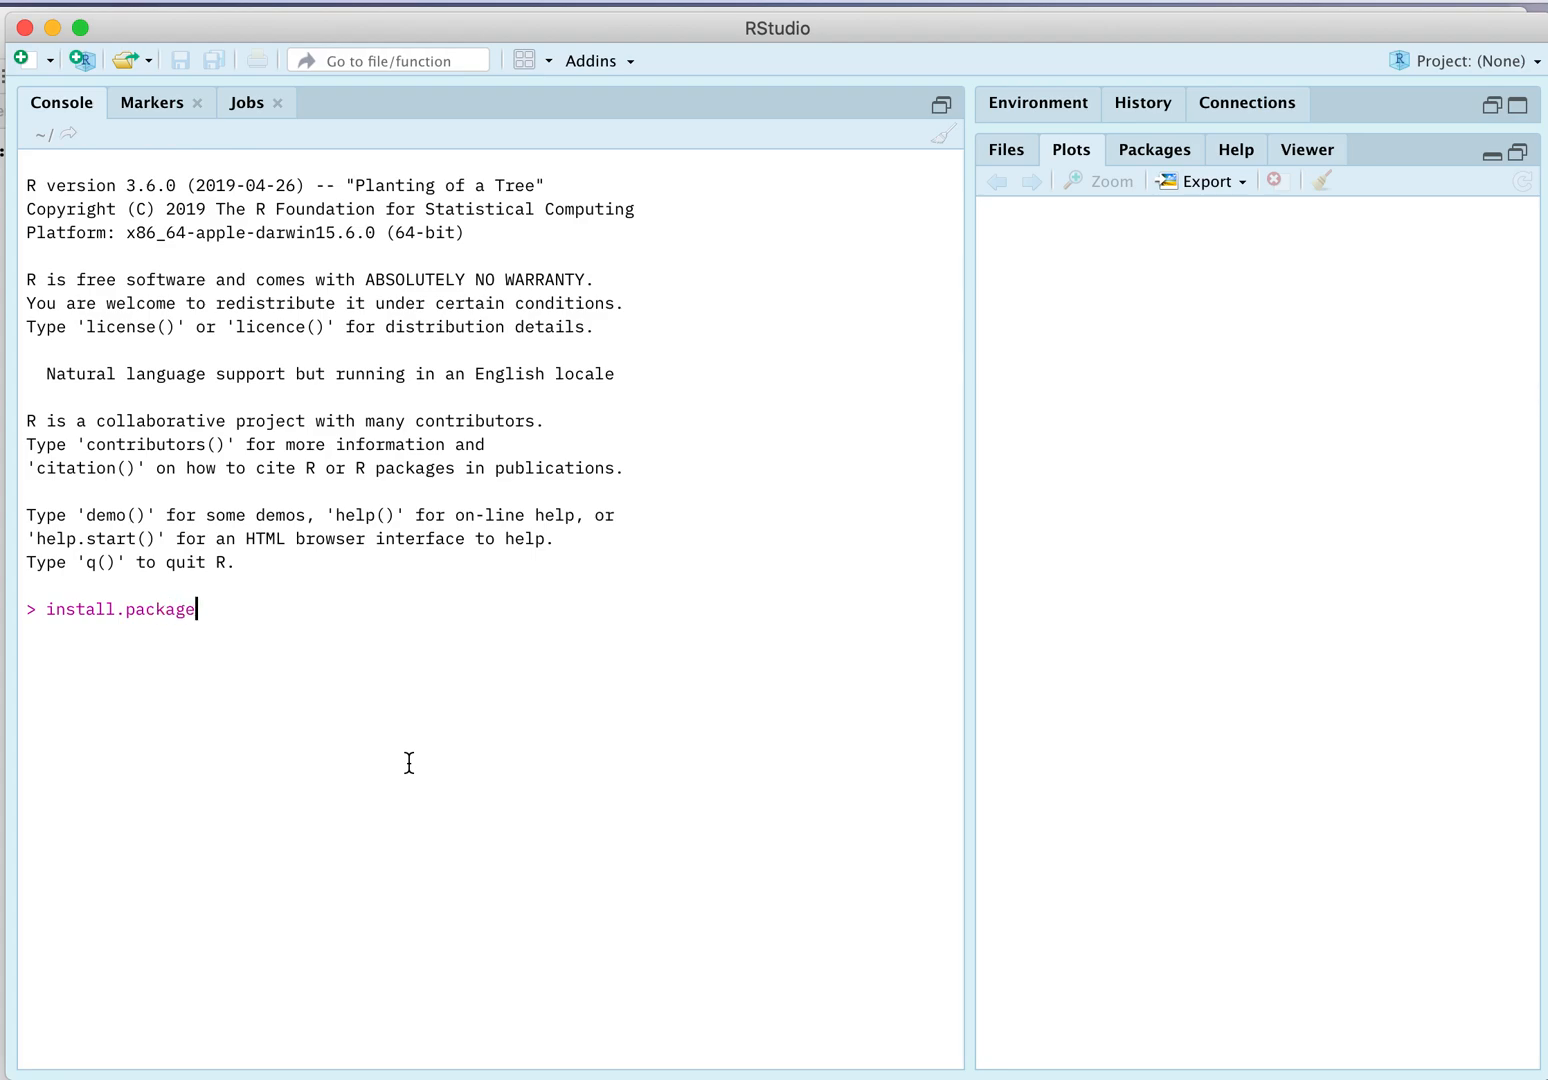
type("s(\"oce\")")
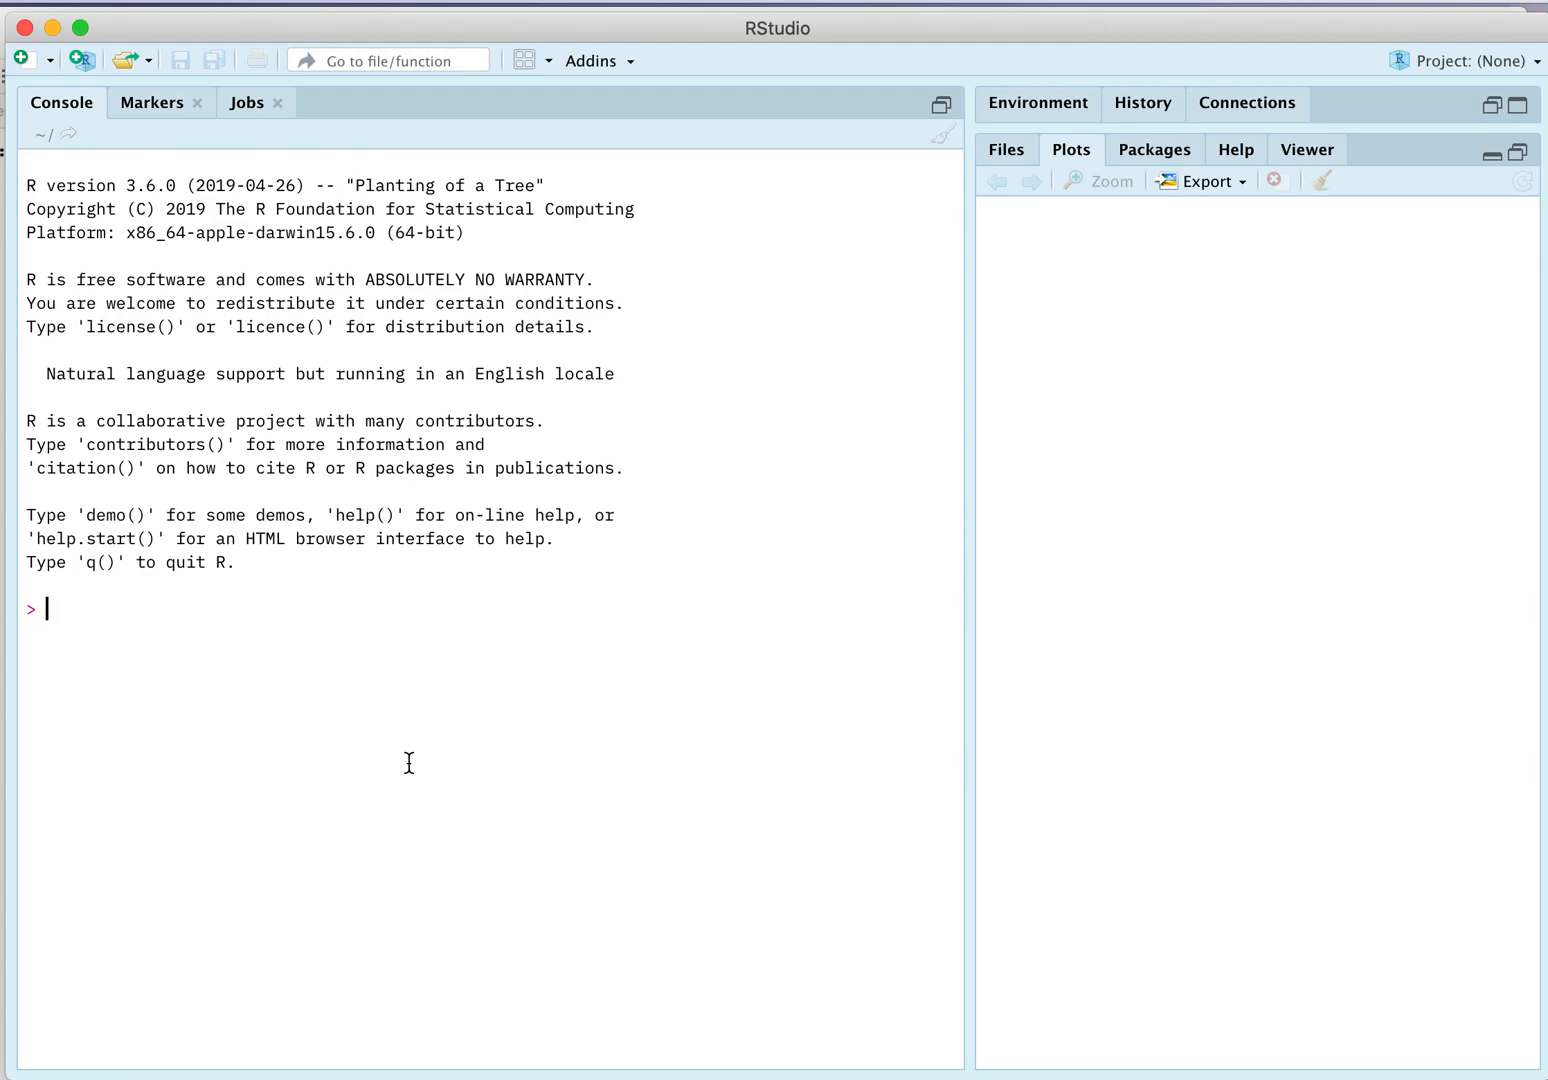
type("libr")
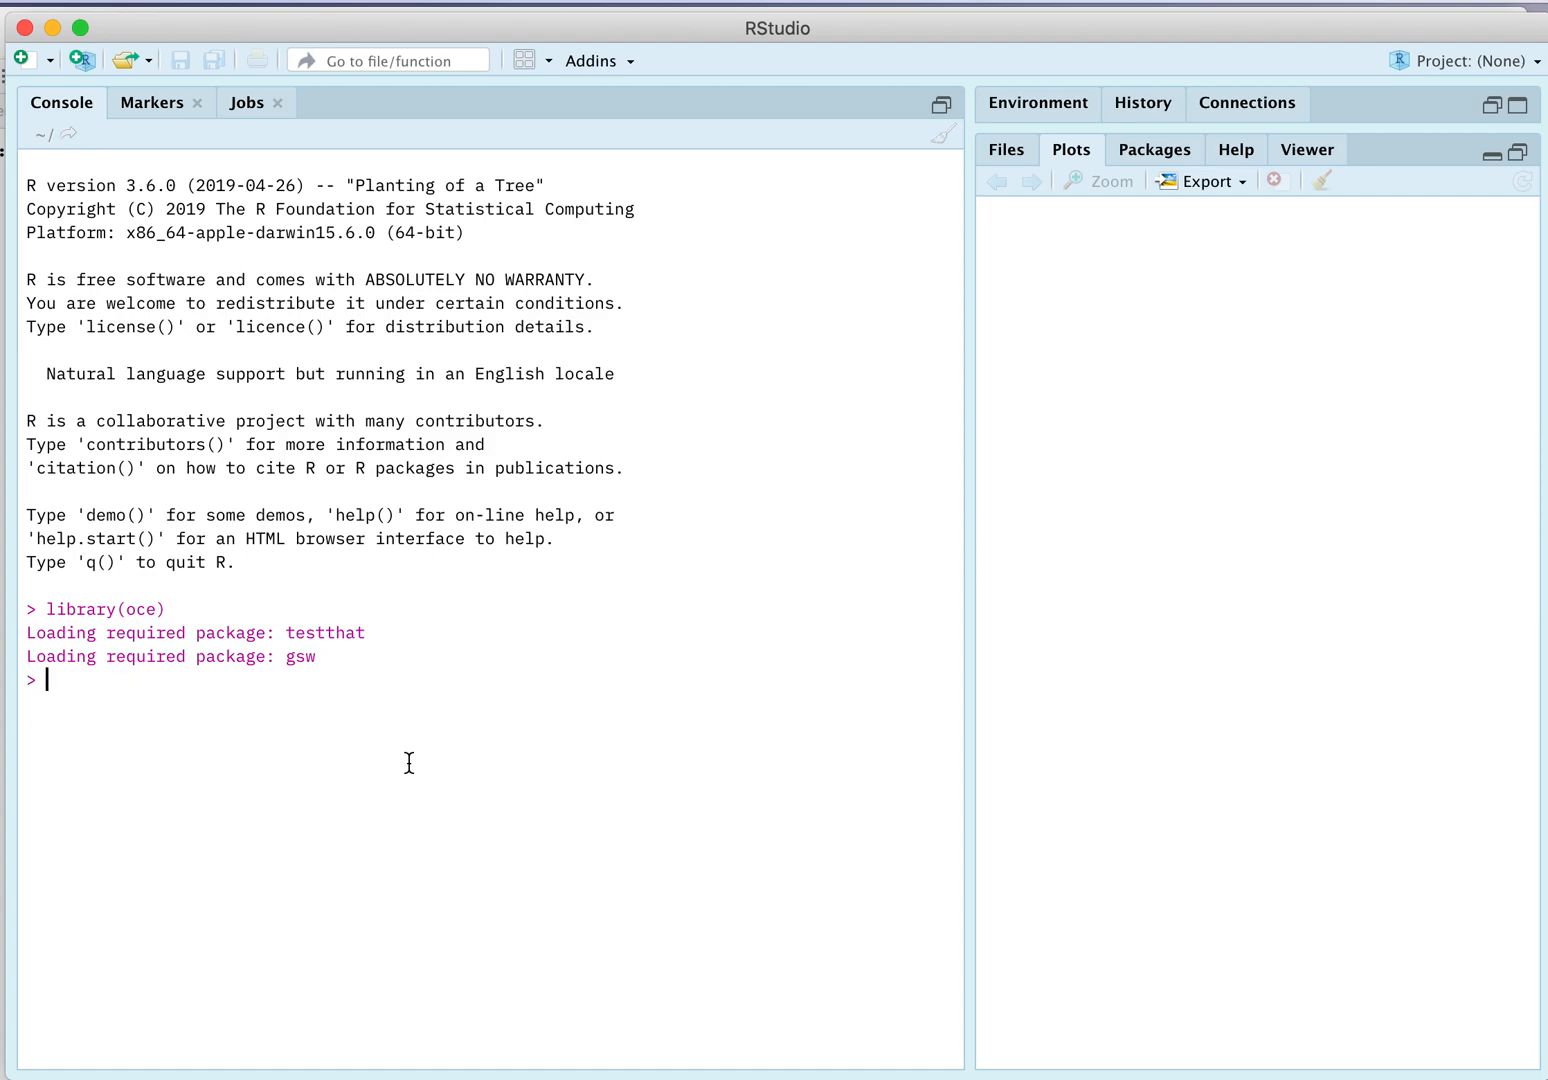
type("list.files(pattern=\"*.cn")
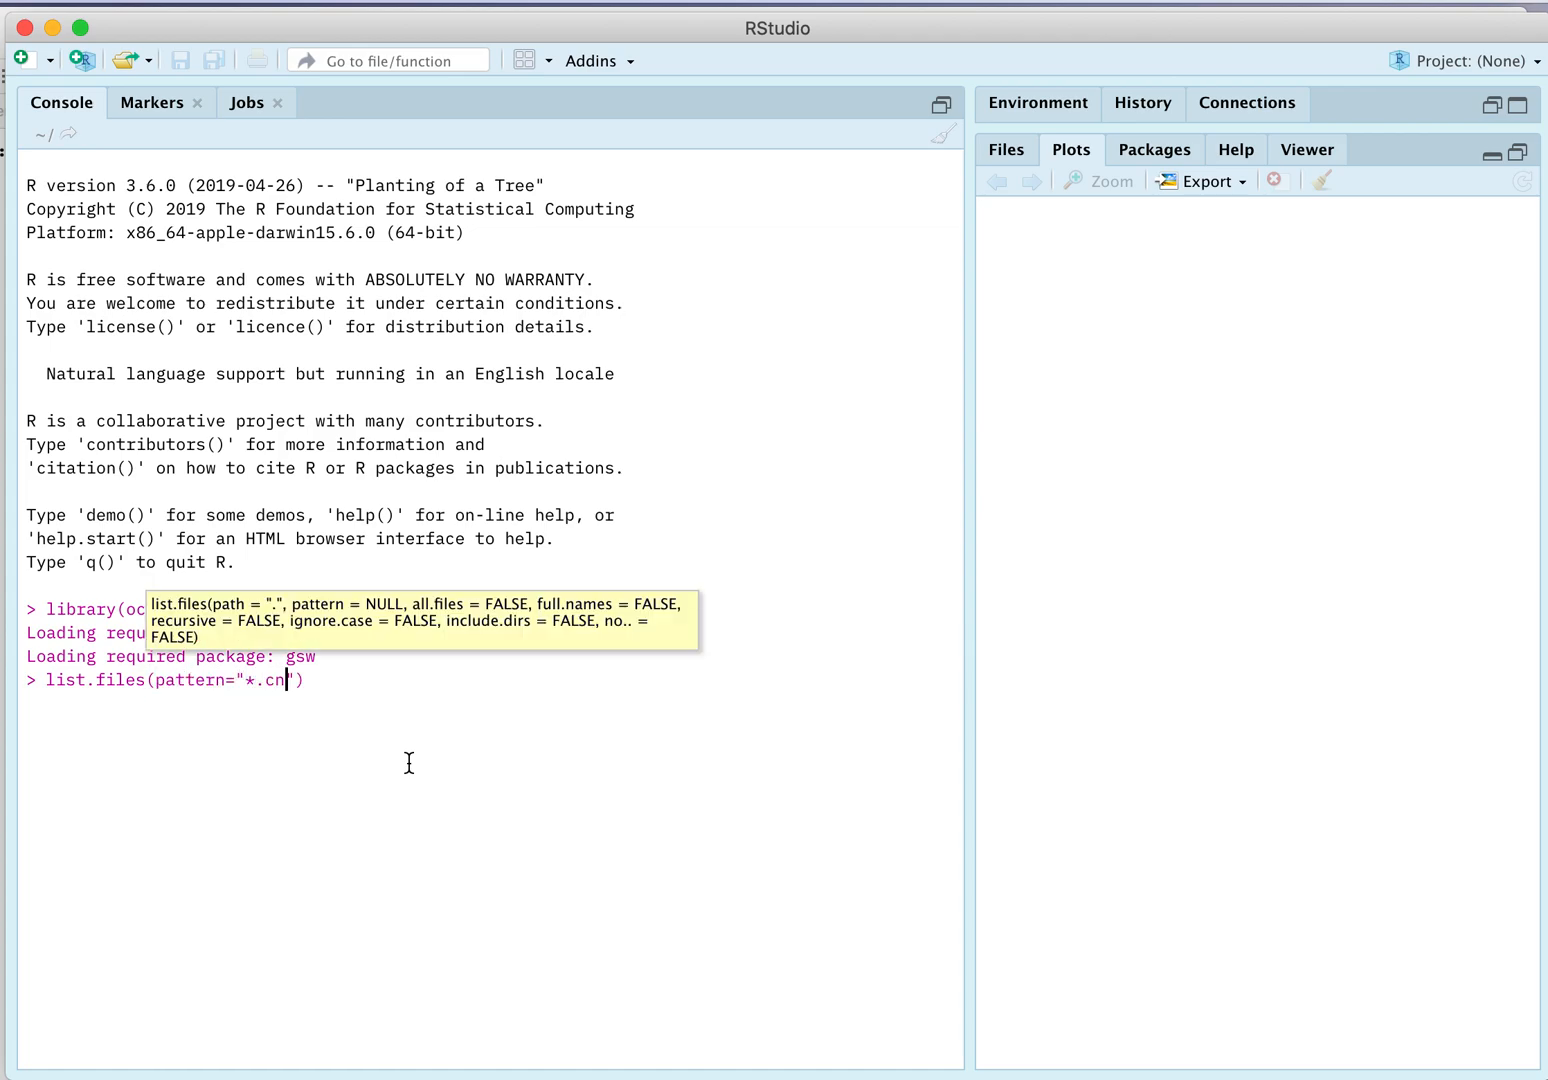
List the working folder's .cnv files, returning five including d201211_0051.cnv and test.cnv
type("v")
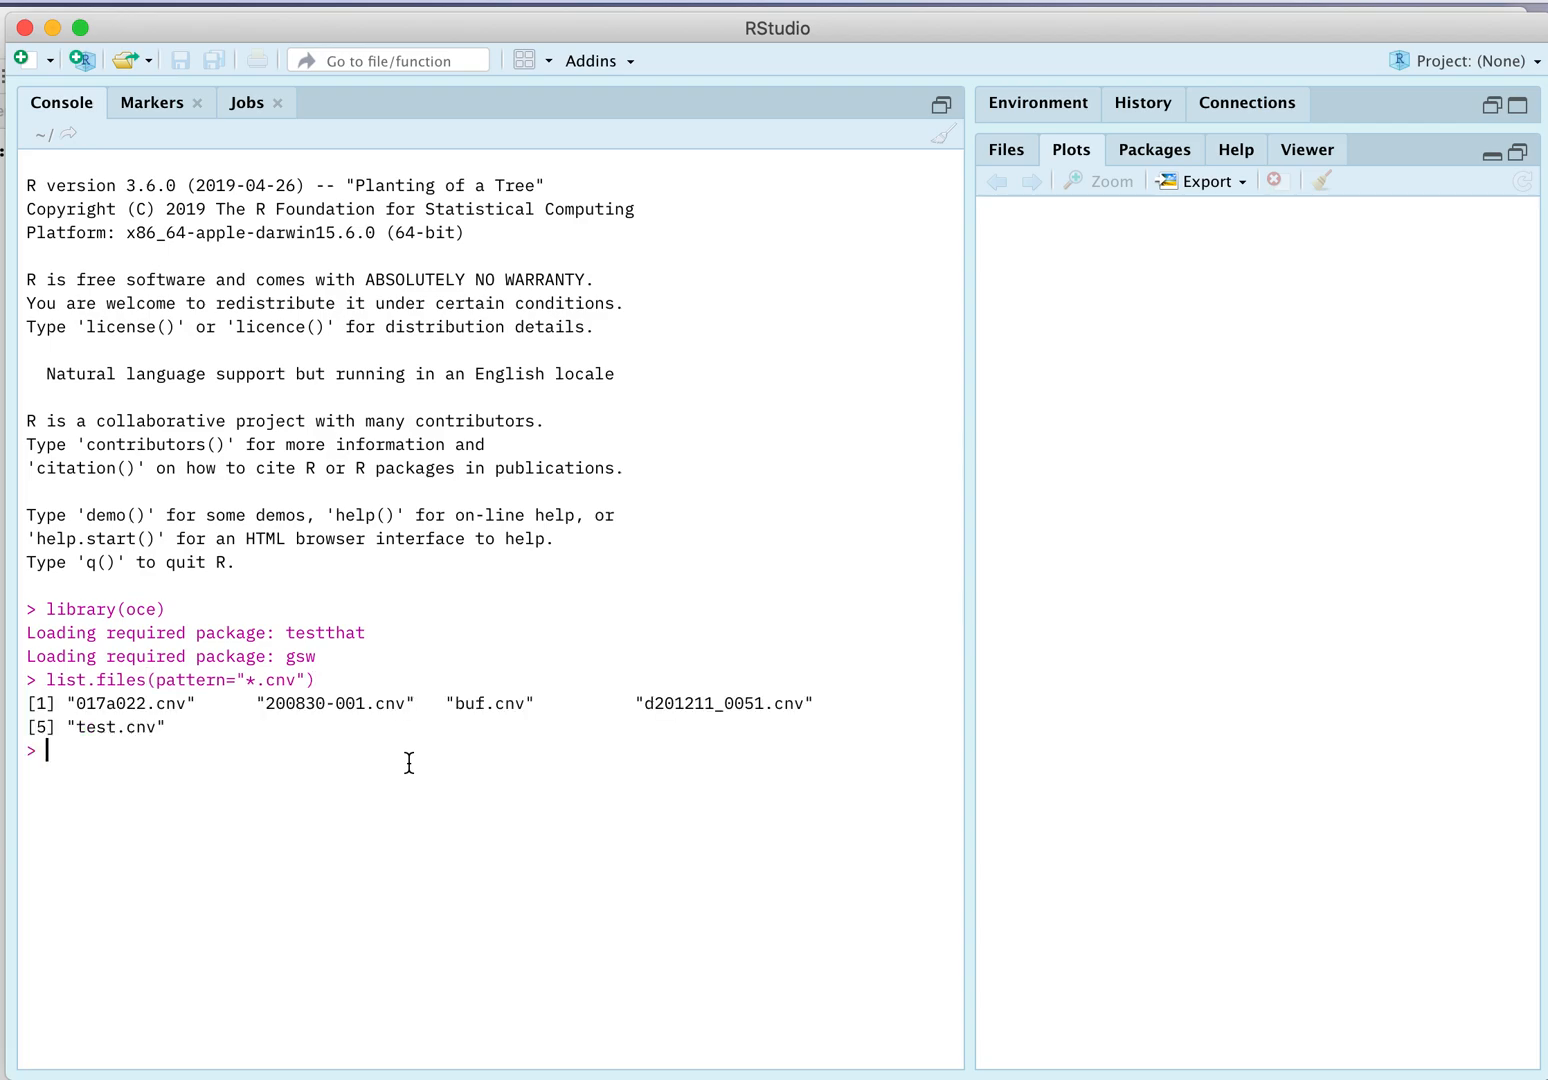
mouse_move(1007, 135)
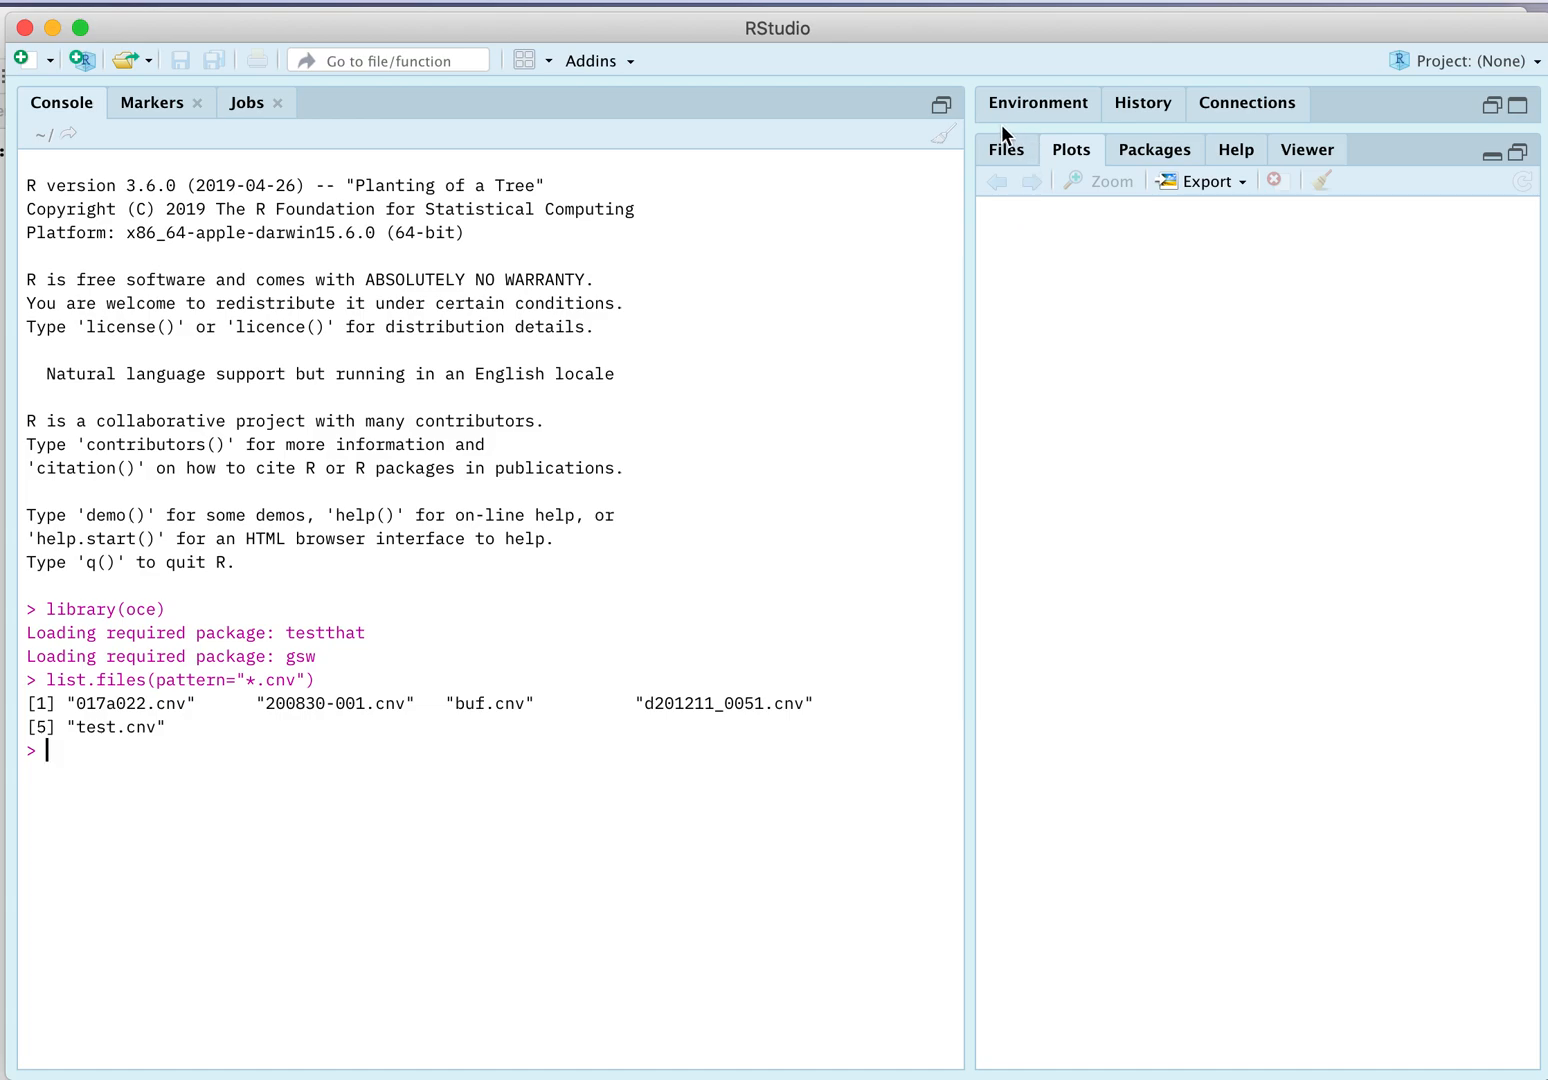
mouse_move(1006, 160)
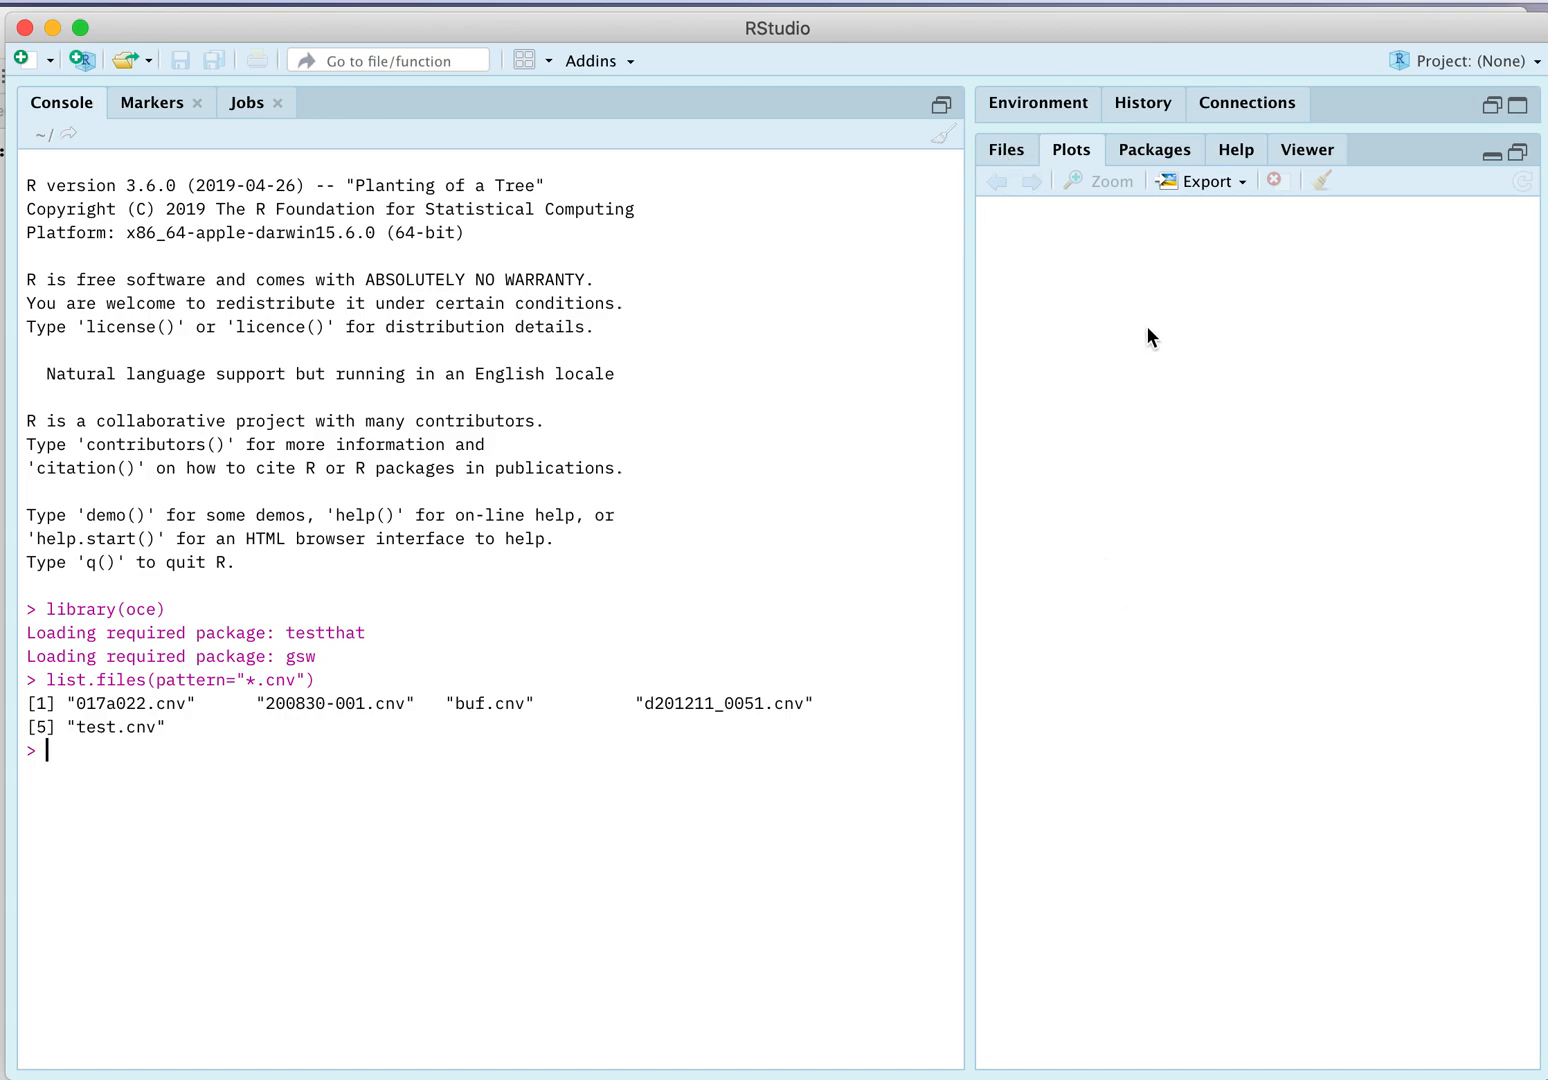
mouse_move(1110, 849)
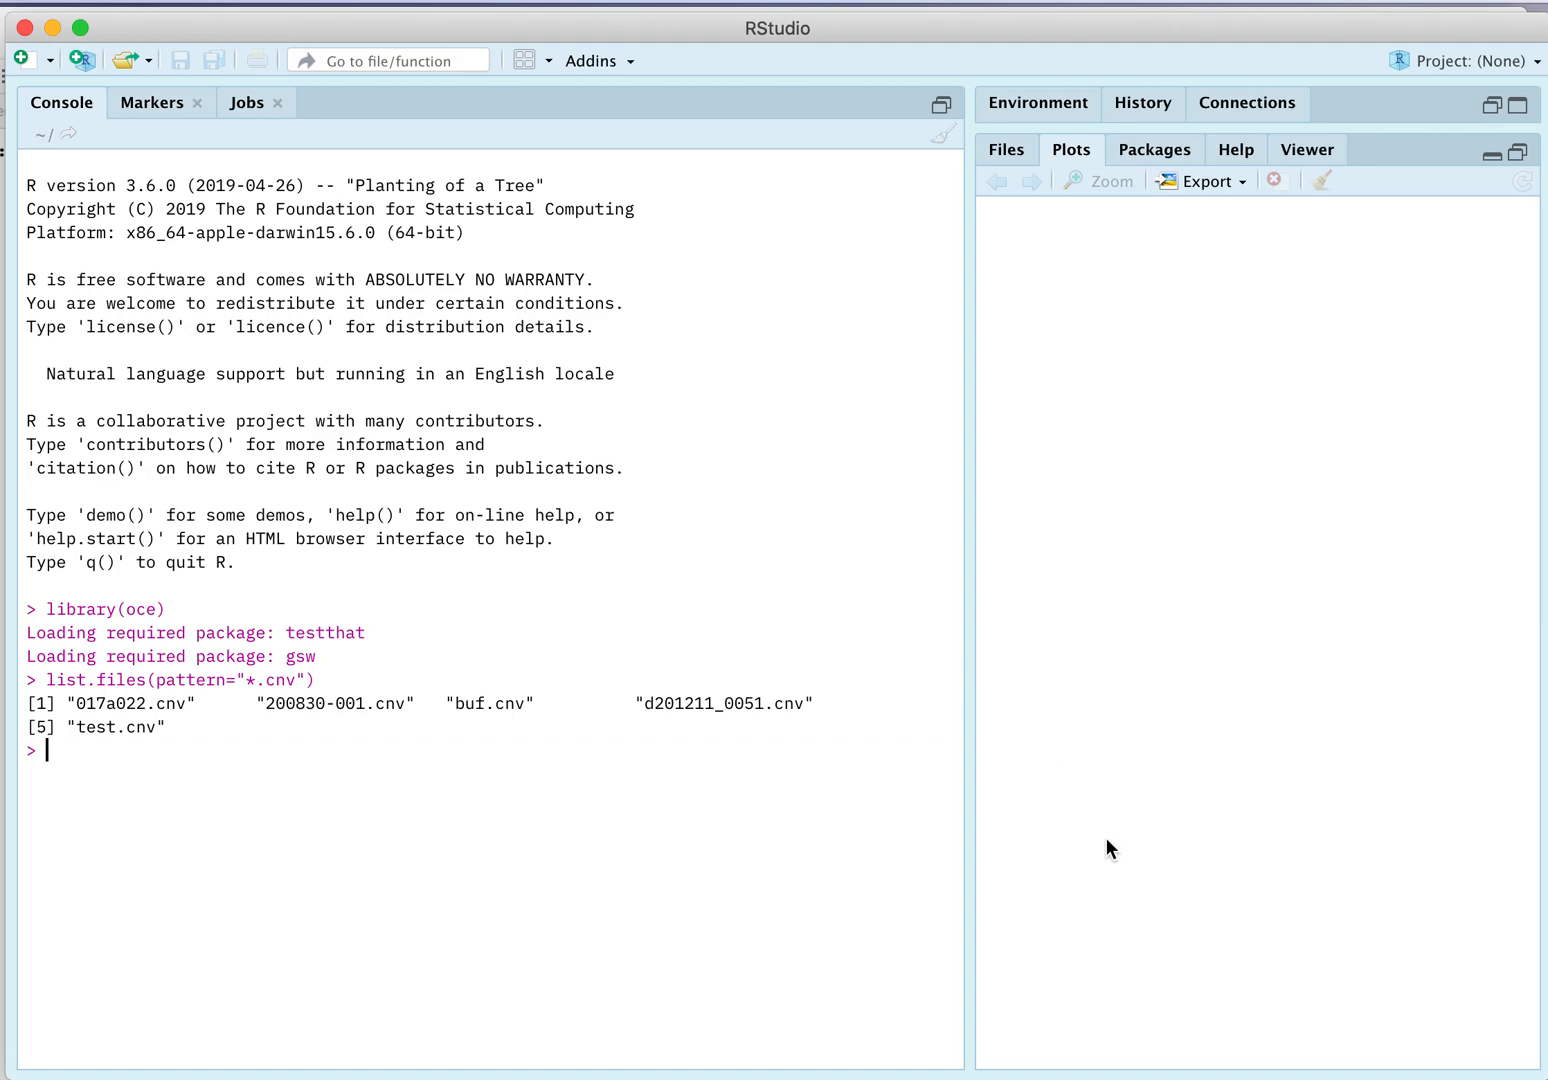
mouse_move(686, 767)
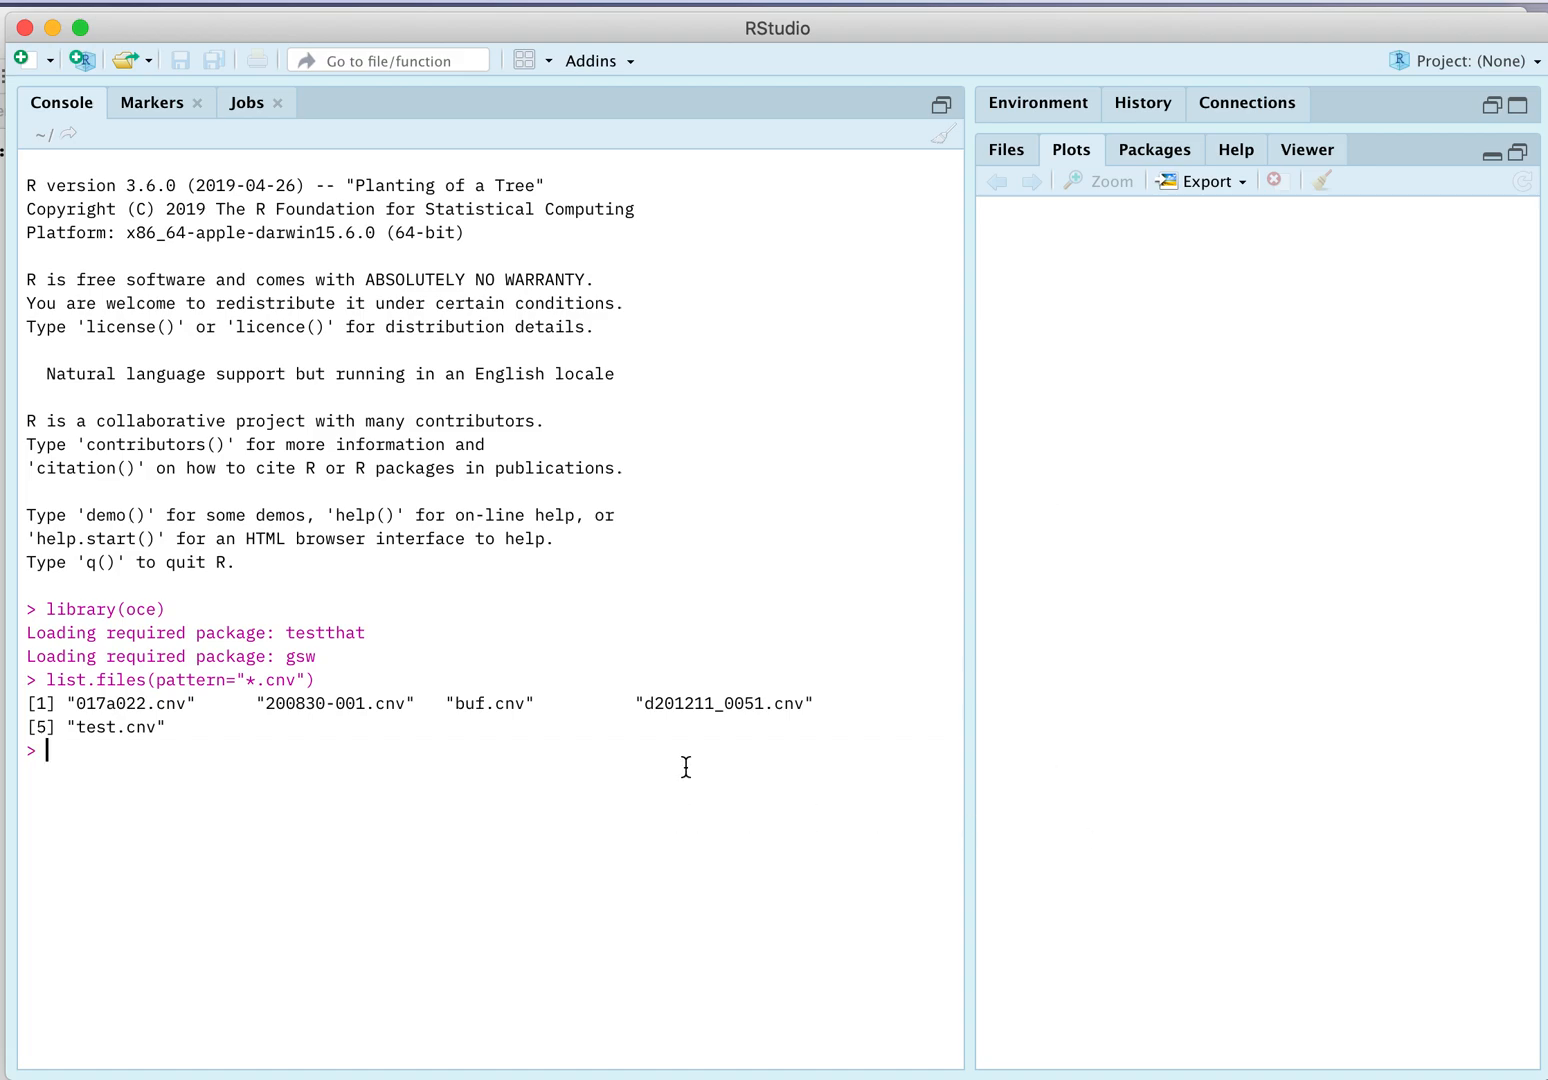
mouse_move(222, 711)
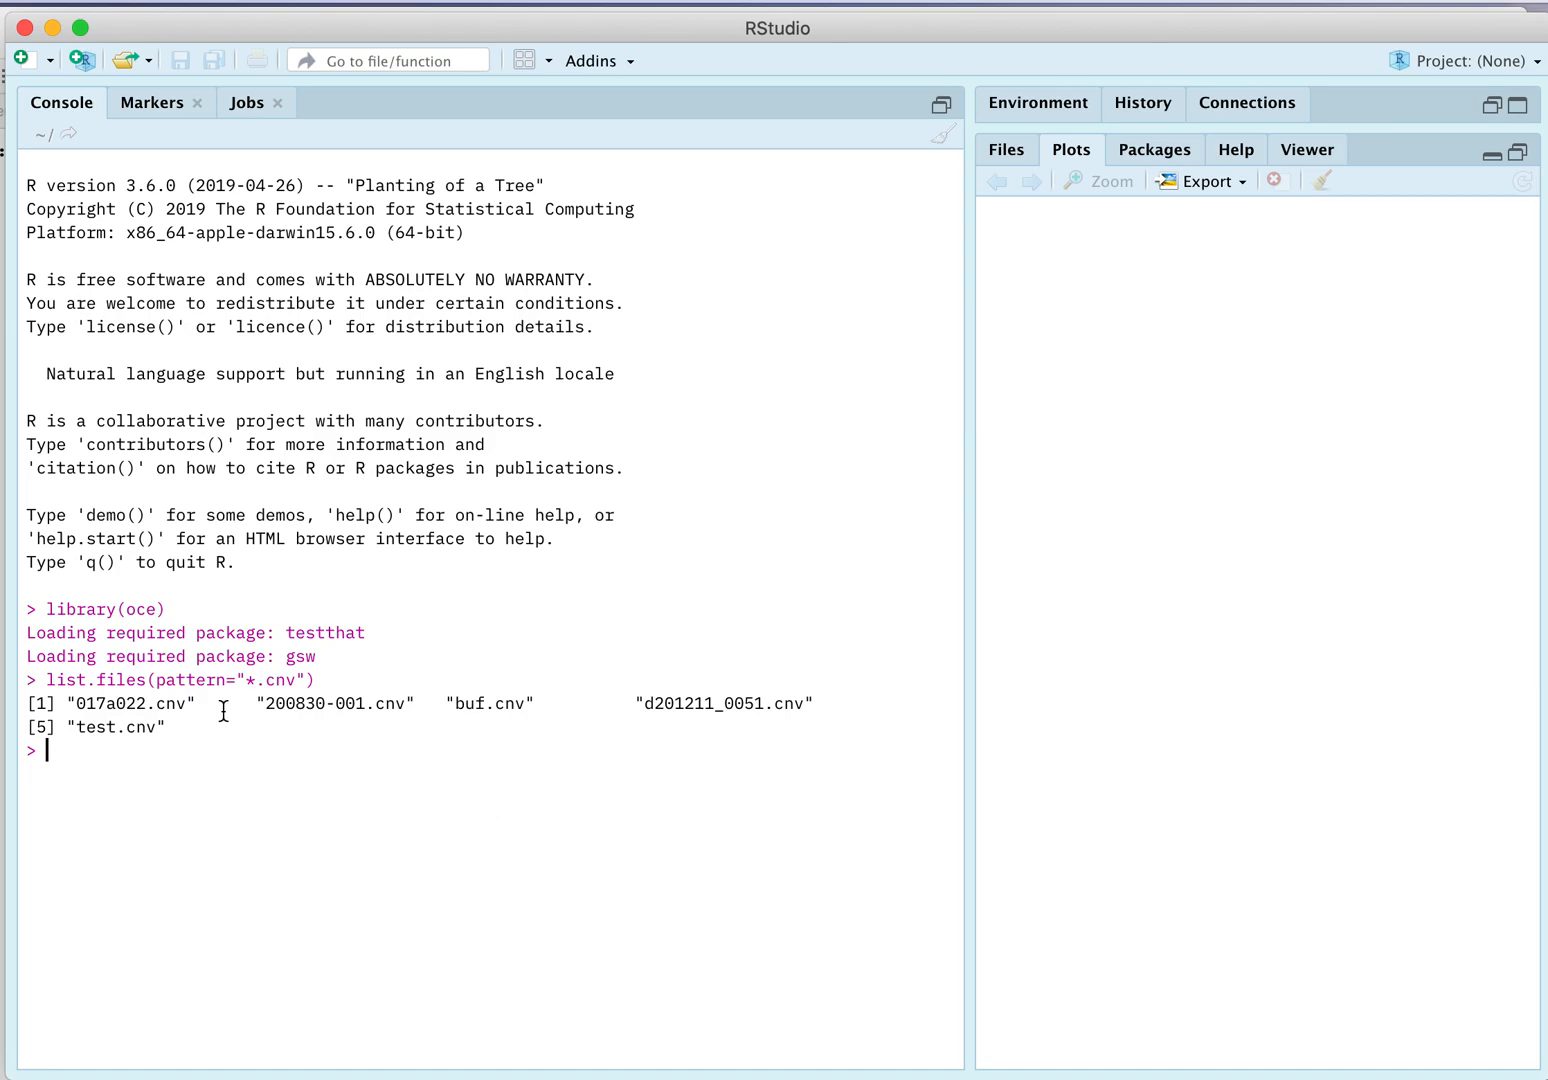
mouse_move(315, 789)
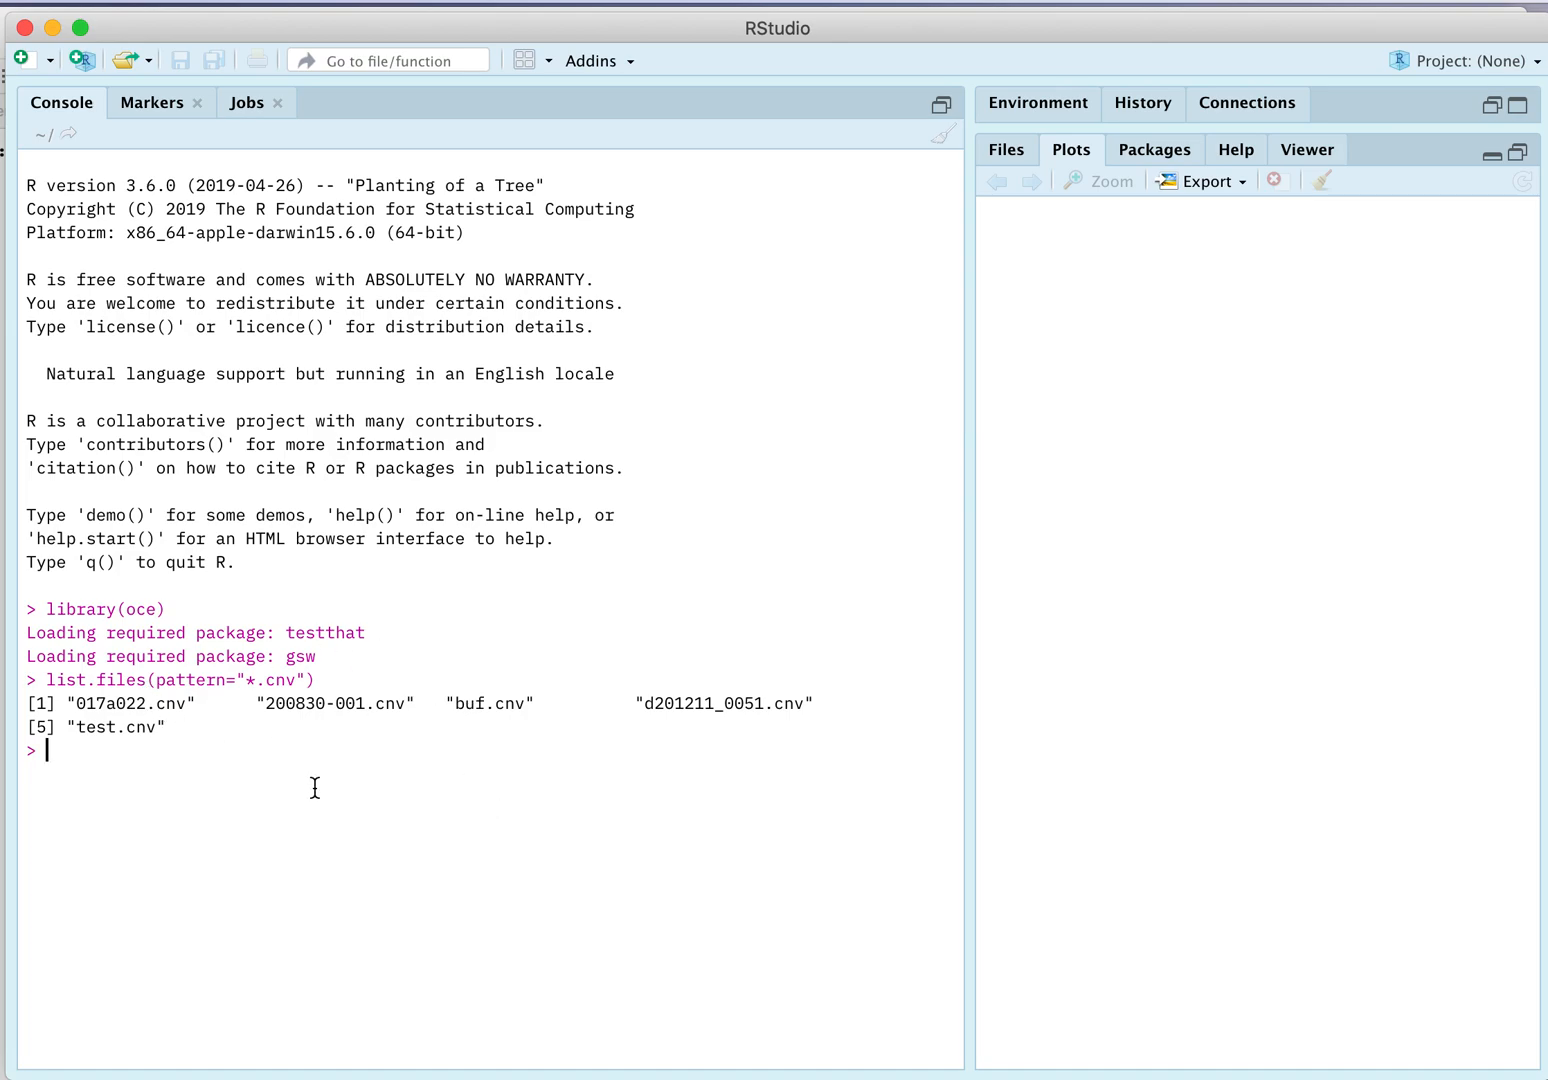
mouse_move(642, 690)
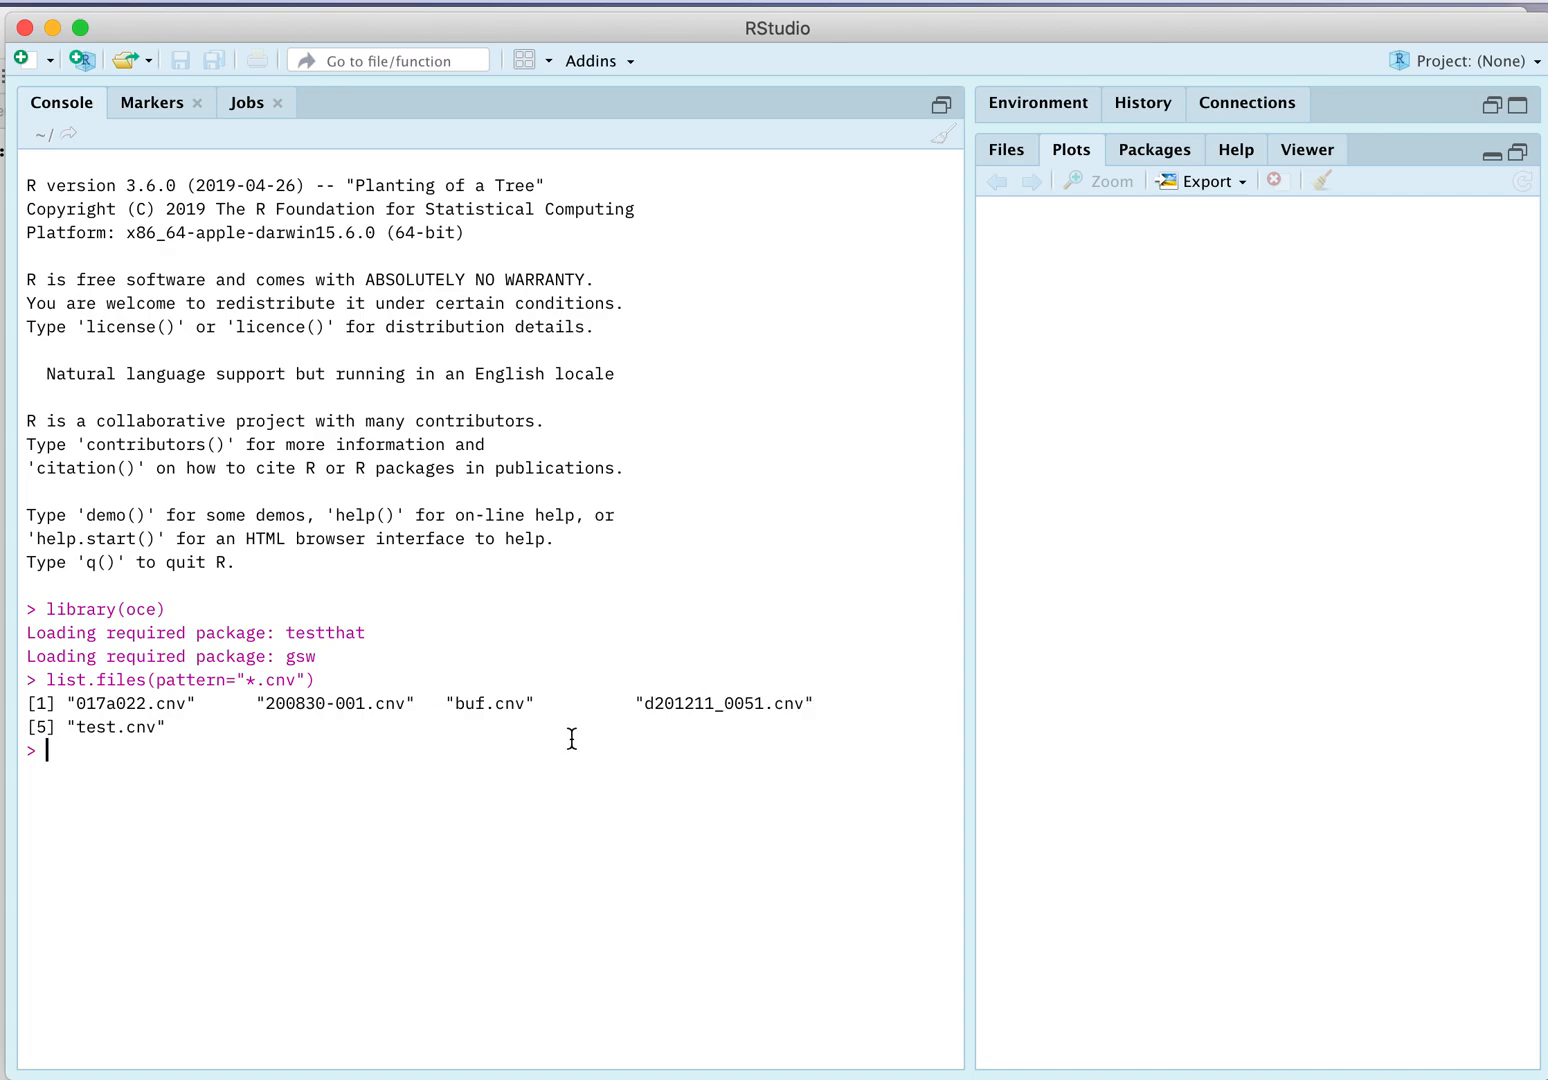
Read d201211_0051.cnv with read.oce into the variable d
type("rea")
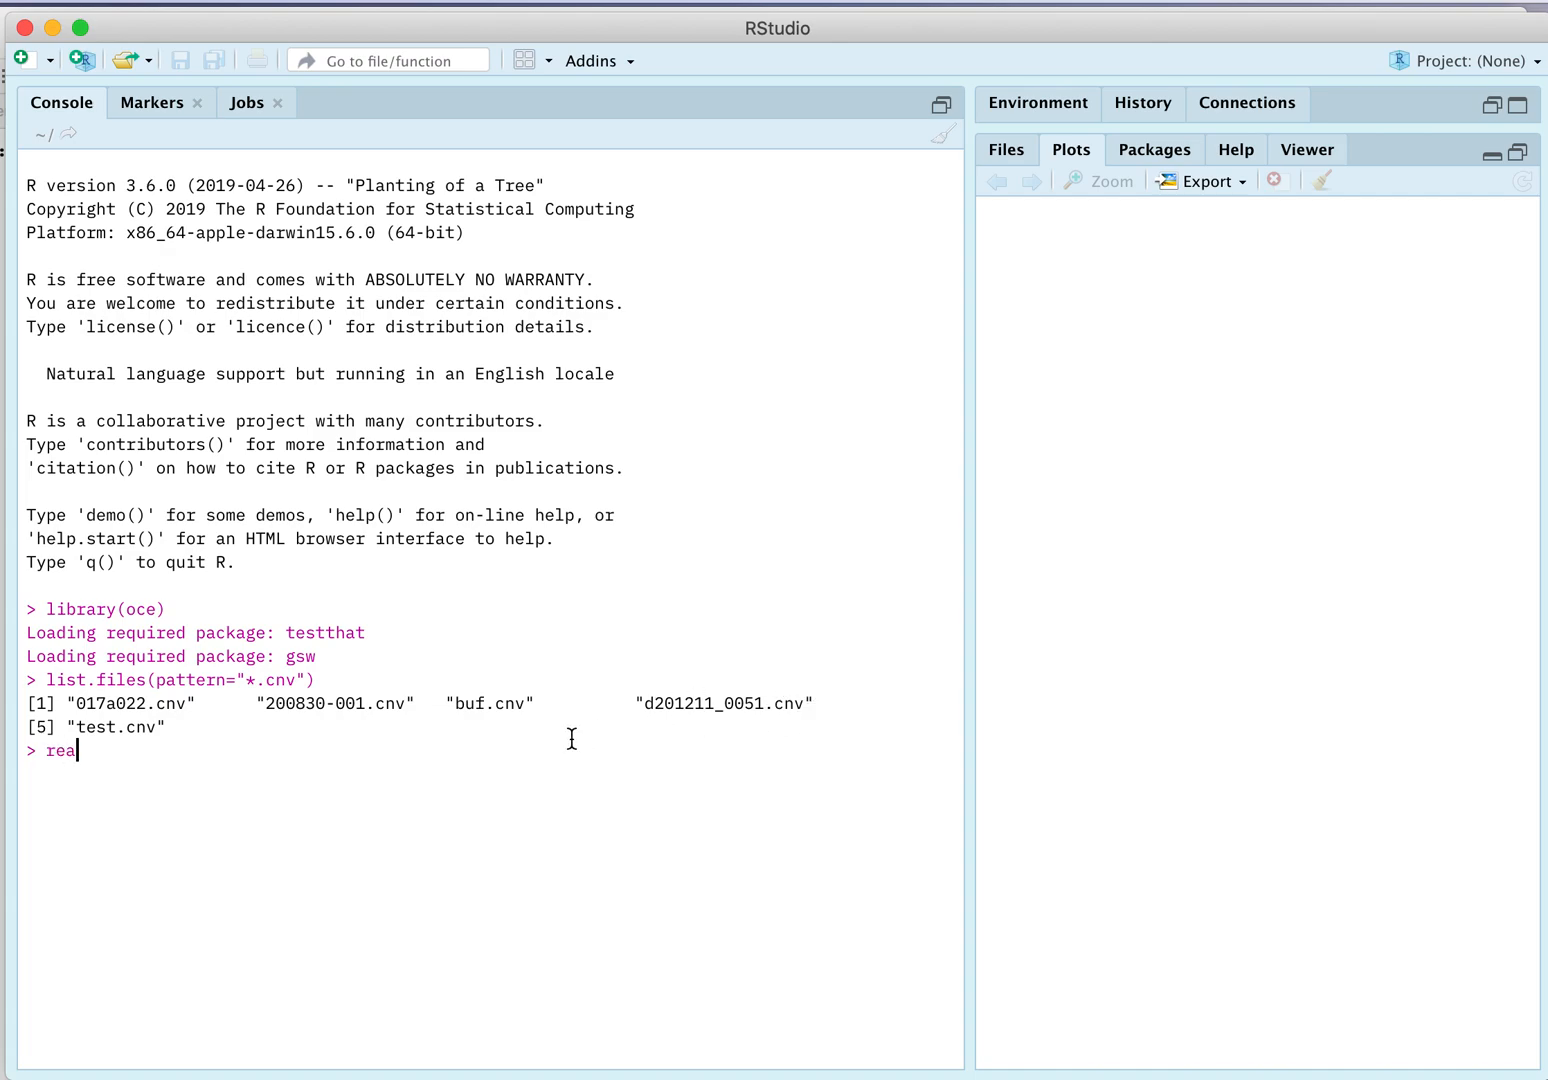
type("d.oce")
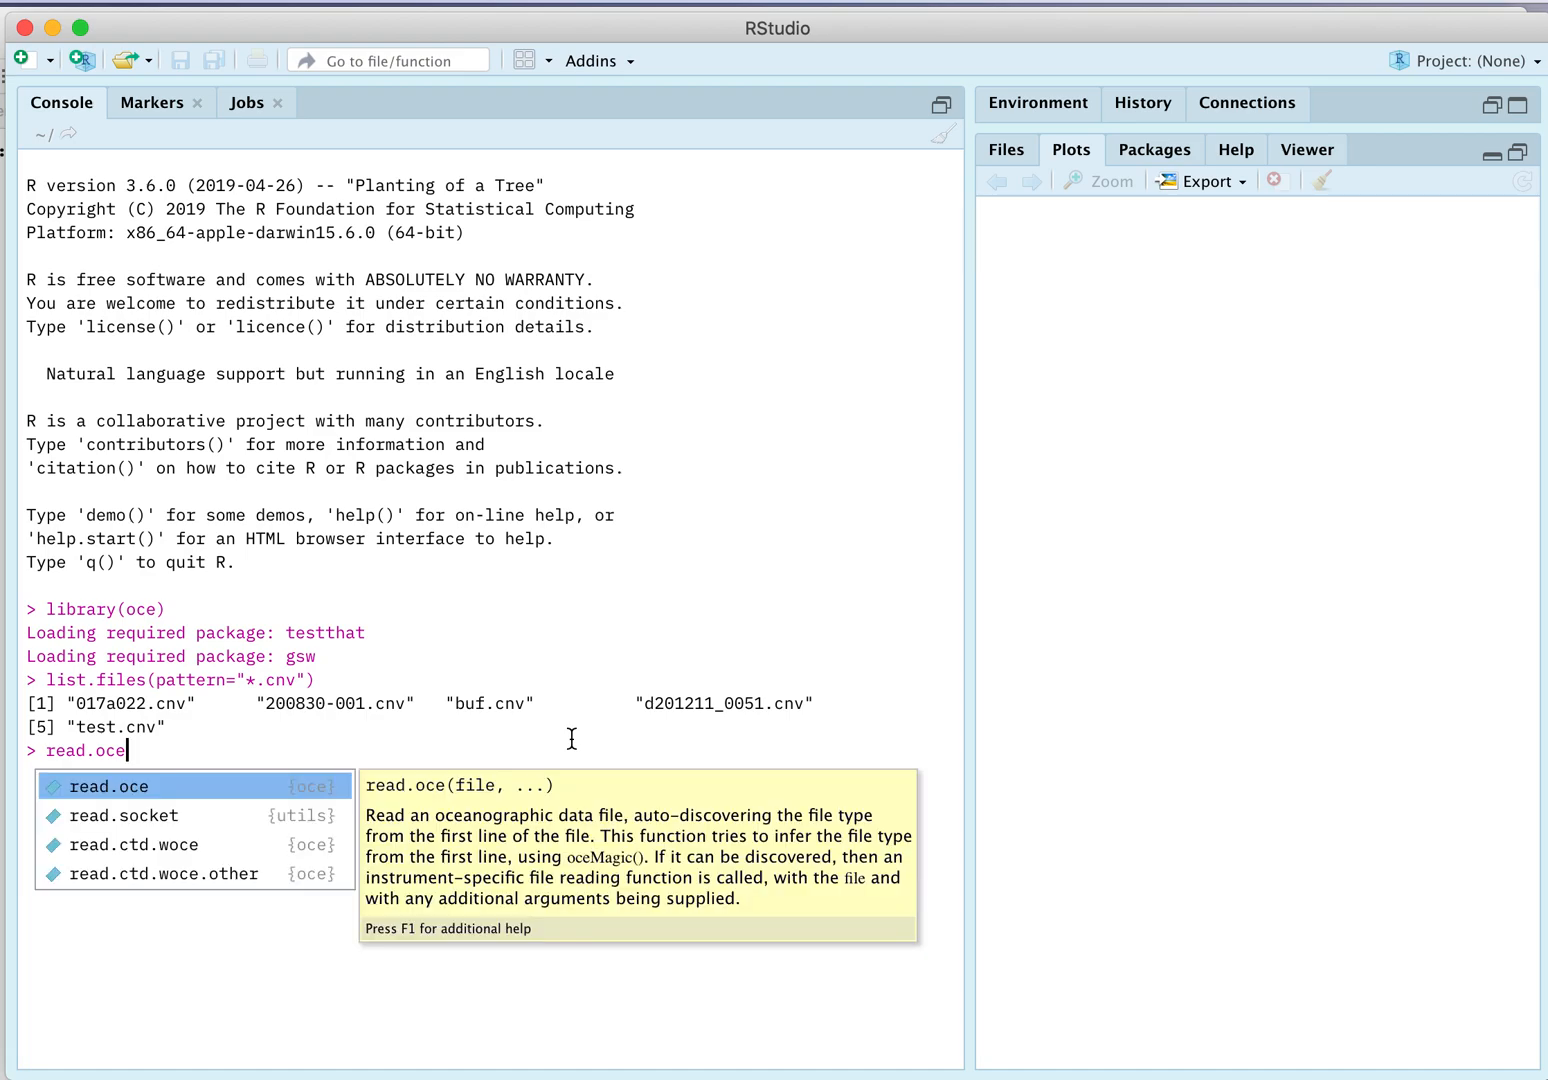
type("(\"d201211_0051.cnv\")")
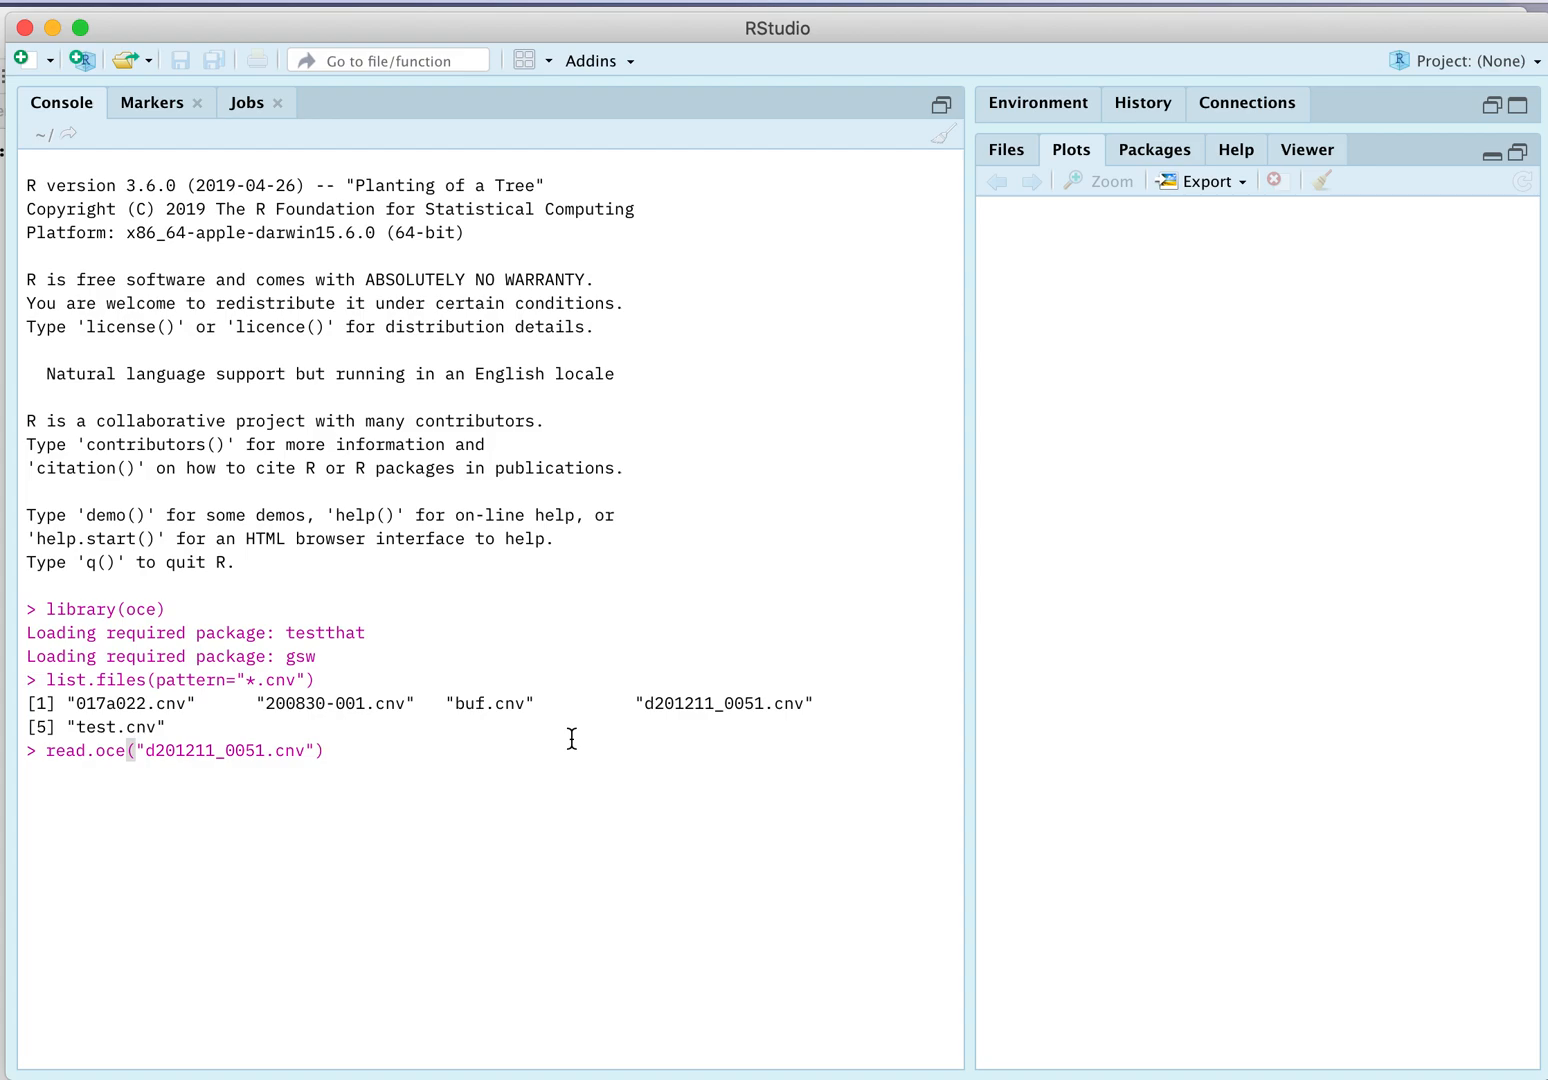
type("d <-")
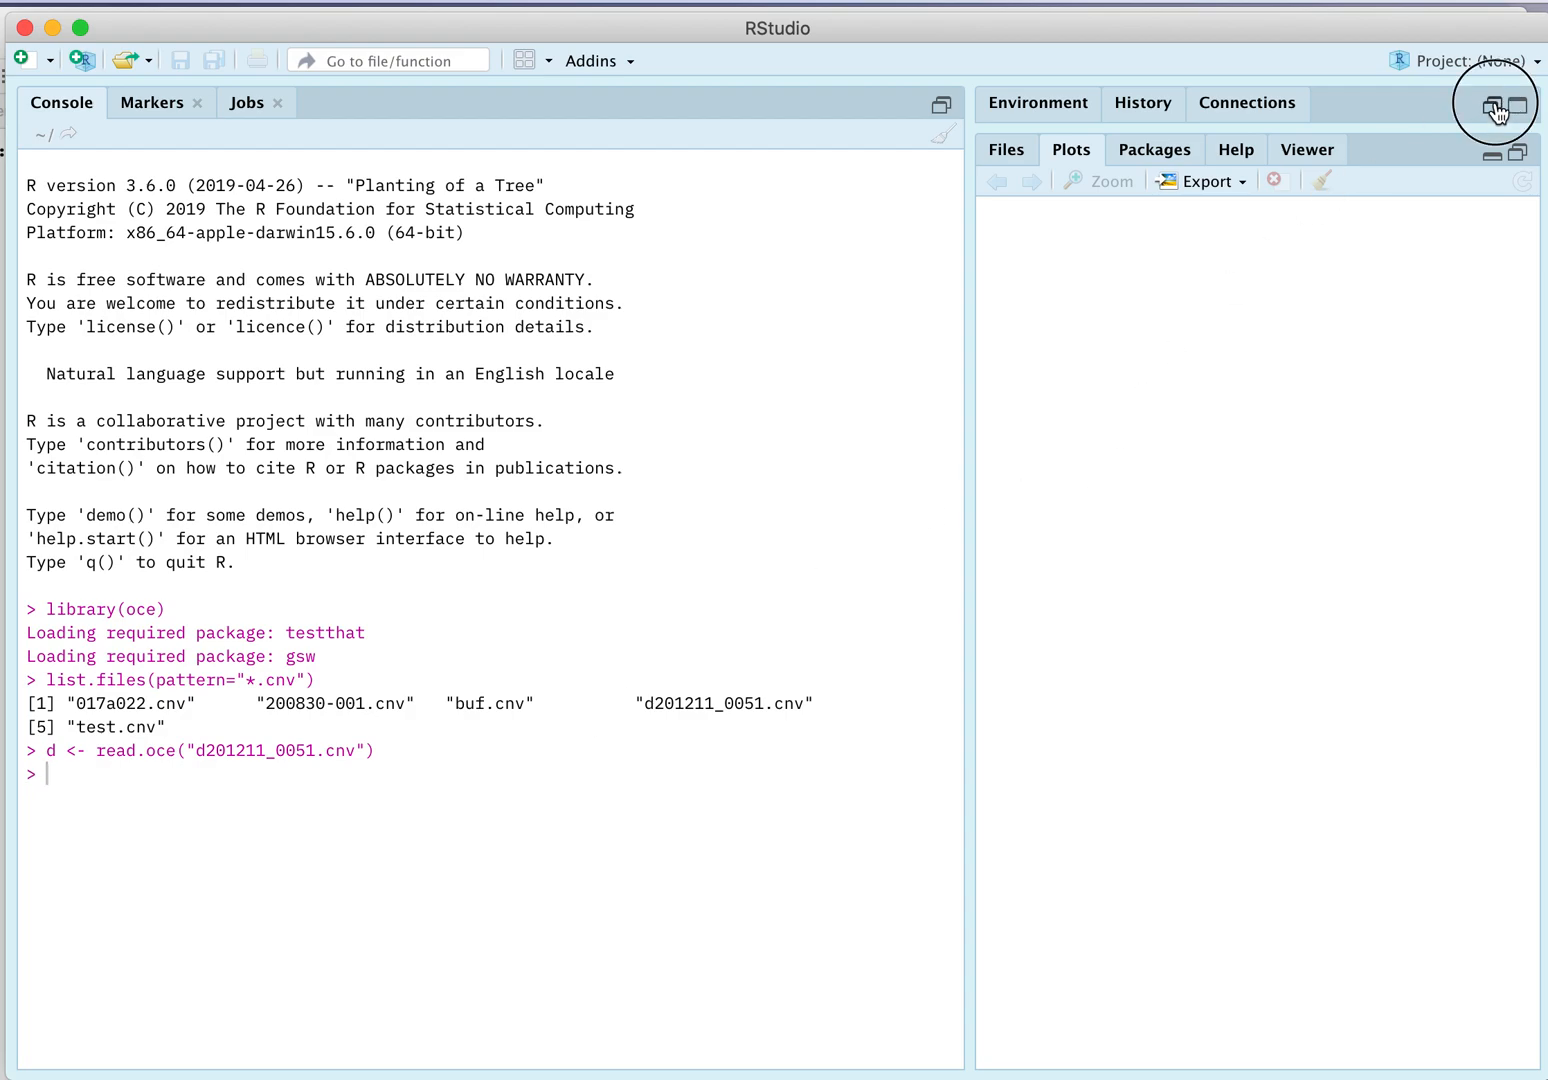
left_click(1494, 106)
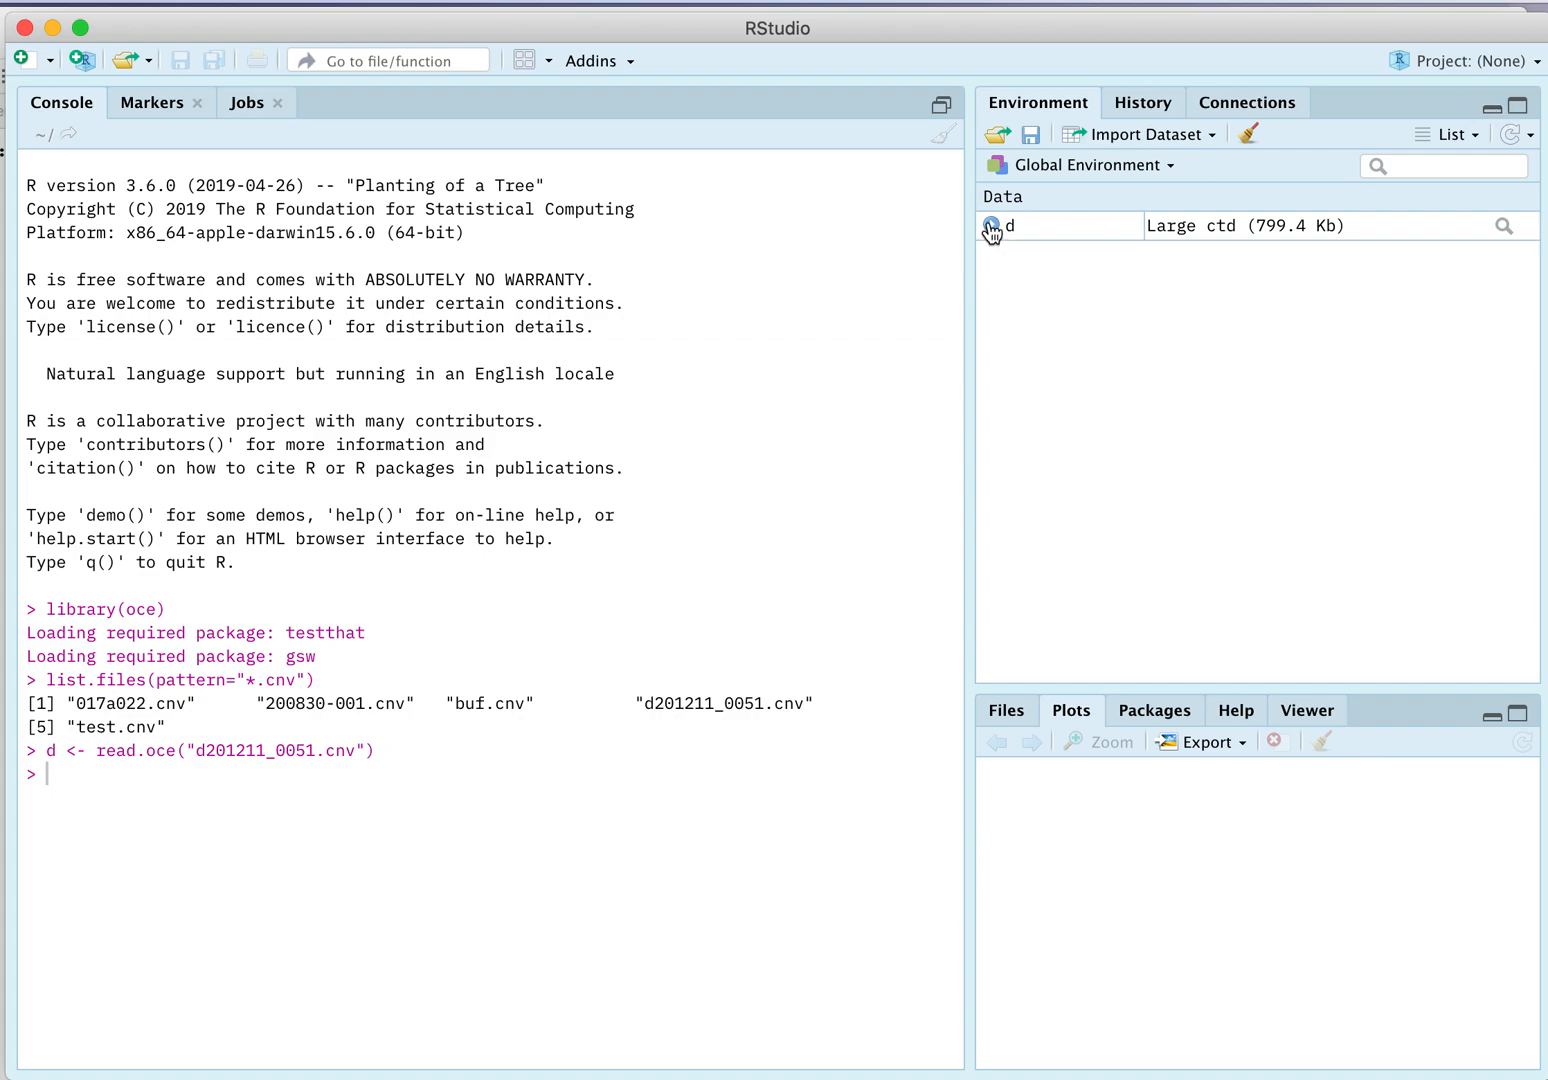
left_click(991, 226)
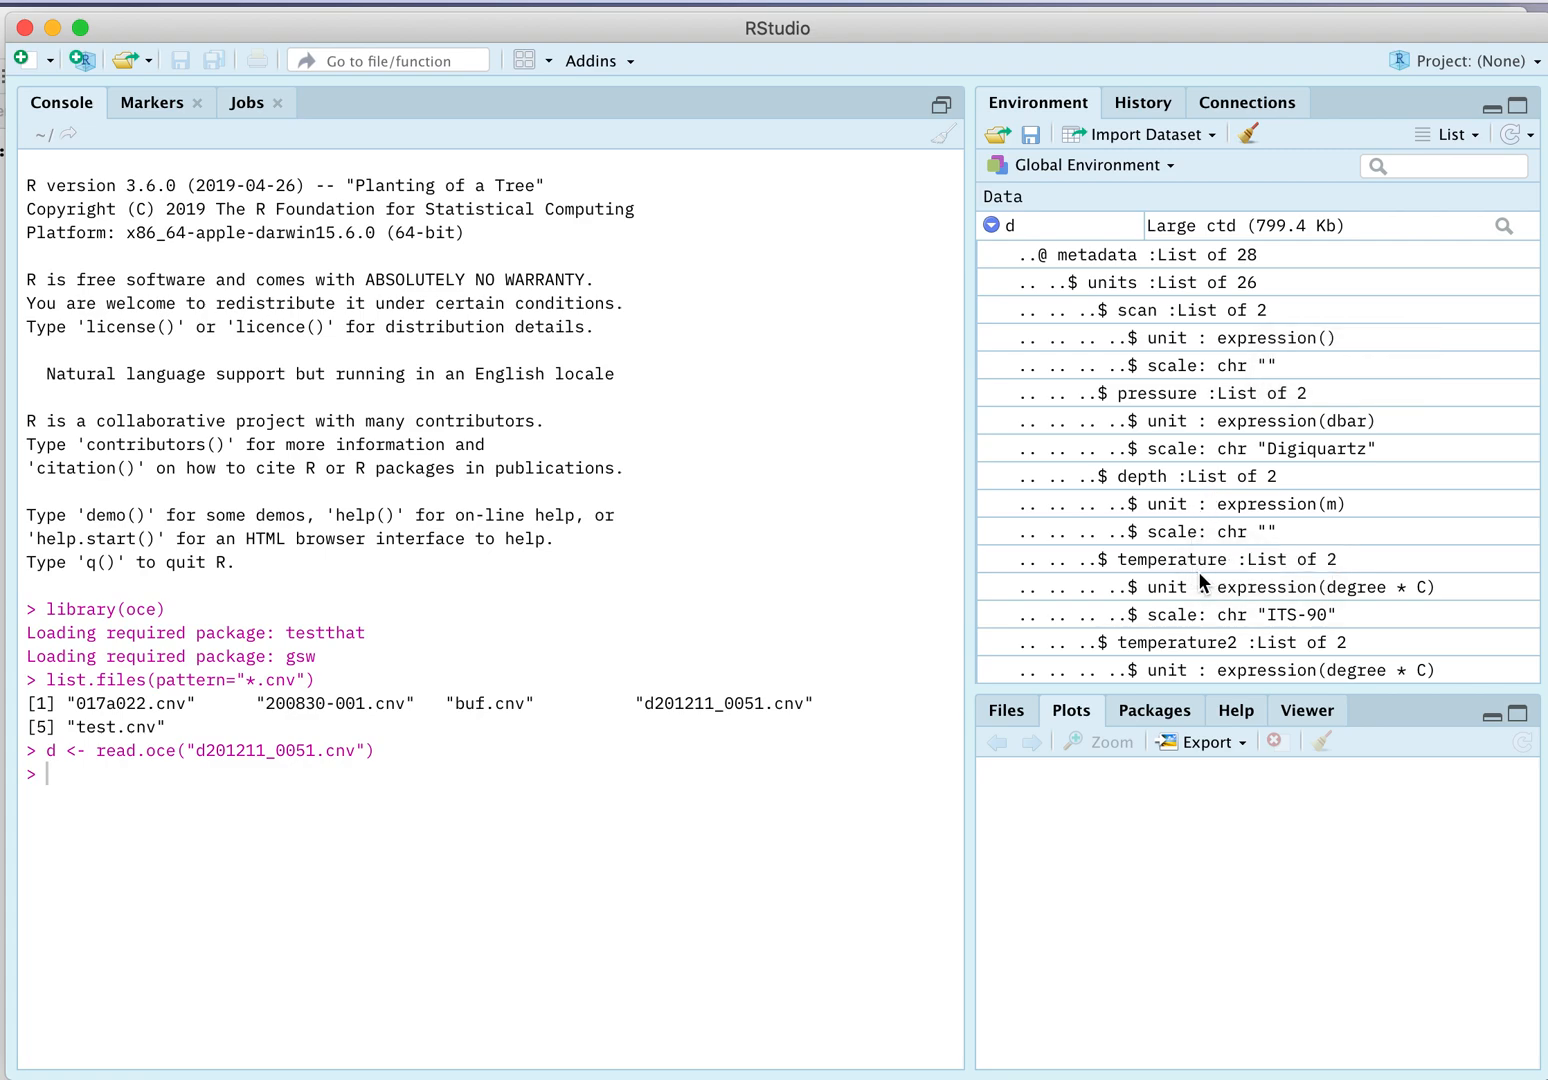
scroll("down", 3)
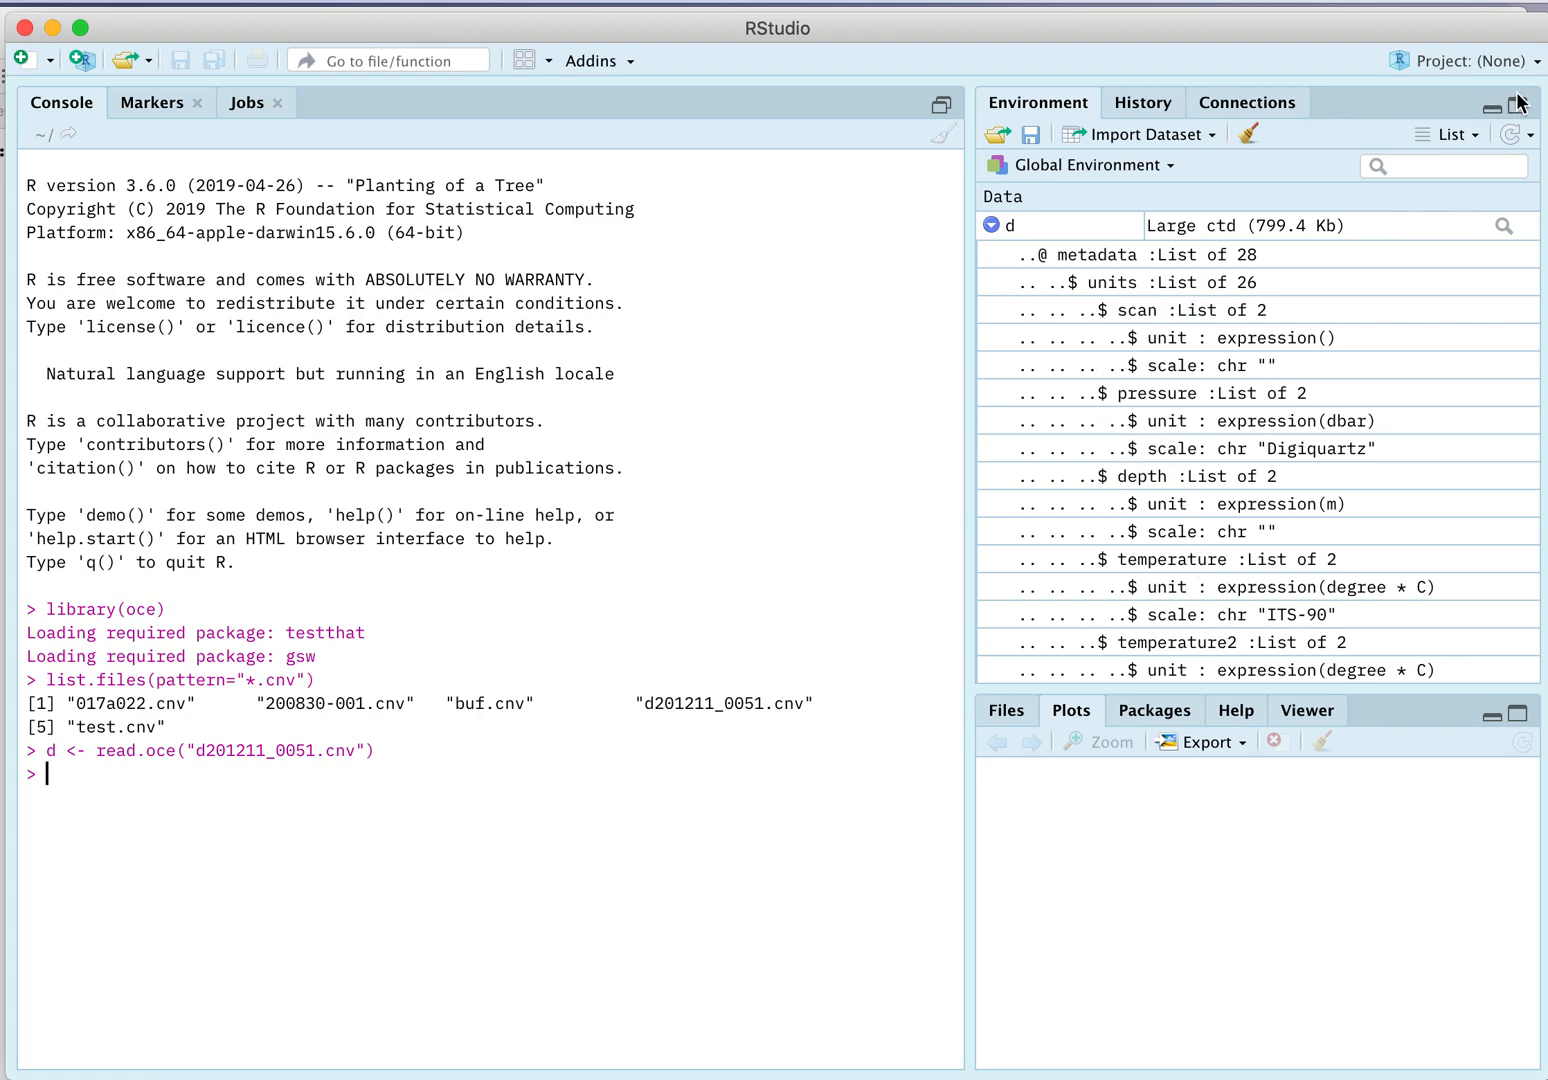
mouse_move(1513, 134)
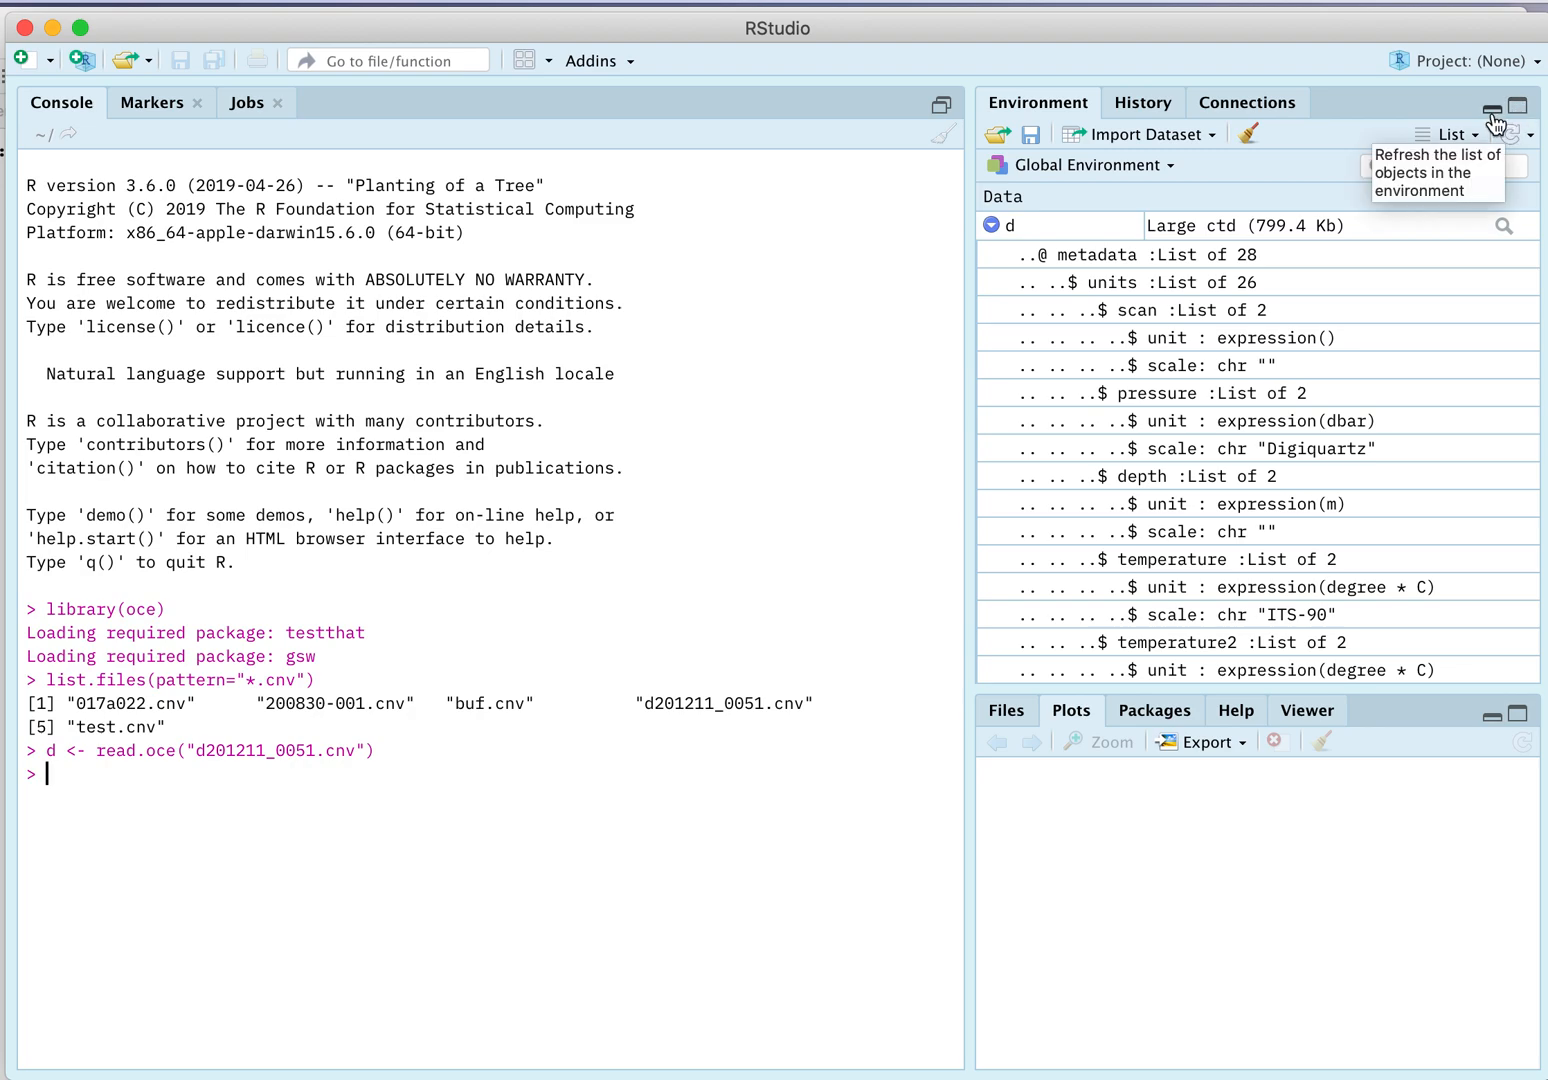
left_click(1495, 104)
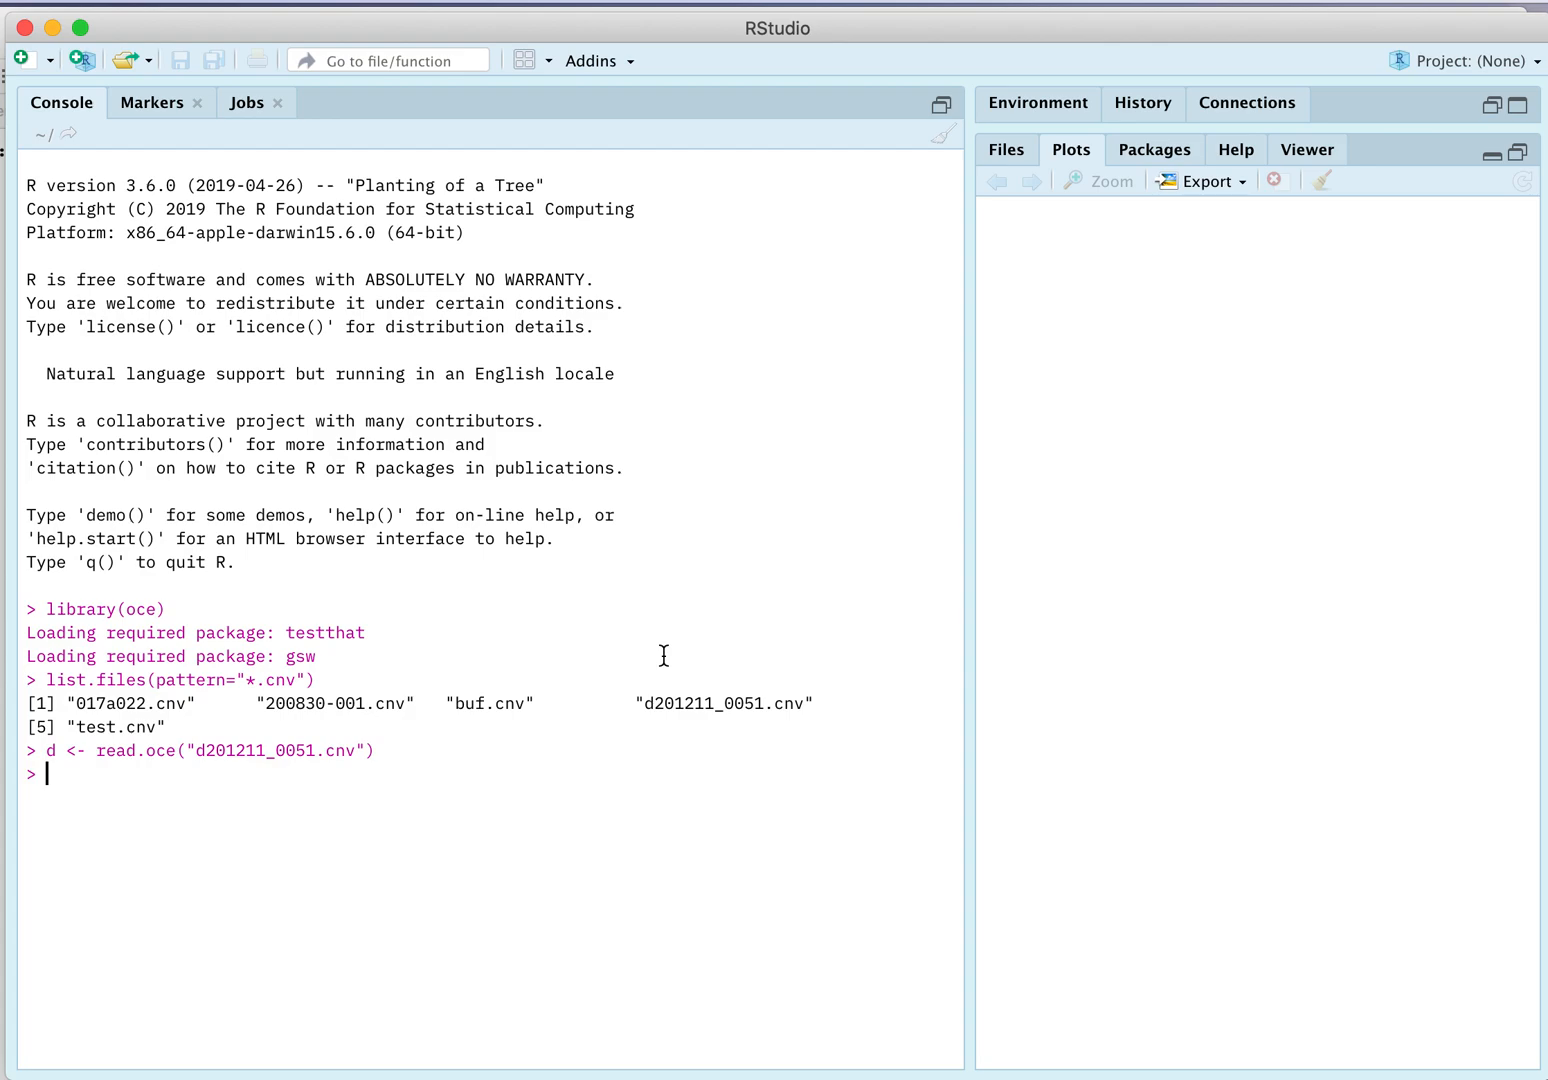
Run summary(d) to print cruise, station and min/mean/max of each variable
type("summary(")
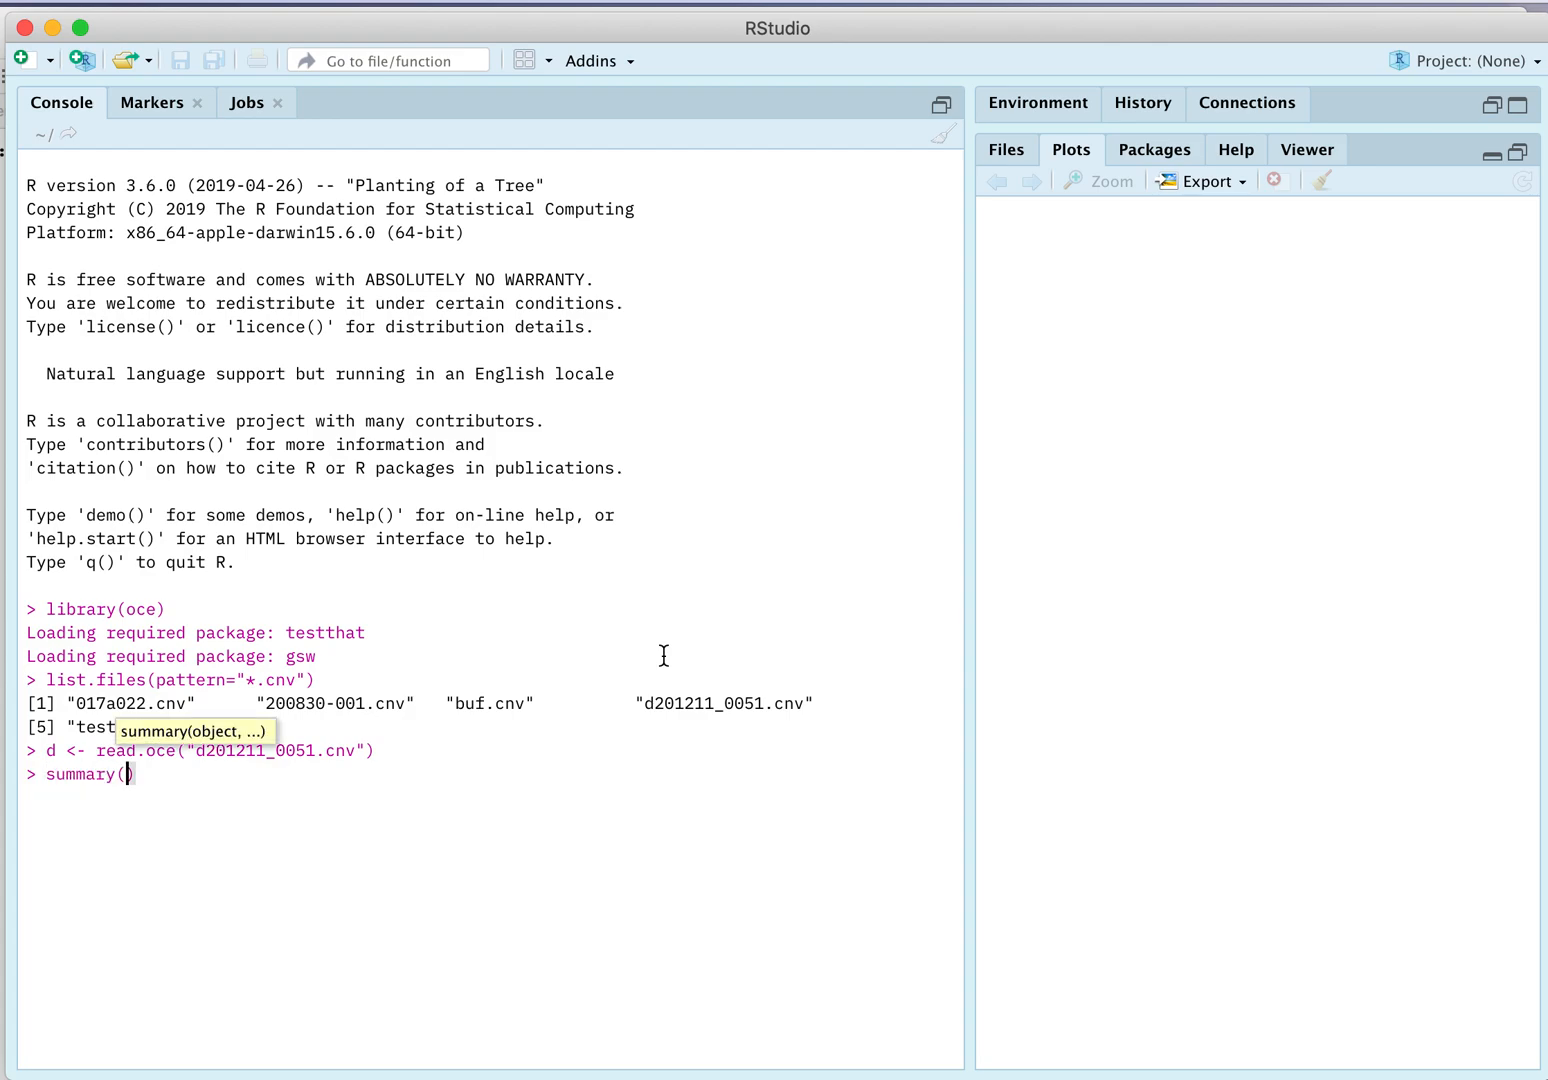
type("d")
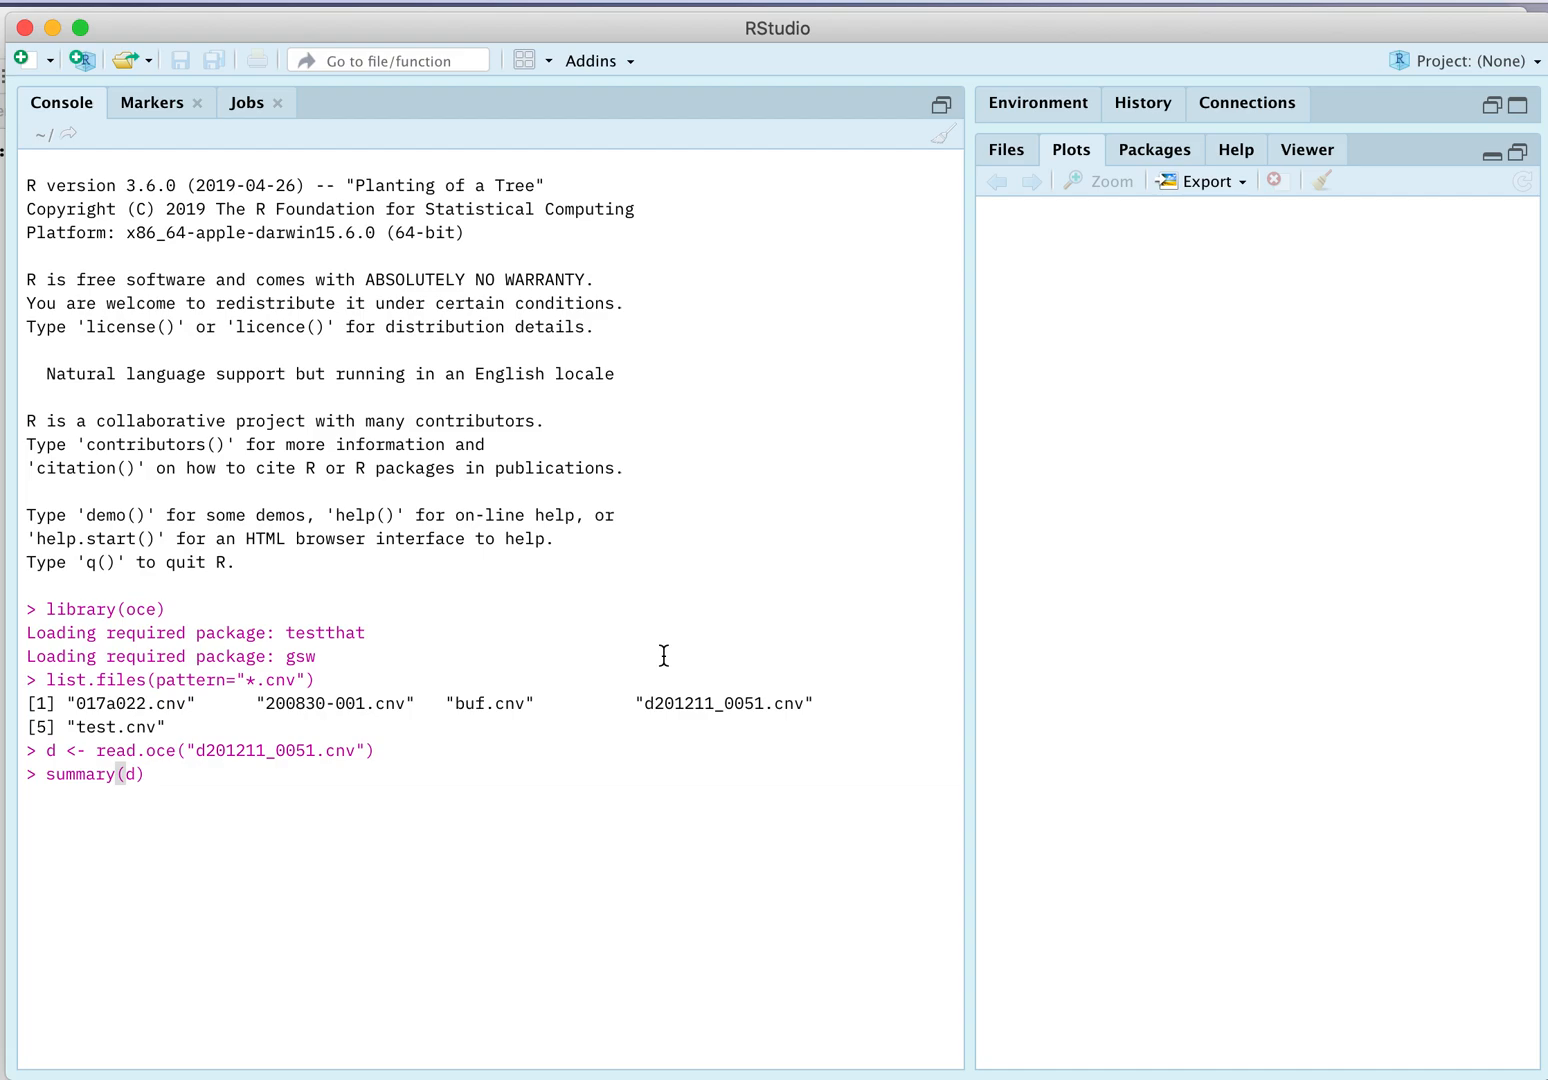
key("Return")
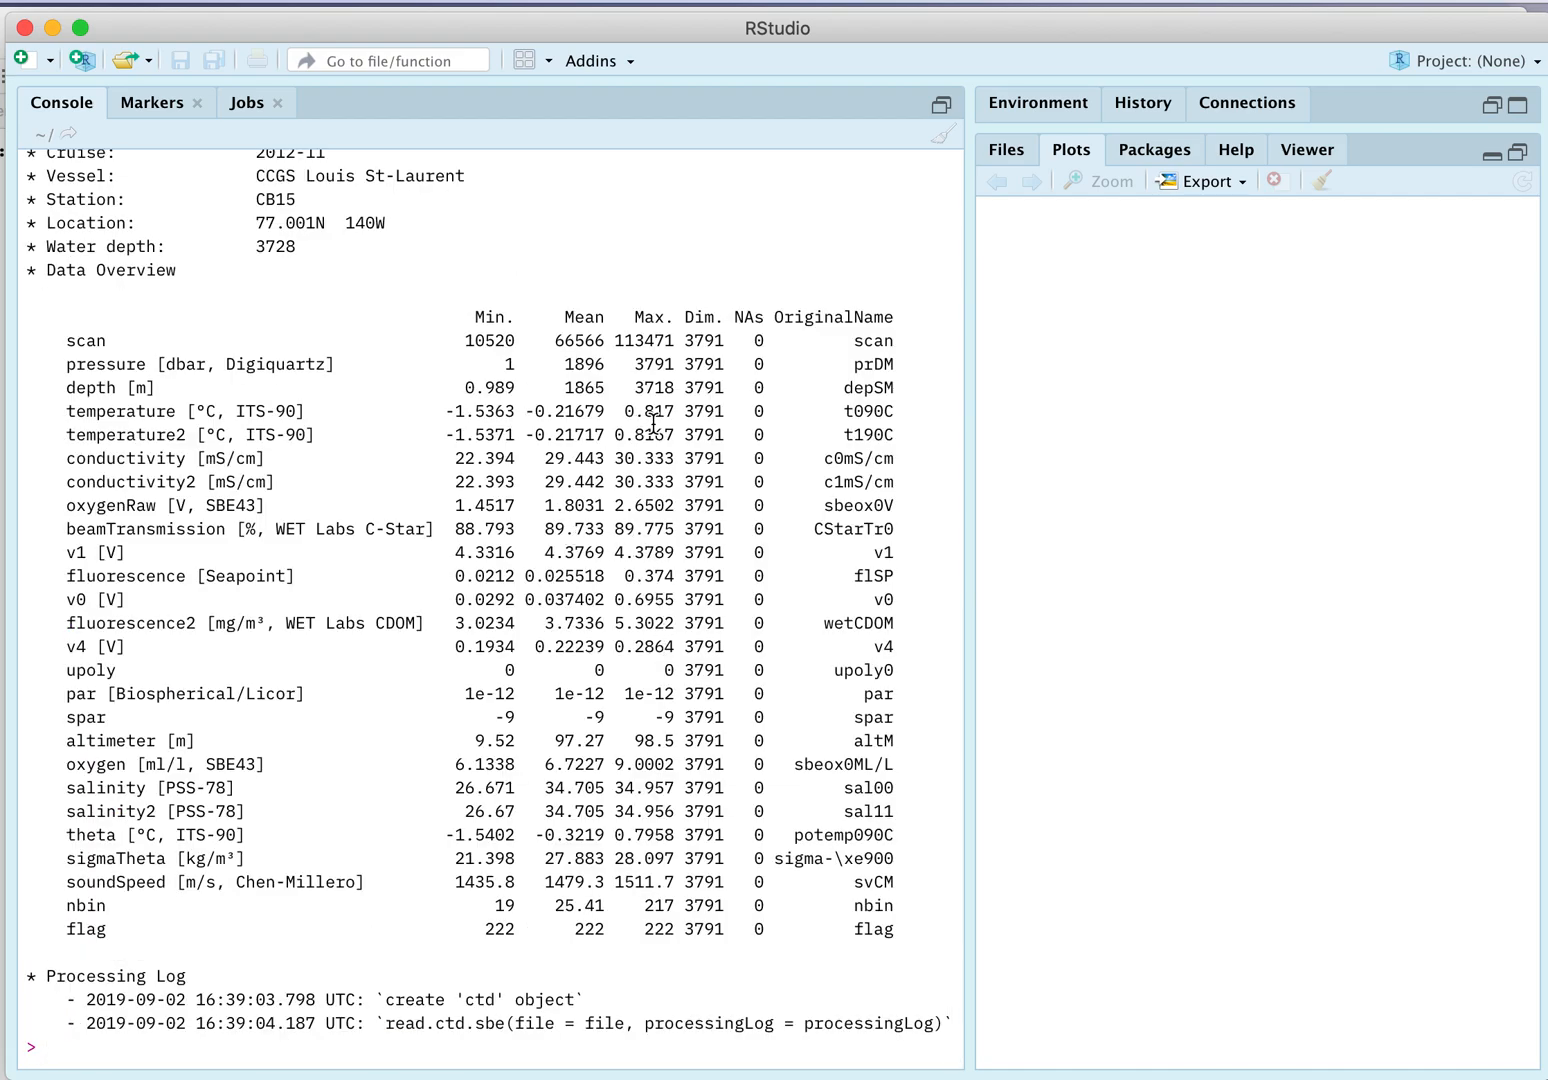
key("Return")
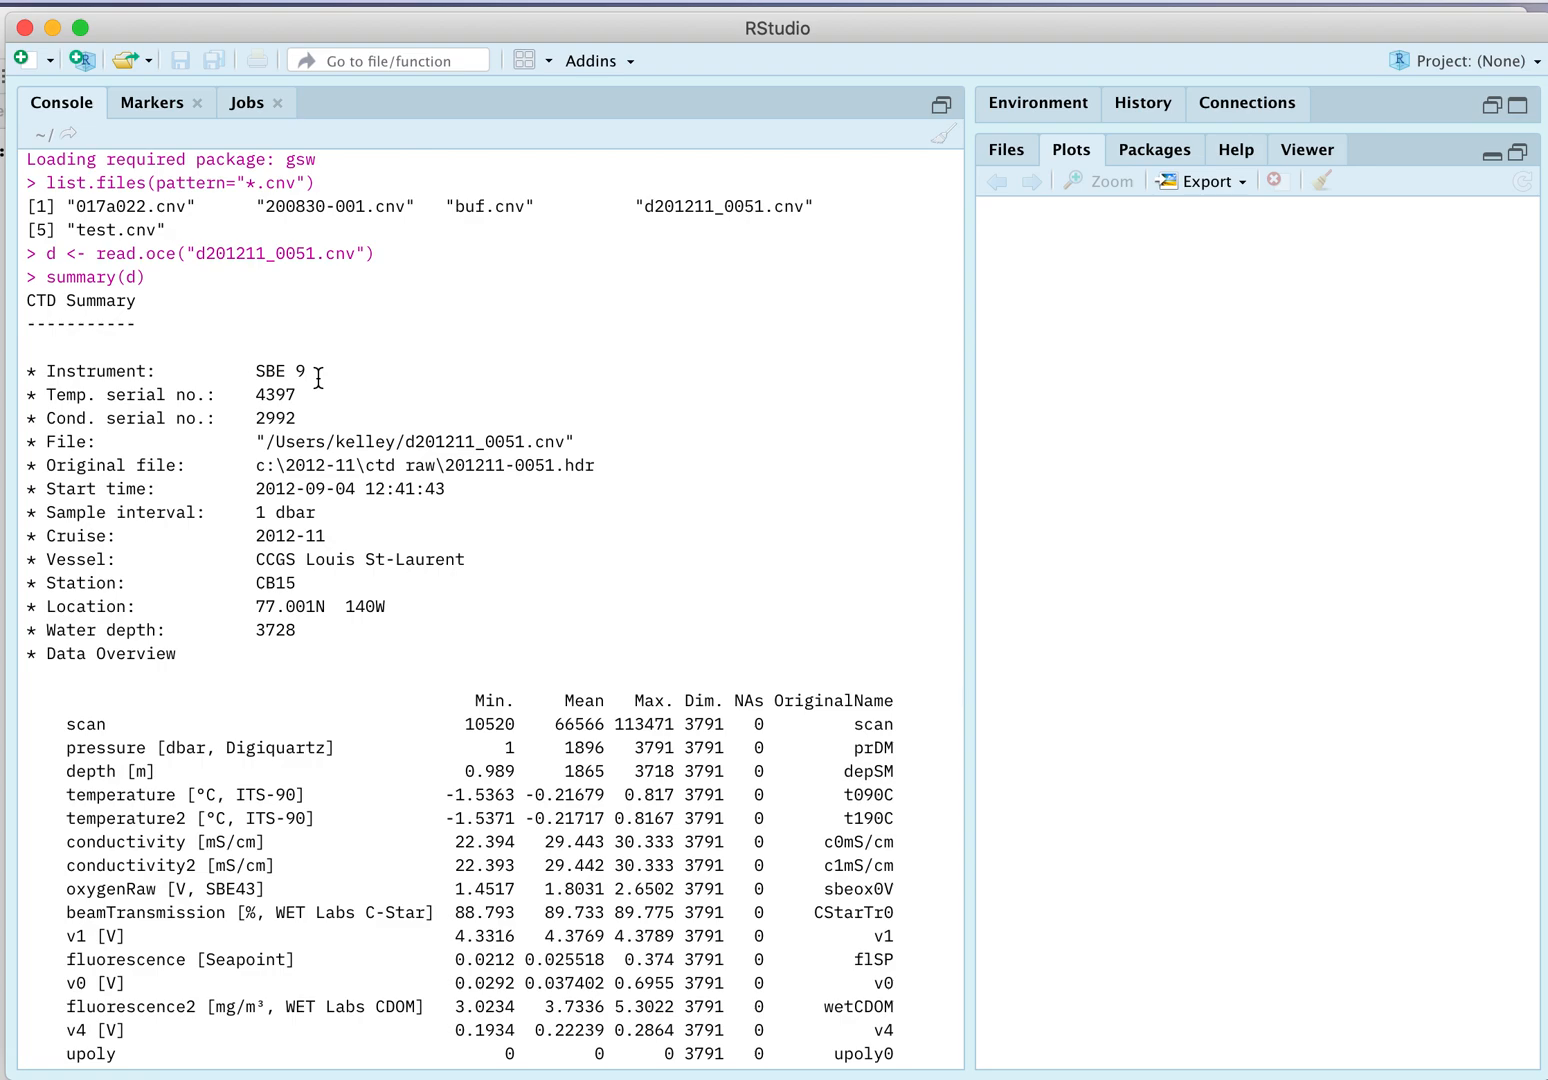
mouse_move(235, 362)
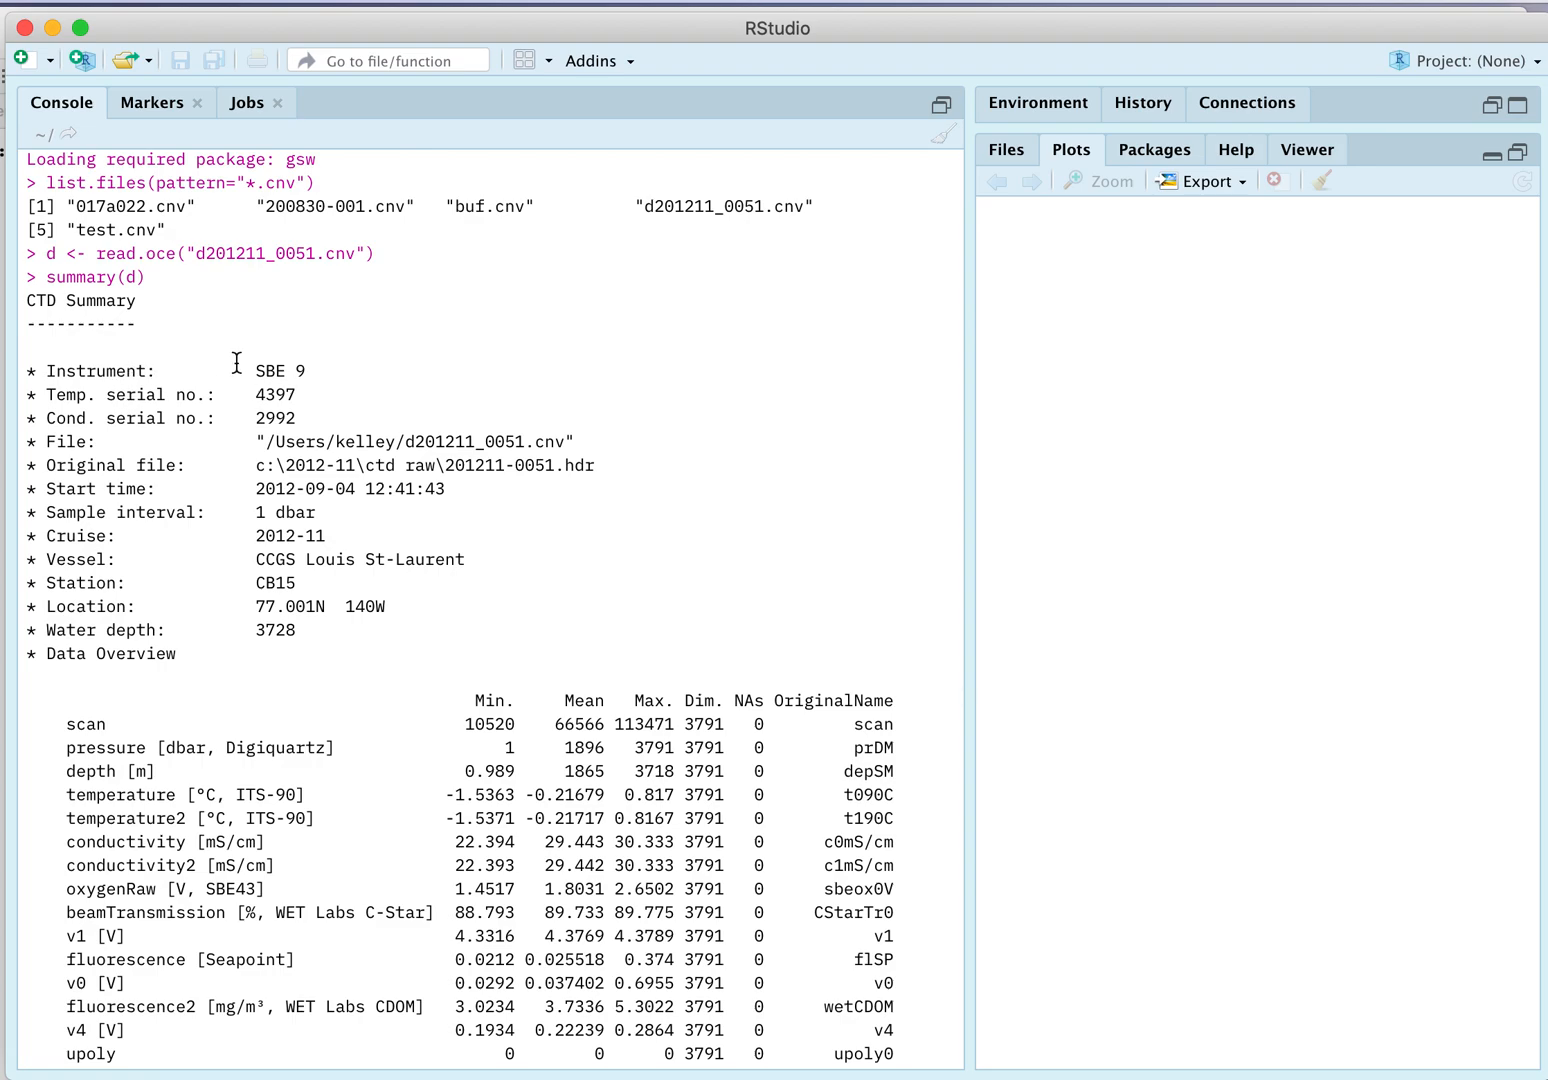
mouse_move(252, 447)
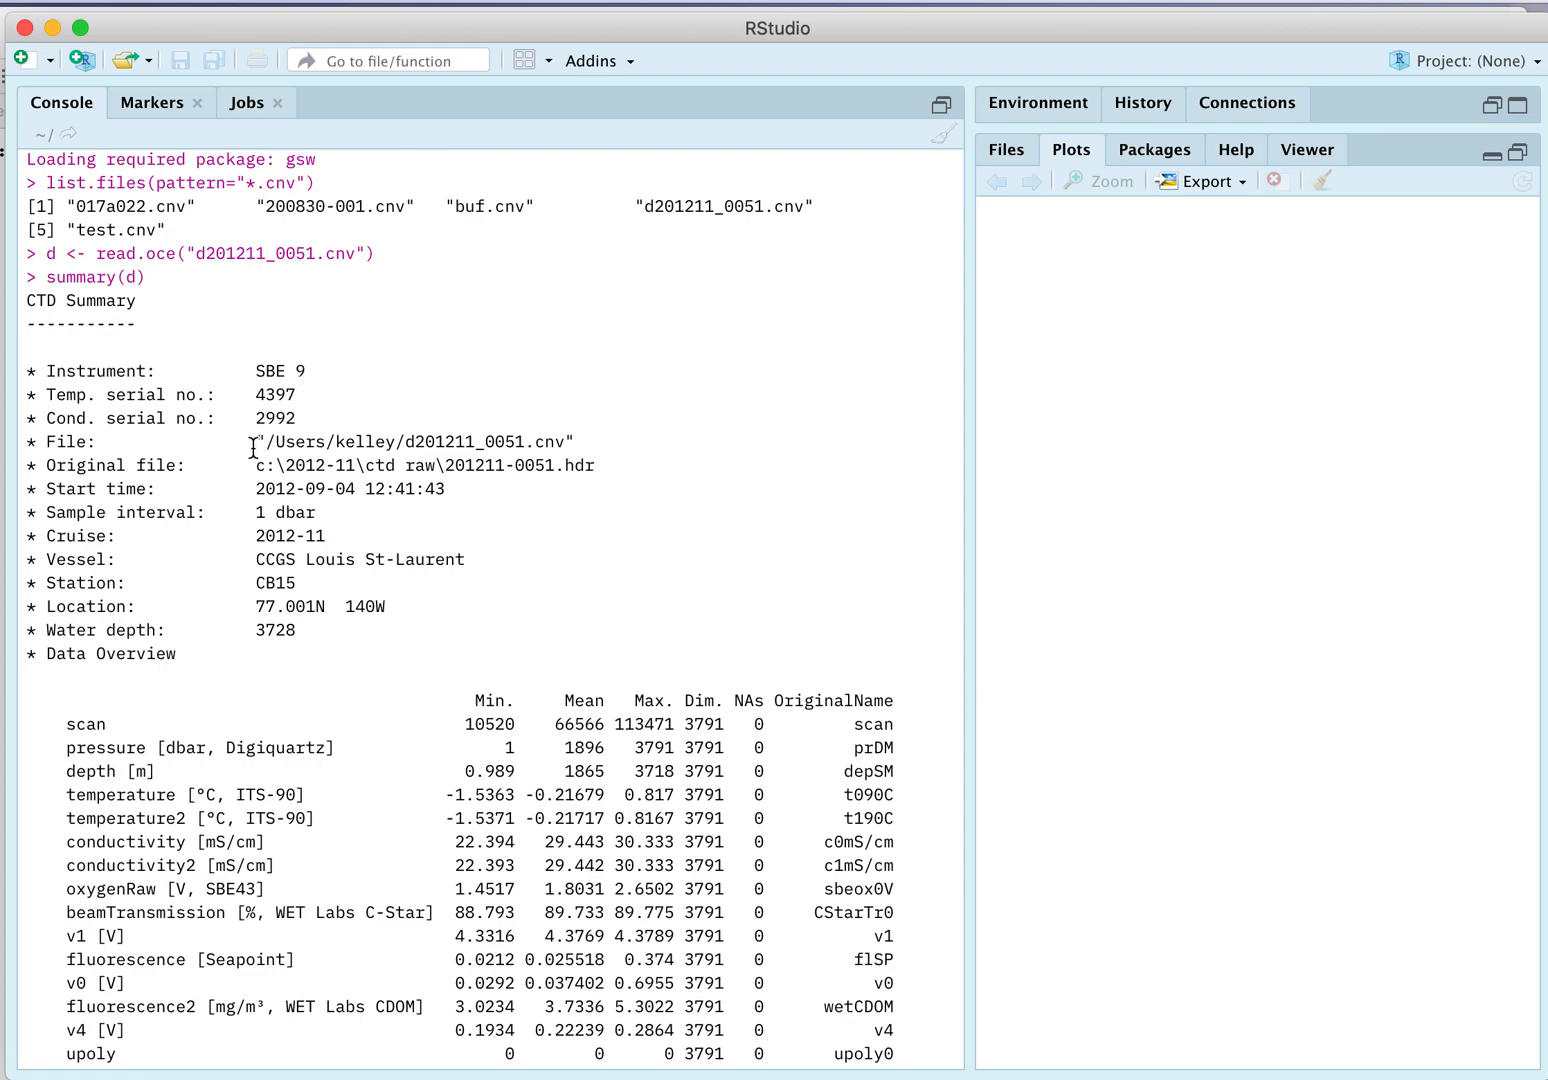
mouse_move(545, 447)
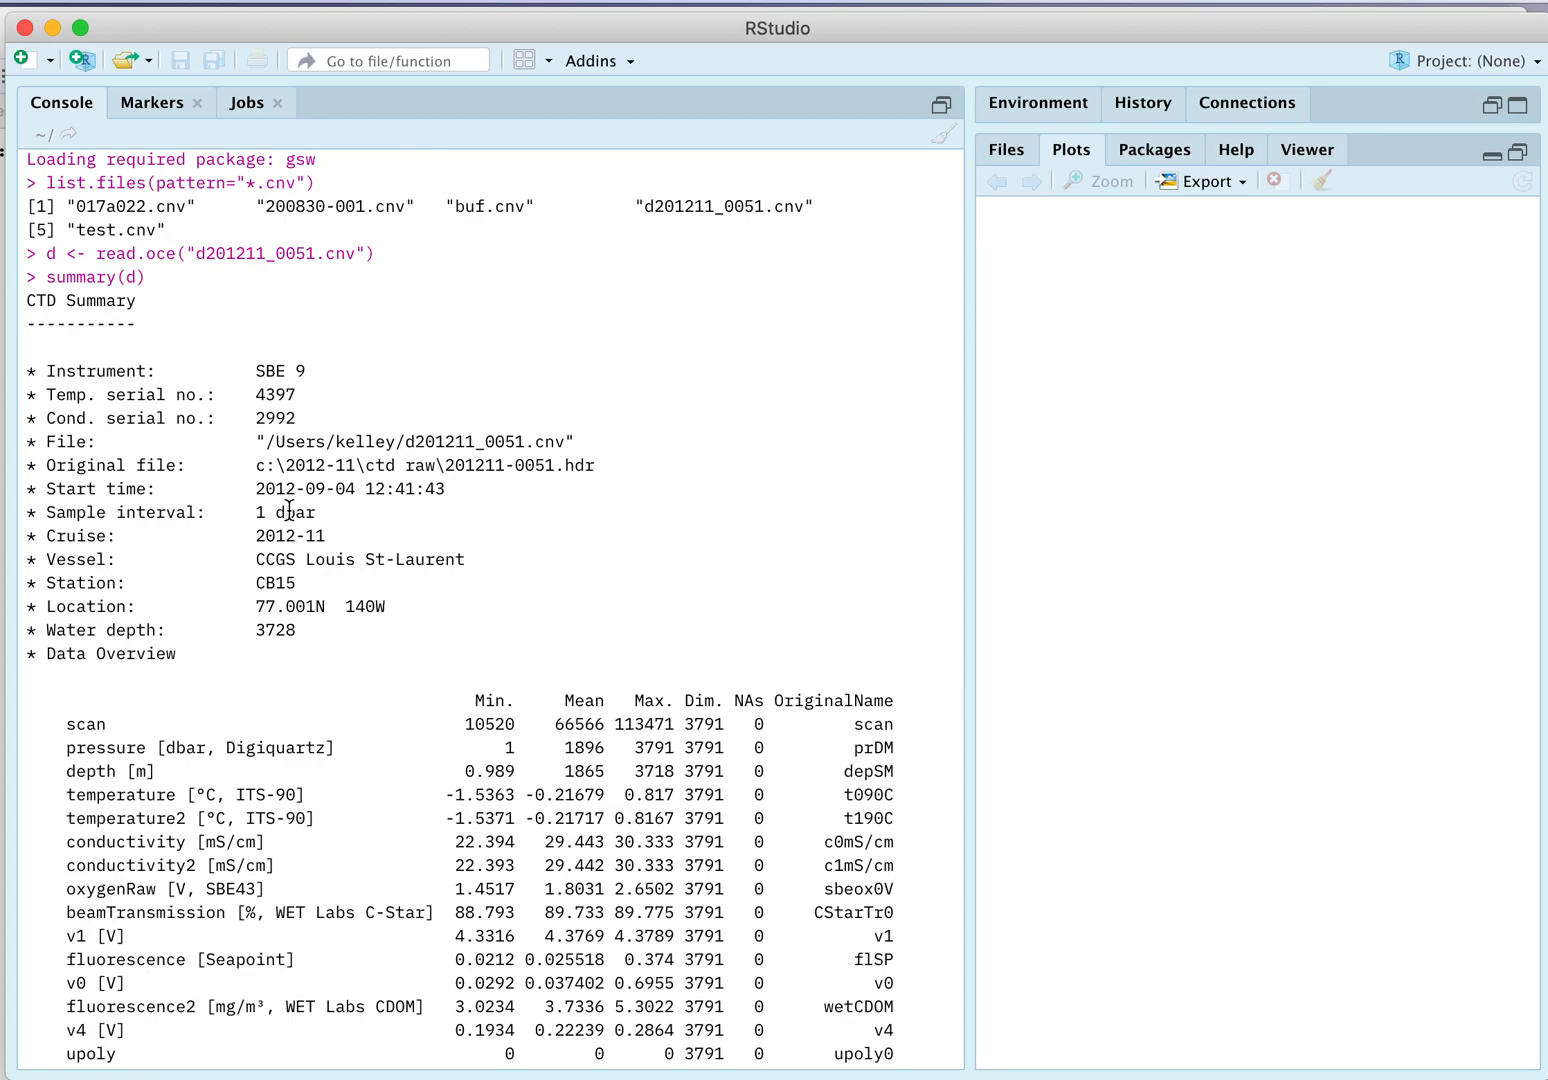
mouse_move(357, 585)
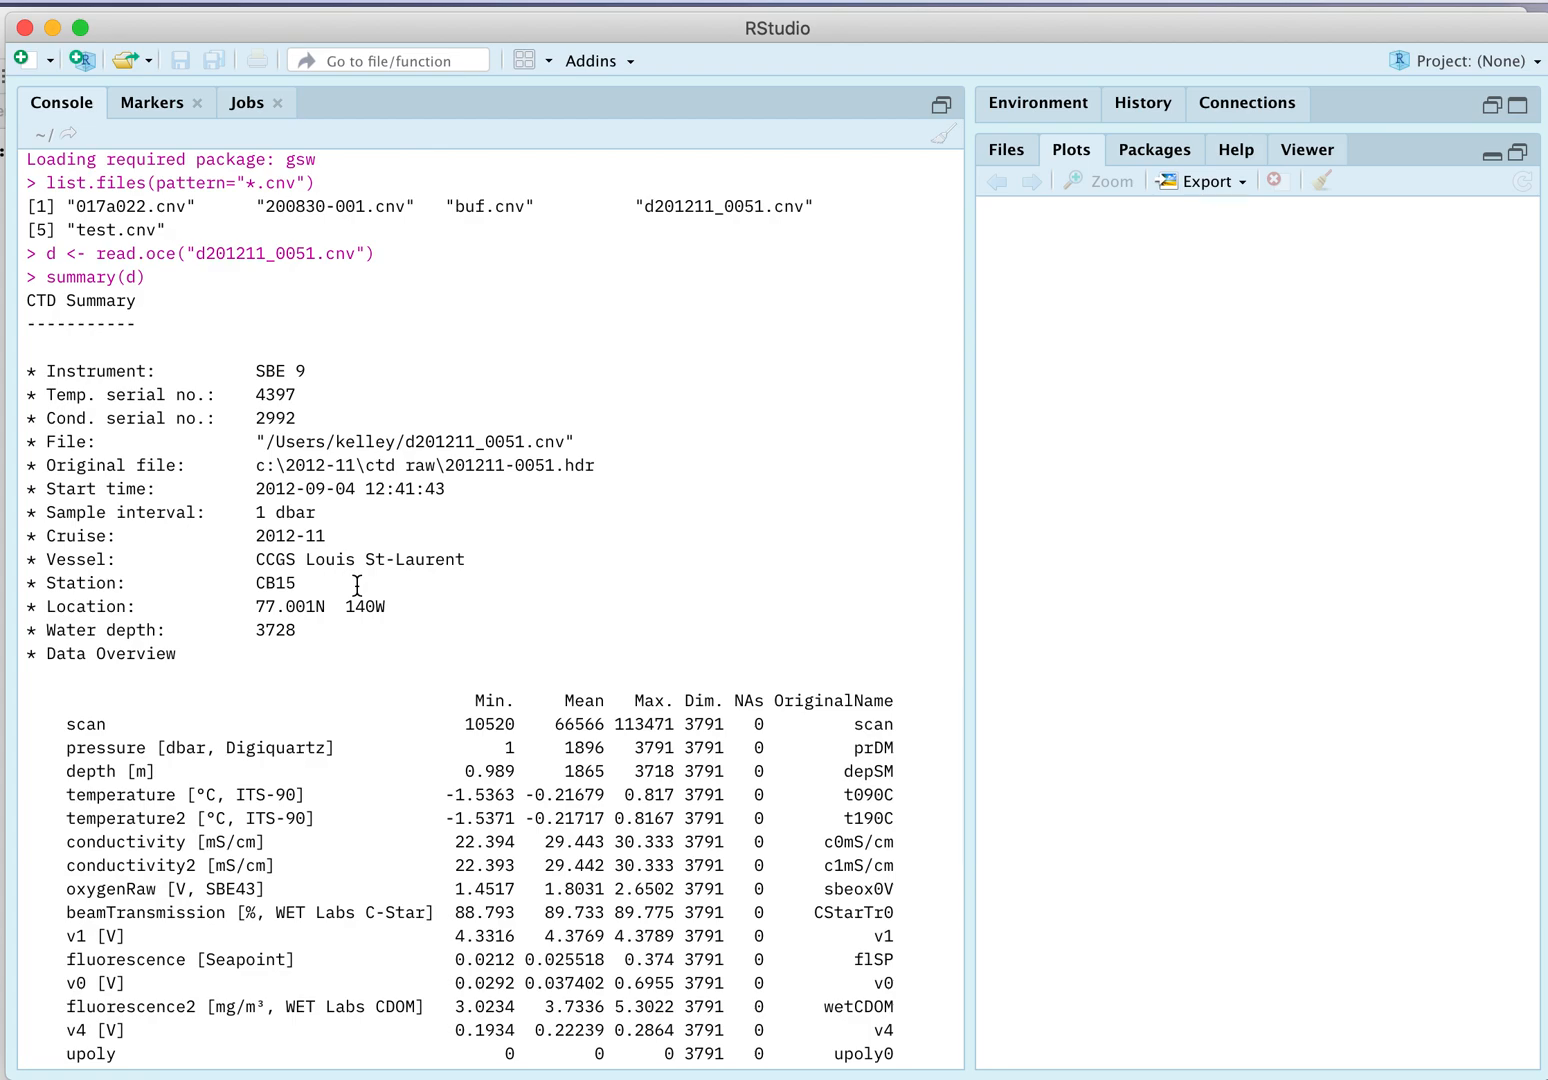
mouse_move(357, 597)
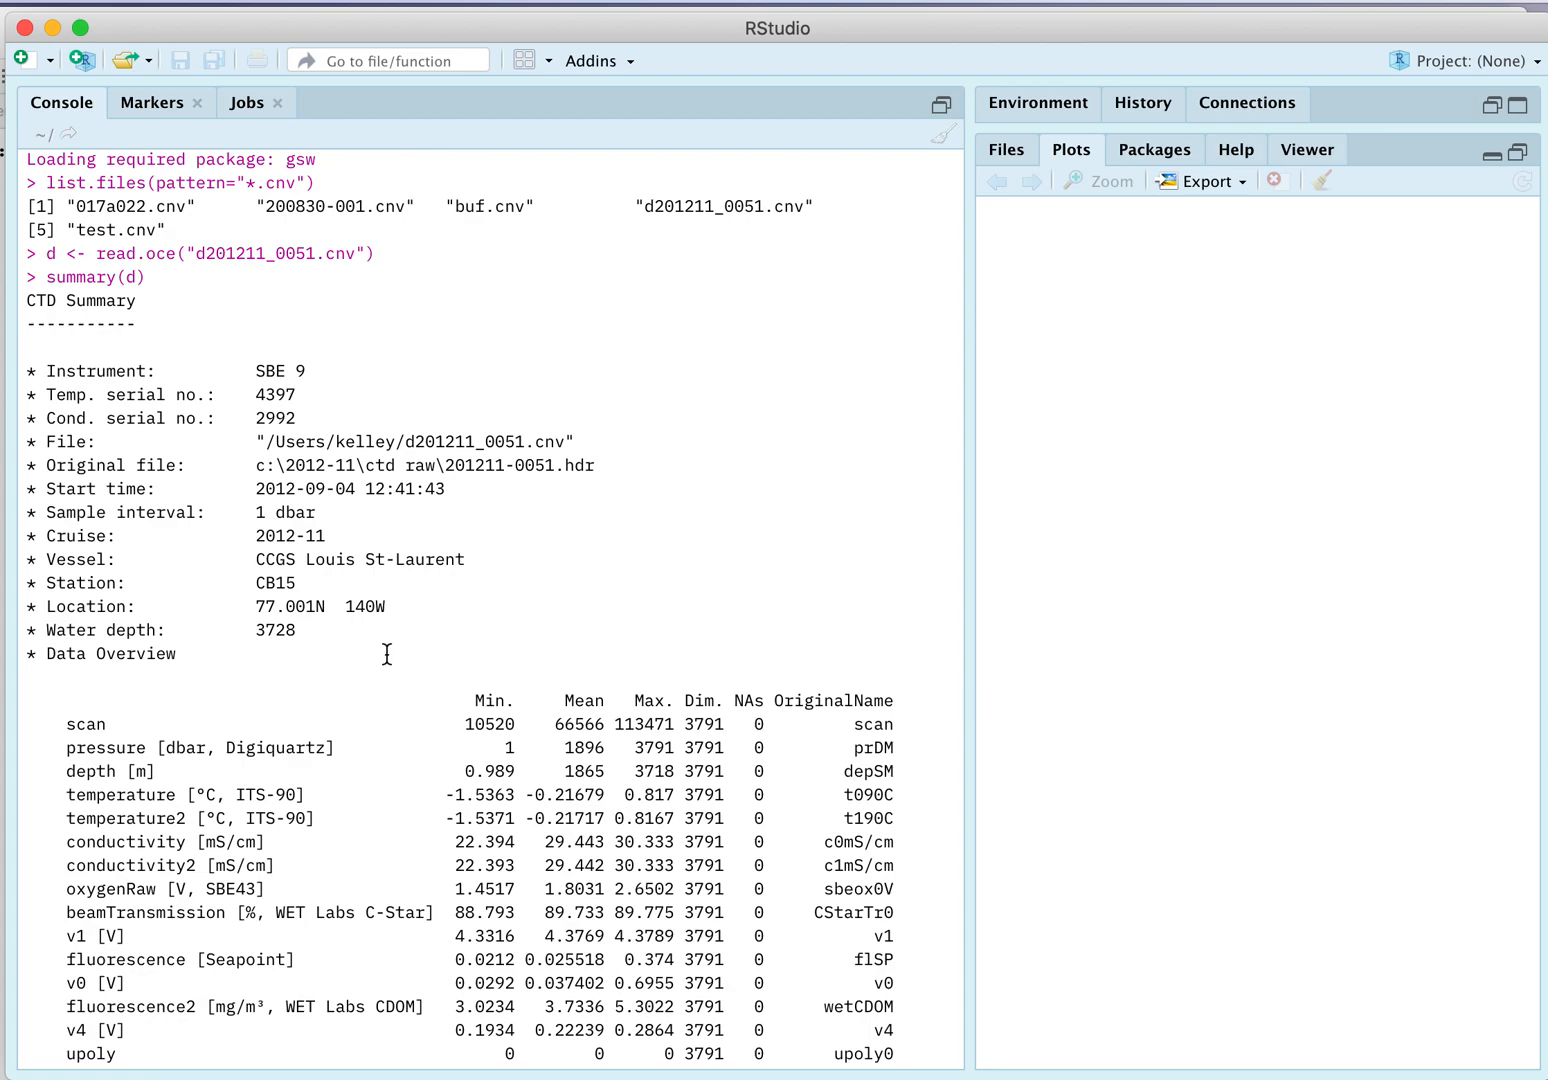
scroll("down", 3)
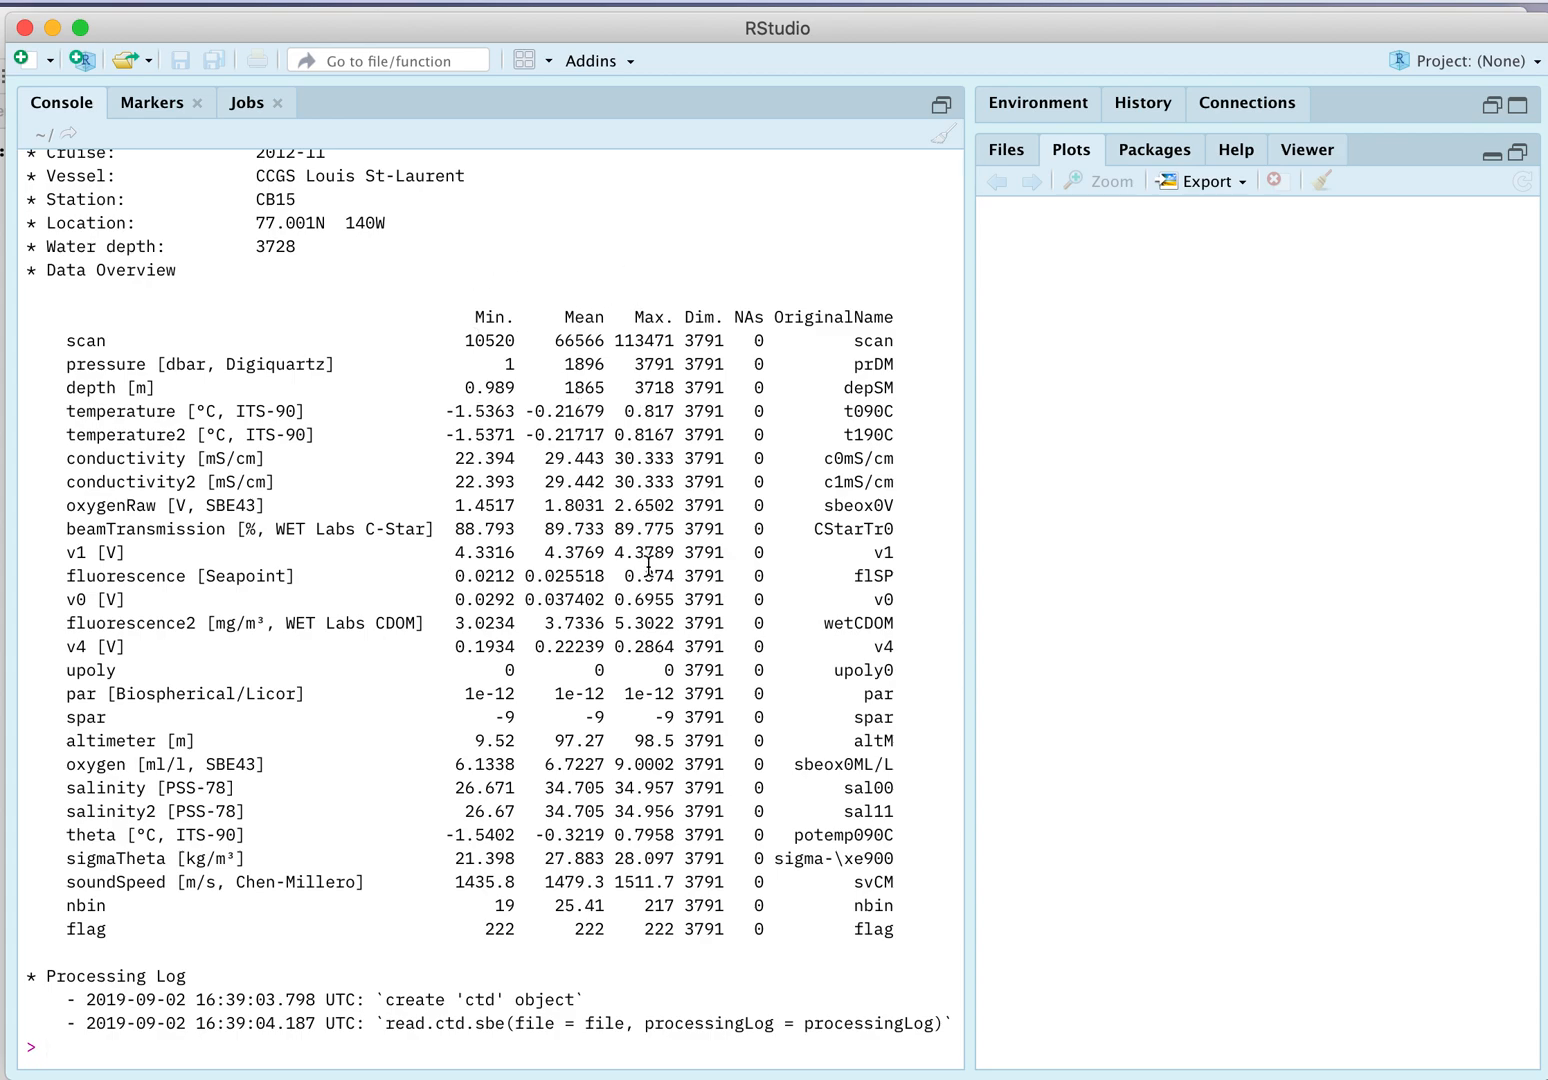
mouse_move(678, 490)
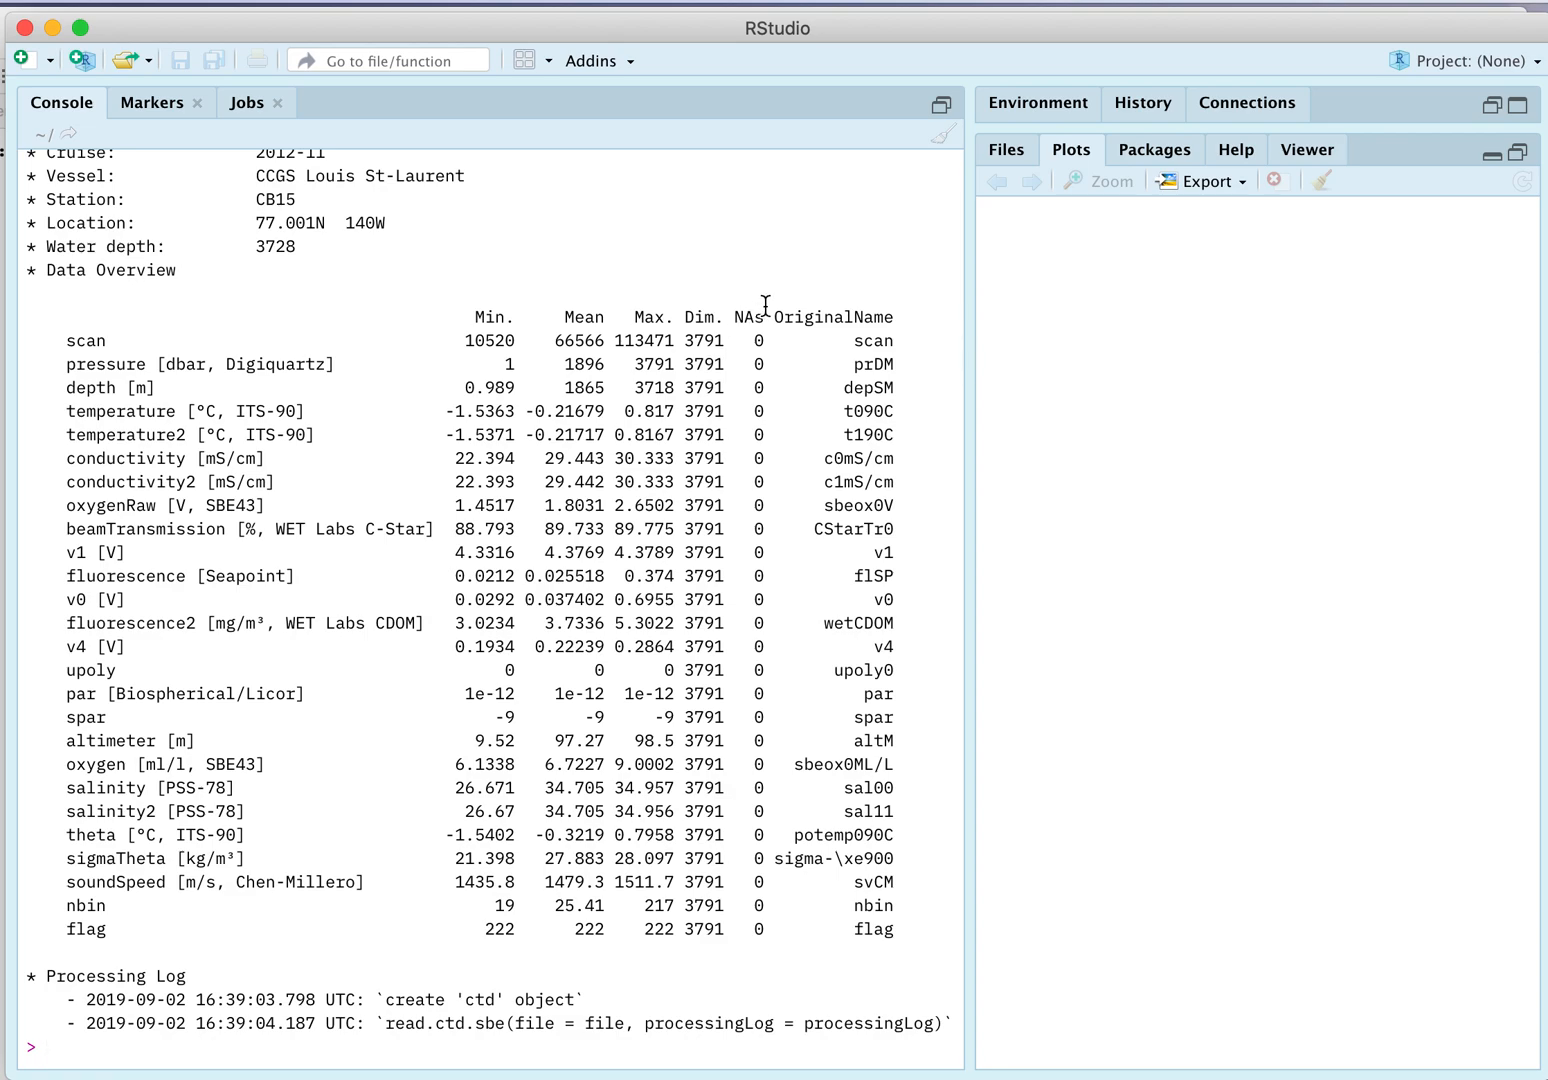
mouse_move(763, 377)
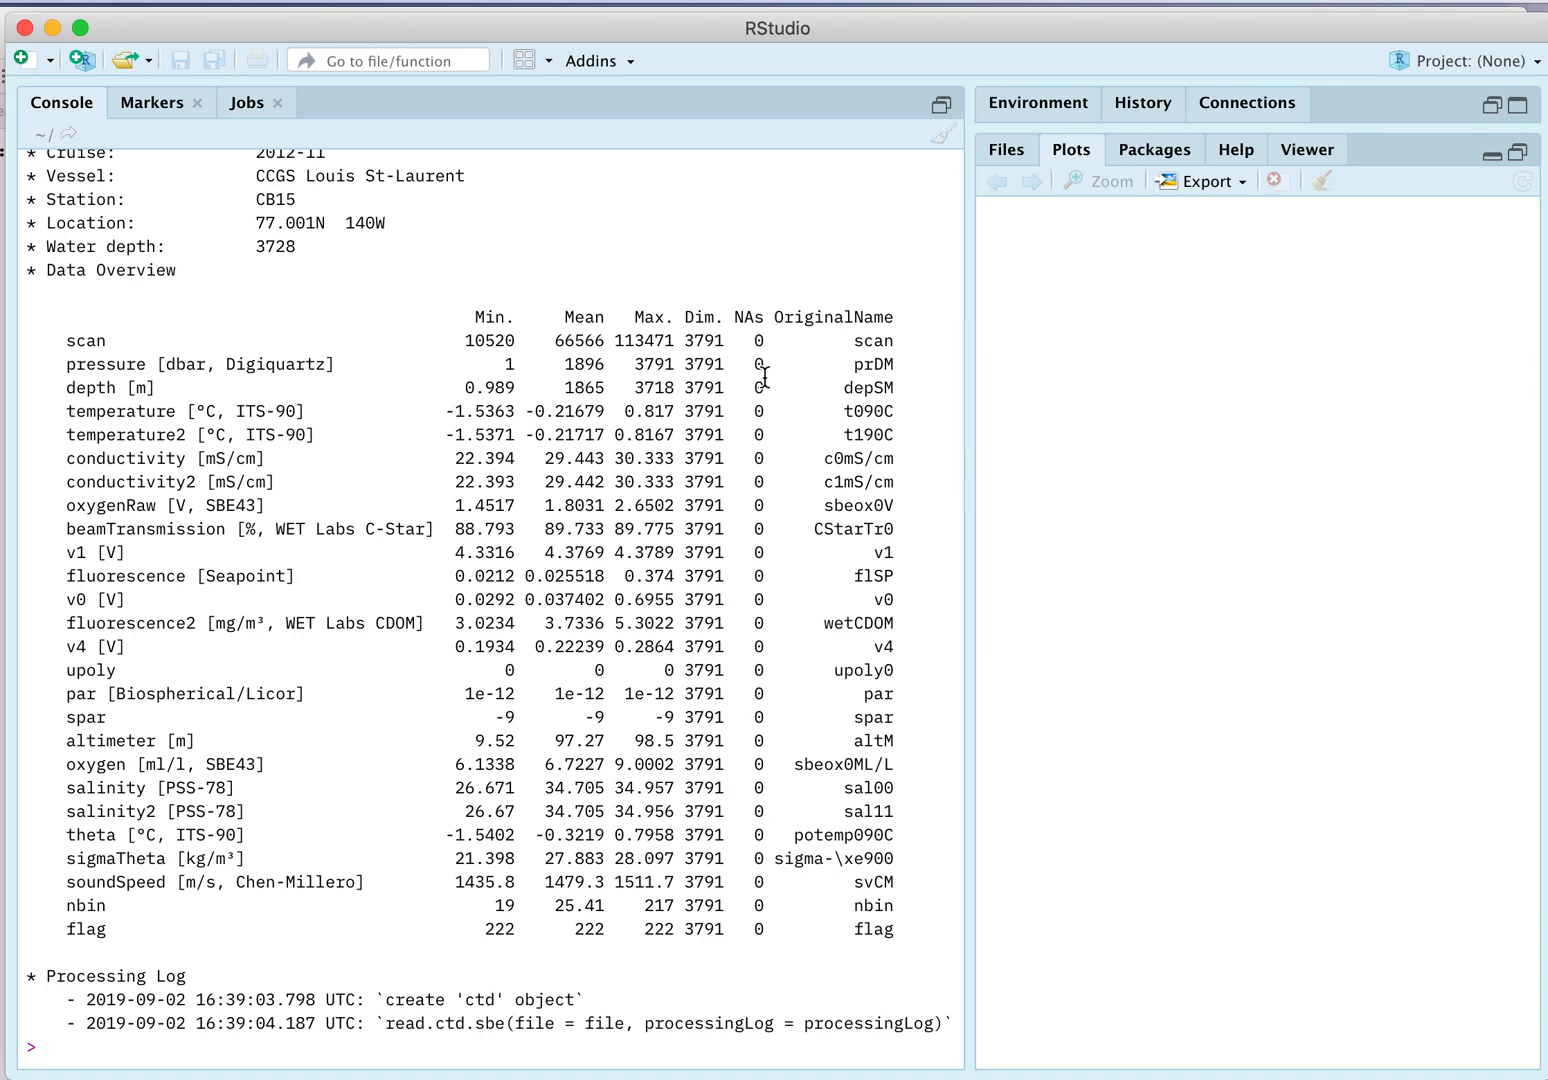
mouse_move(828, 313)
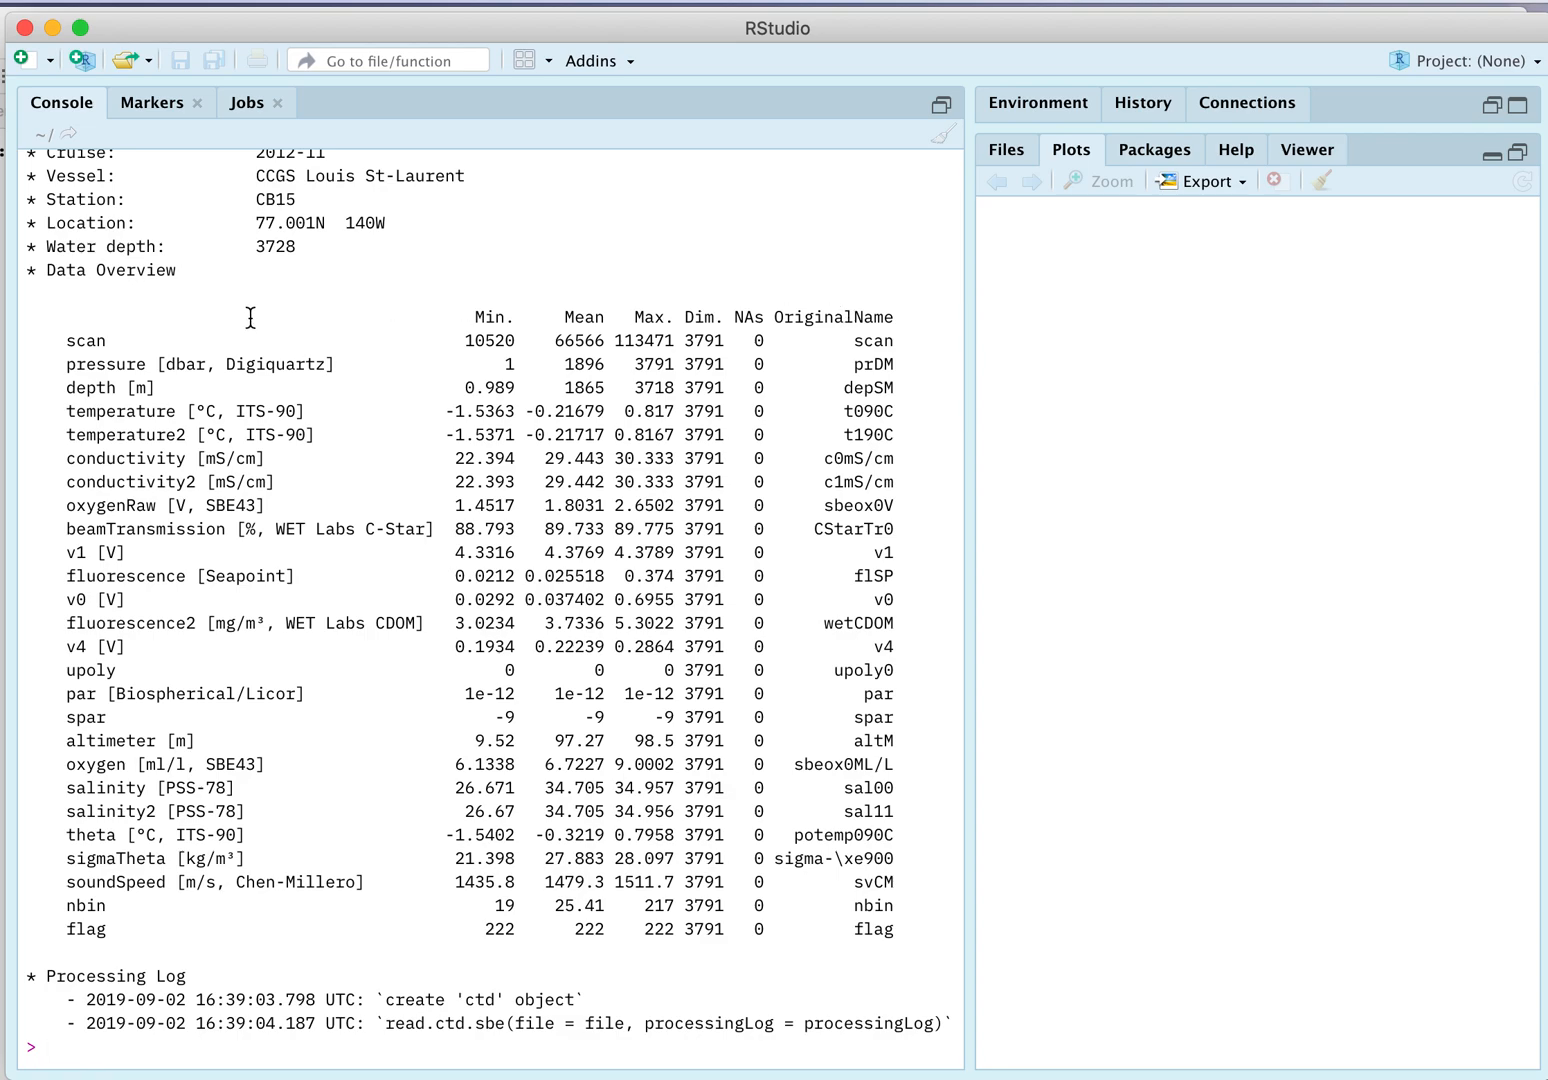
mouse_move(110, 830)
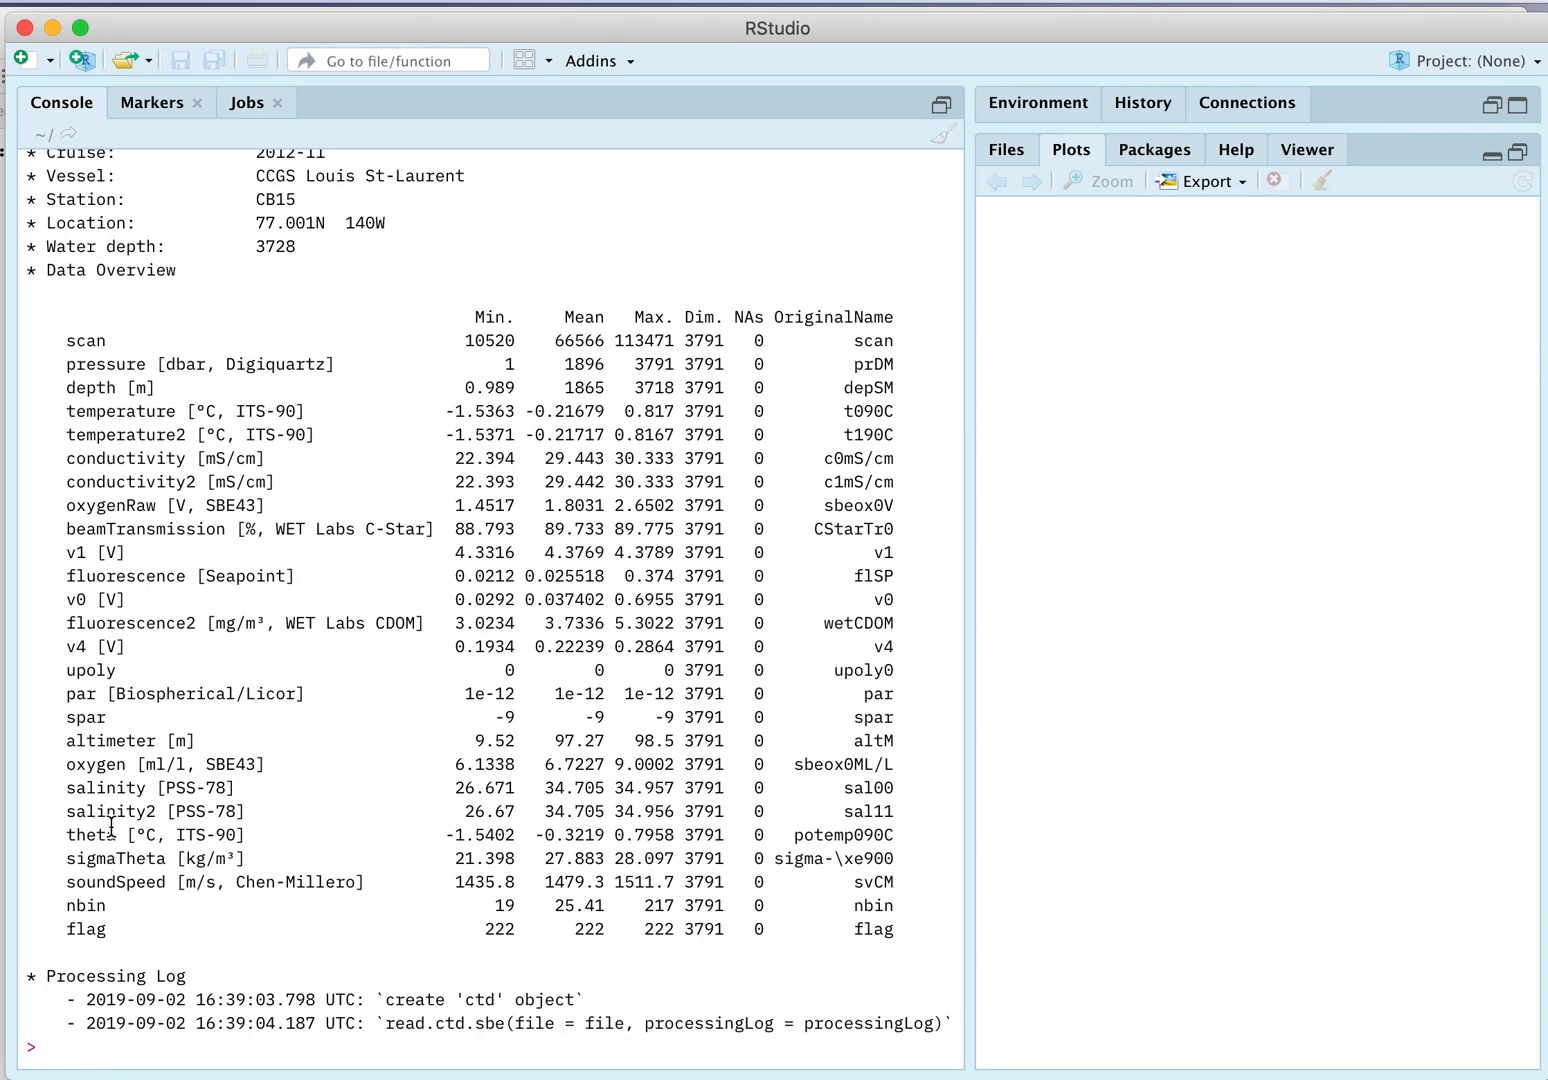
mouse_move(88, 363)
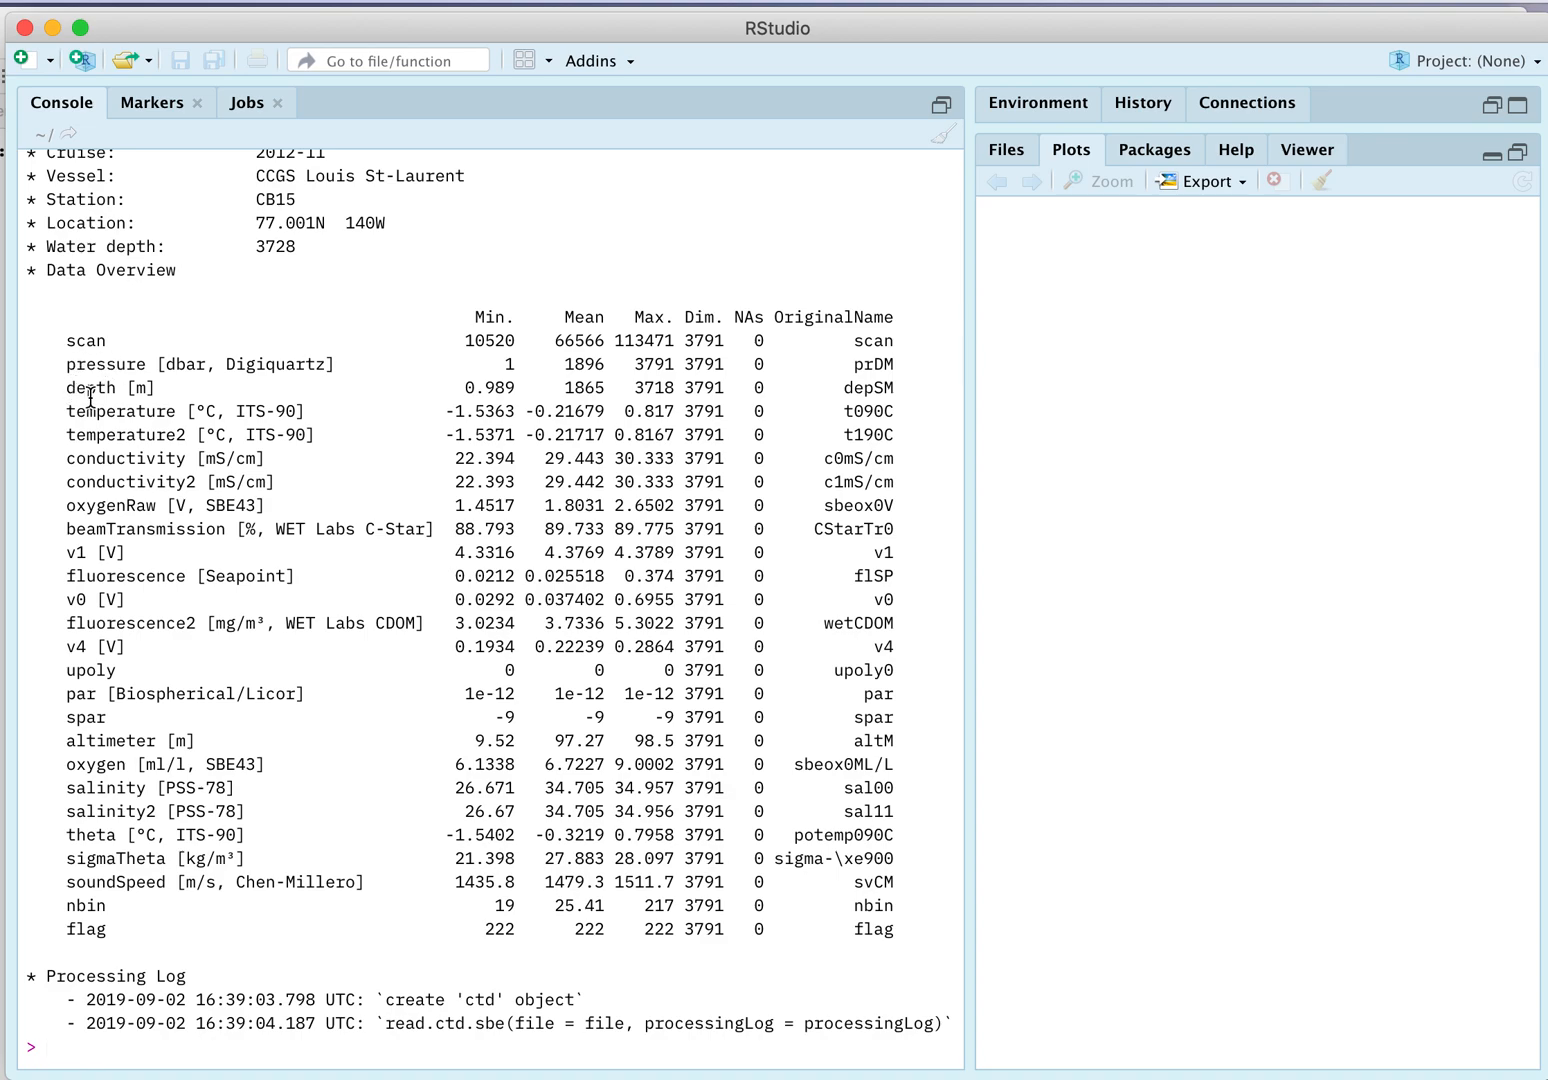
mouse_move(340, 366)
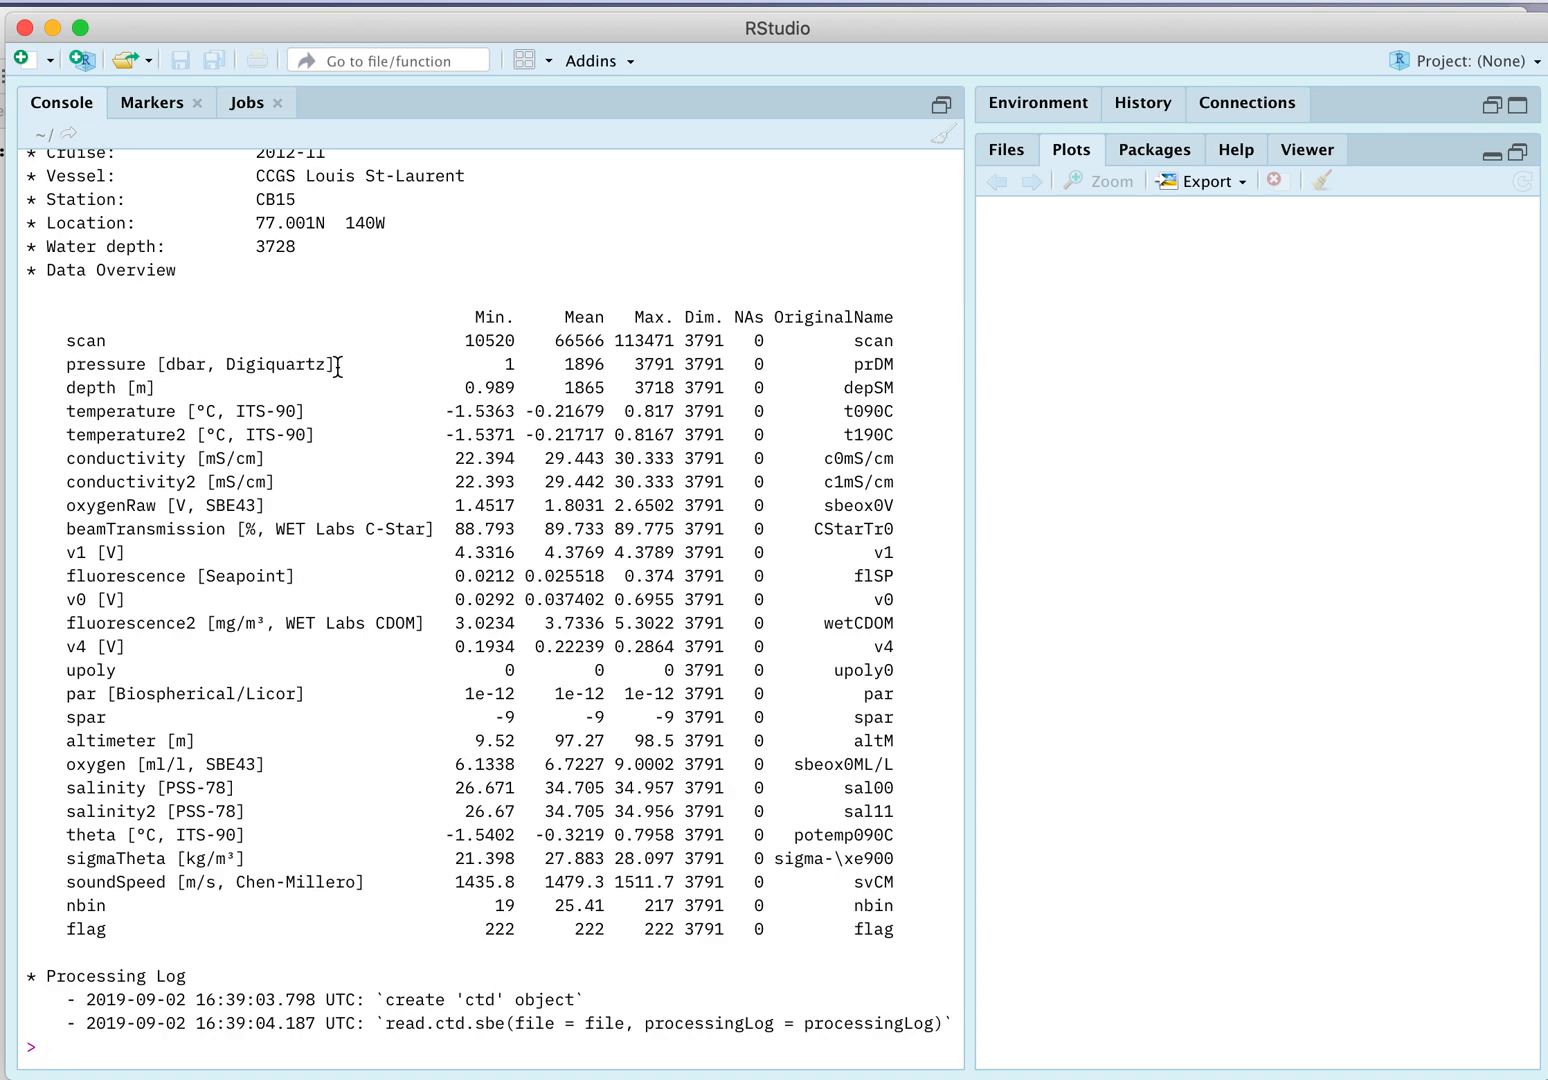
mouse_move(265, 388)
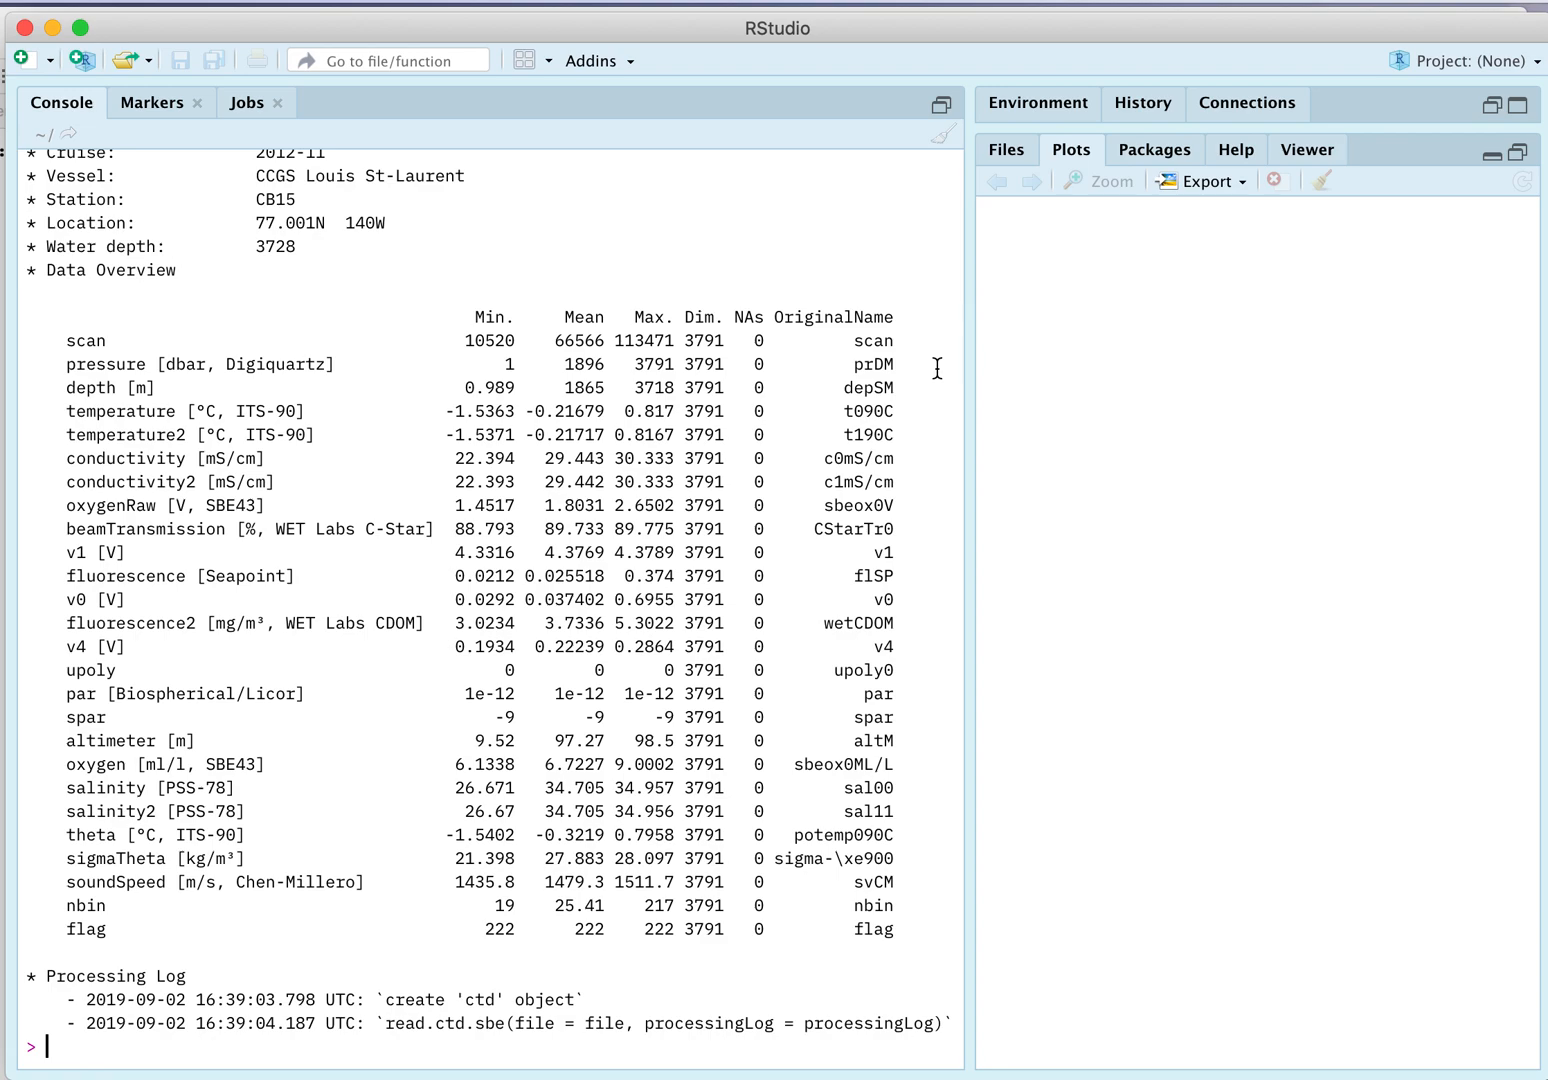
mouse_move(861, 340)
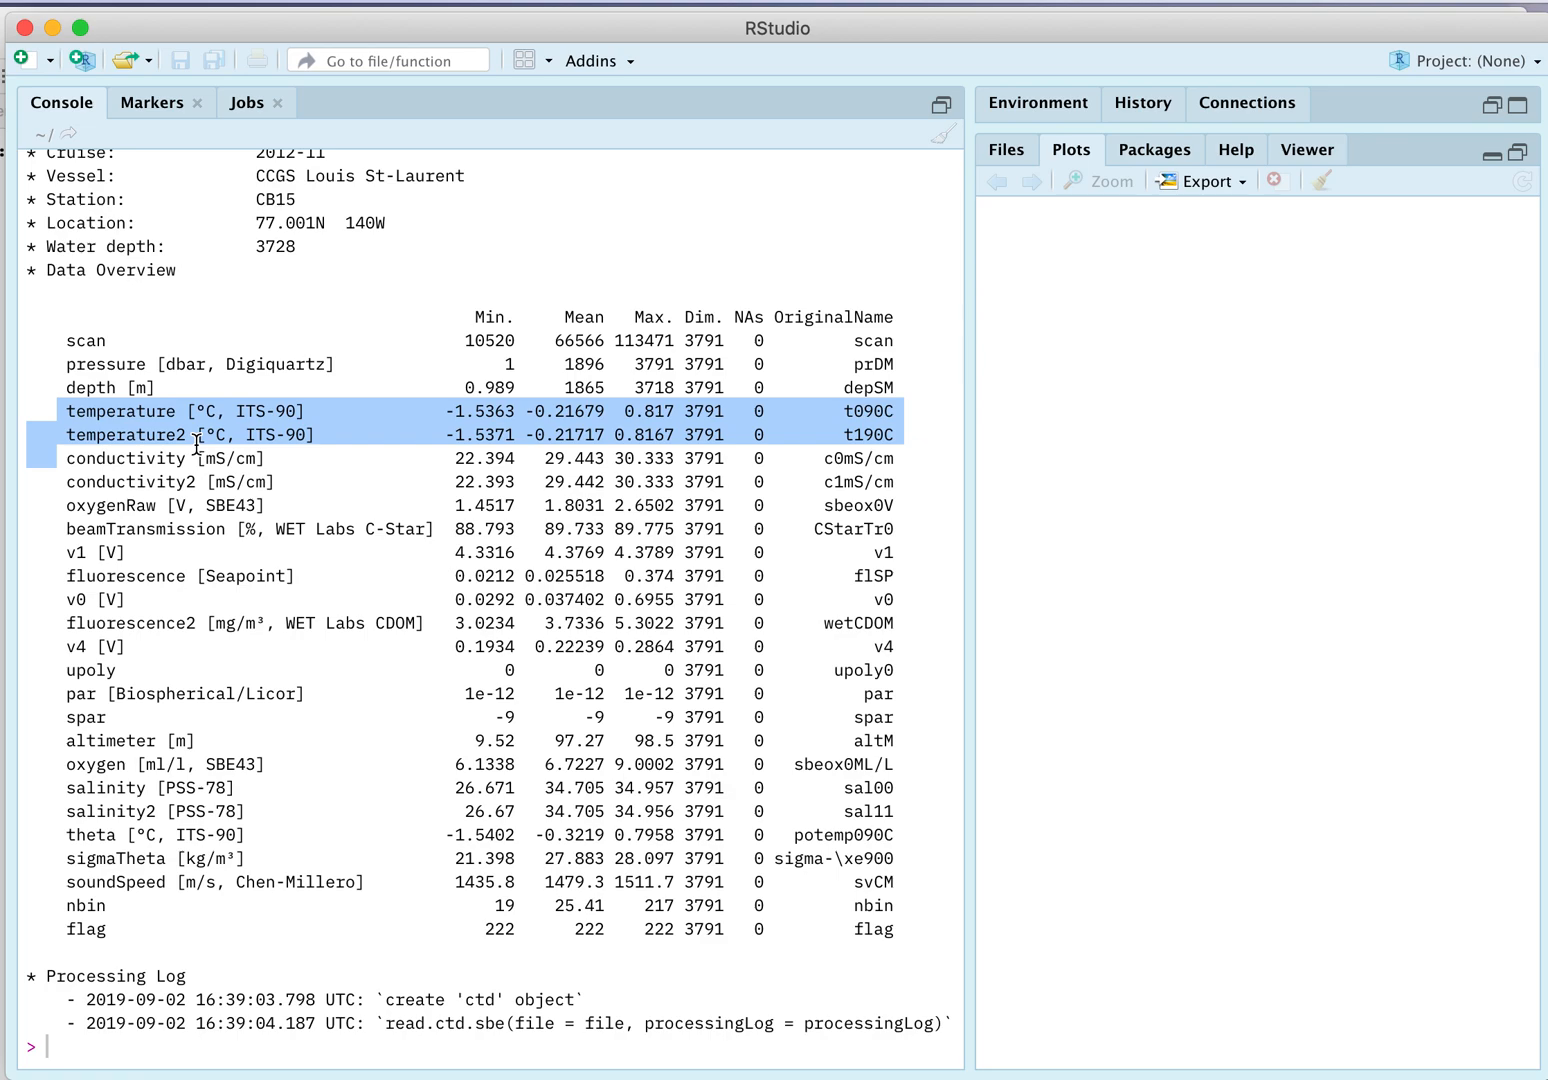
mouse_move(375, 717)
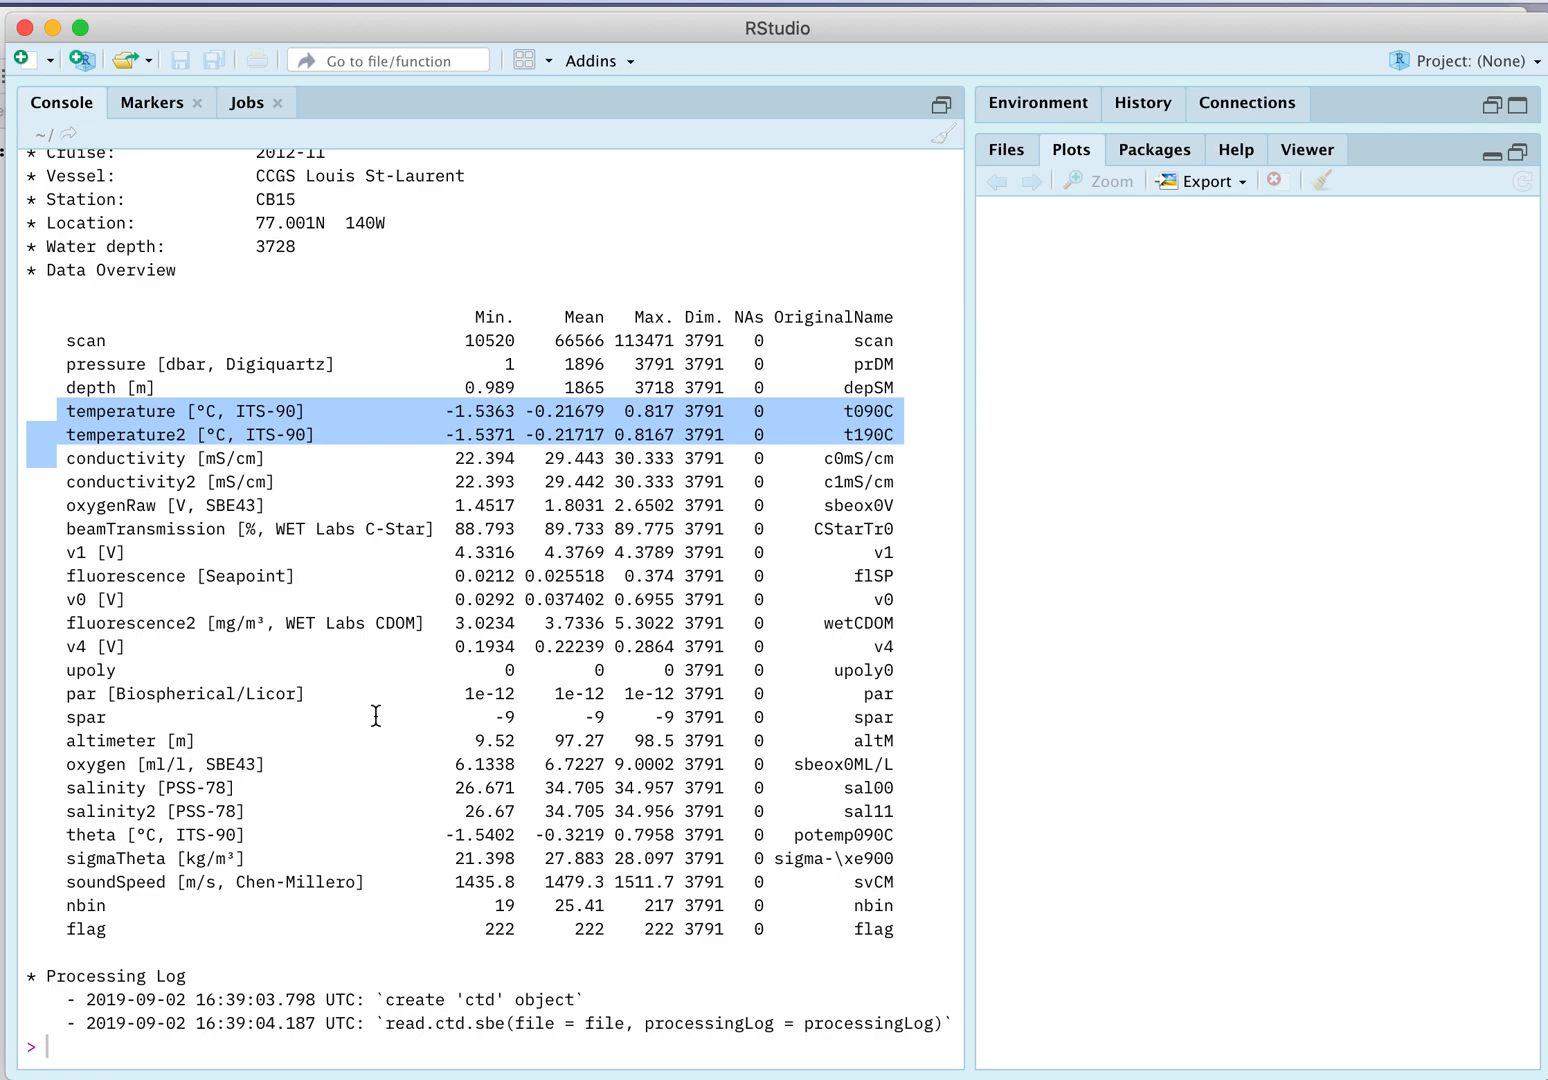
mouse_move(207, 827)
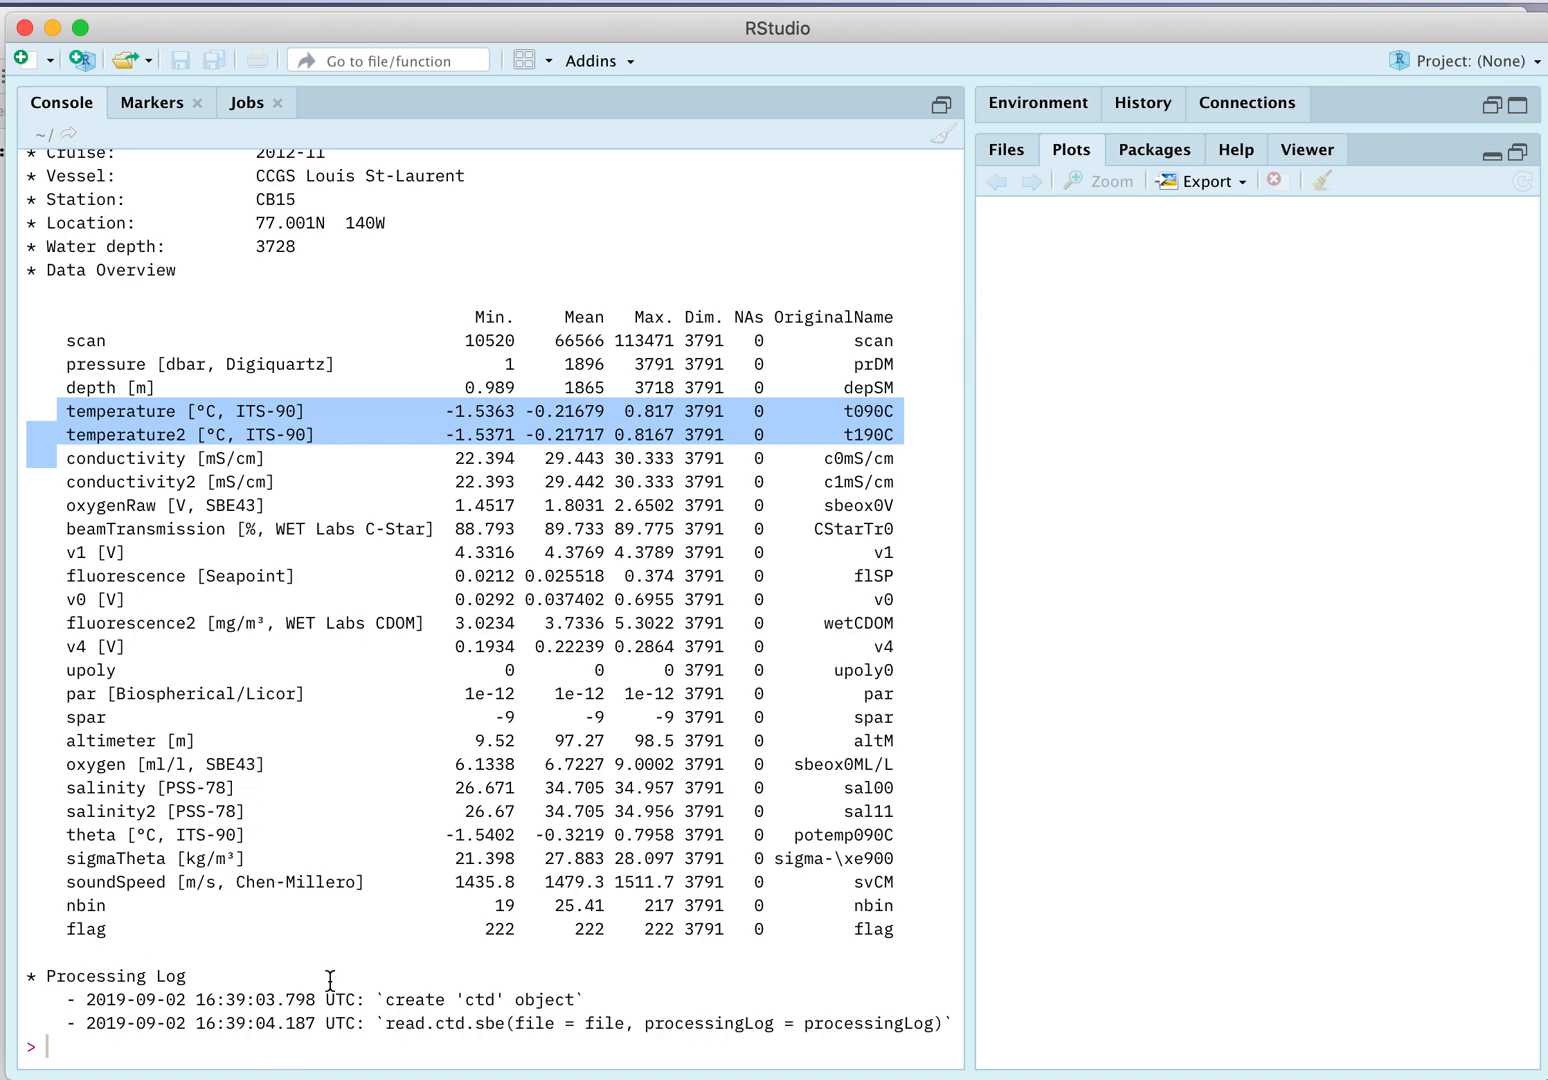
mouse_move(448, 975)
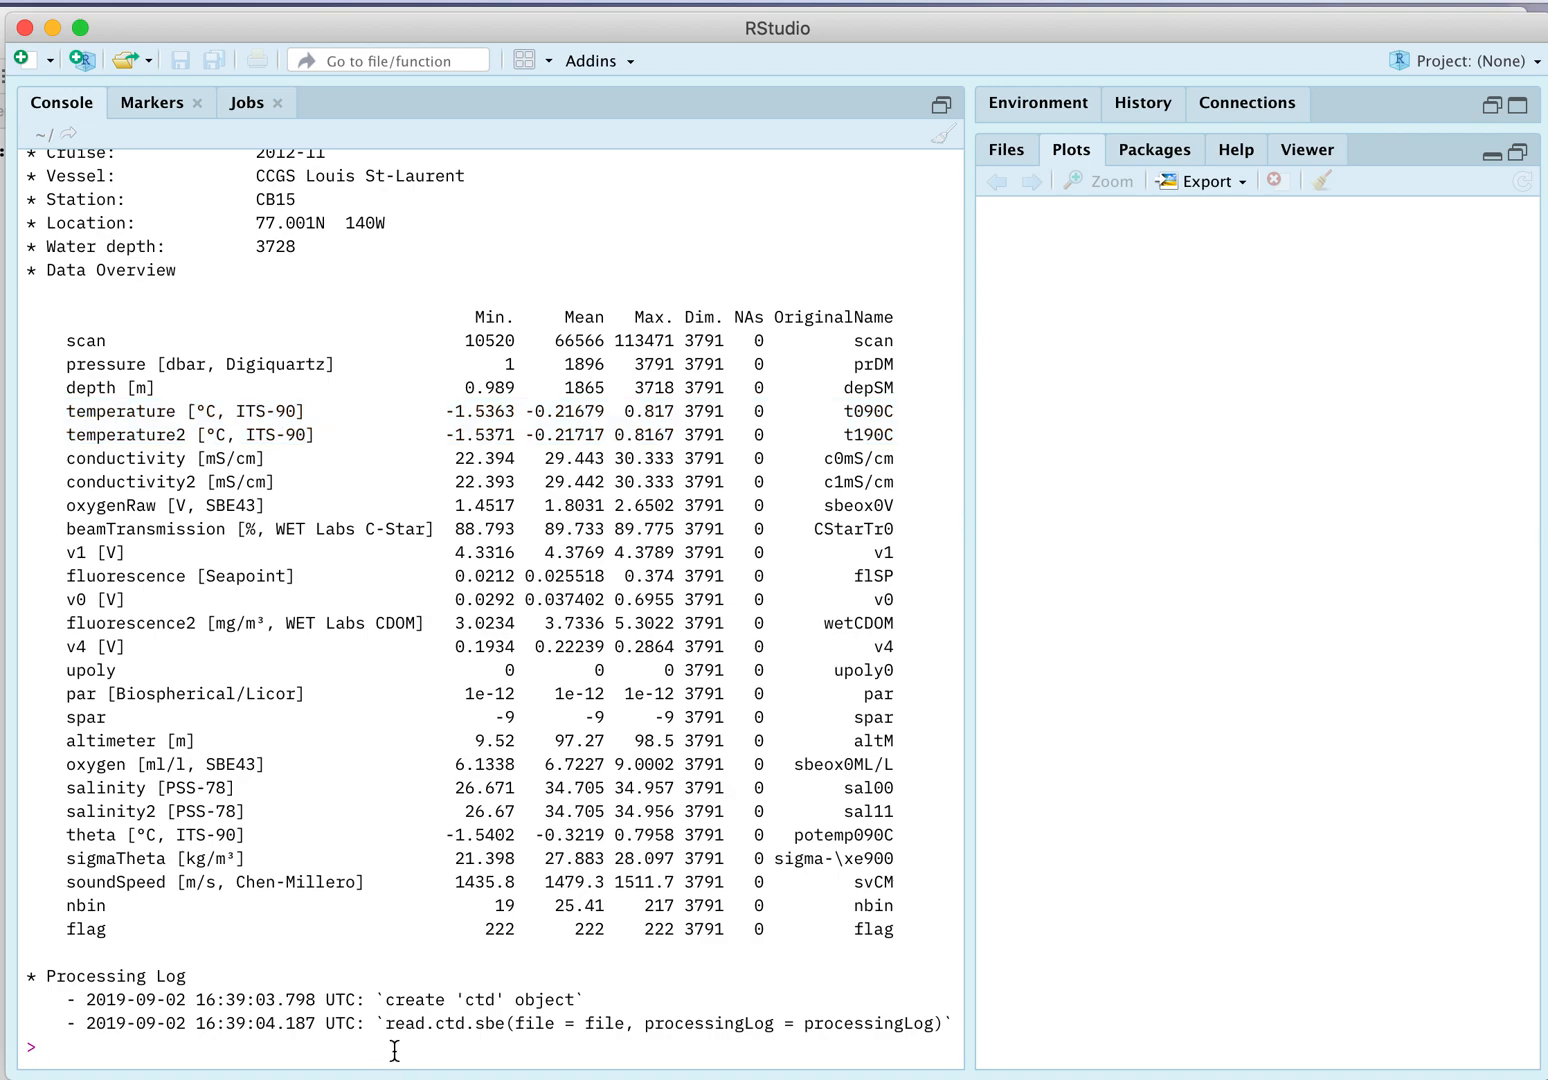
Run plot(d) to draw the cast's four-panel overview
type("plot(d")
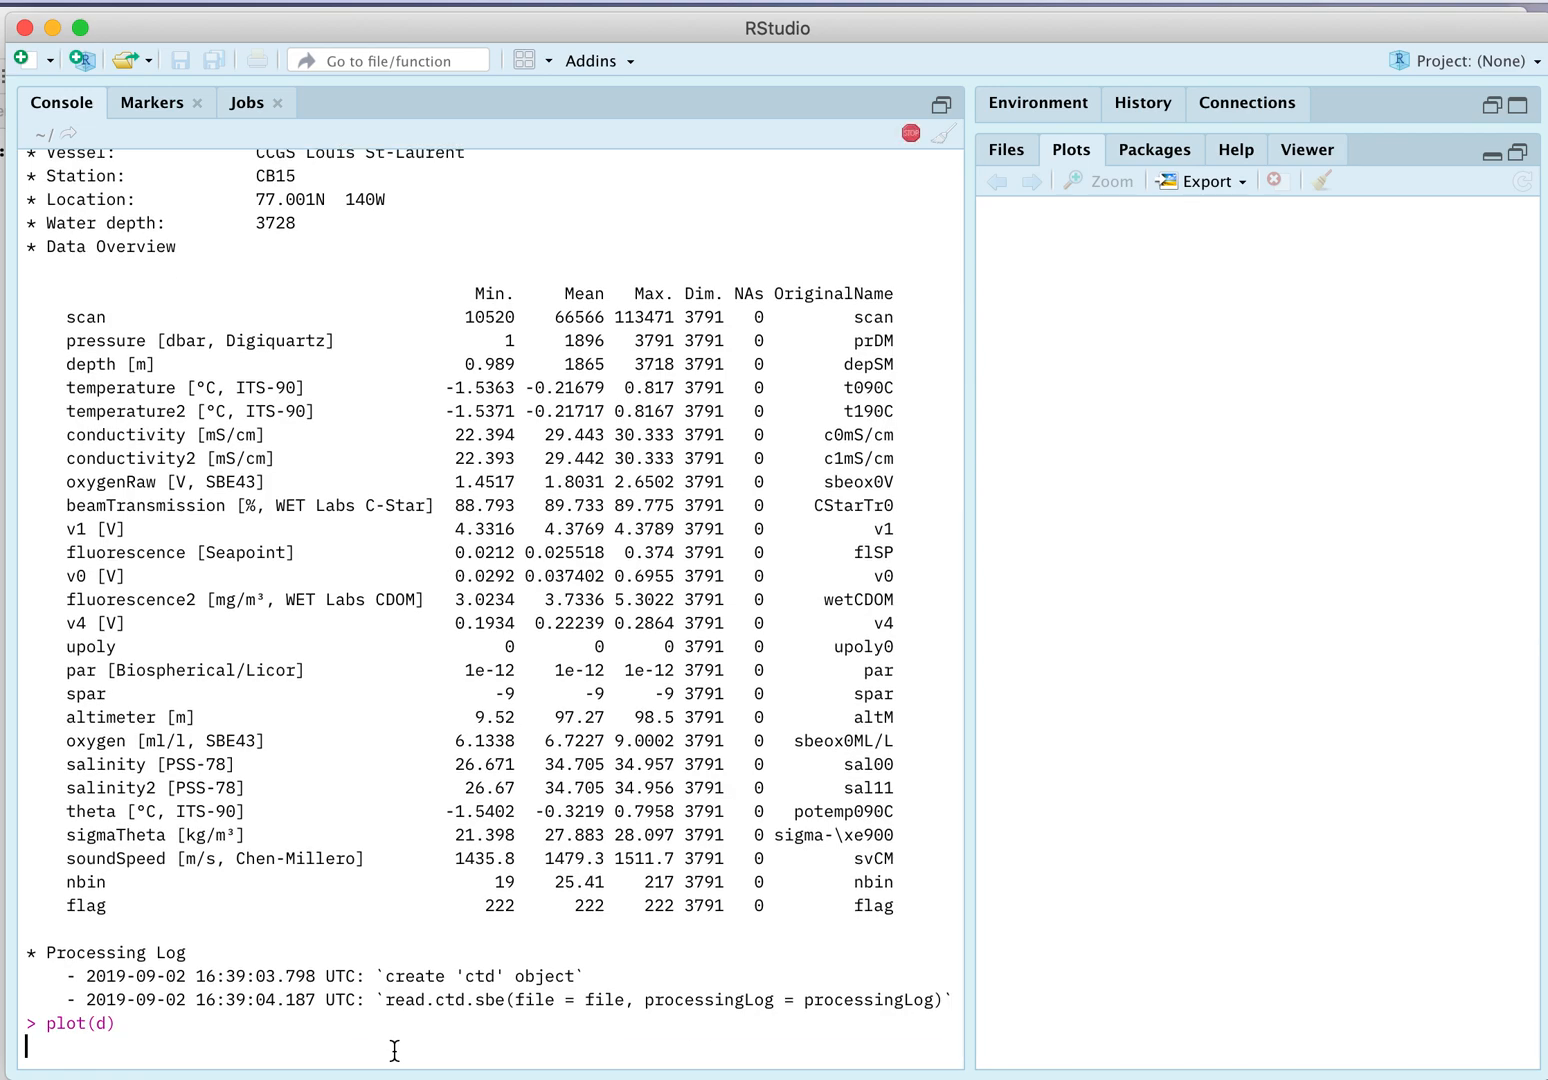
key("enter")
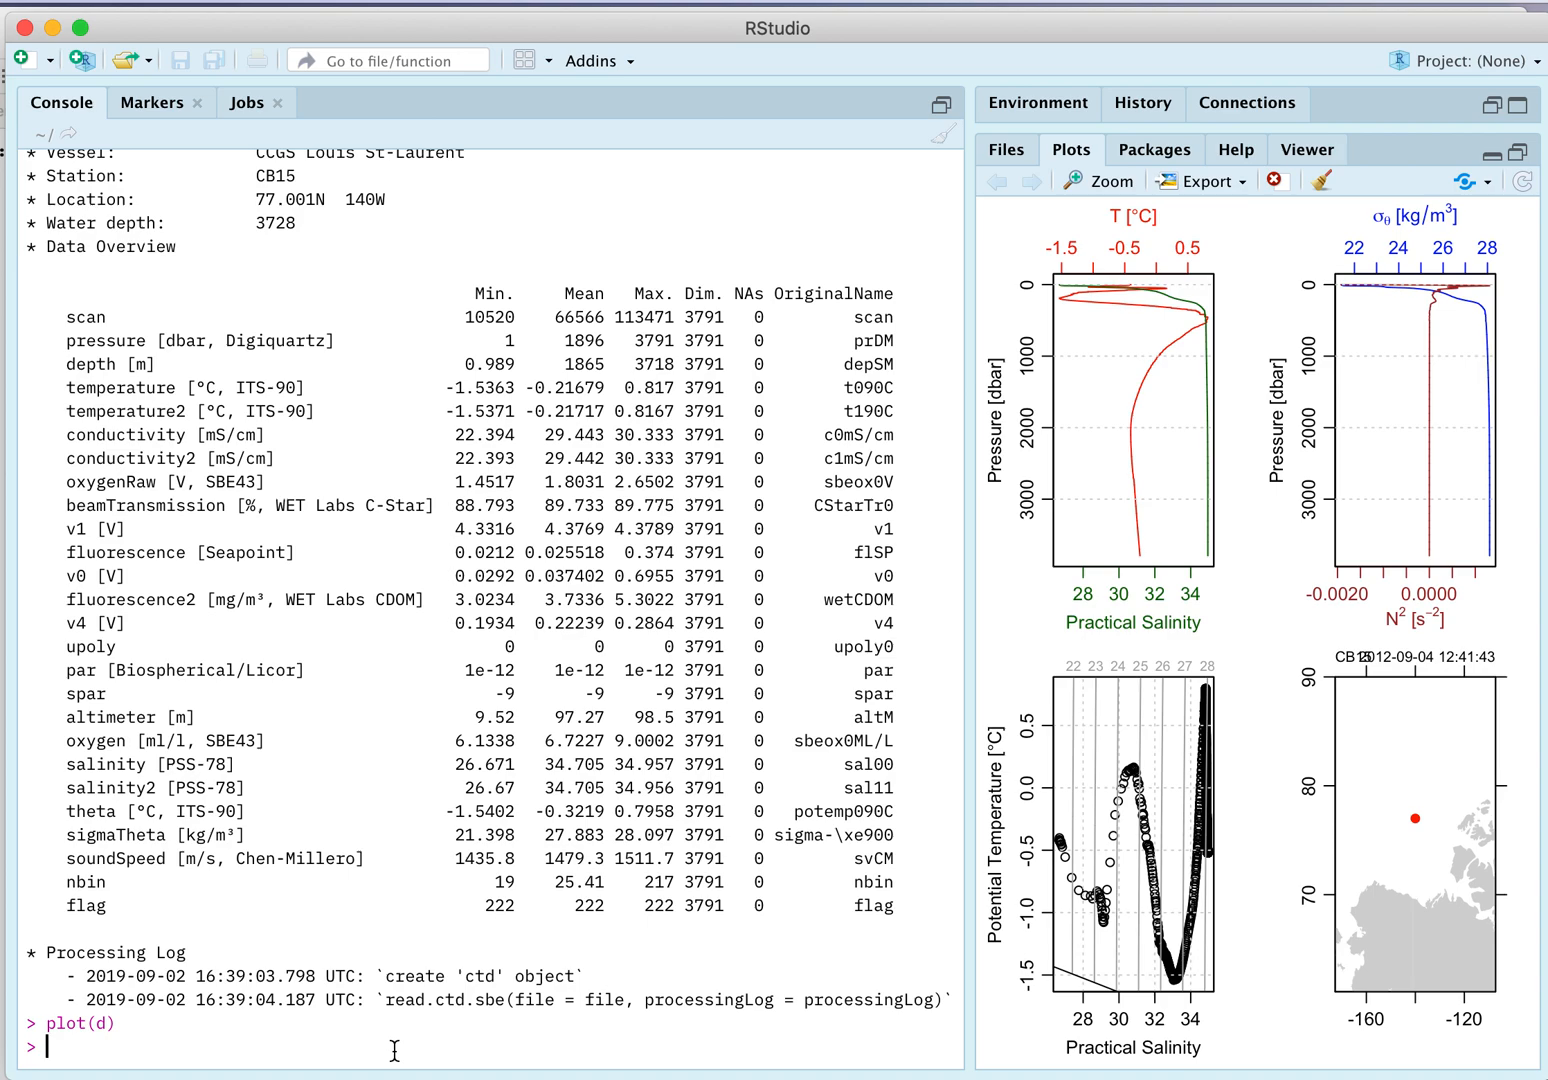
mouse_move(787, 562)
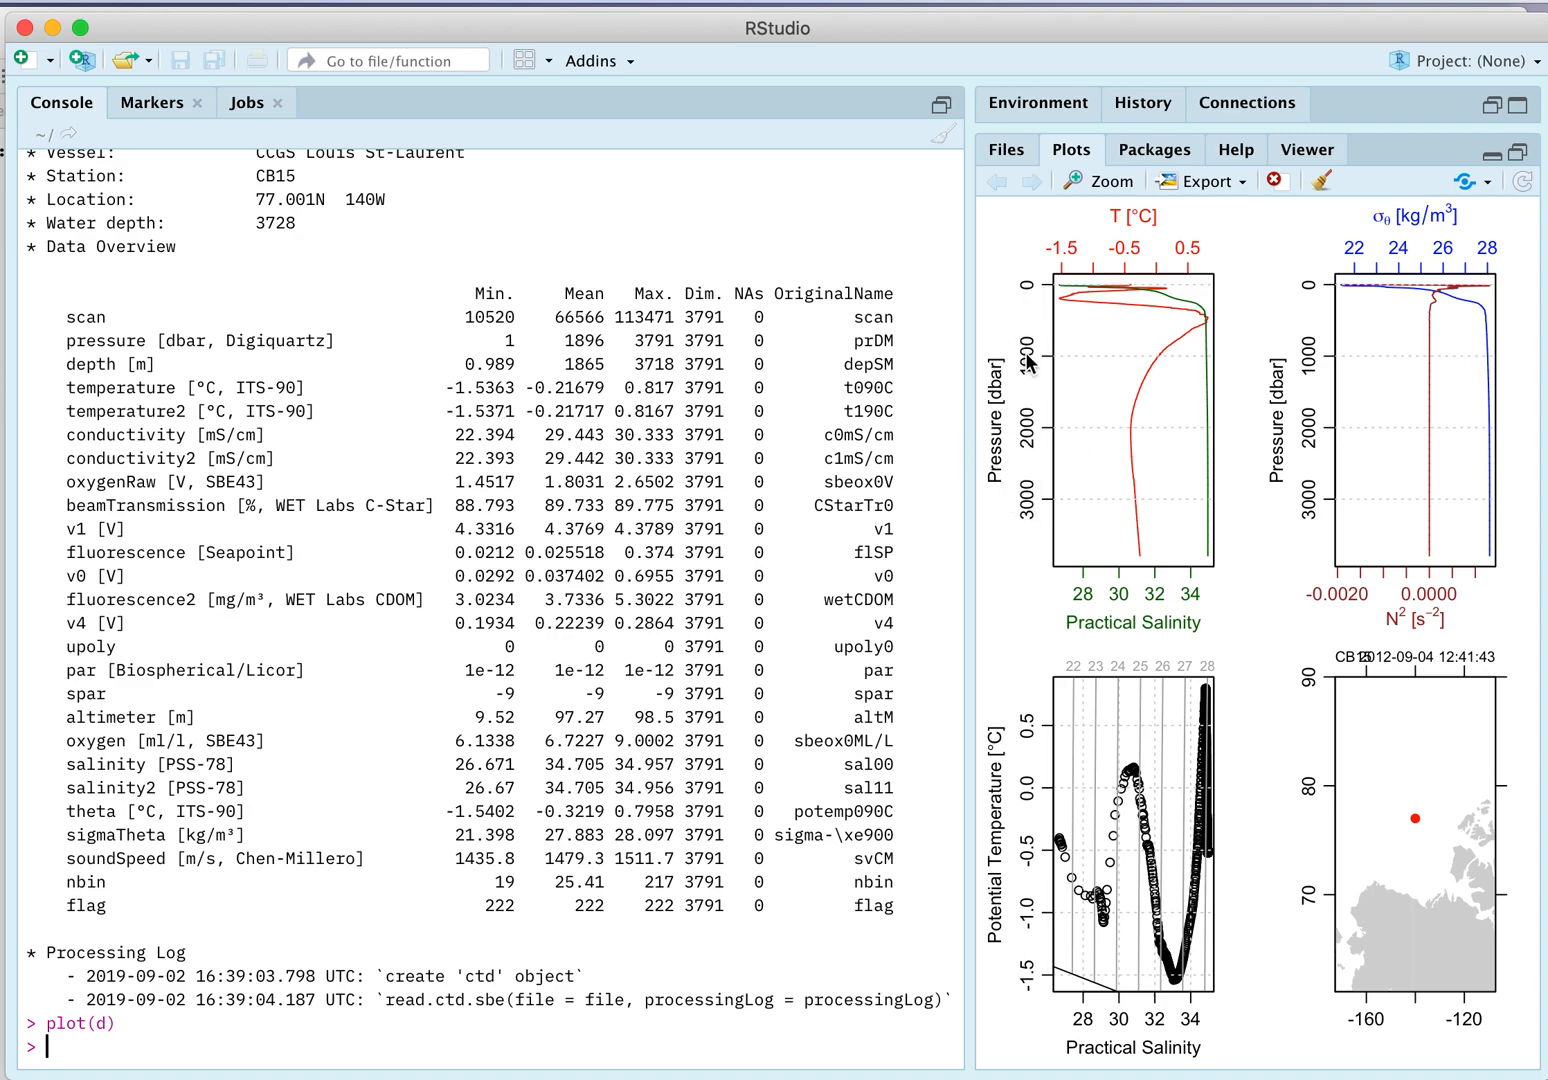
mouse_move(984, 375)
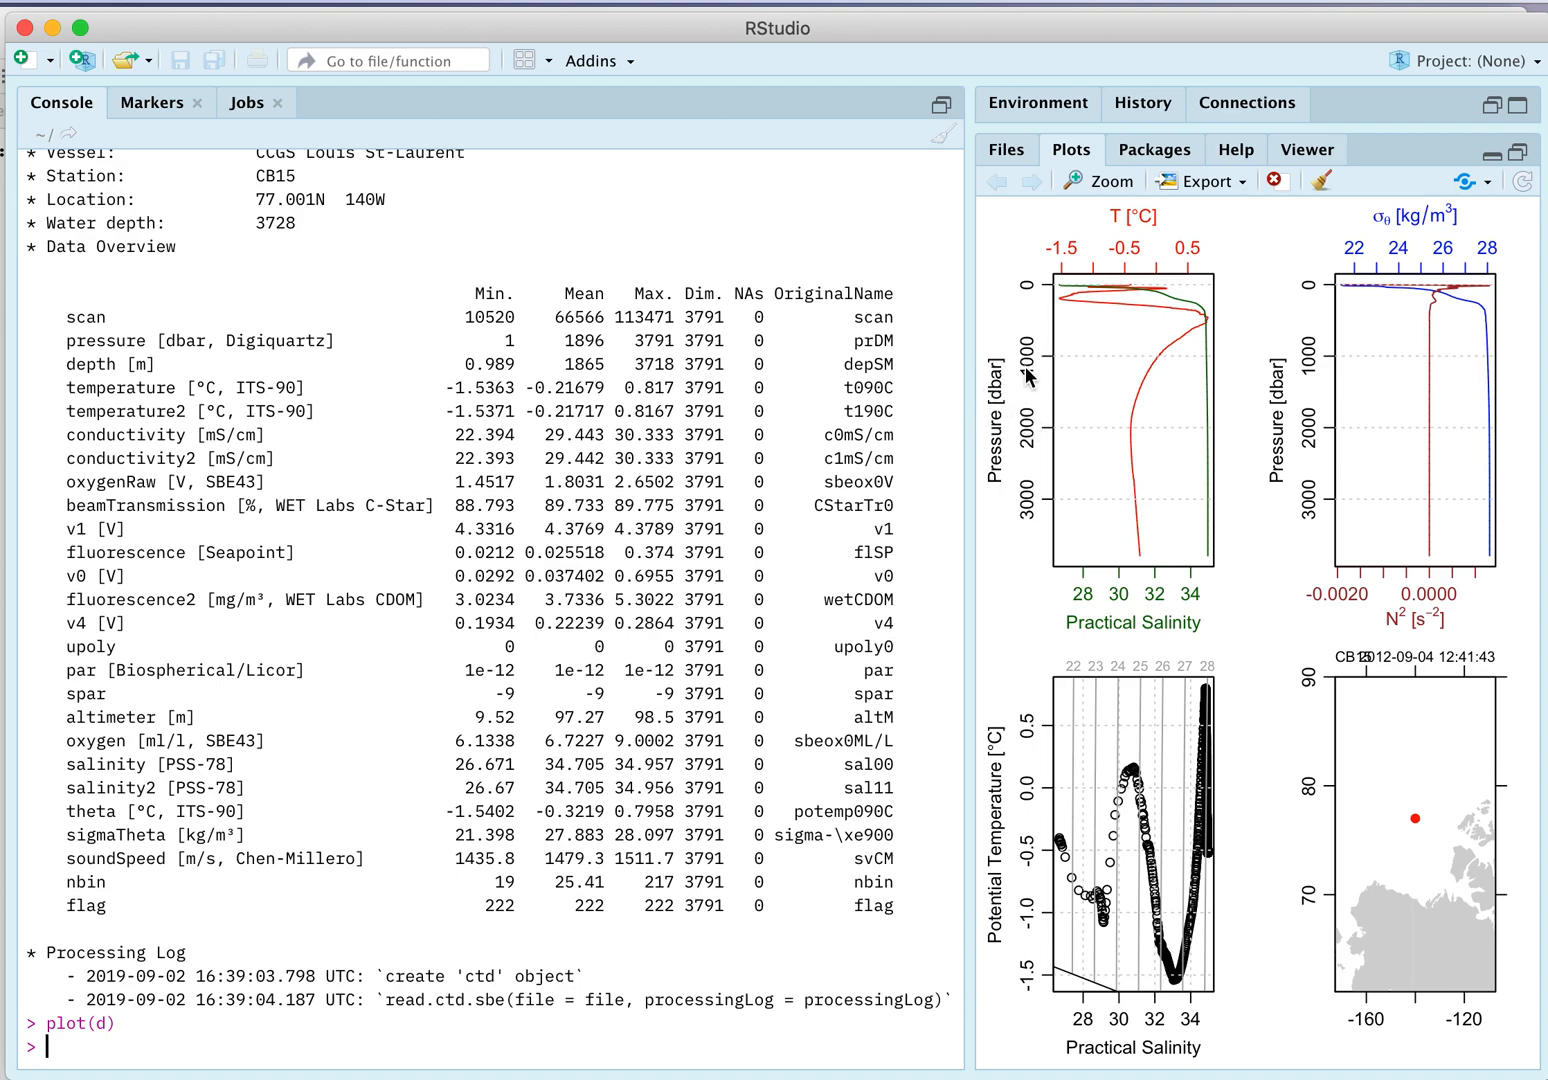
mouse_move(1037, 567)
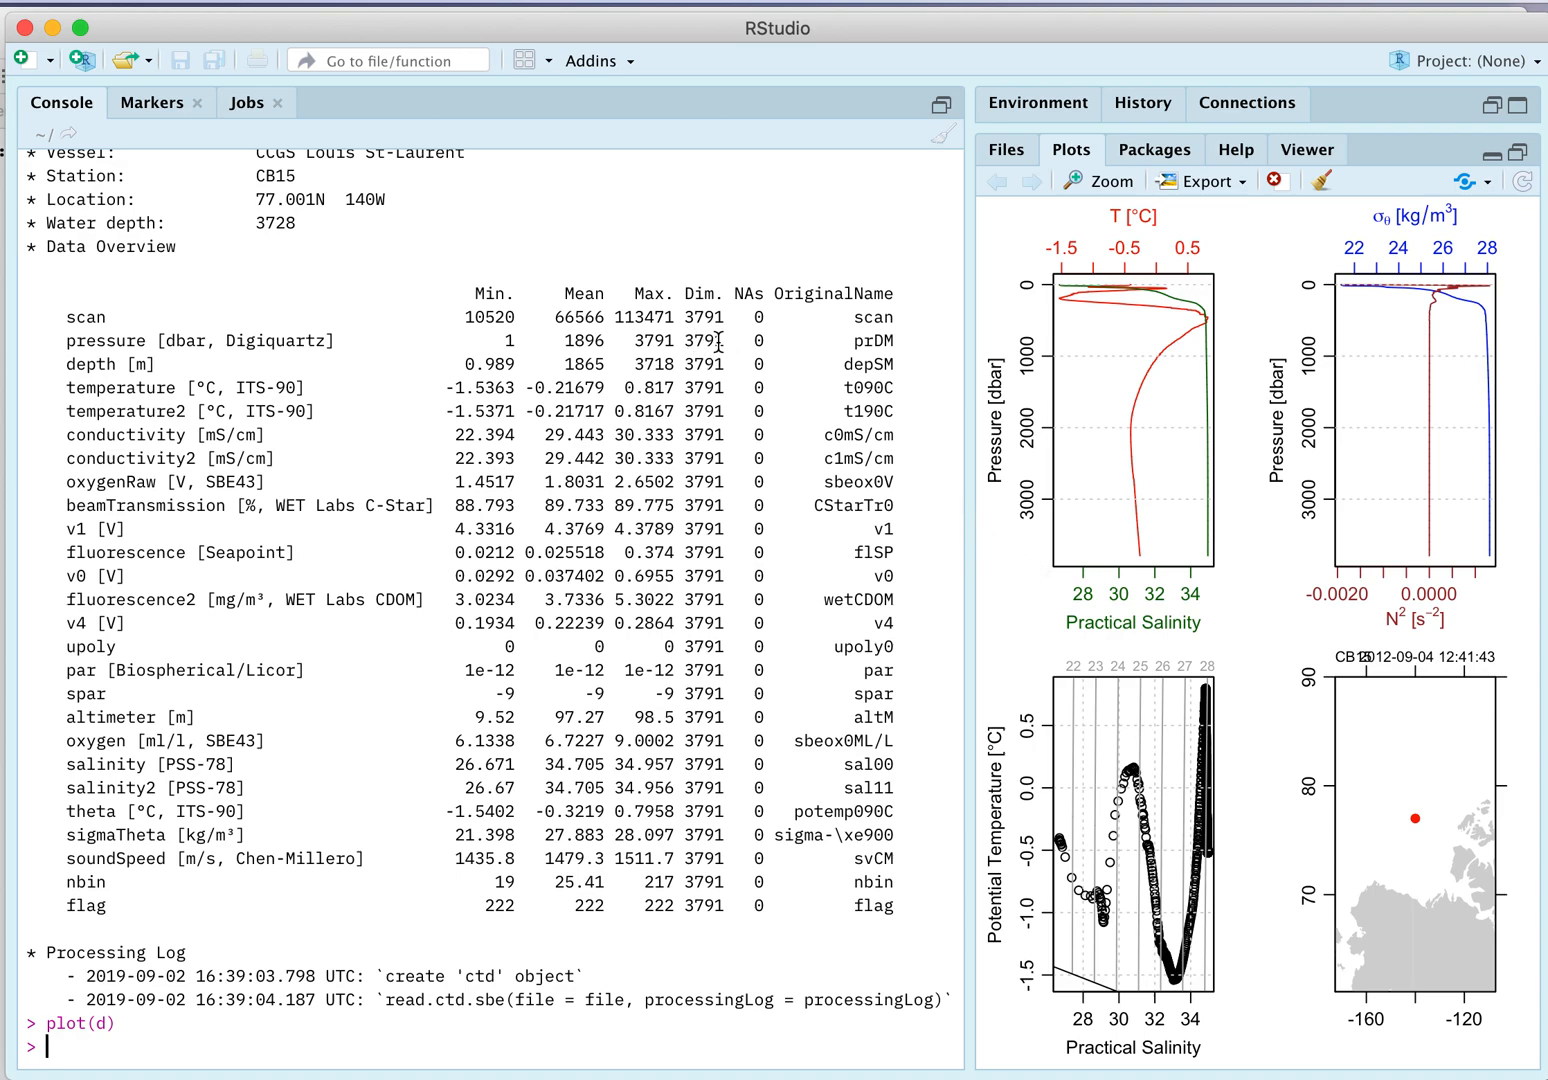
mouse_move(1047, 573)
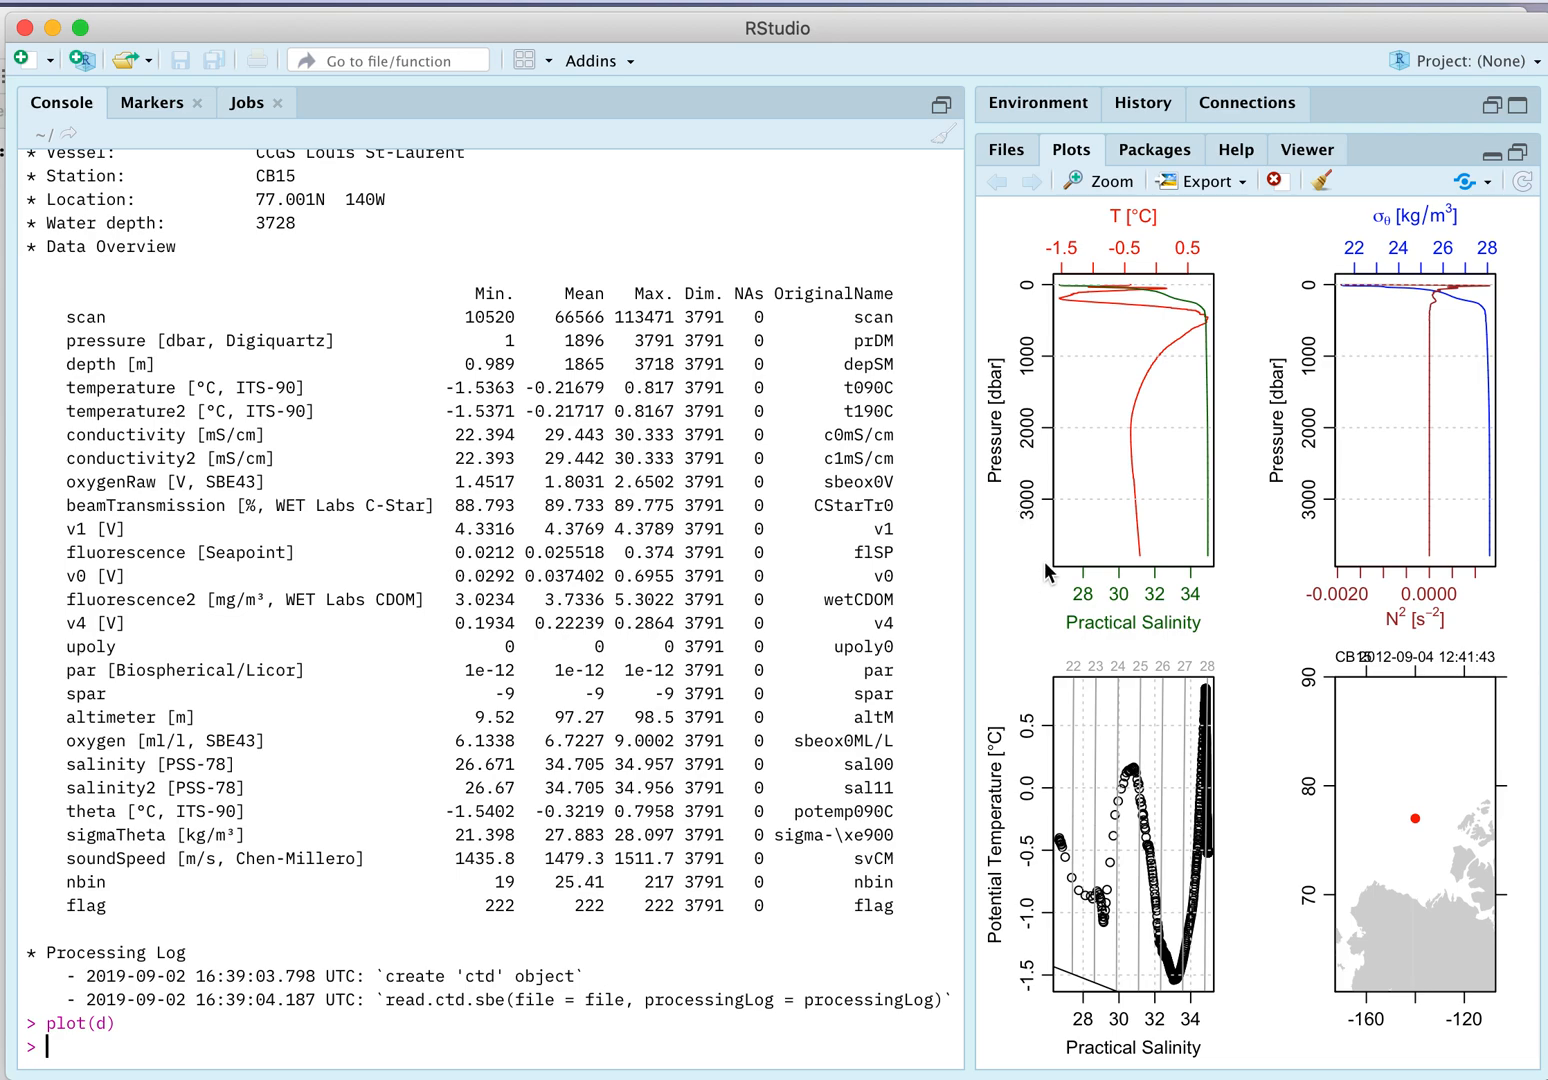
mouse_move(1140, 218)
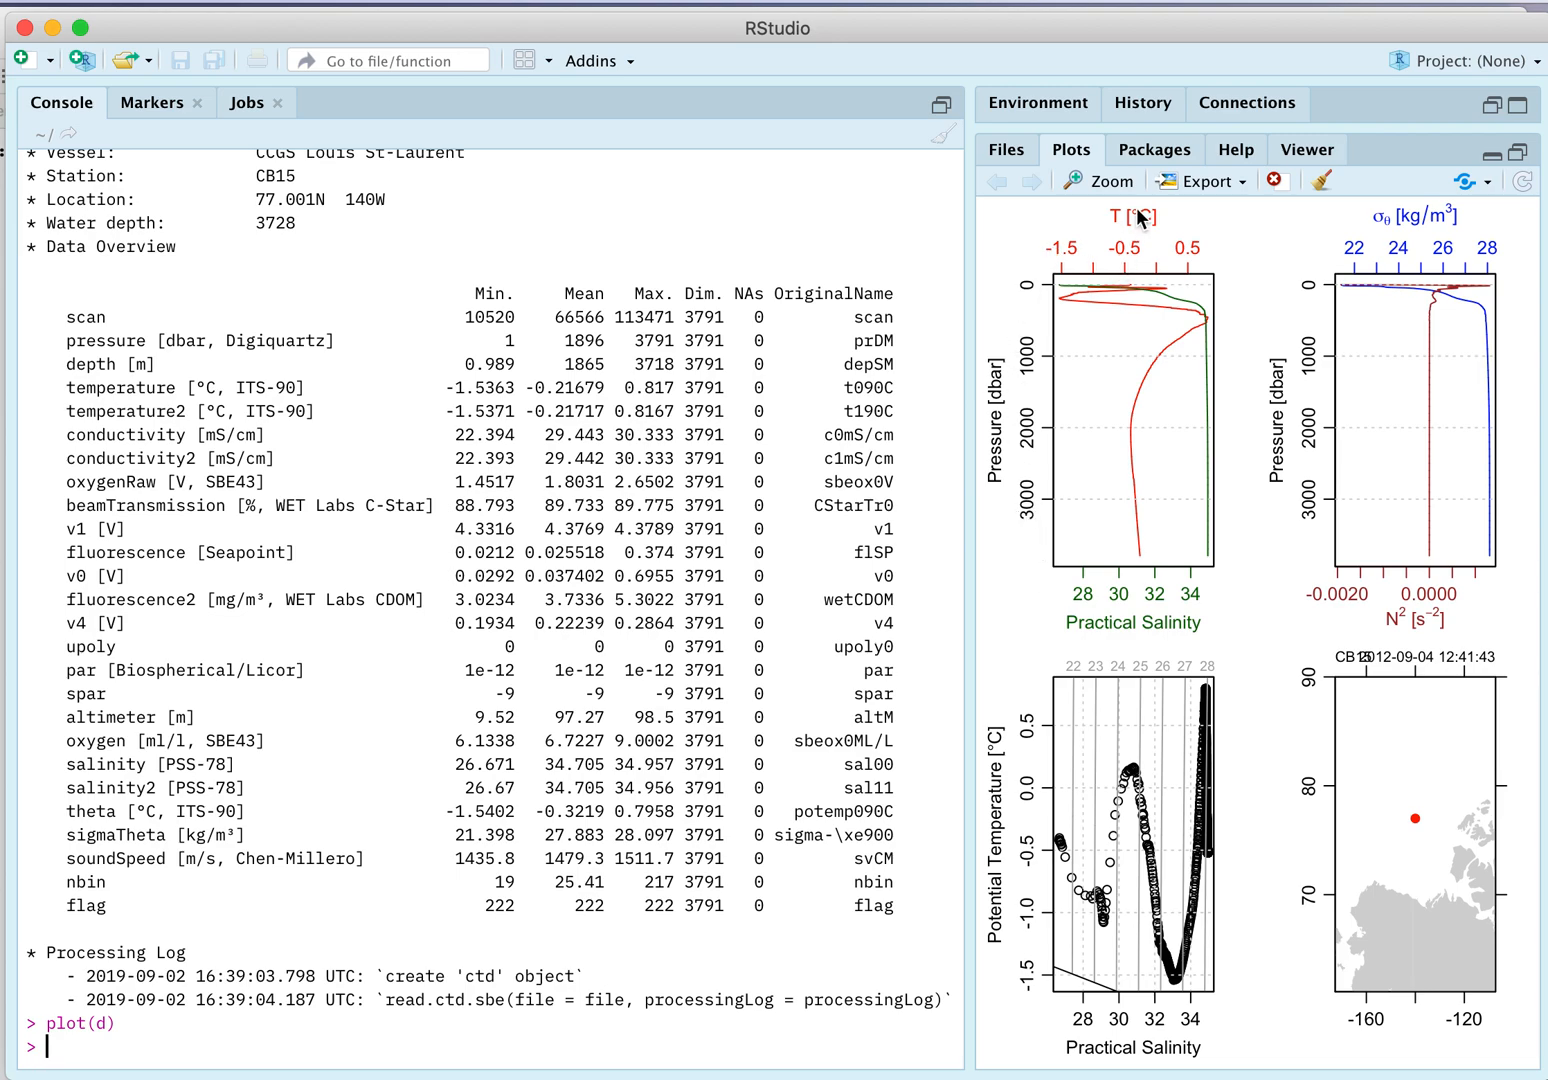
mouse_move(1210, 477)
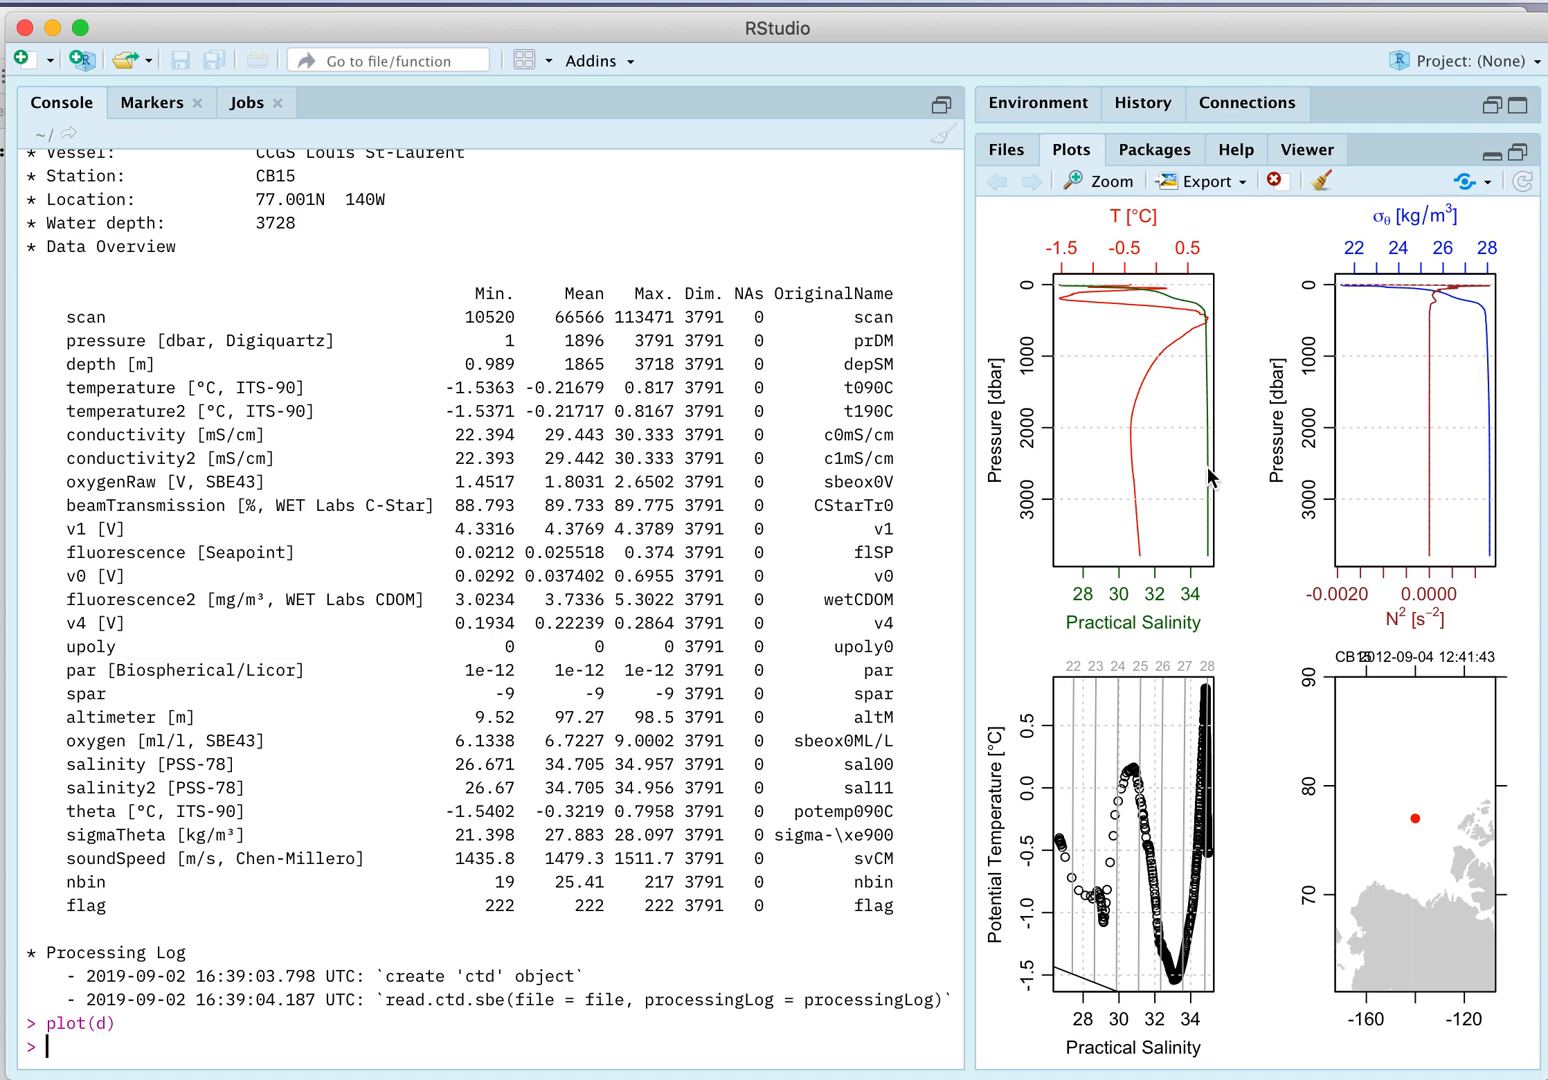
mouse_move(1382, 228)
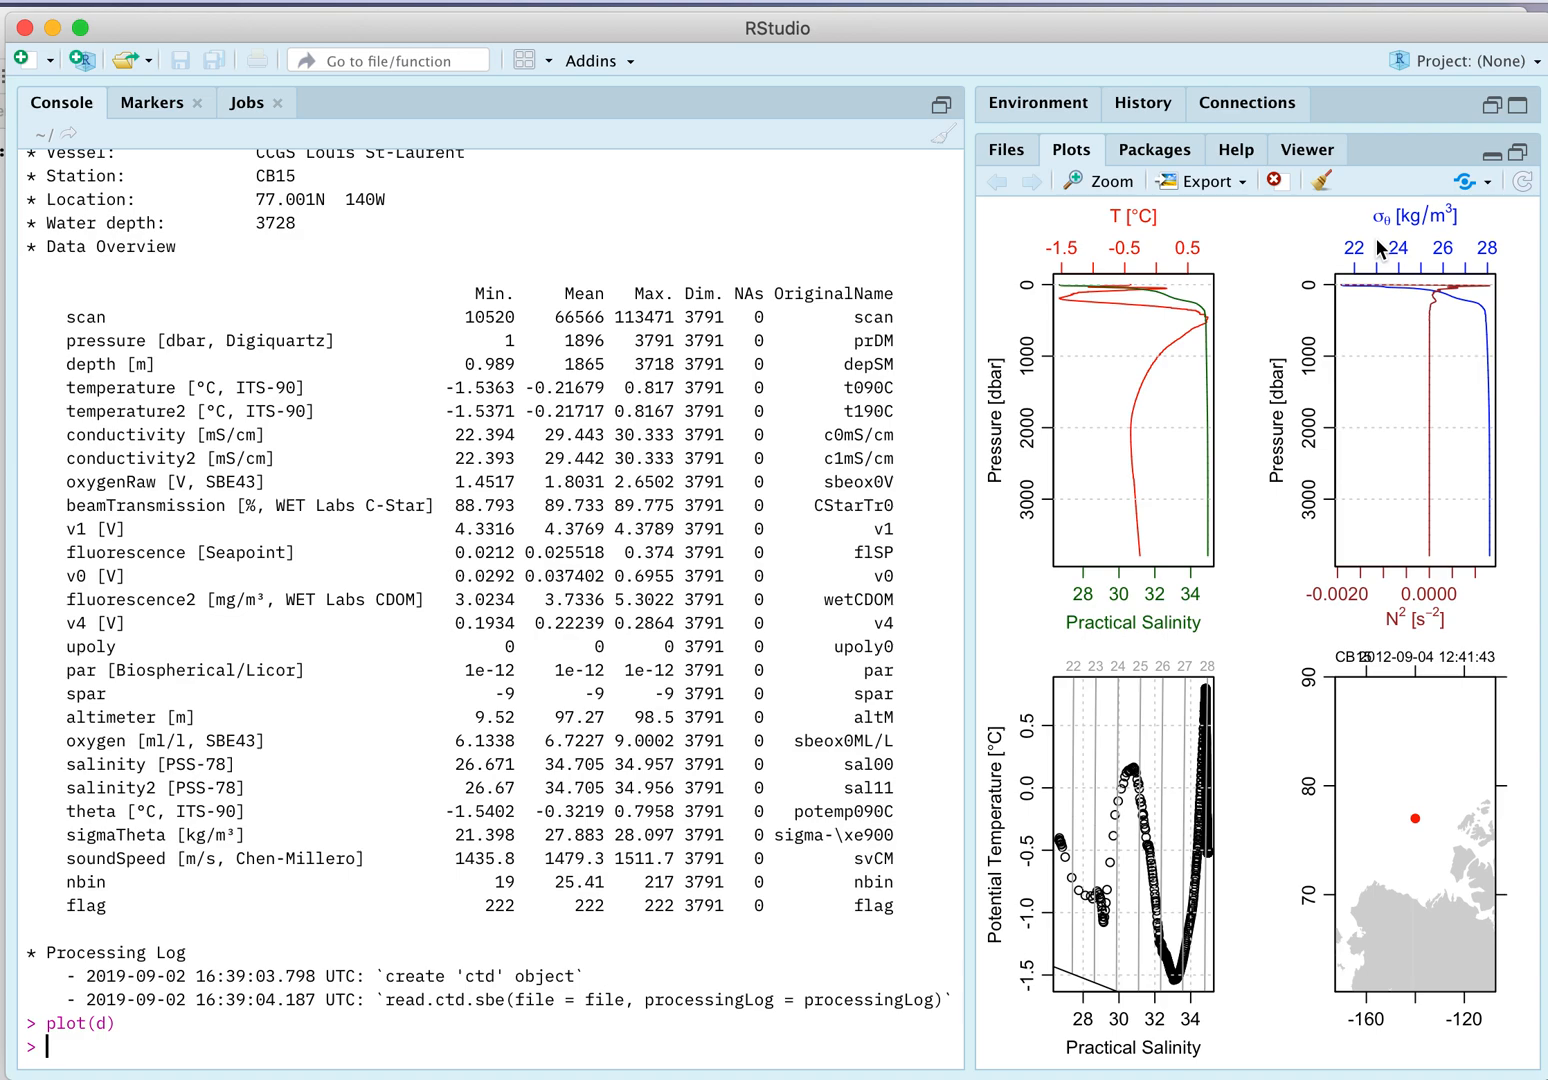
mouse_move(1374, 287)
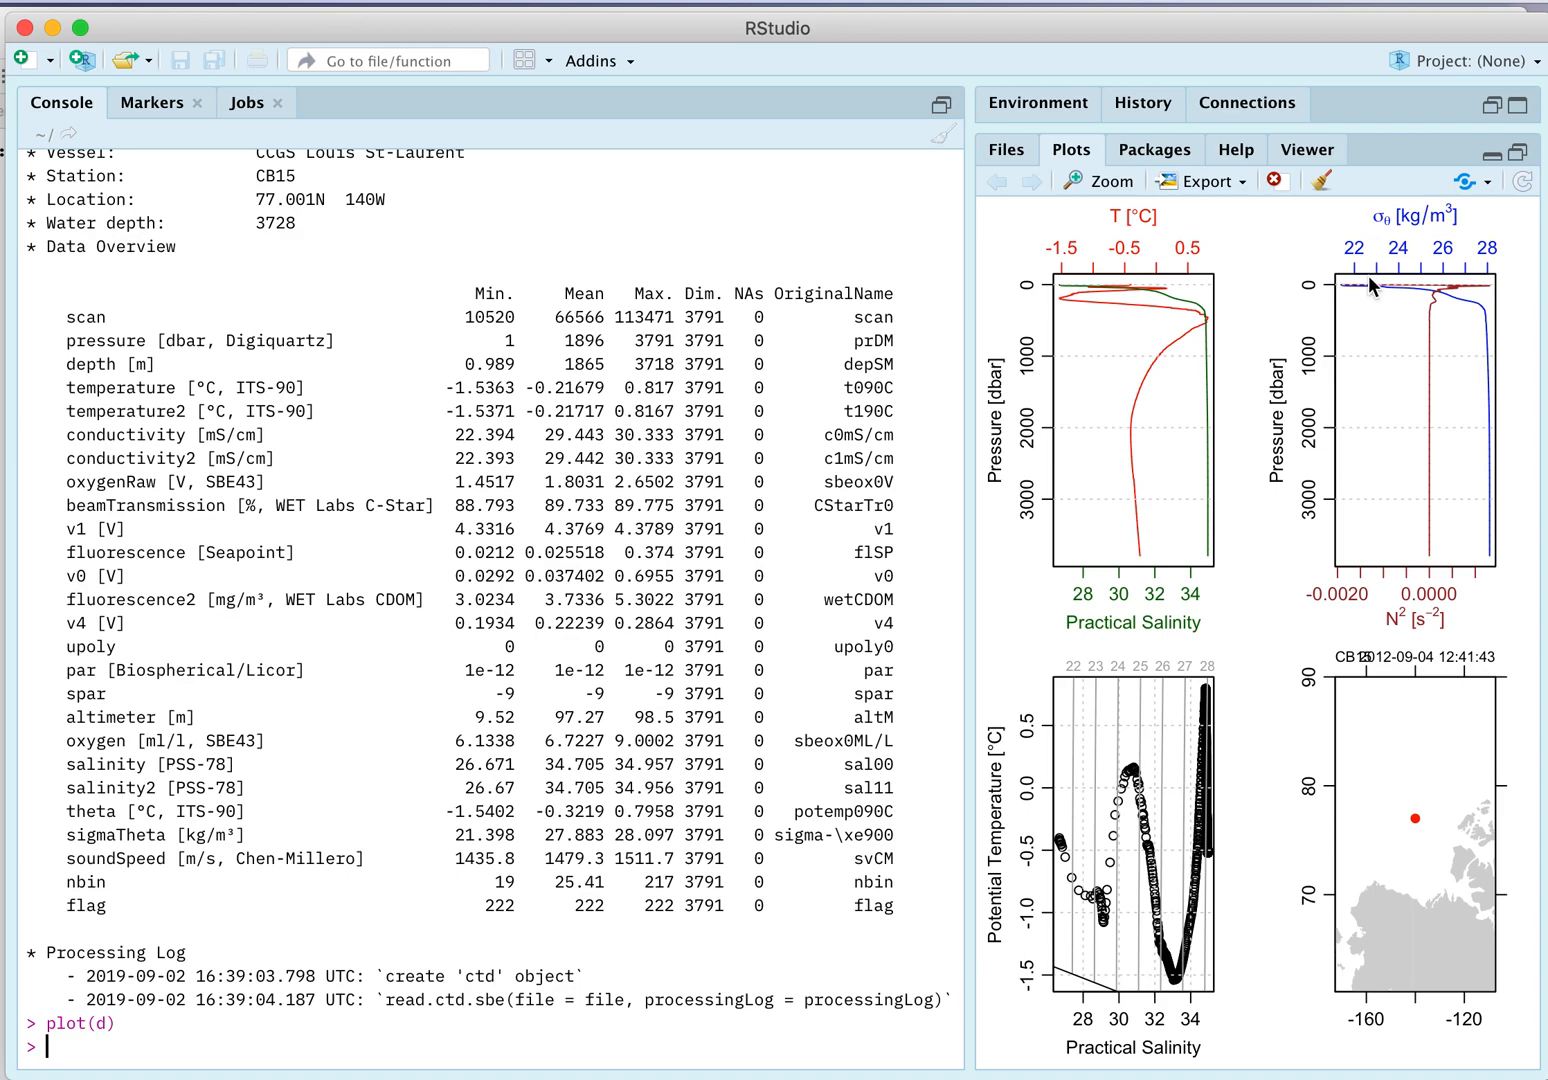
mouse_move(1360, 270)
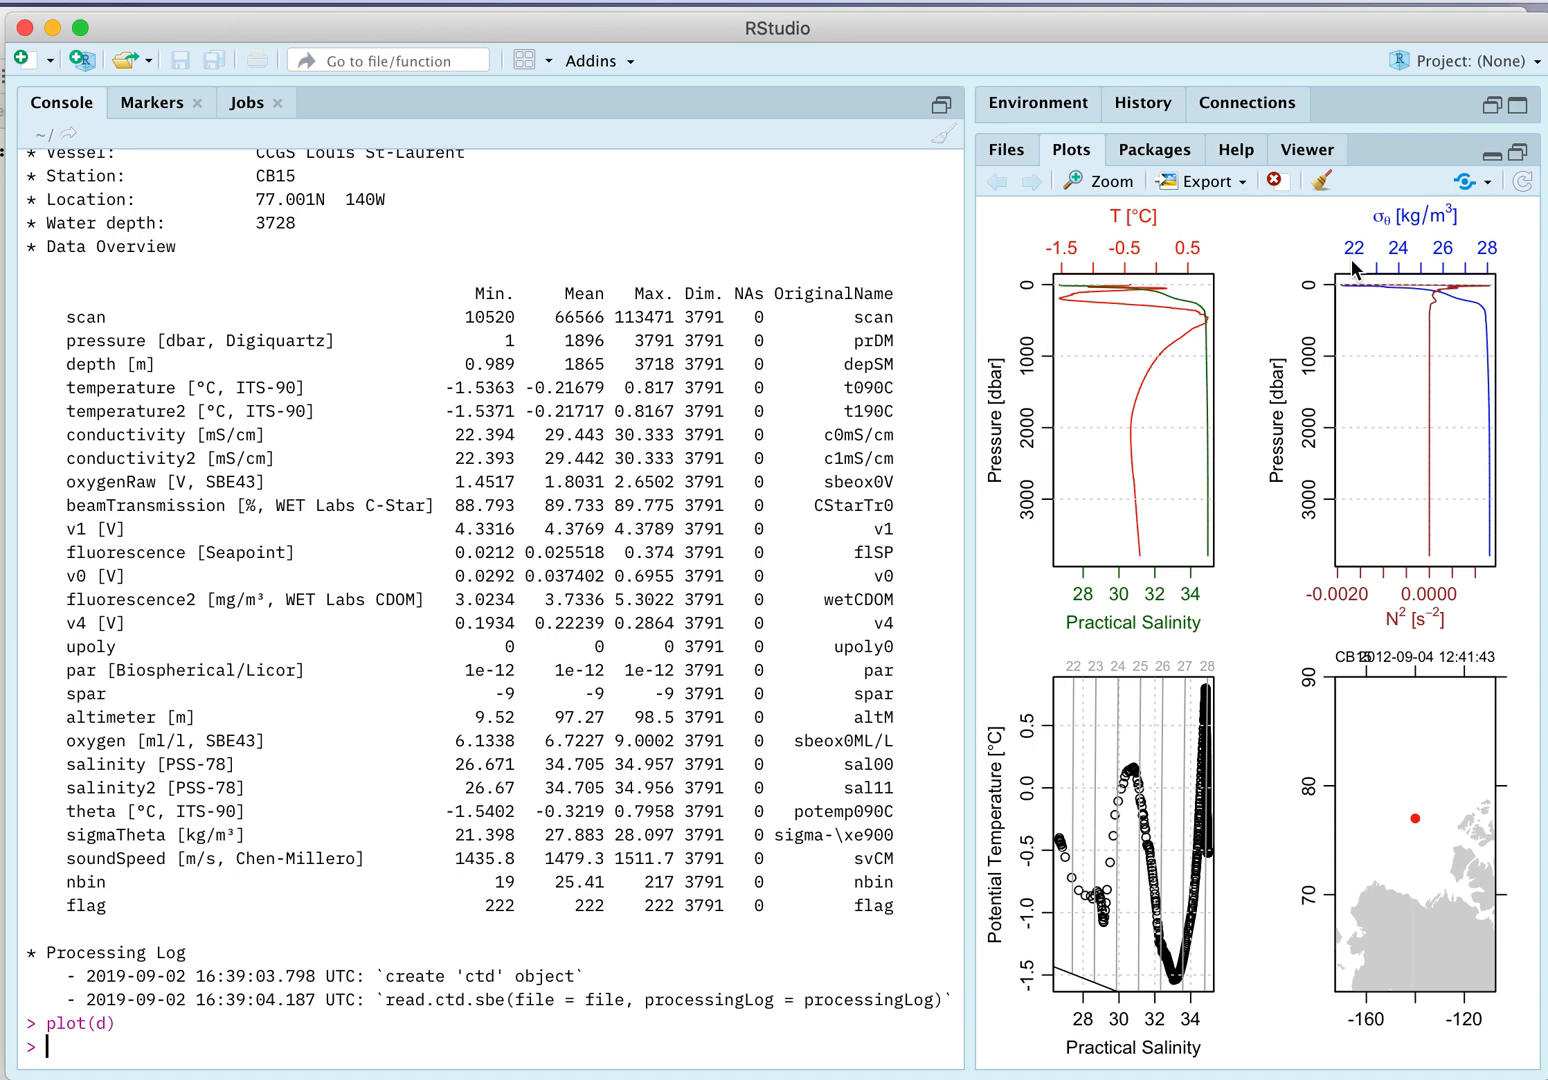
mouse_move(1434, 336)
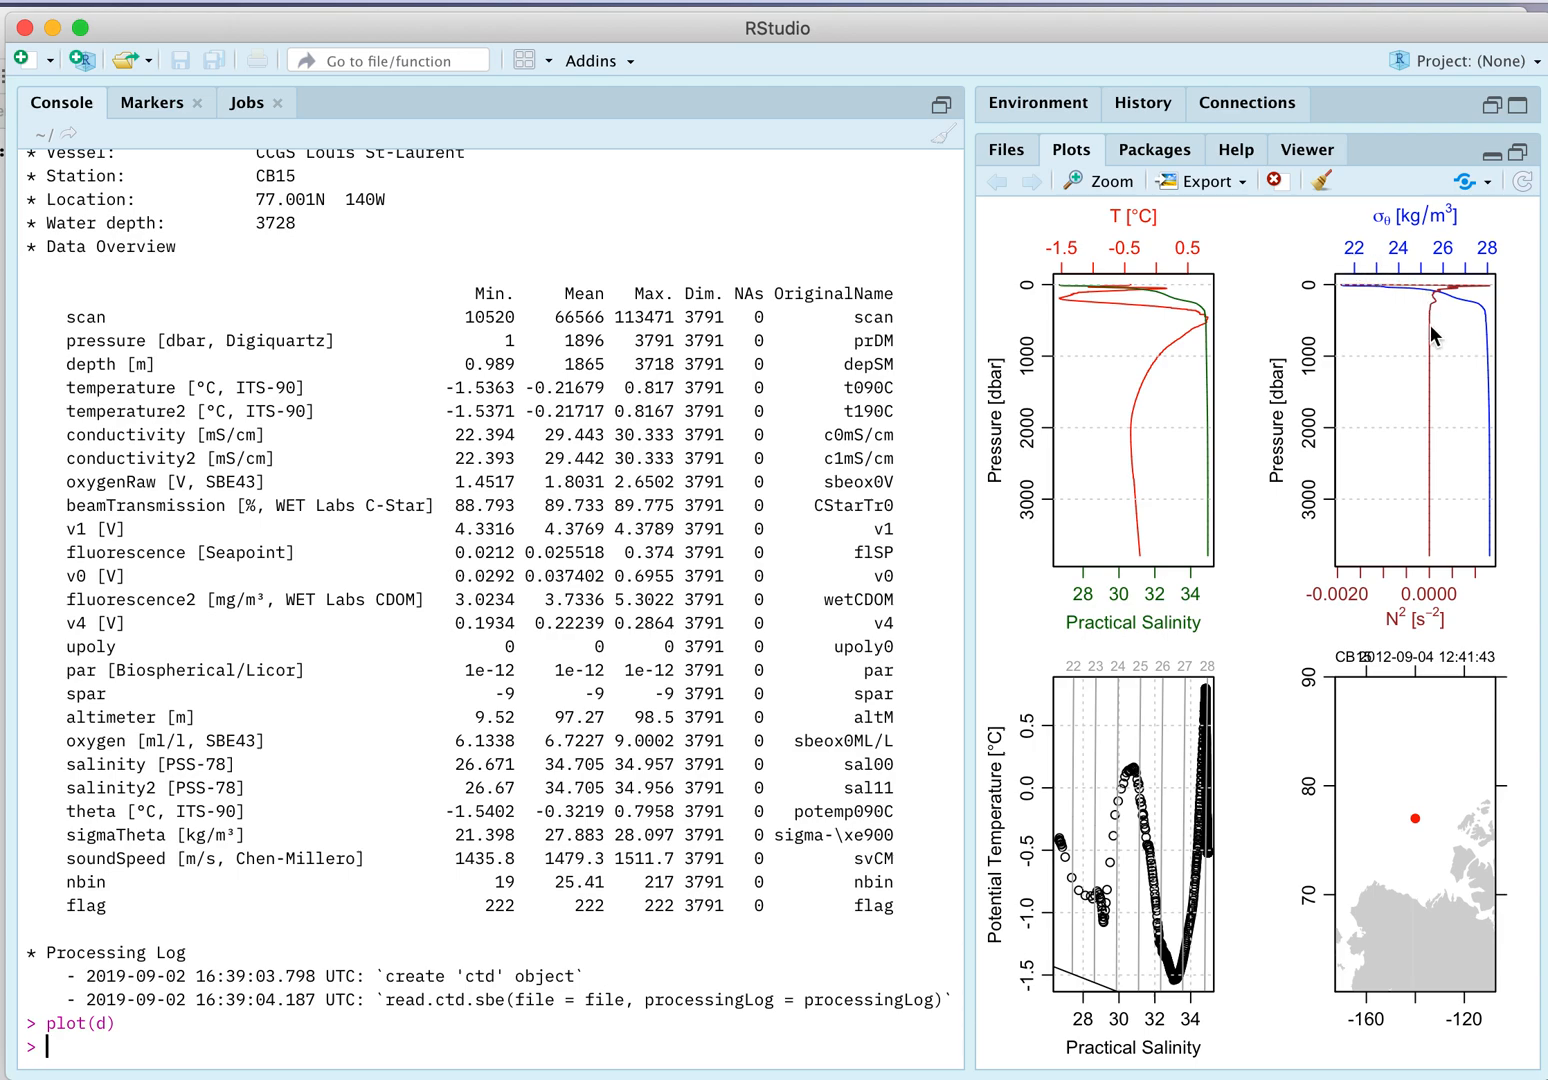
mouse_move(1425, 575)
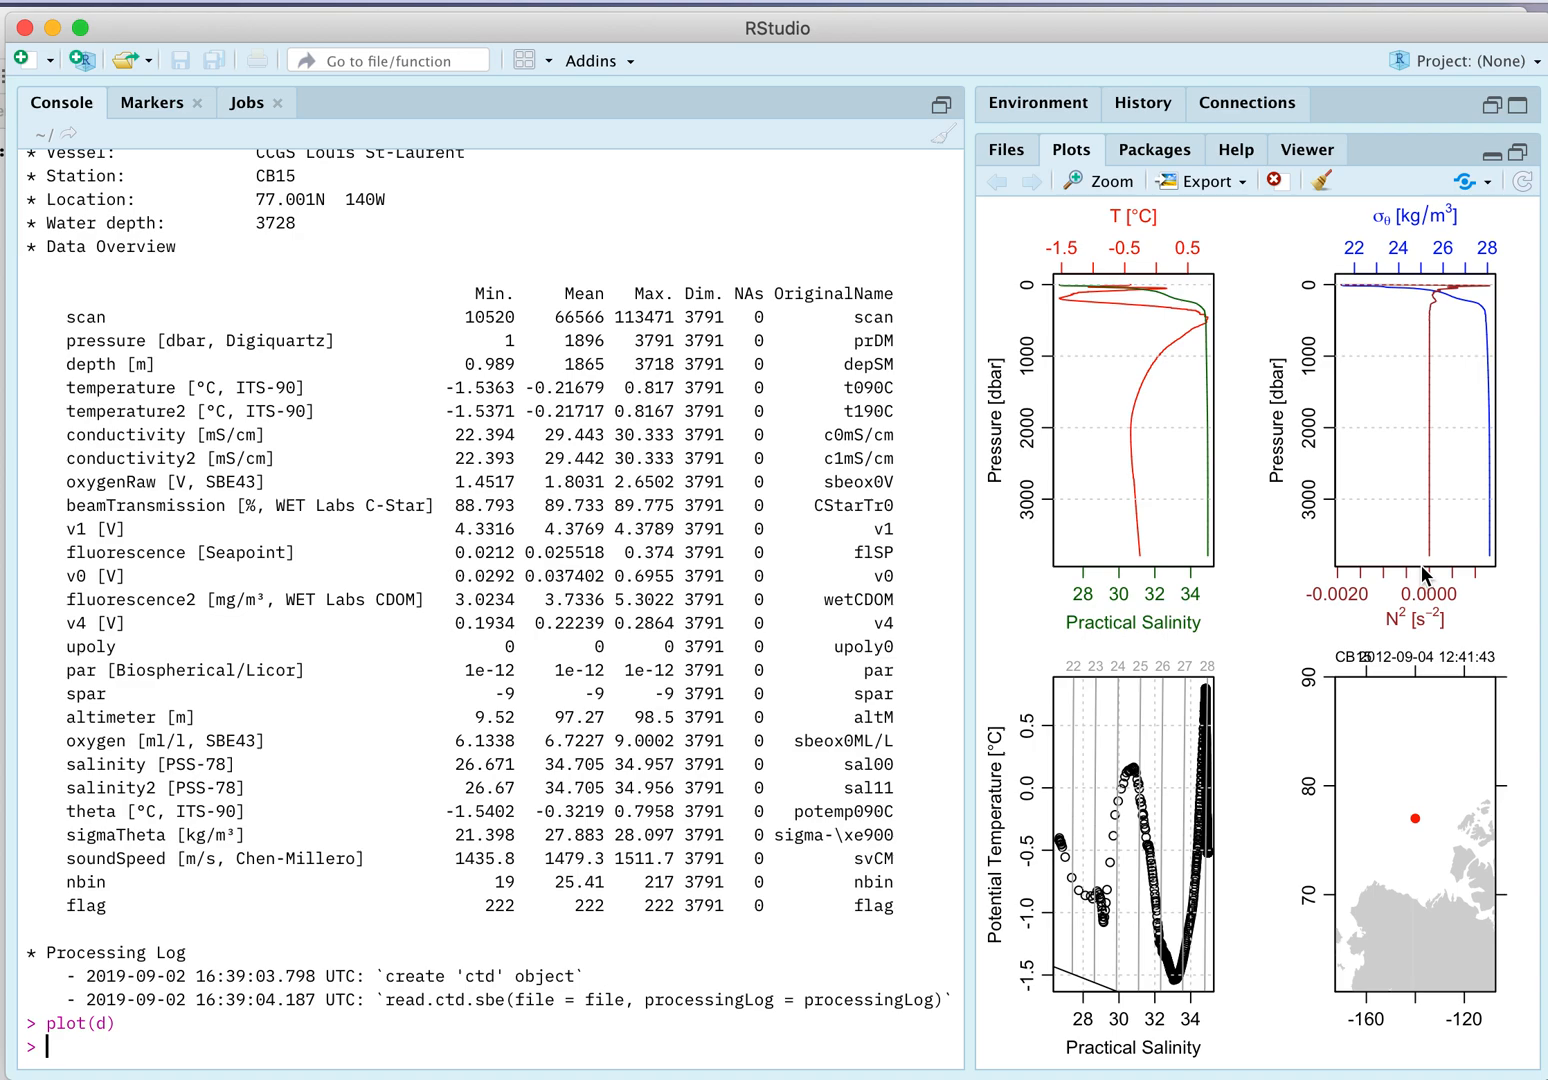
mouse_move(1415, 617)
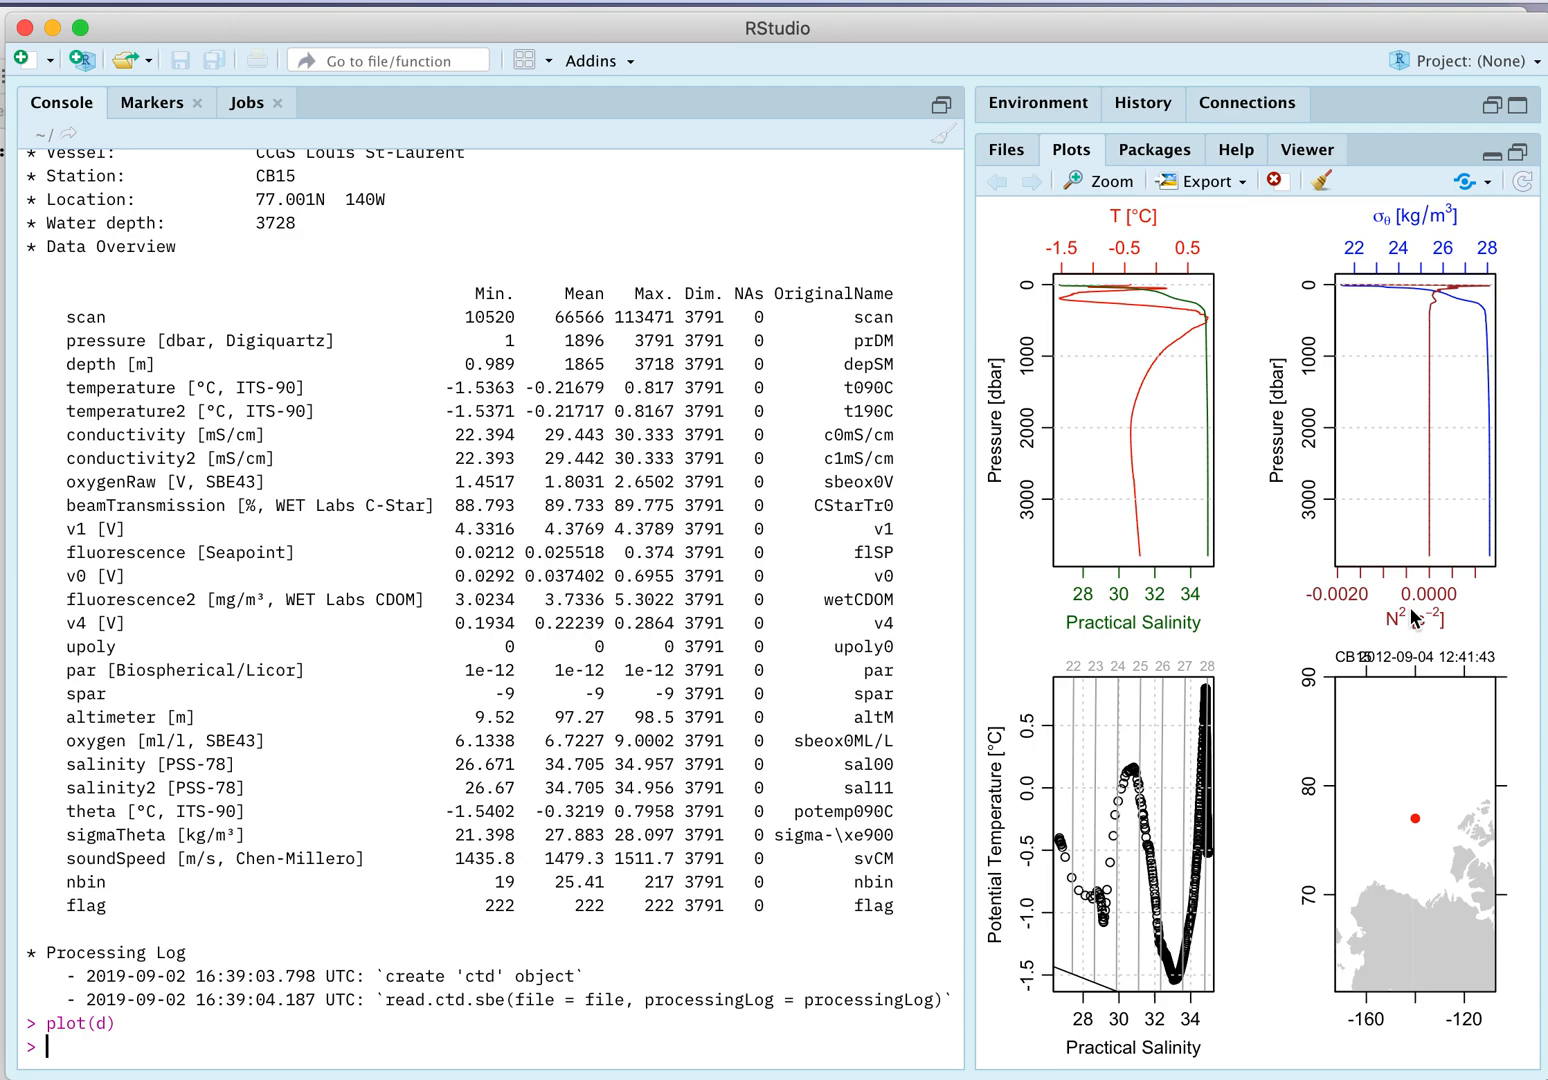
mouse_move(1348, 650)
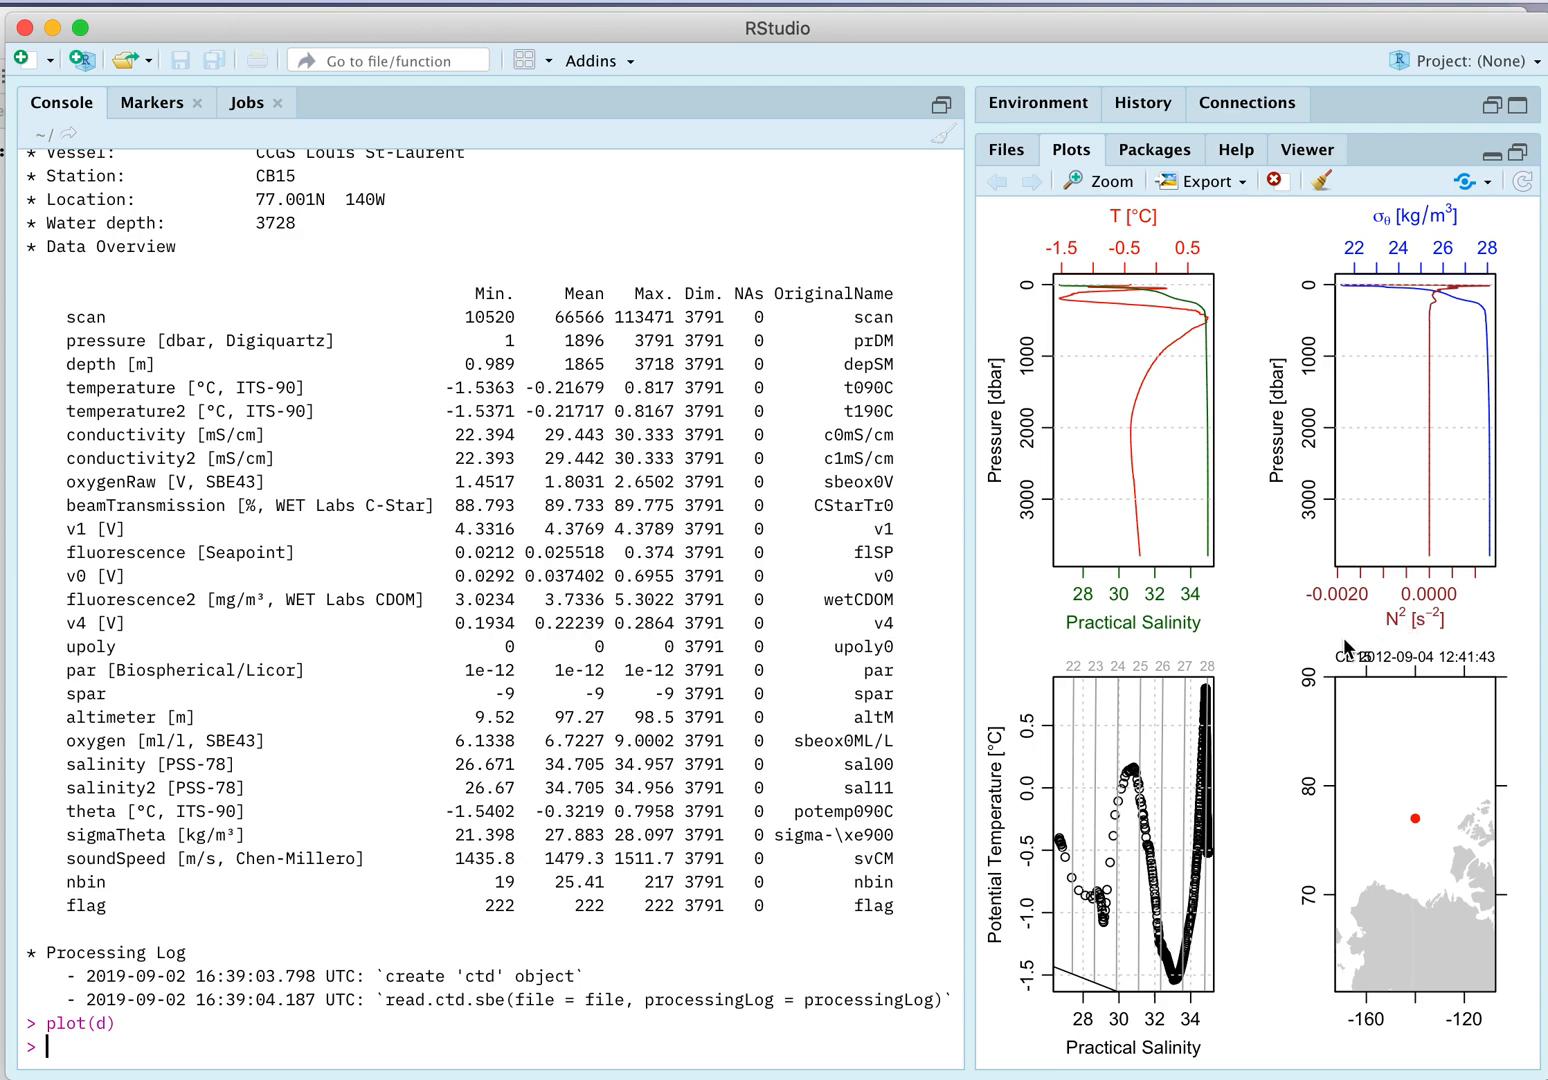
mouse_move(1021, 810)
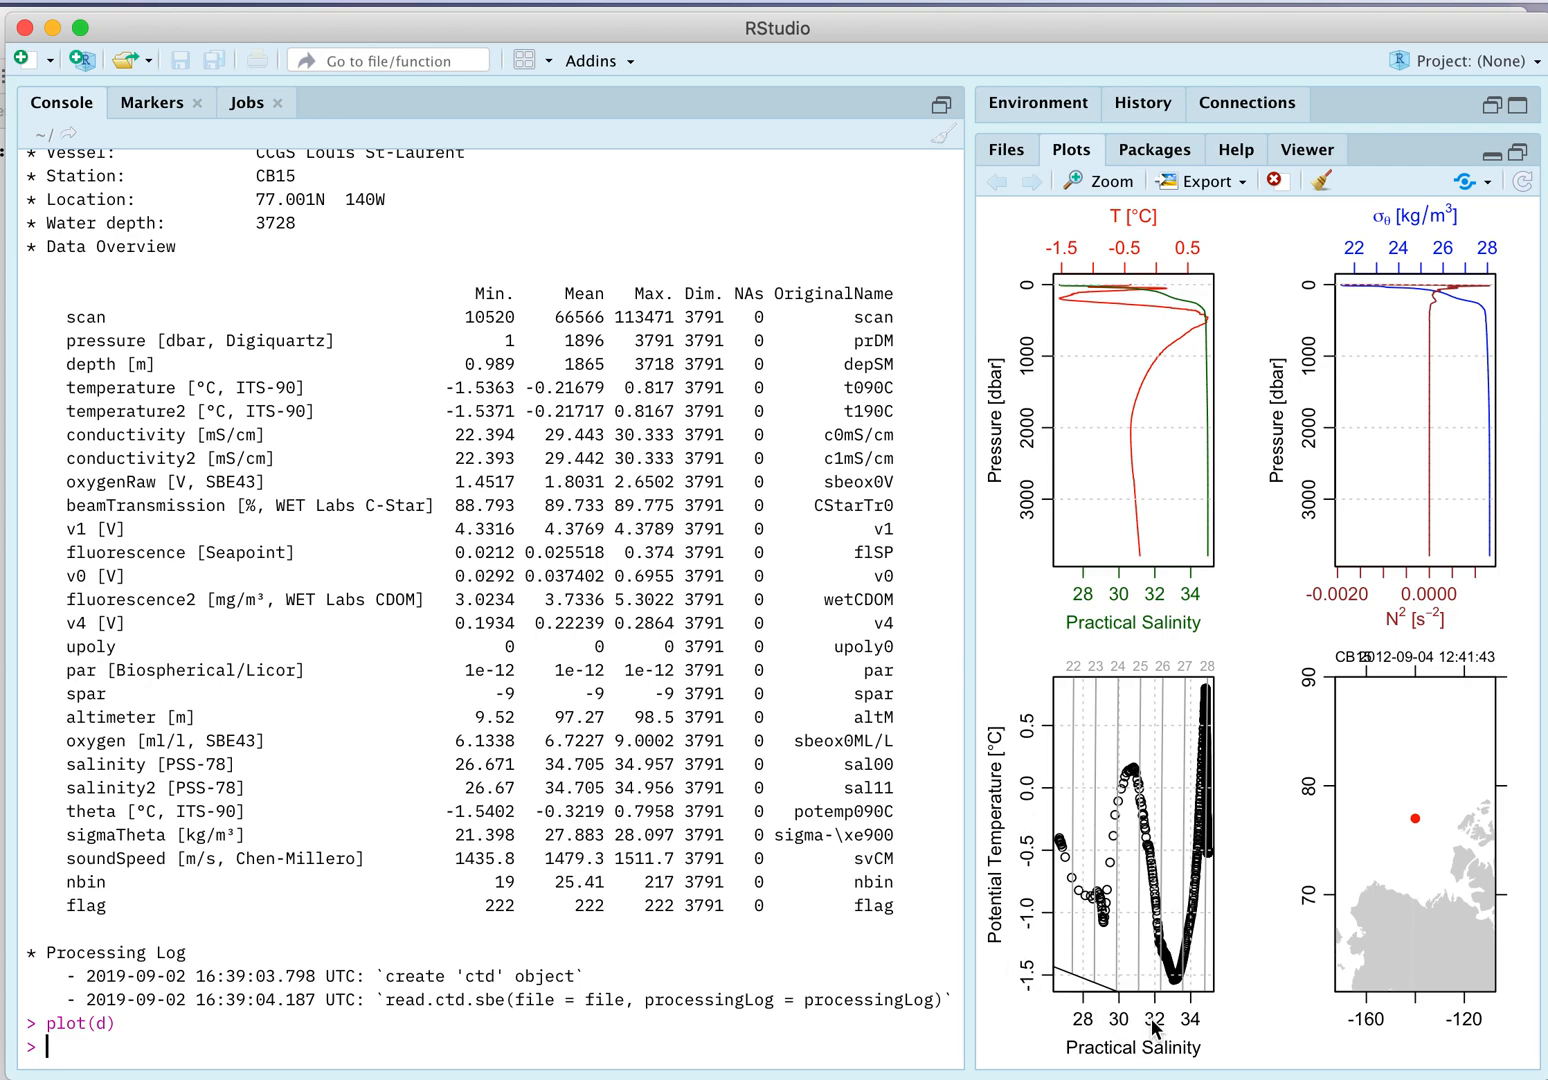
mouse_move(1104, 716)
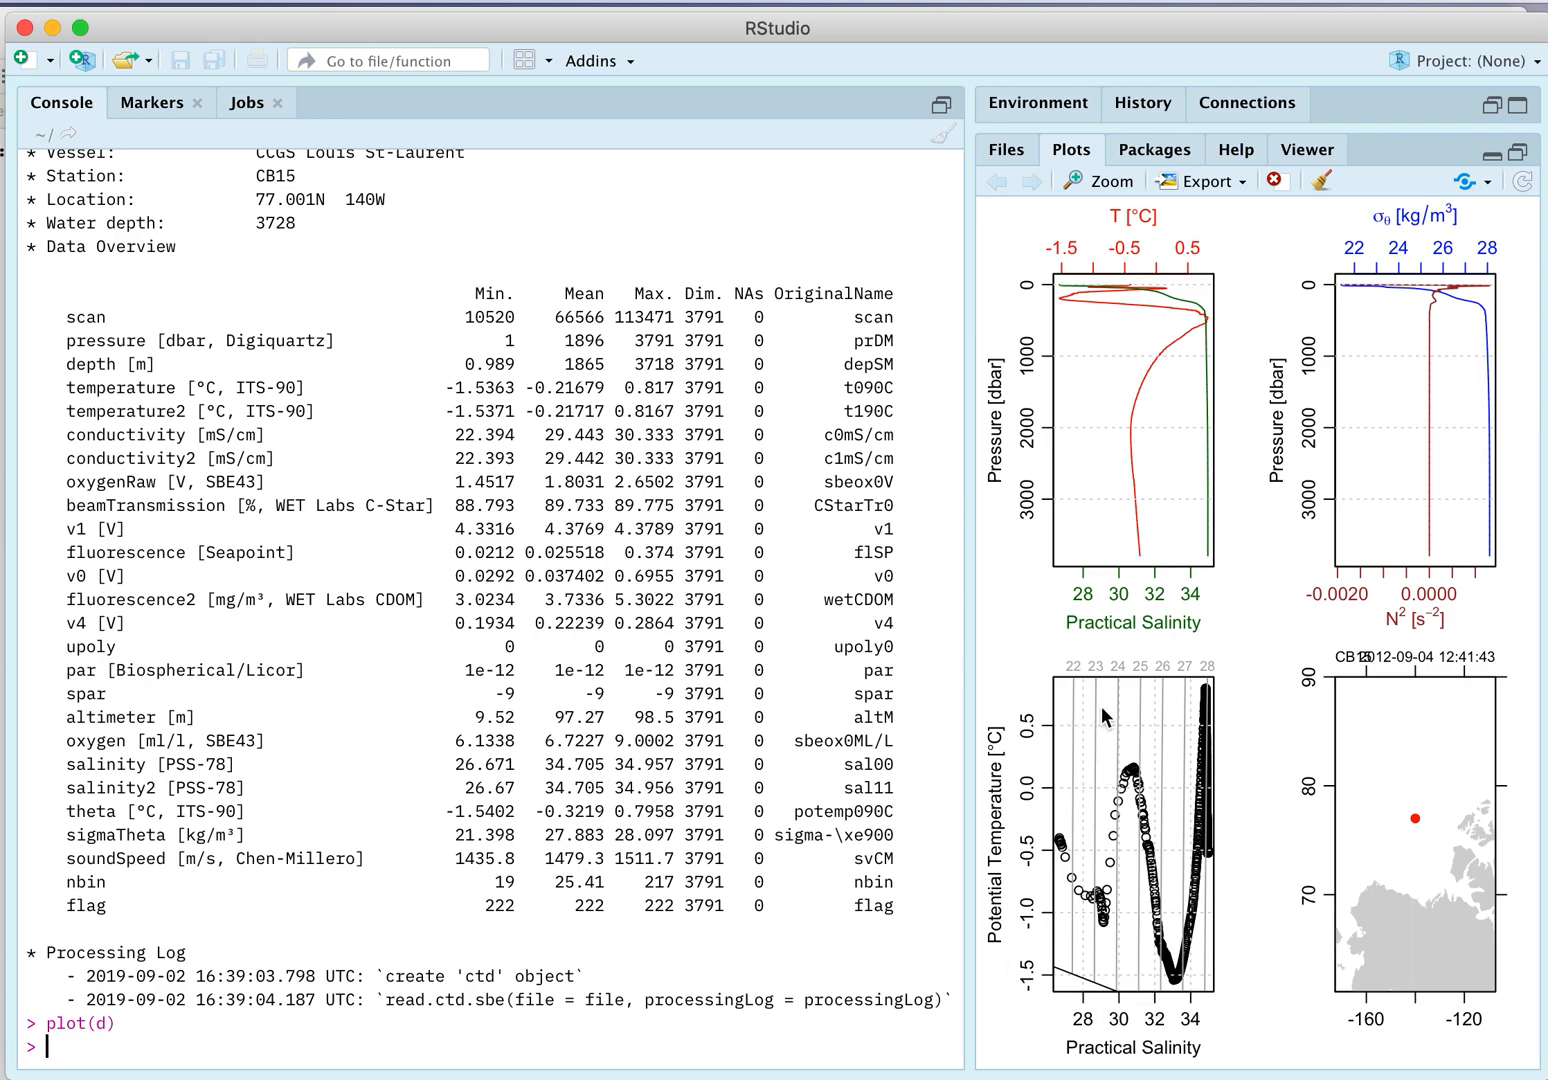
mouse_move(1088, 755)
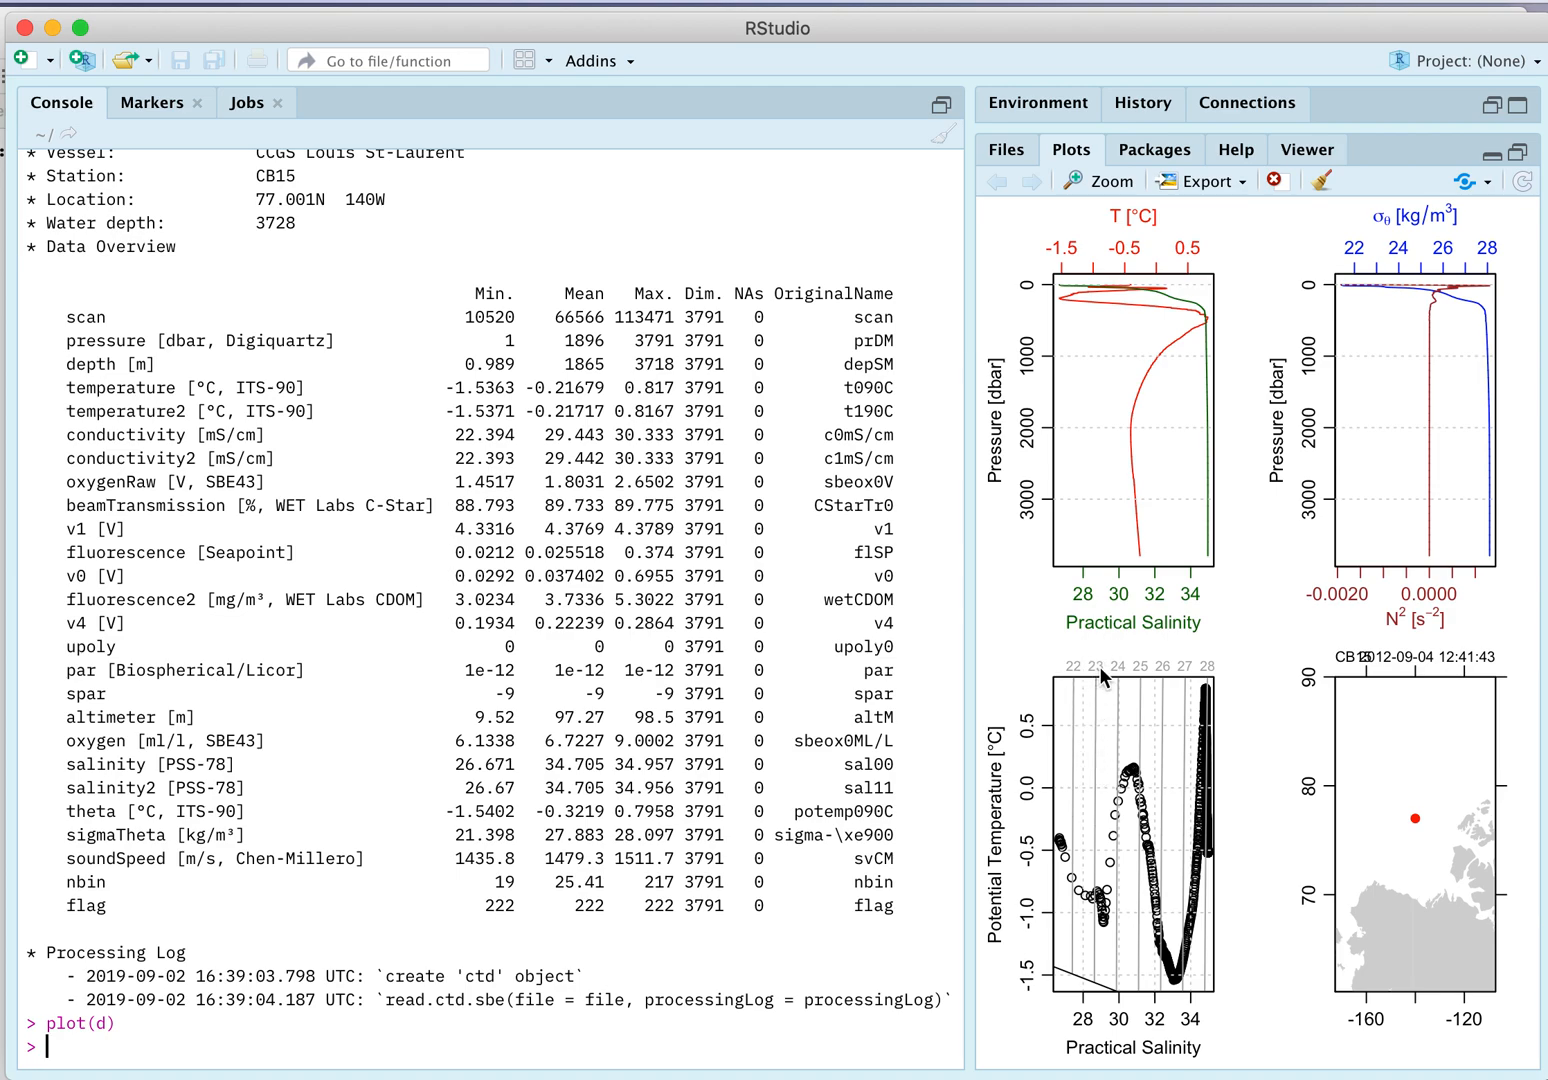
mouse_move(1122, 1007)
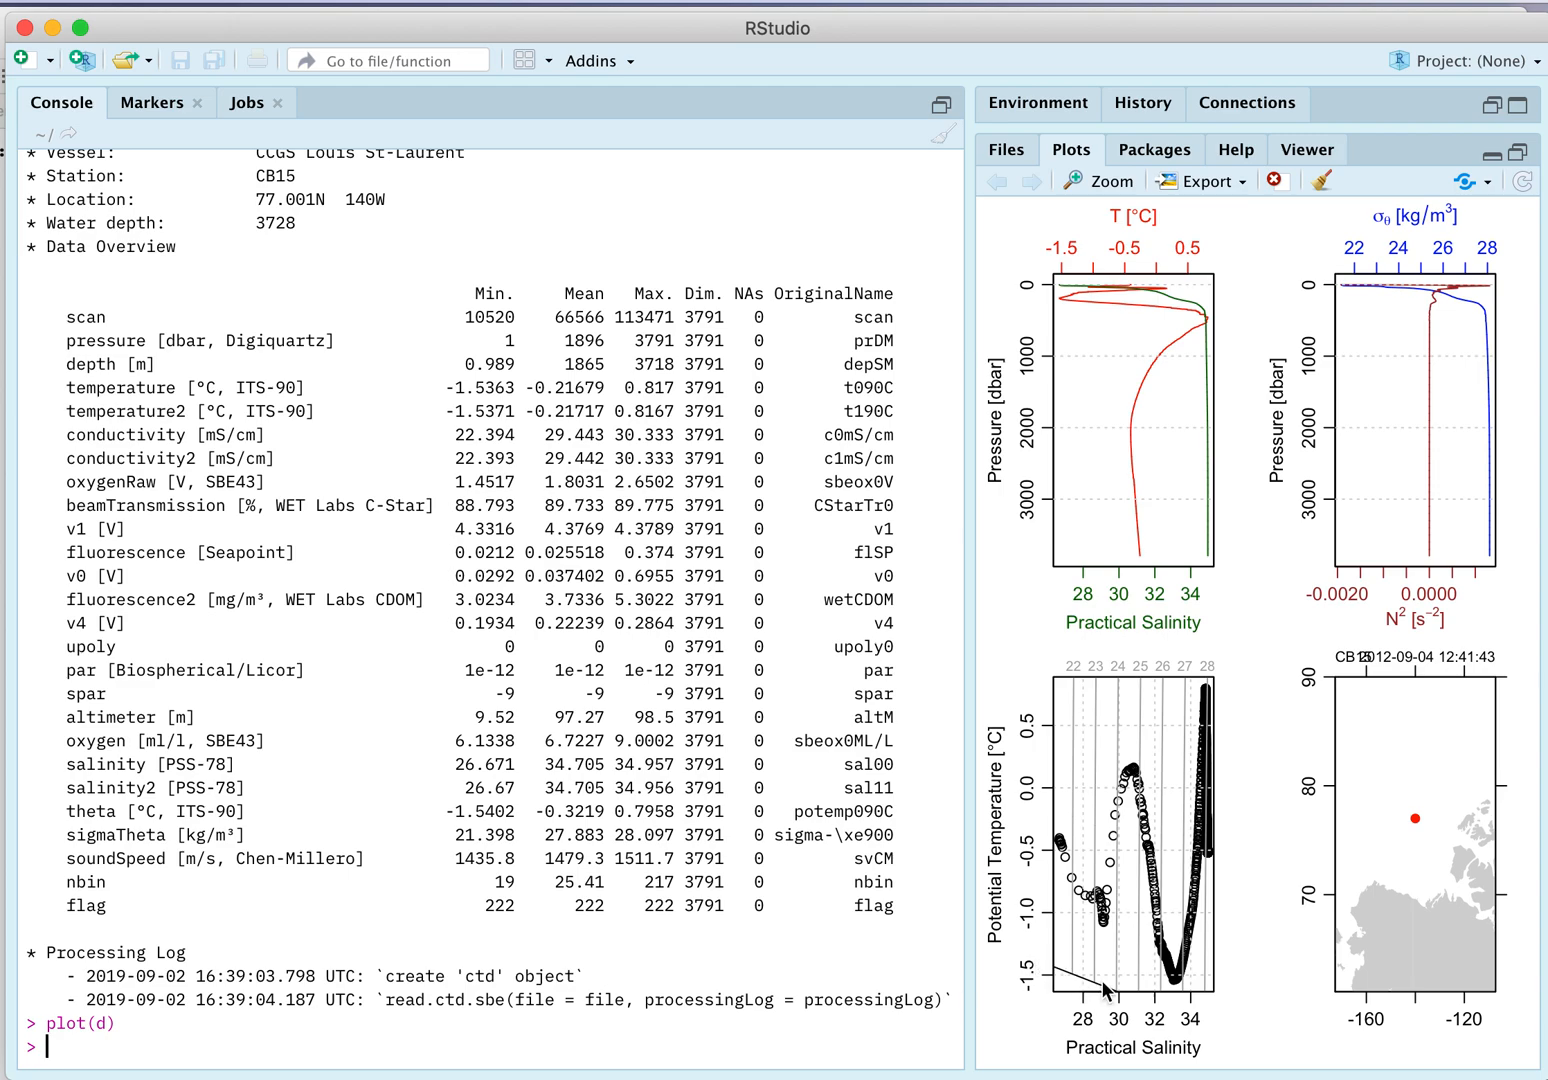
mouse_move(1345, 896)
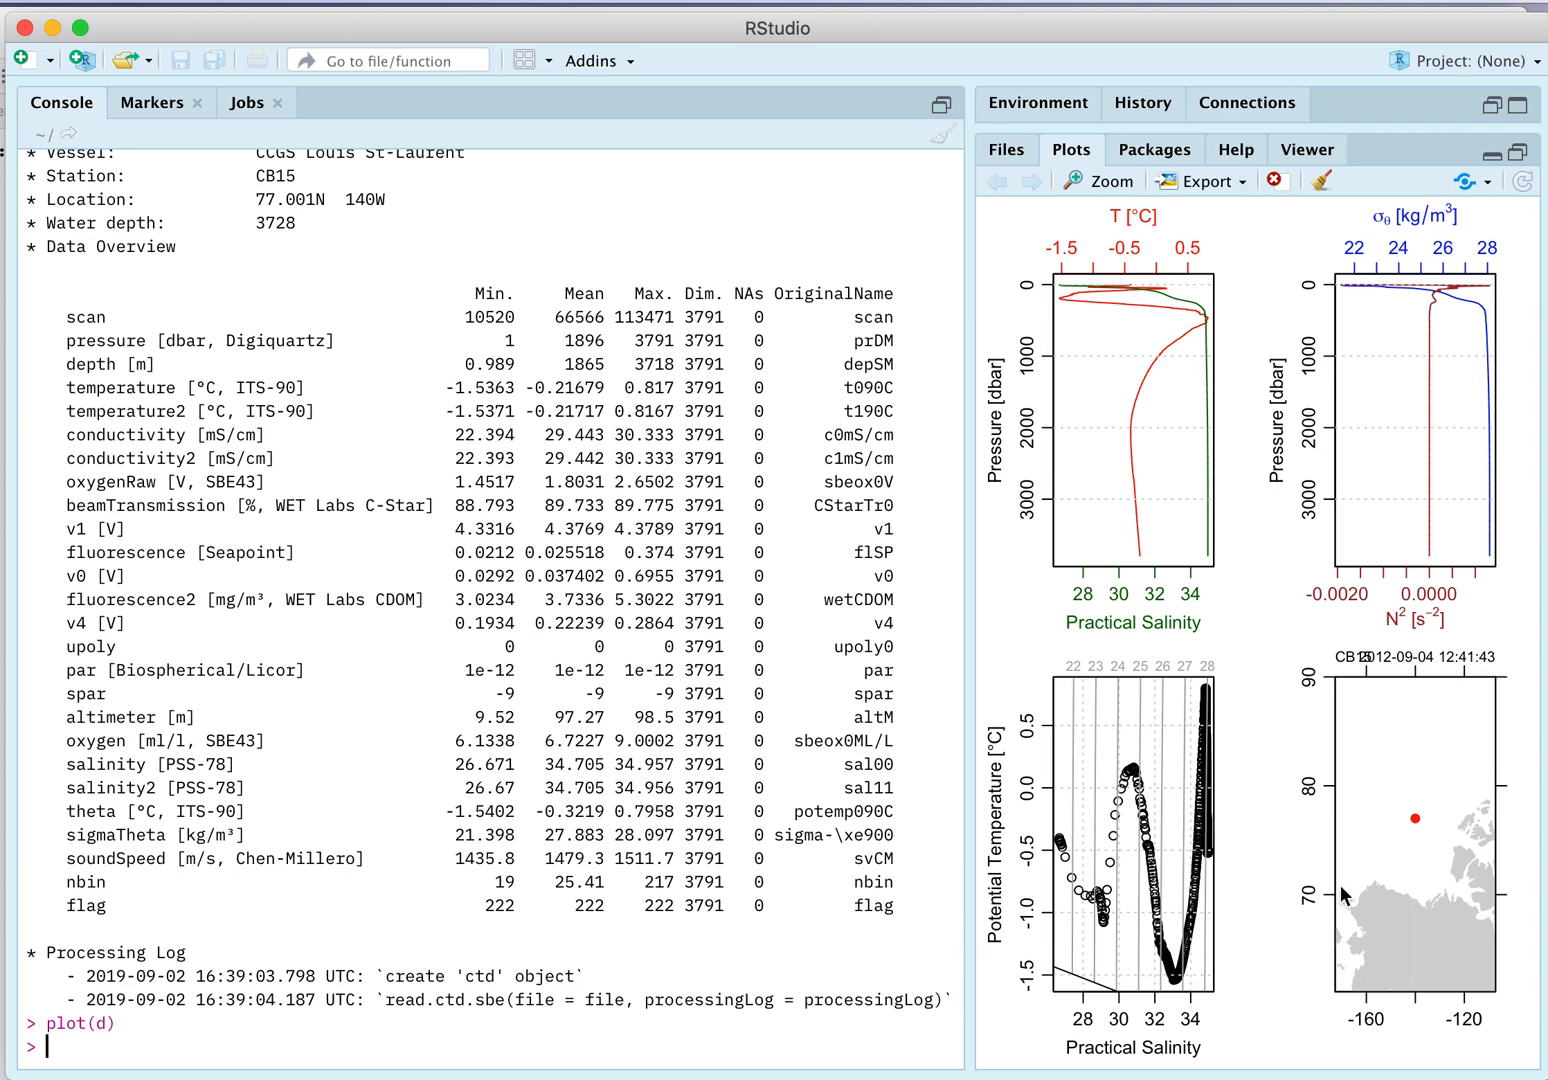
mouse_move(1432, 908)
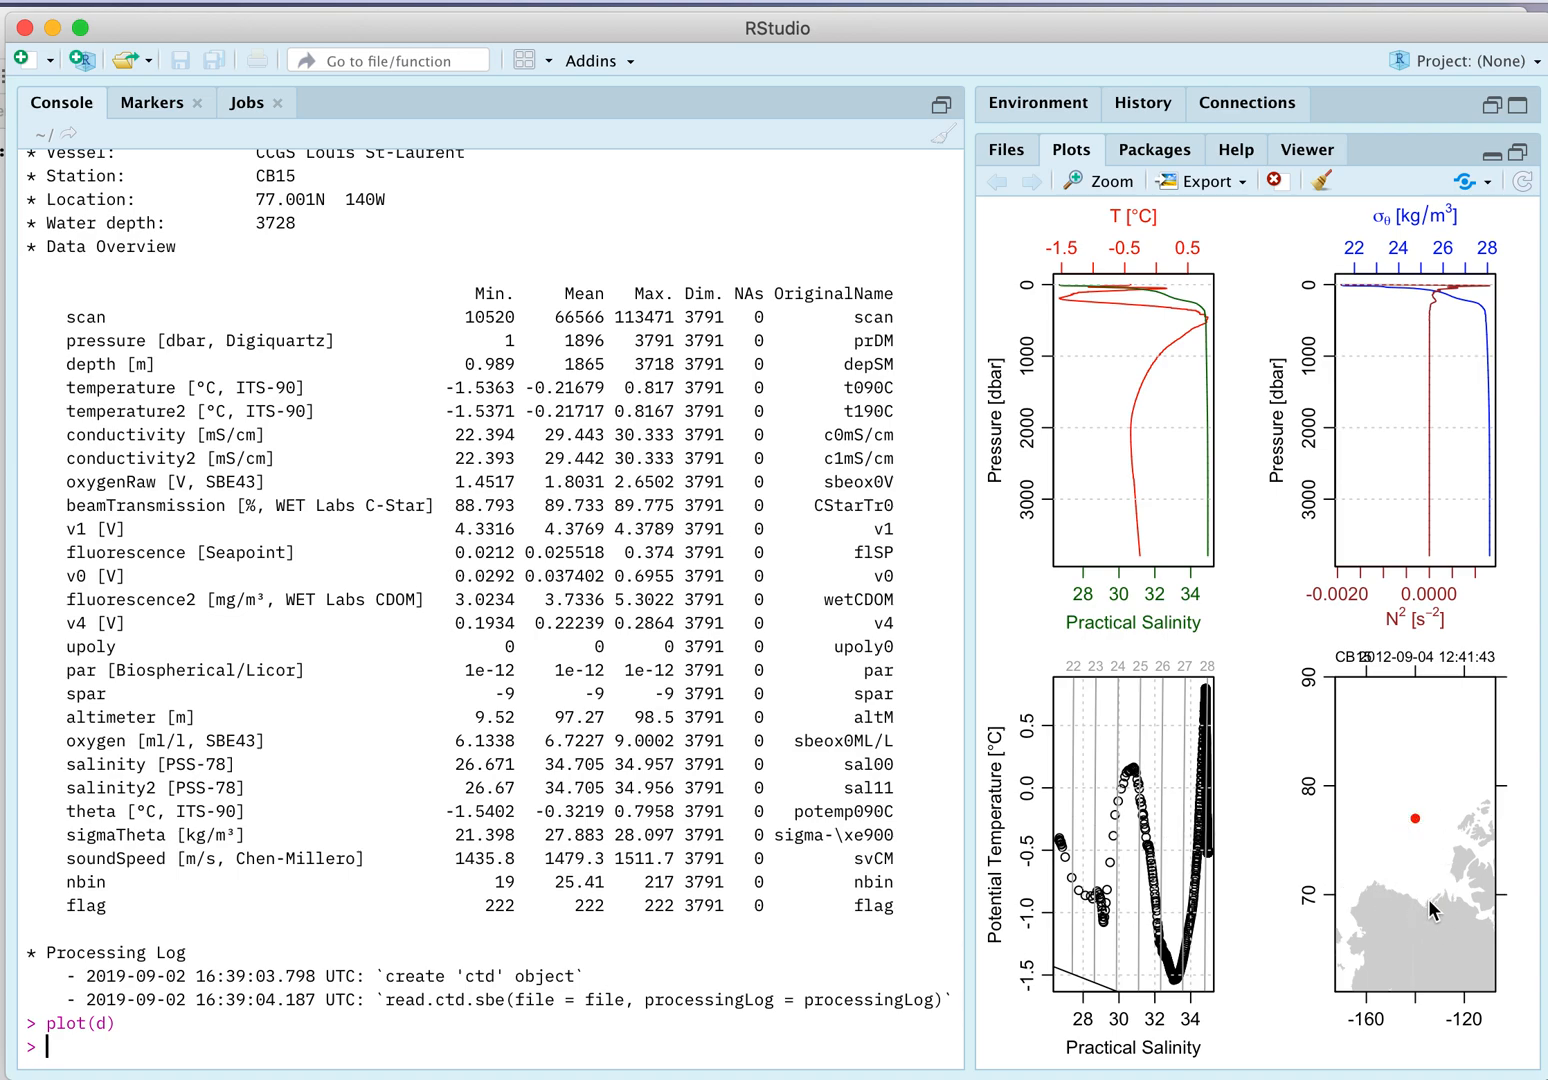
mouse_move(1308, 846)
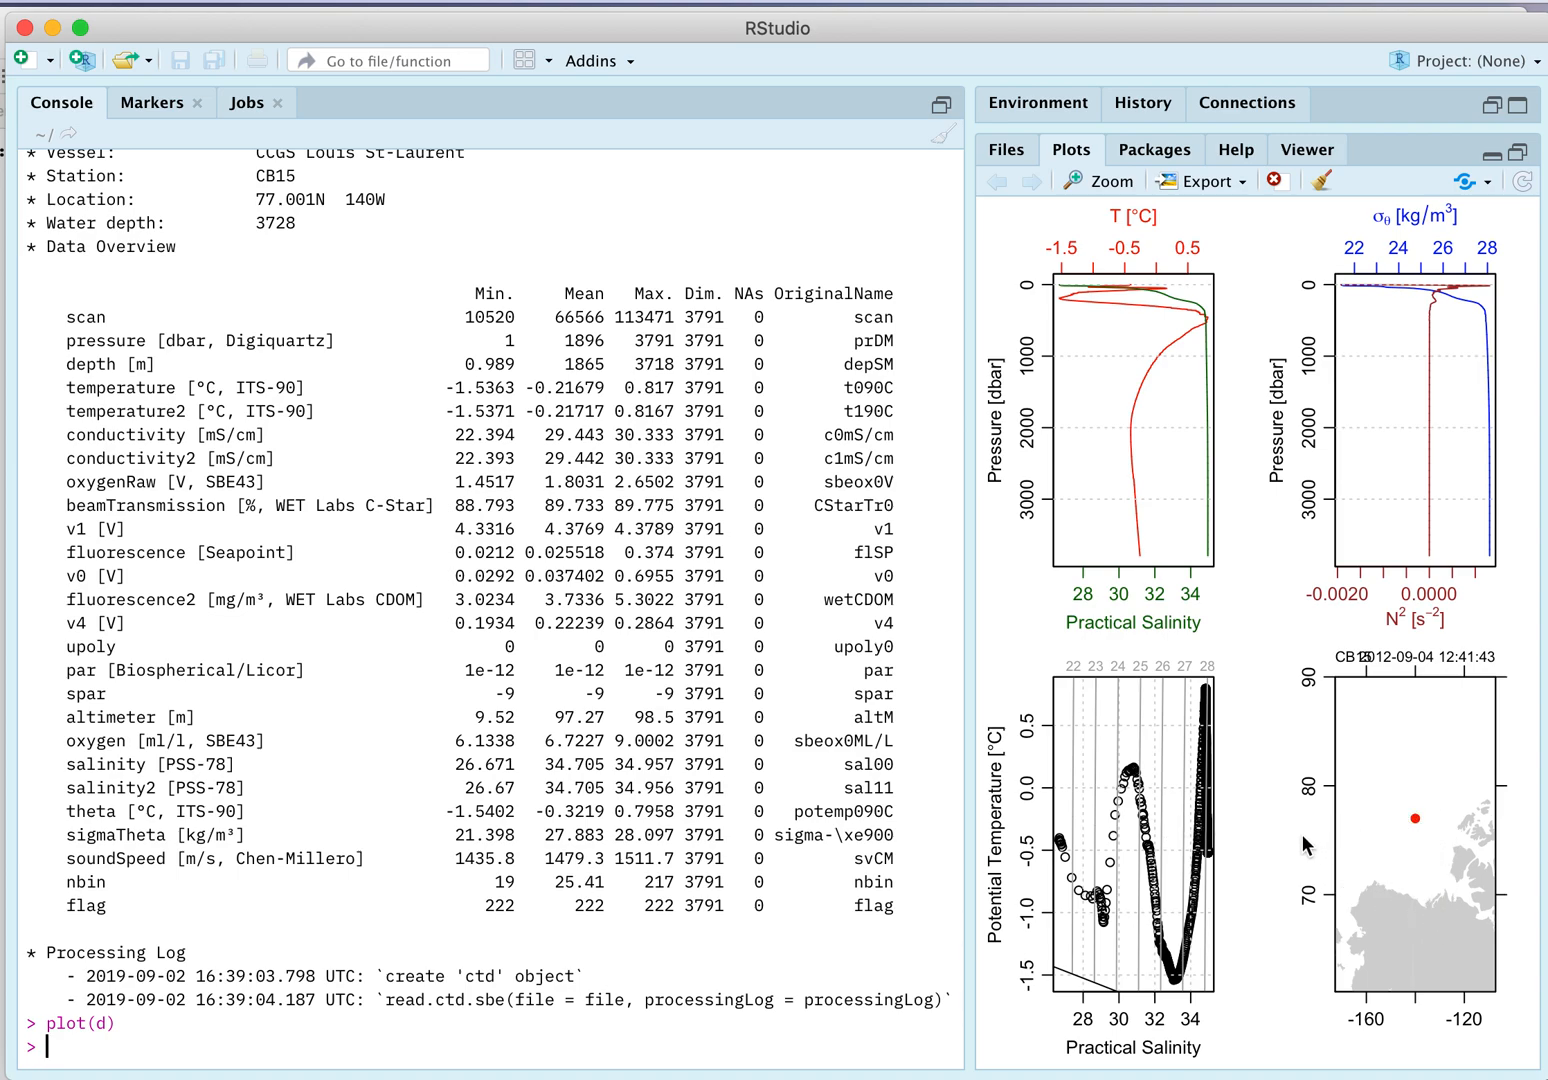
mouse_move(1385, 833)
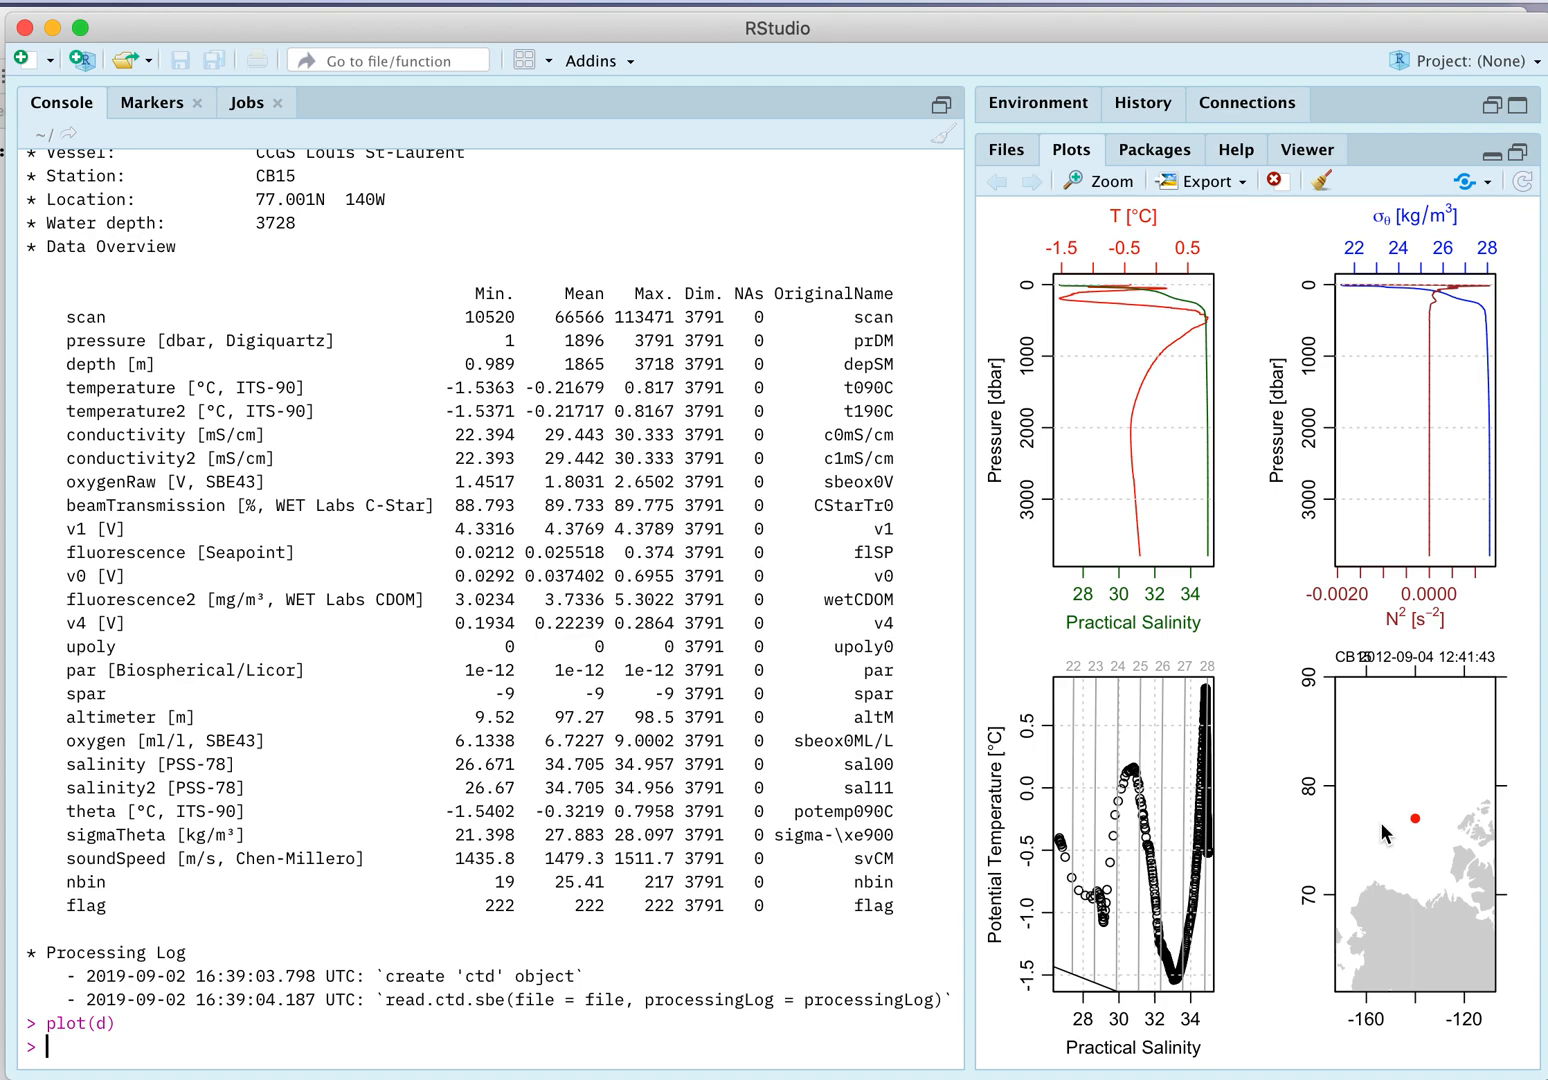
mouse_move(1423, 808)
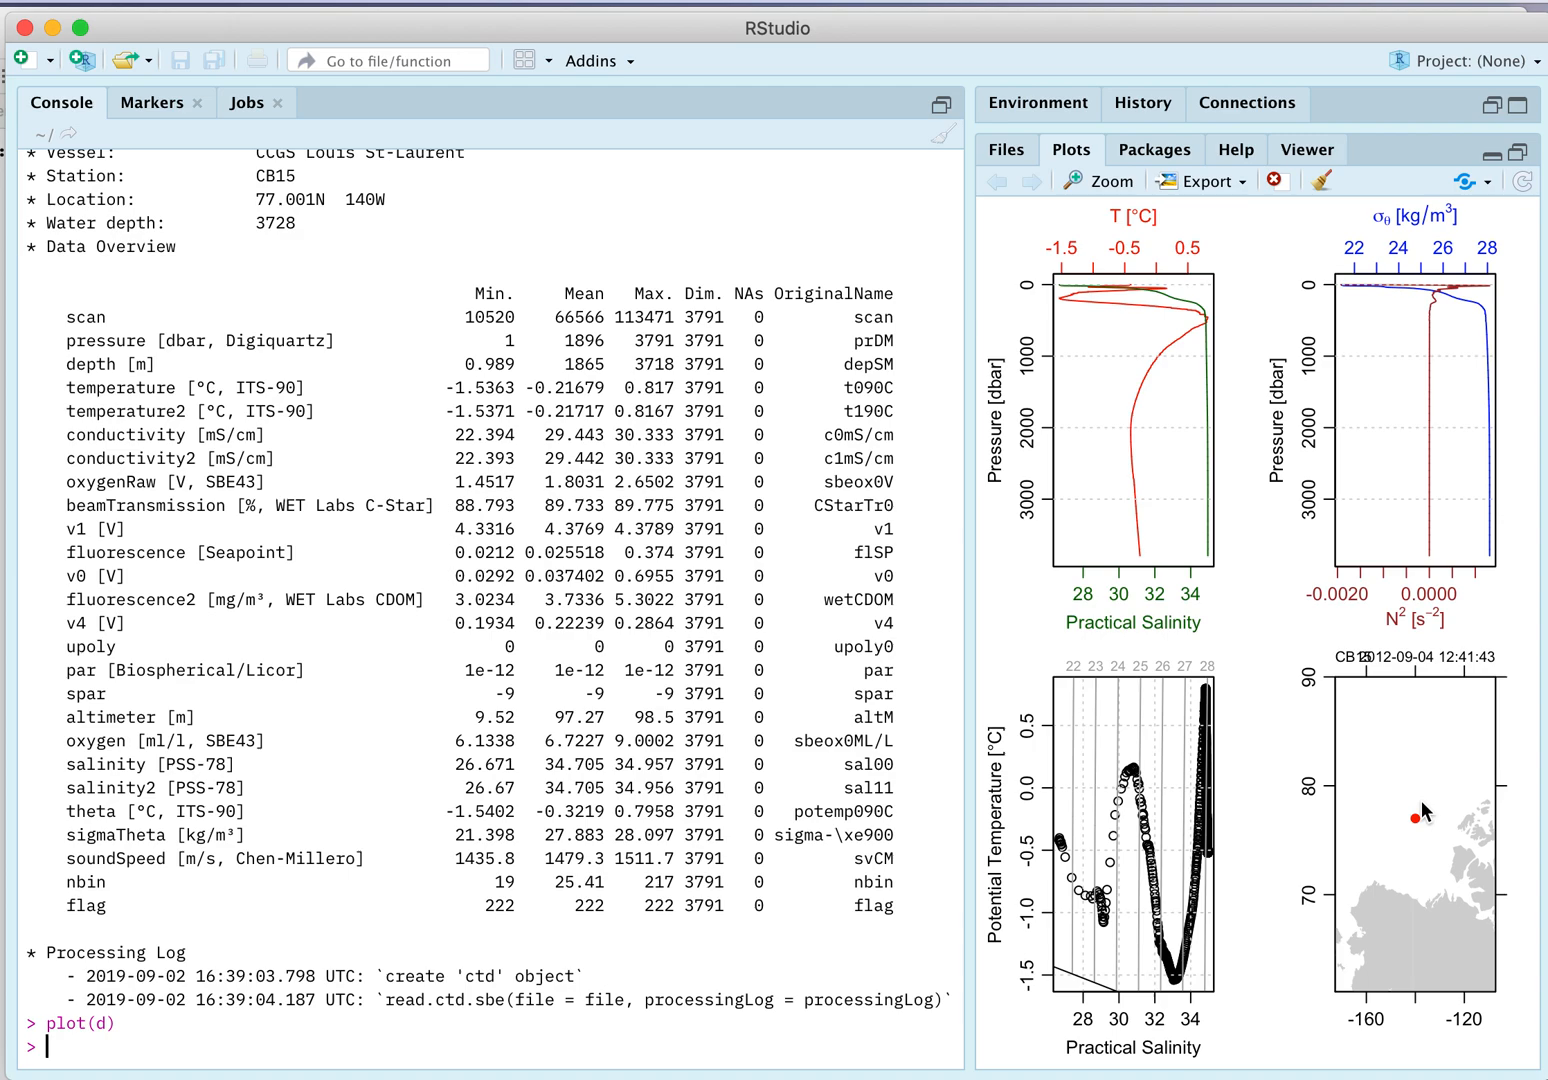
mouse_move(1252, 508)
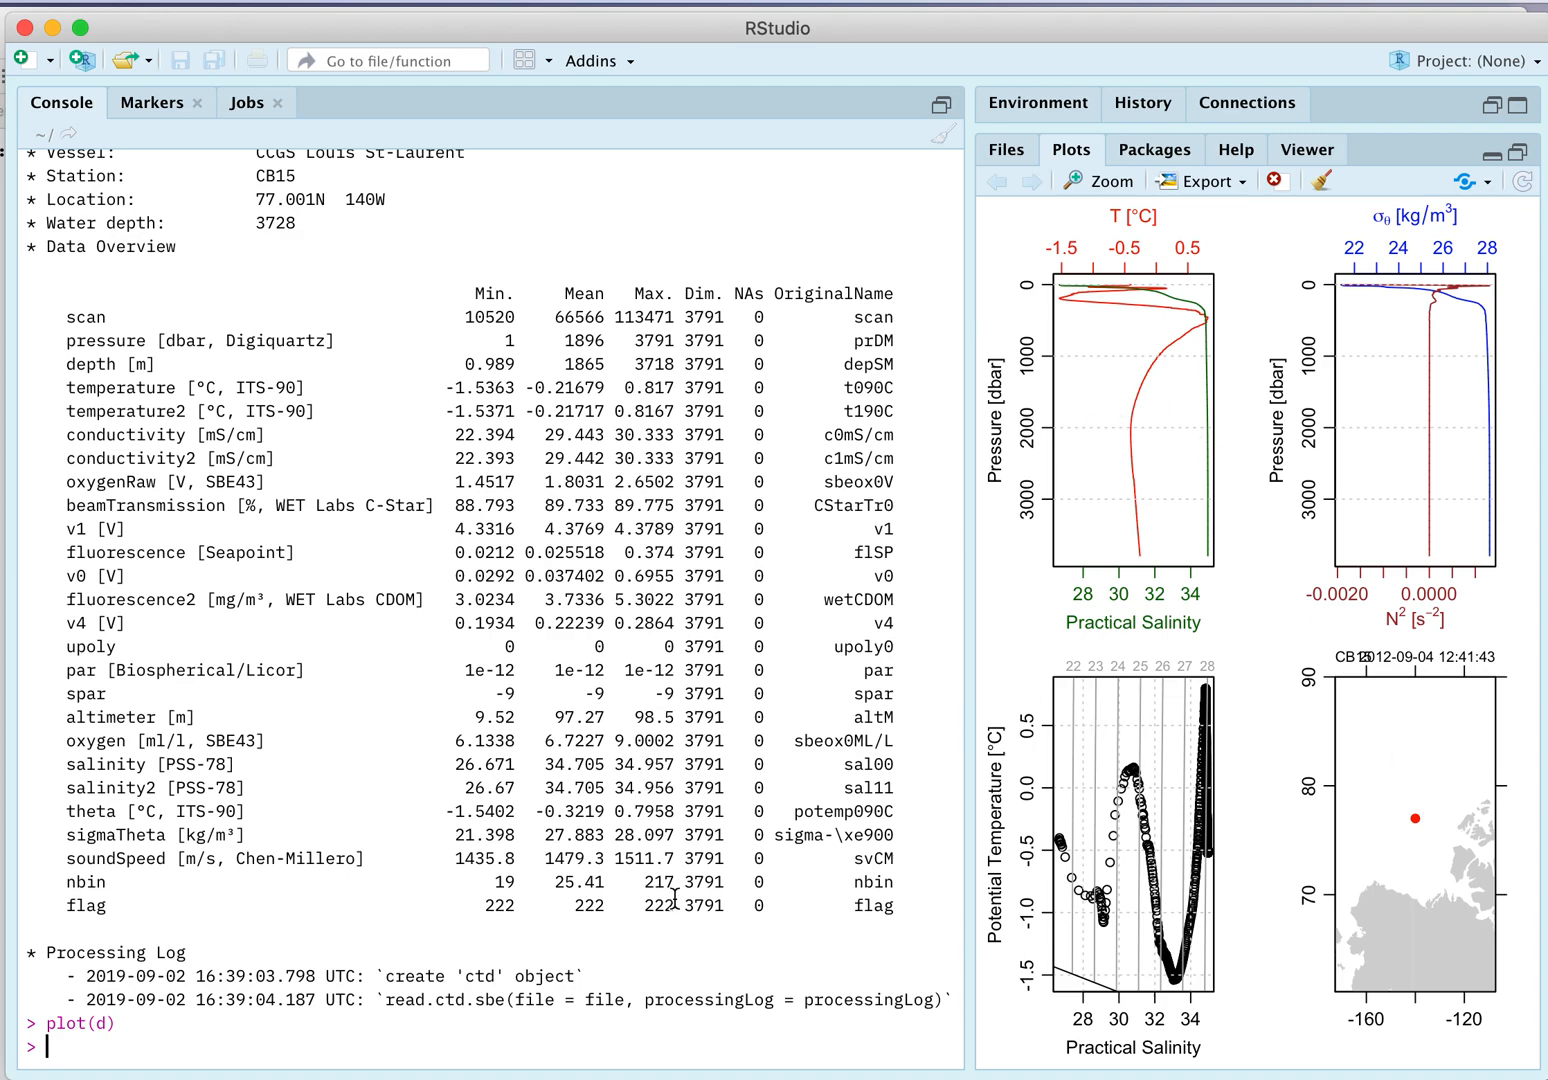
Draw the cast's standalone T–S diagram with plotTS(d)
type("plot(d")
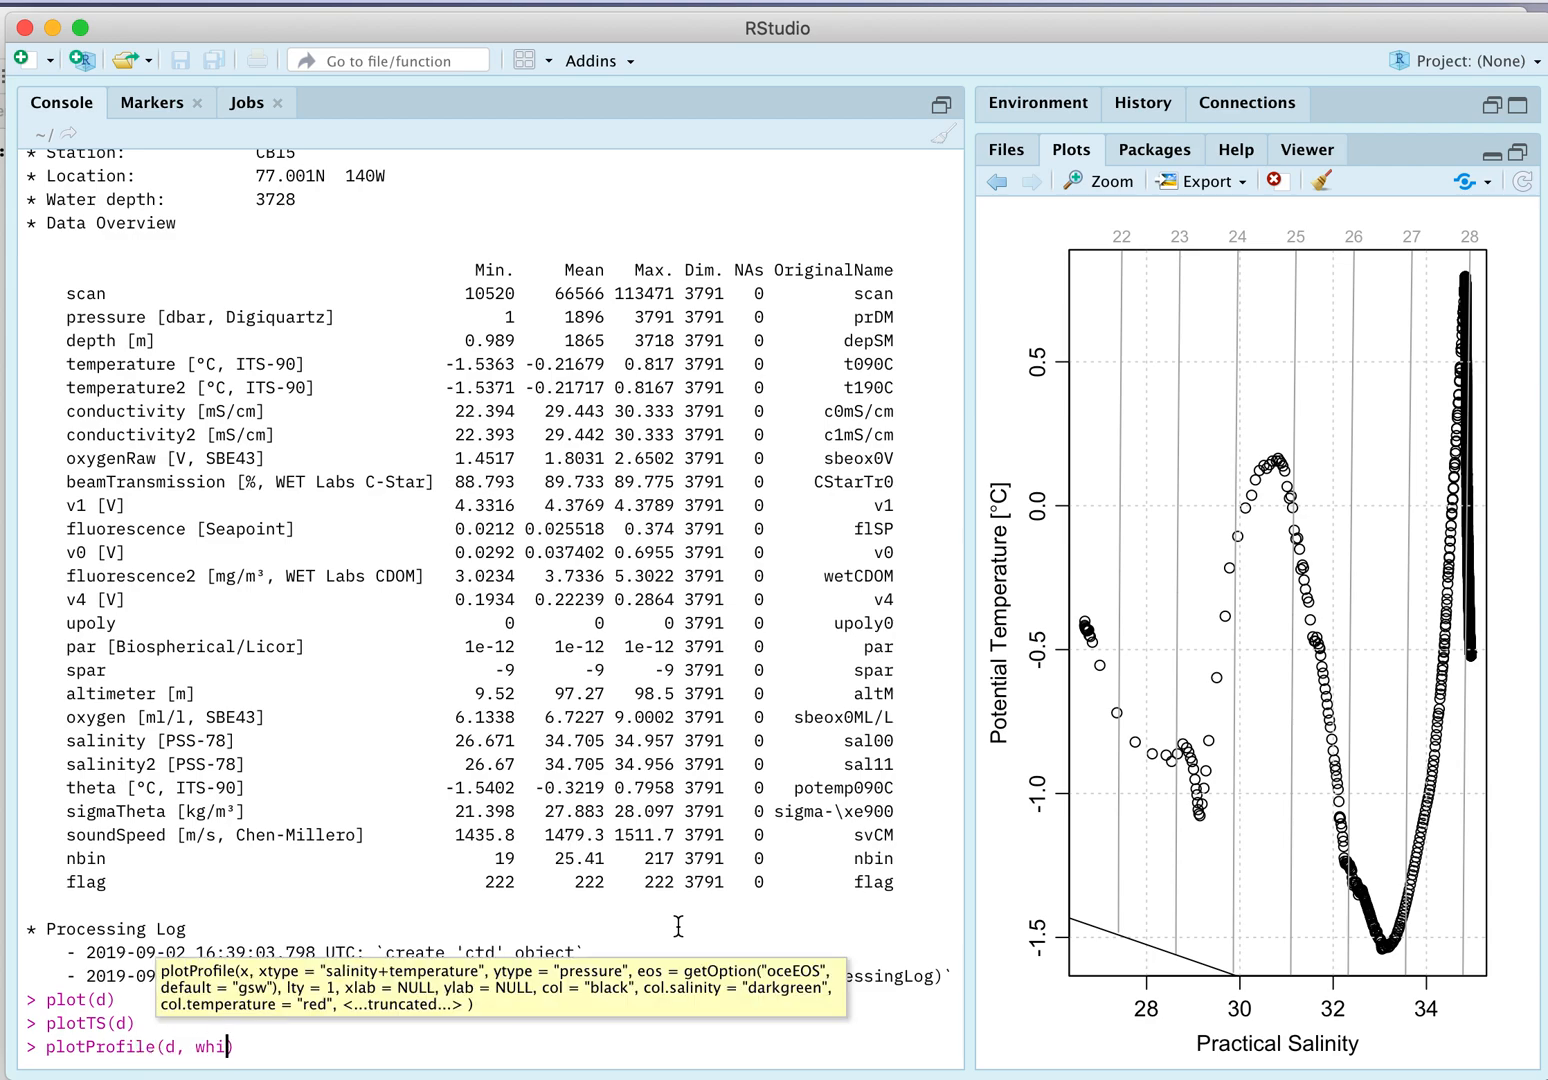
Plot the salinity profile, then the salinity+temperature profile against pressure with plotProfile
type("xytpe")
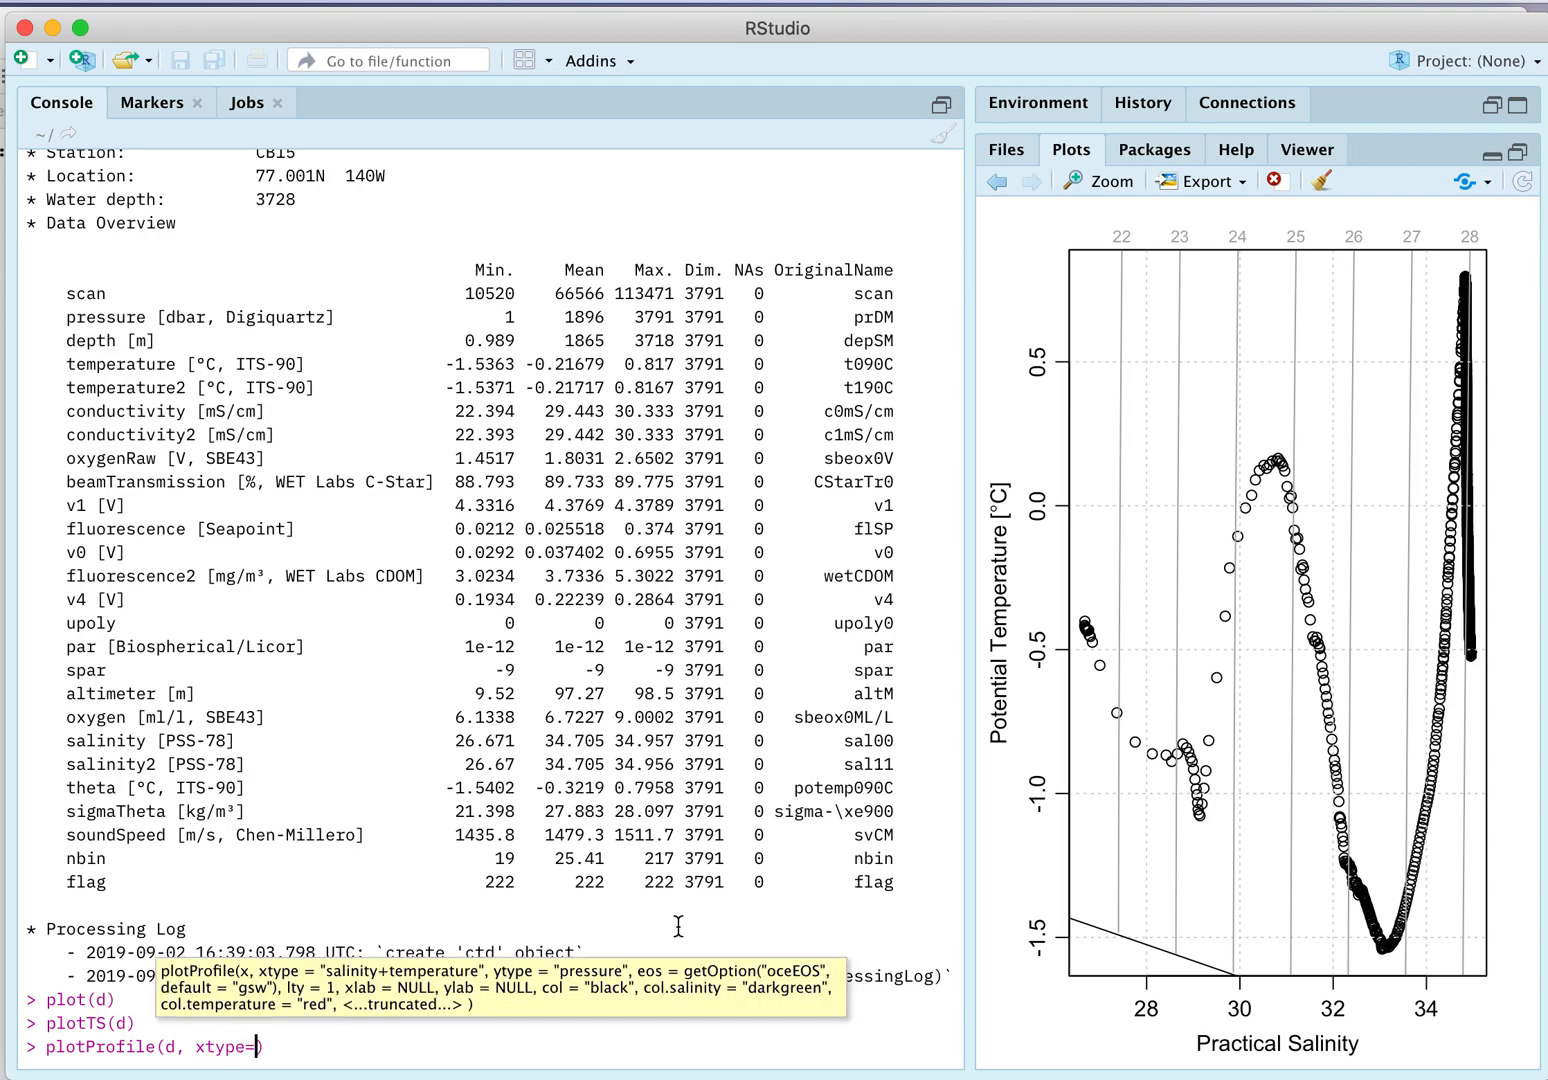
type("\"salinity\")")
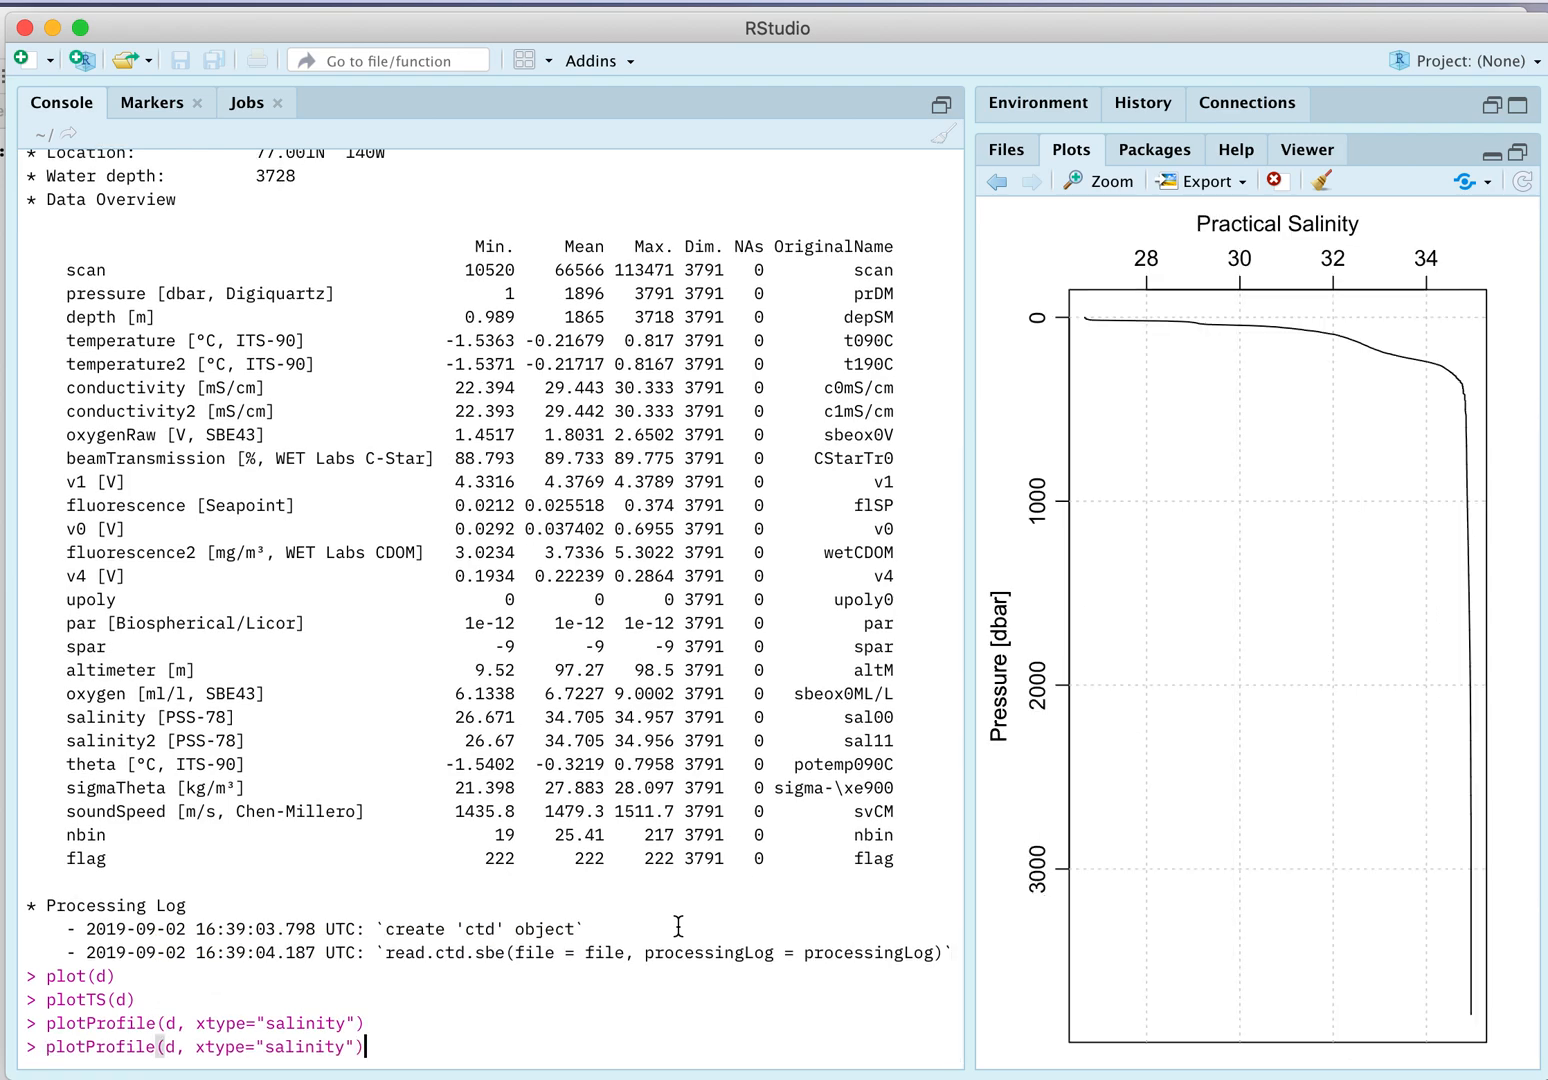
type("+temp")
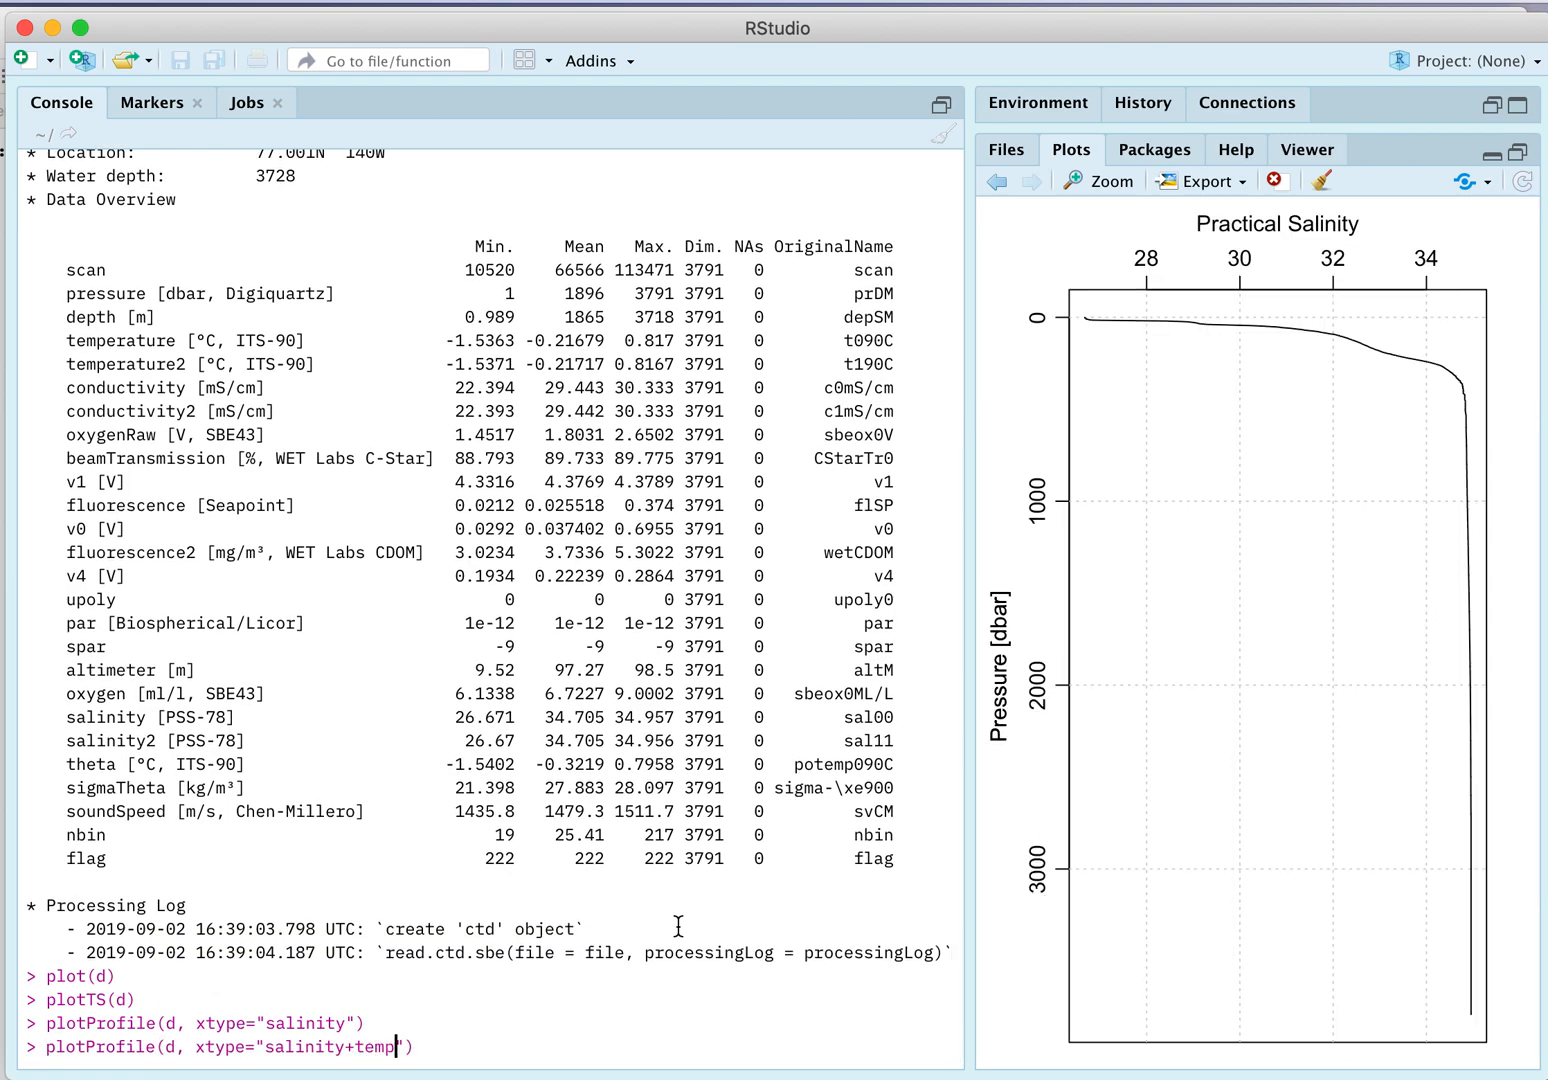
type("erature")
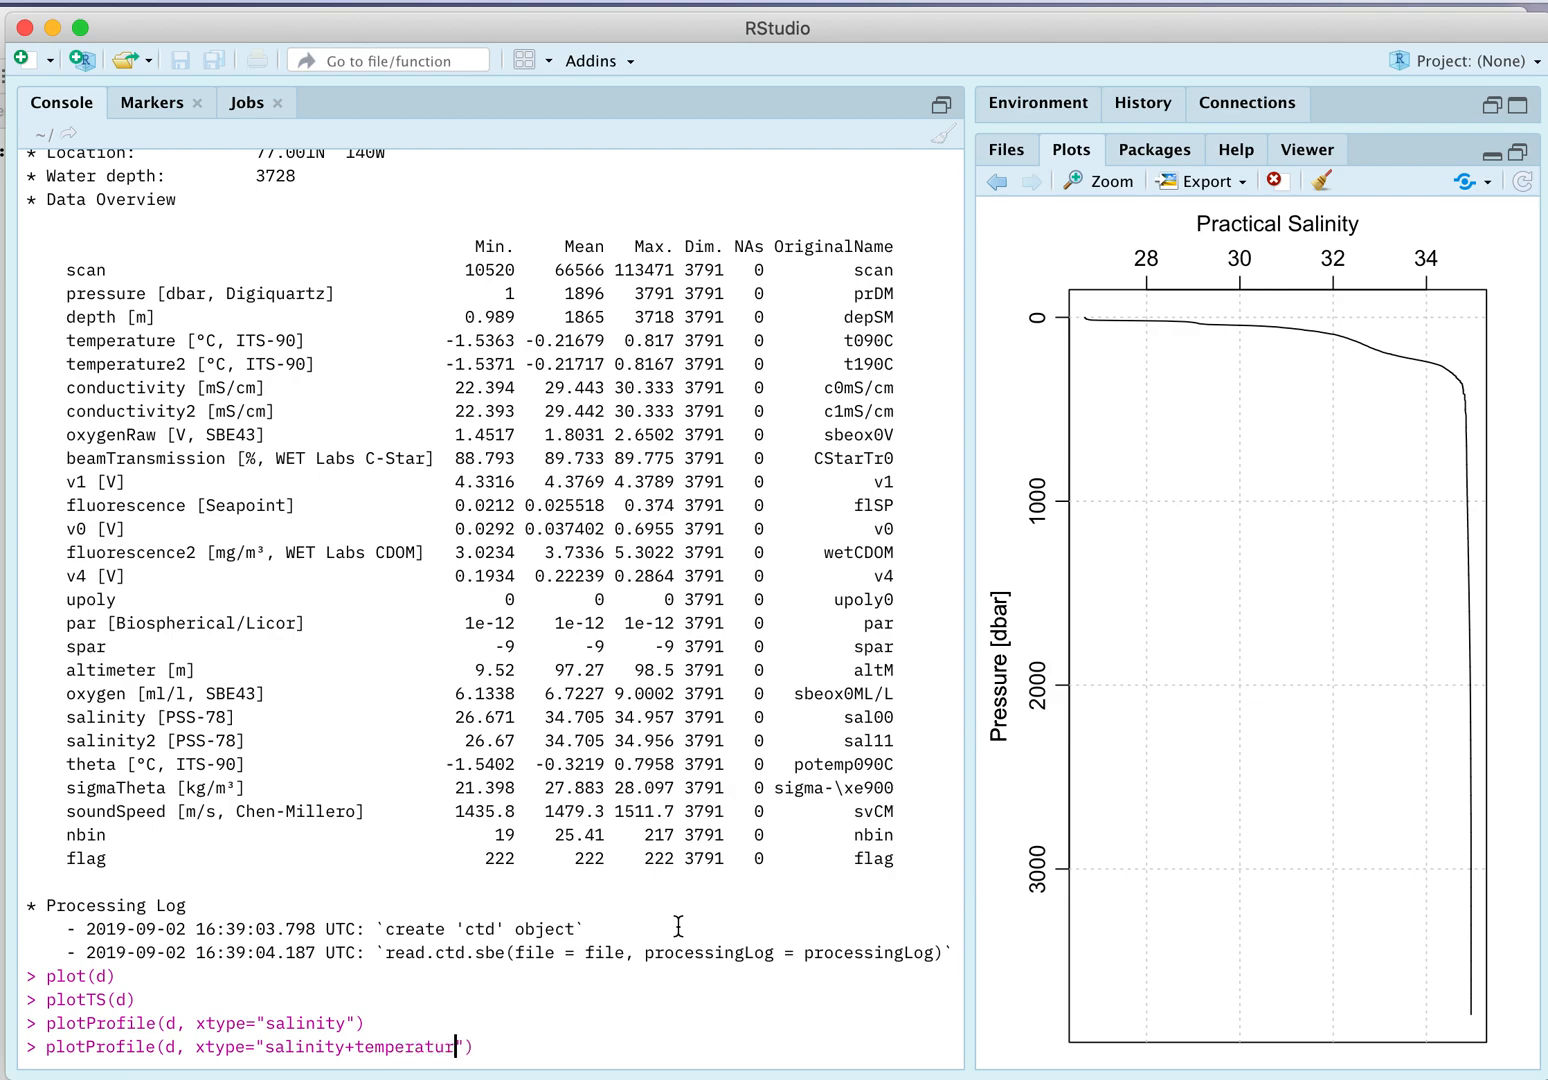
key("enter")
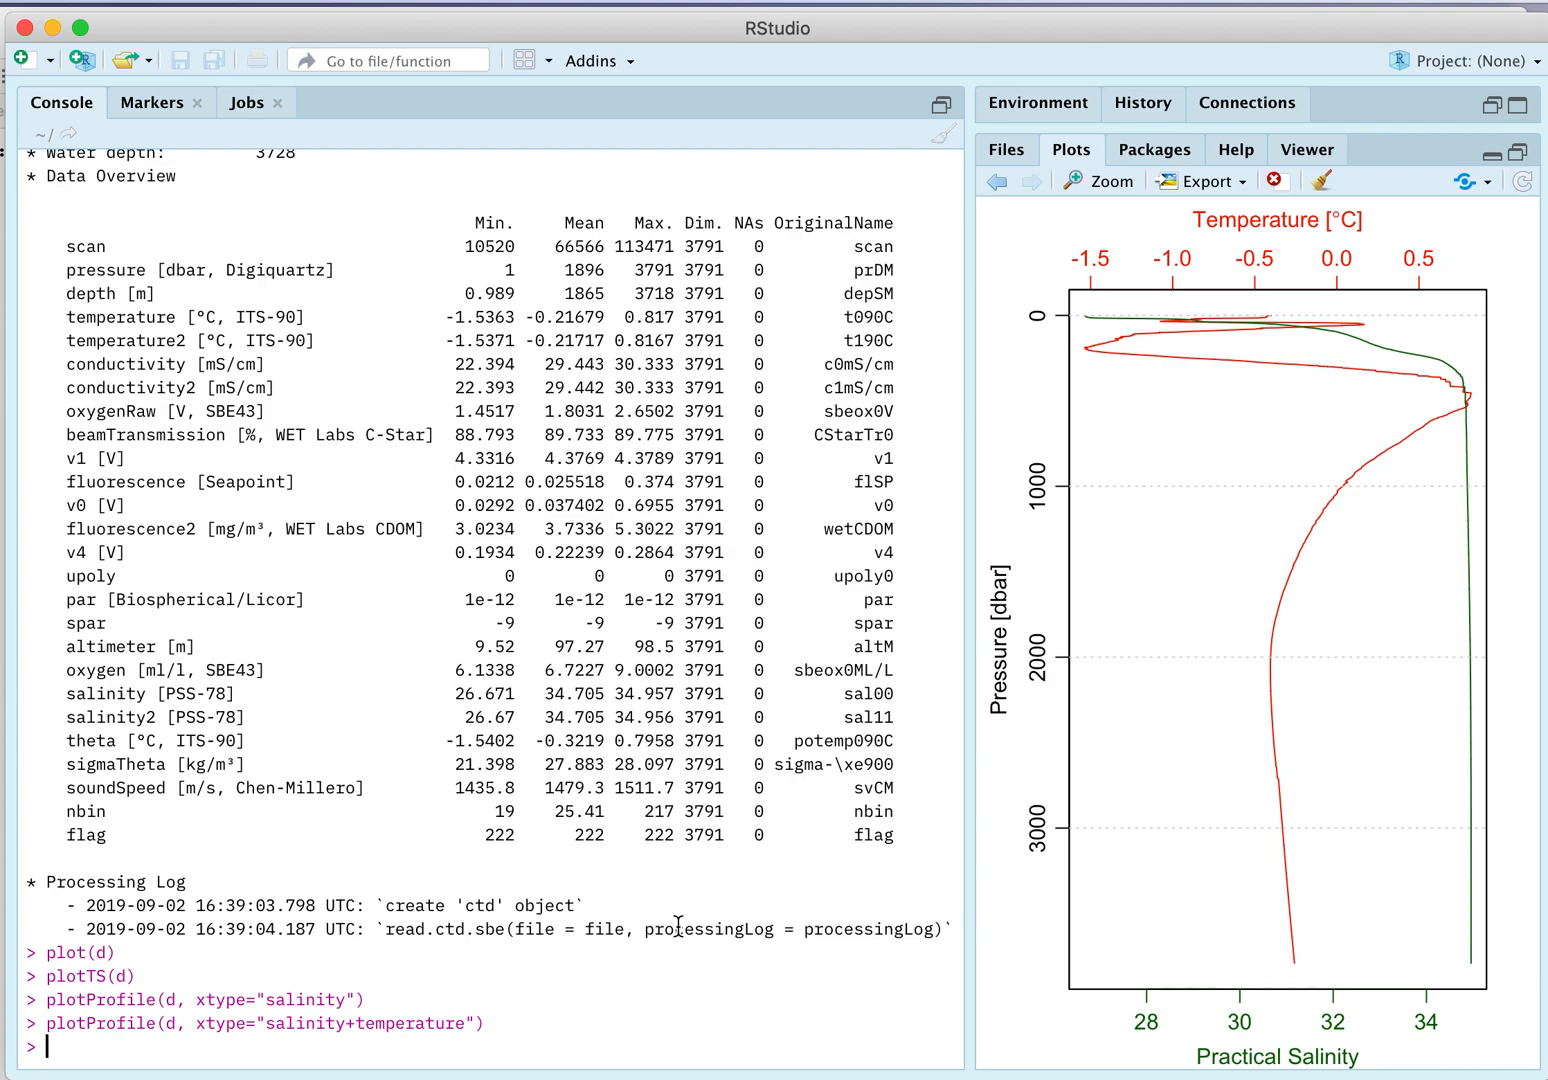
Inspect d[["temperature"]] with head, str and vectorShow, showing 3791 values from -0.4014
type("ha")
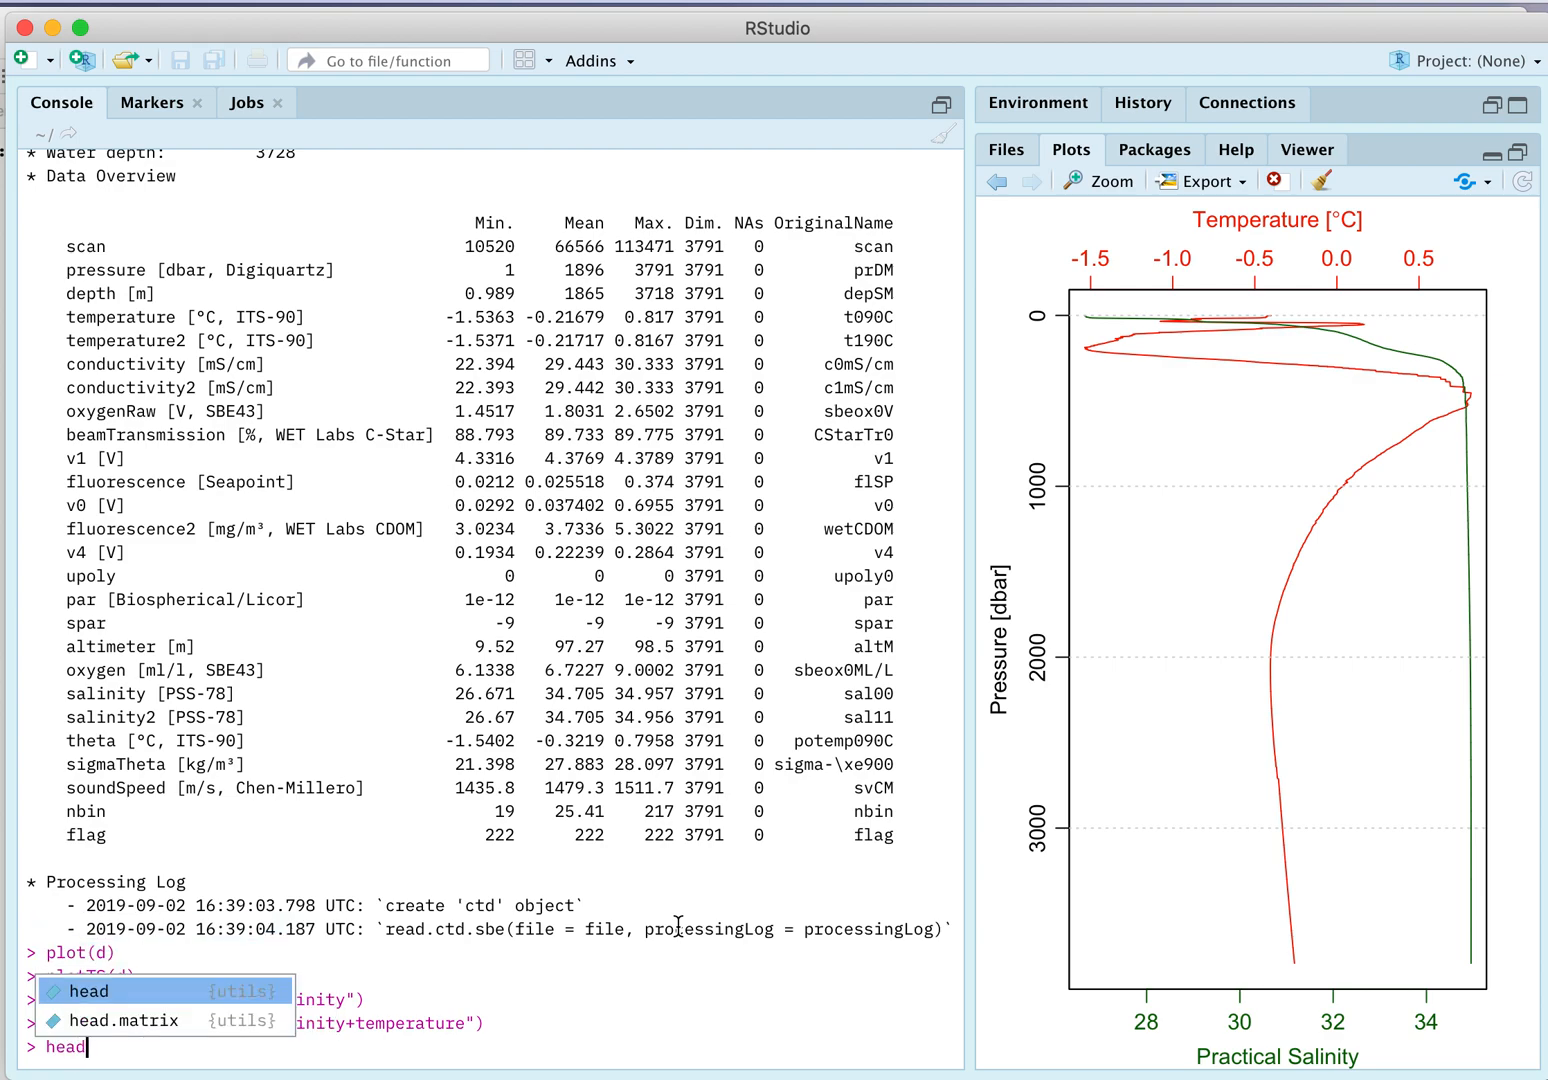
type("()")
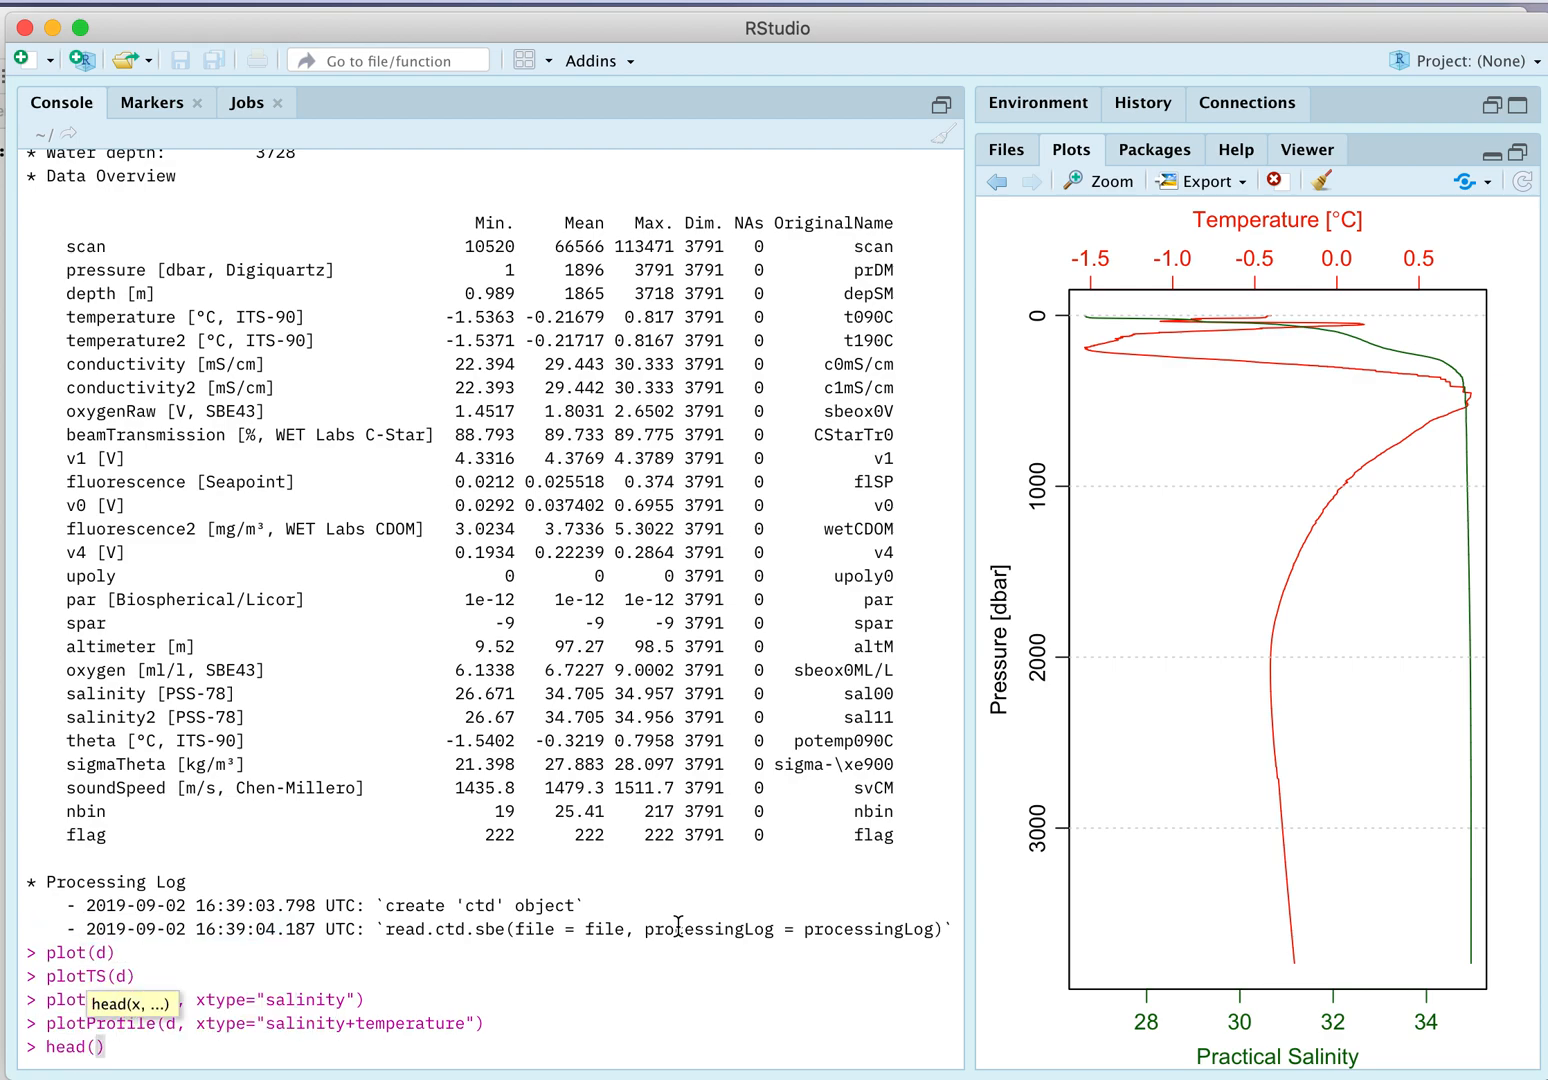
type("d")
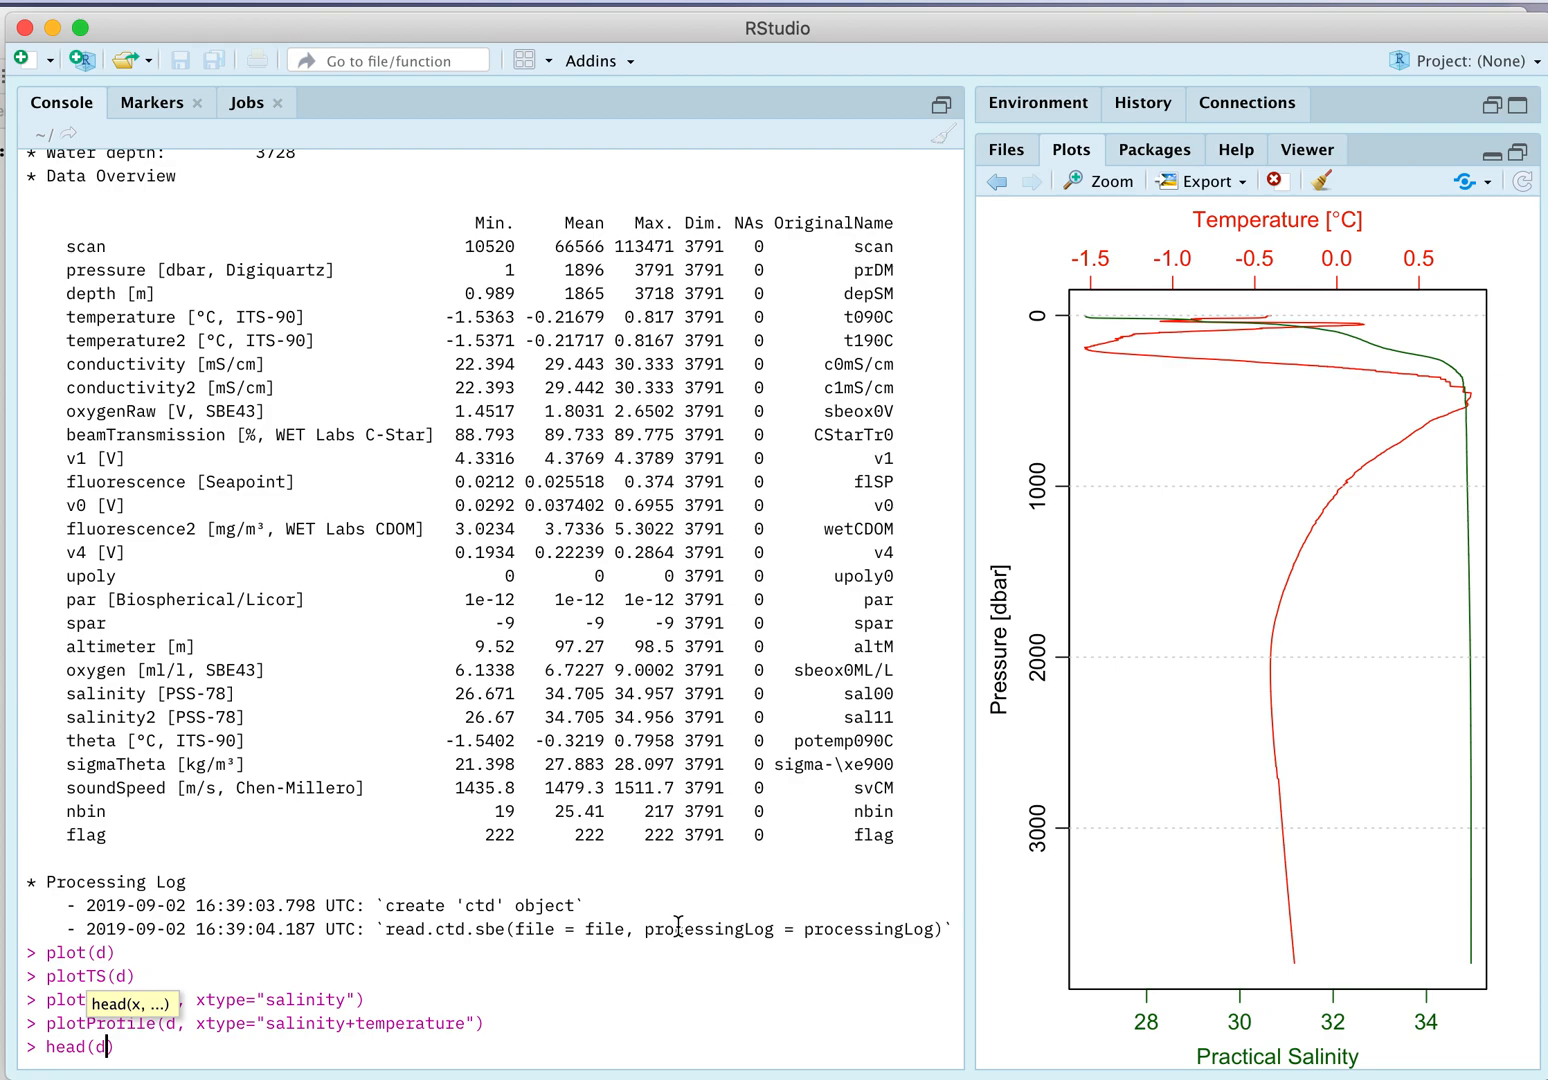
type("[[]]")
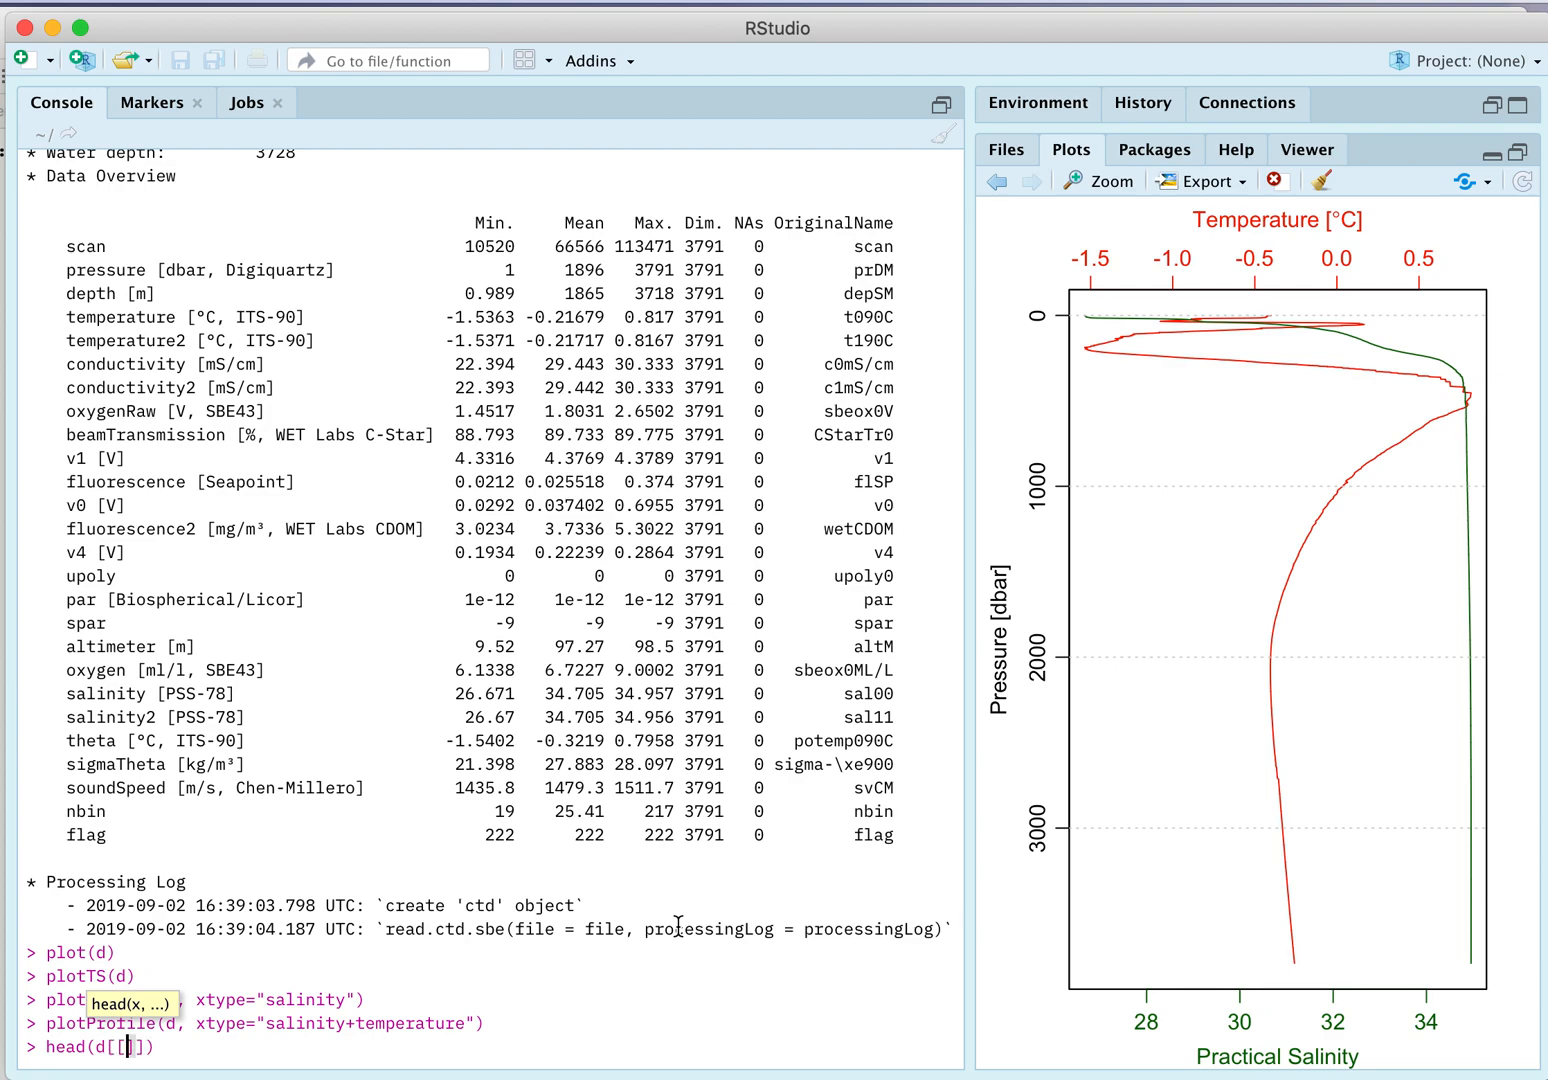
type("\"\"")
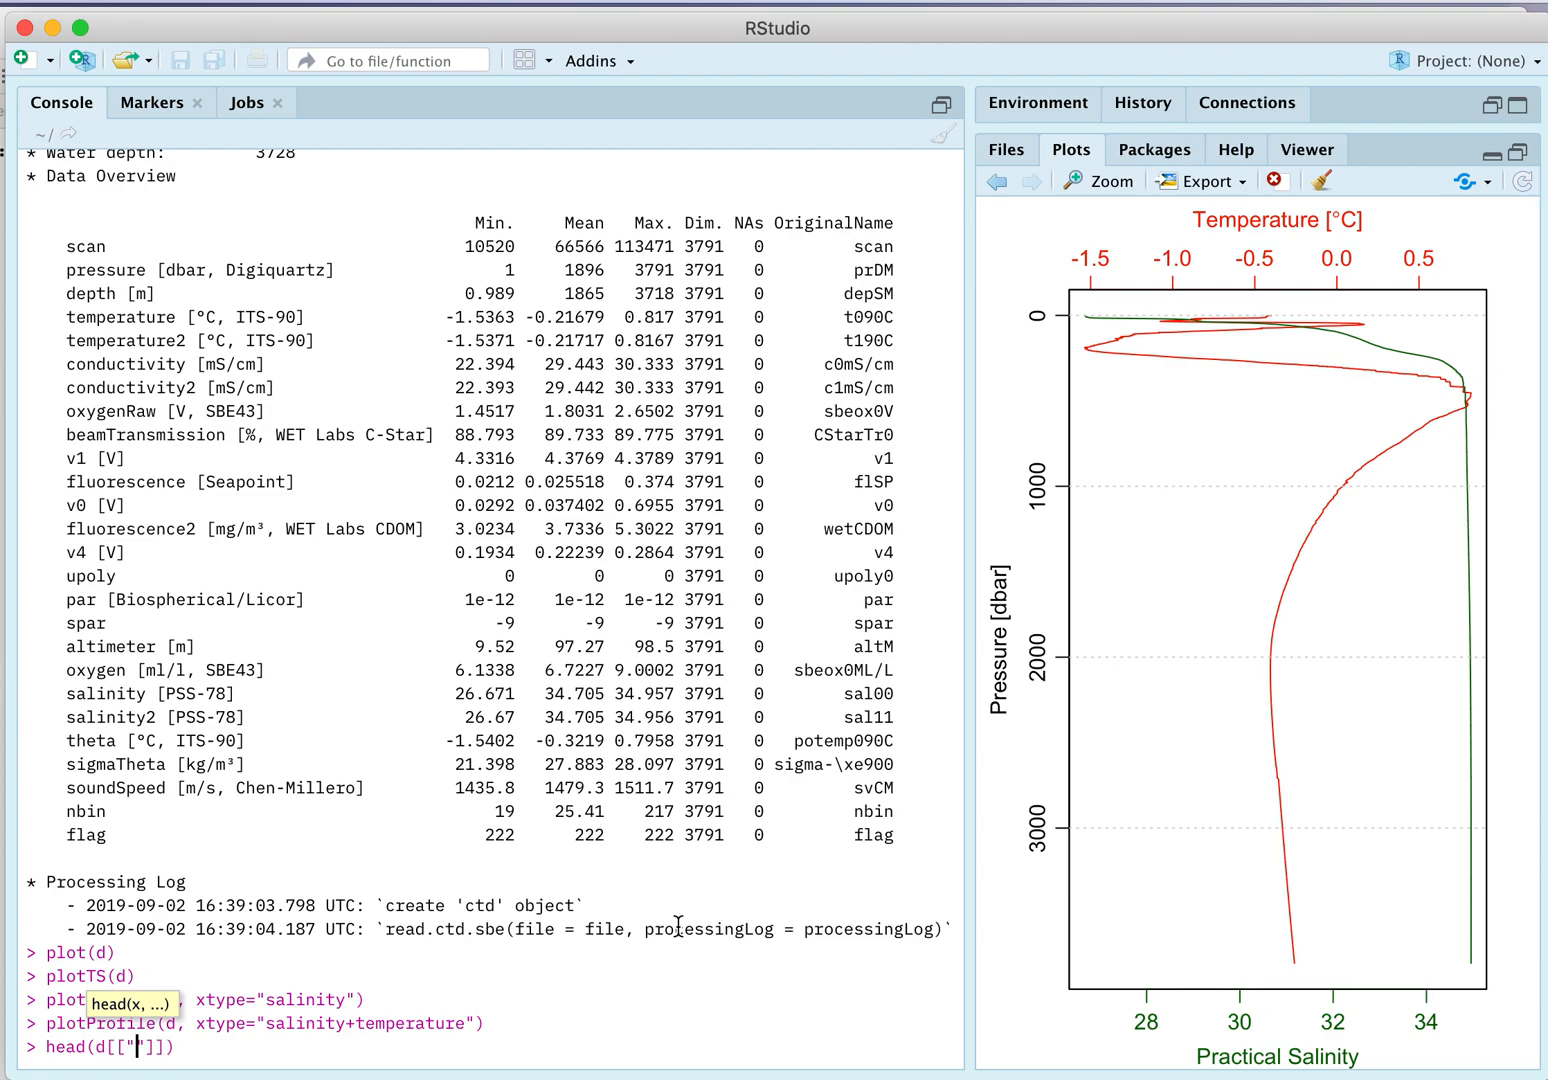
type("temperature")
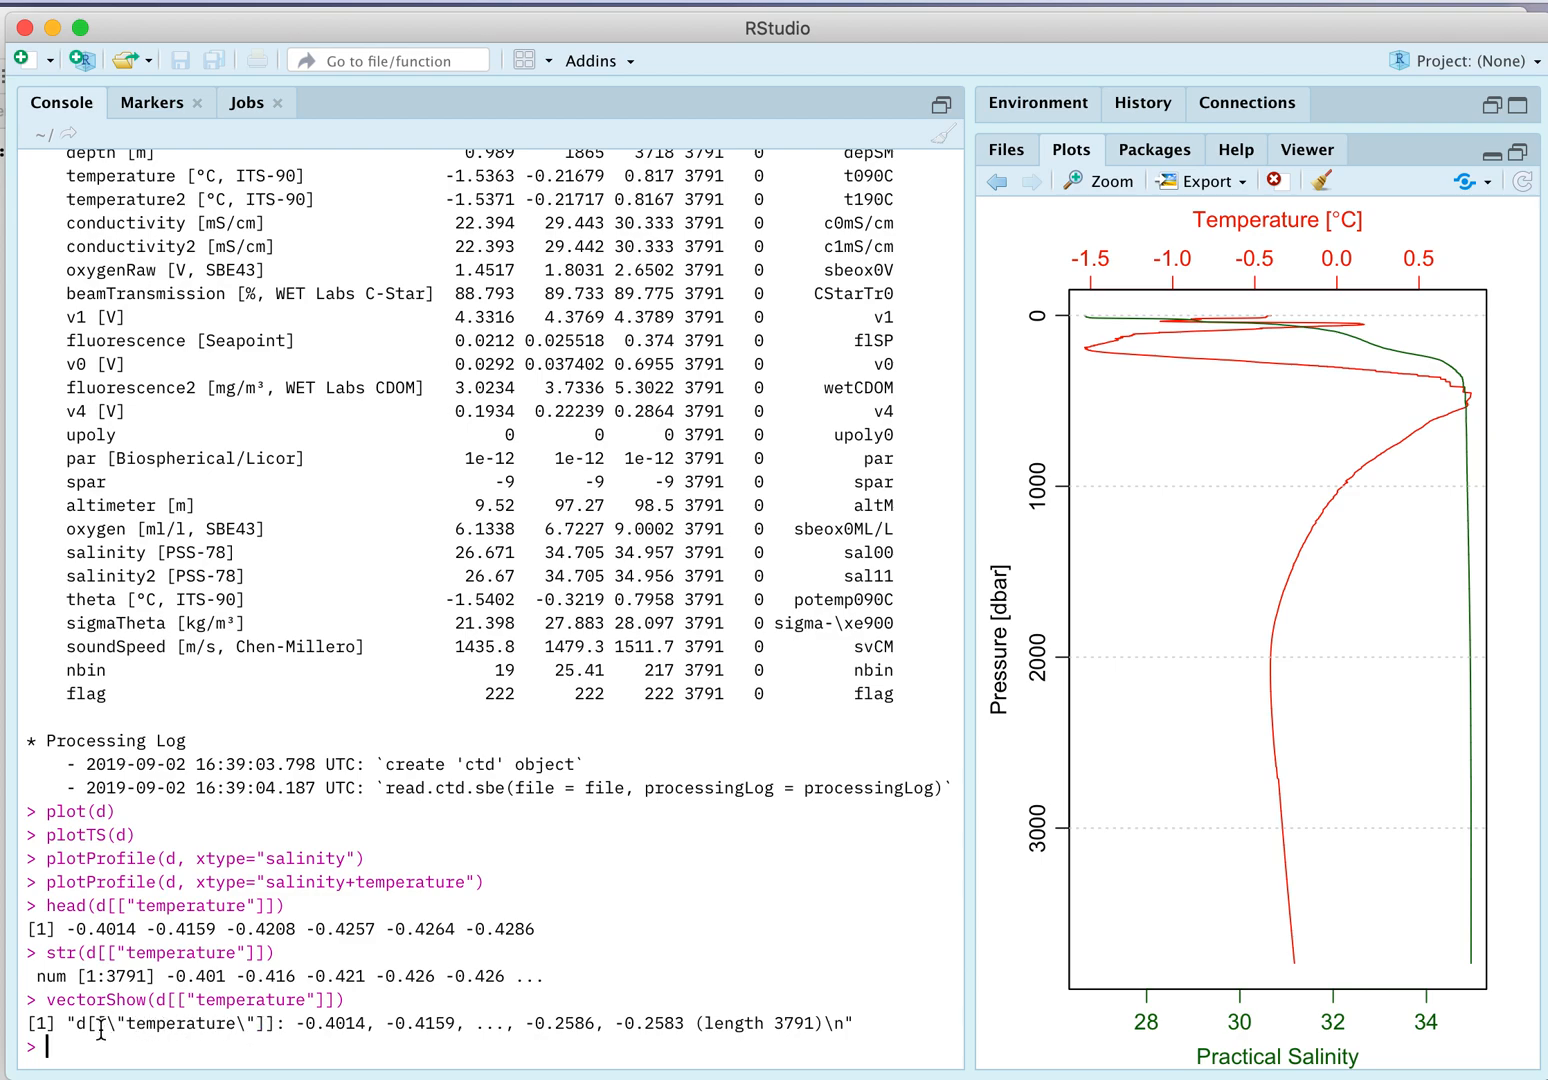
mouse_move(410, 1044)
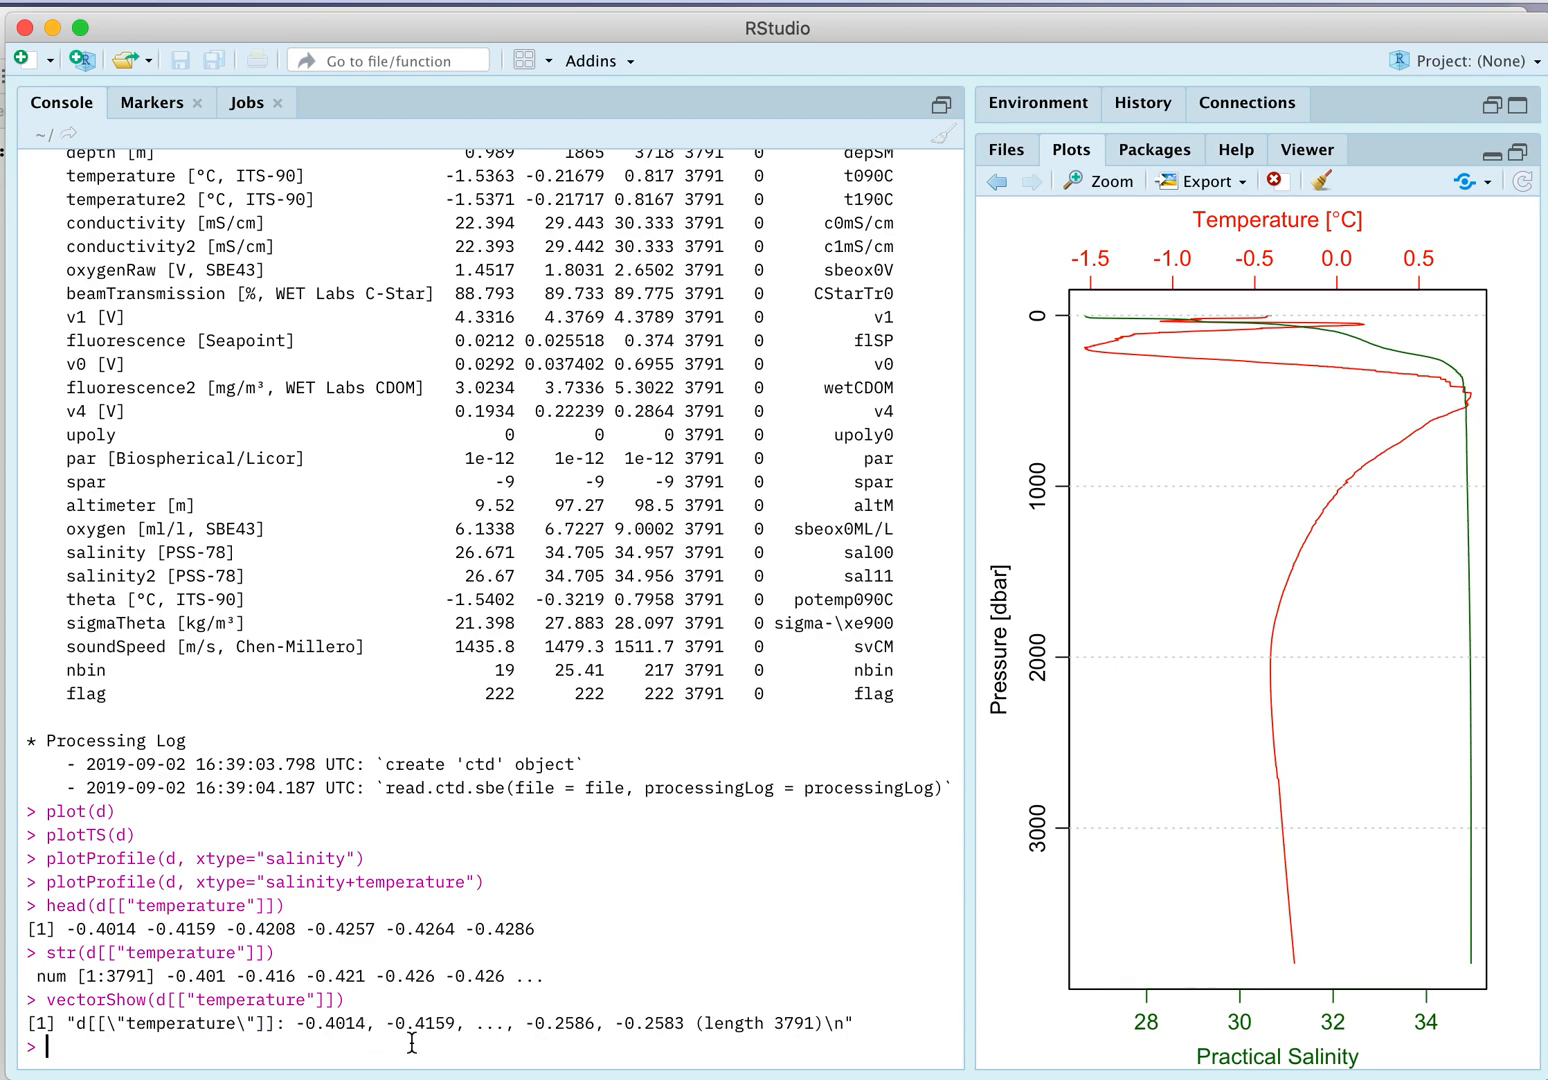
mouse_move(505, 1034)
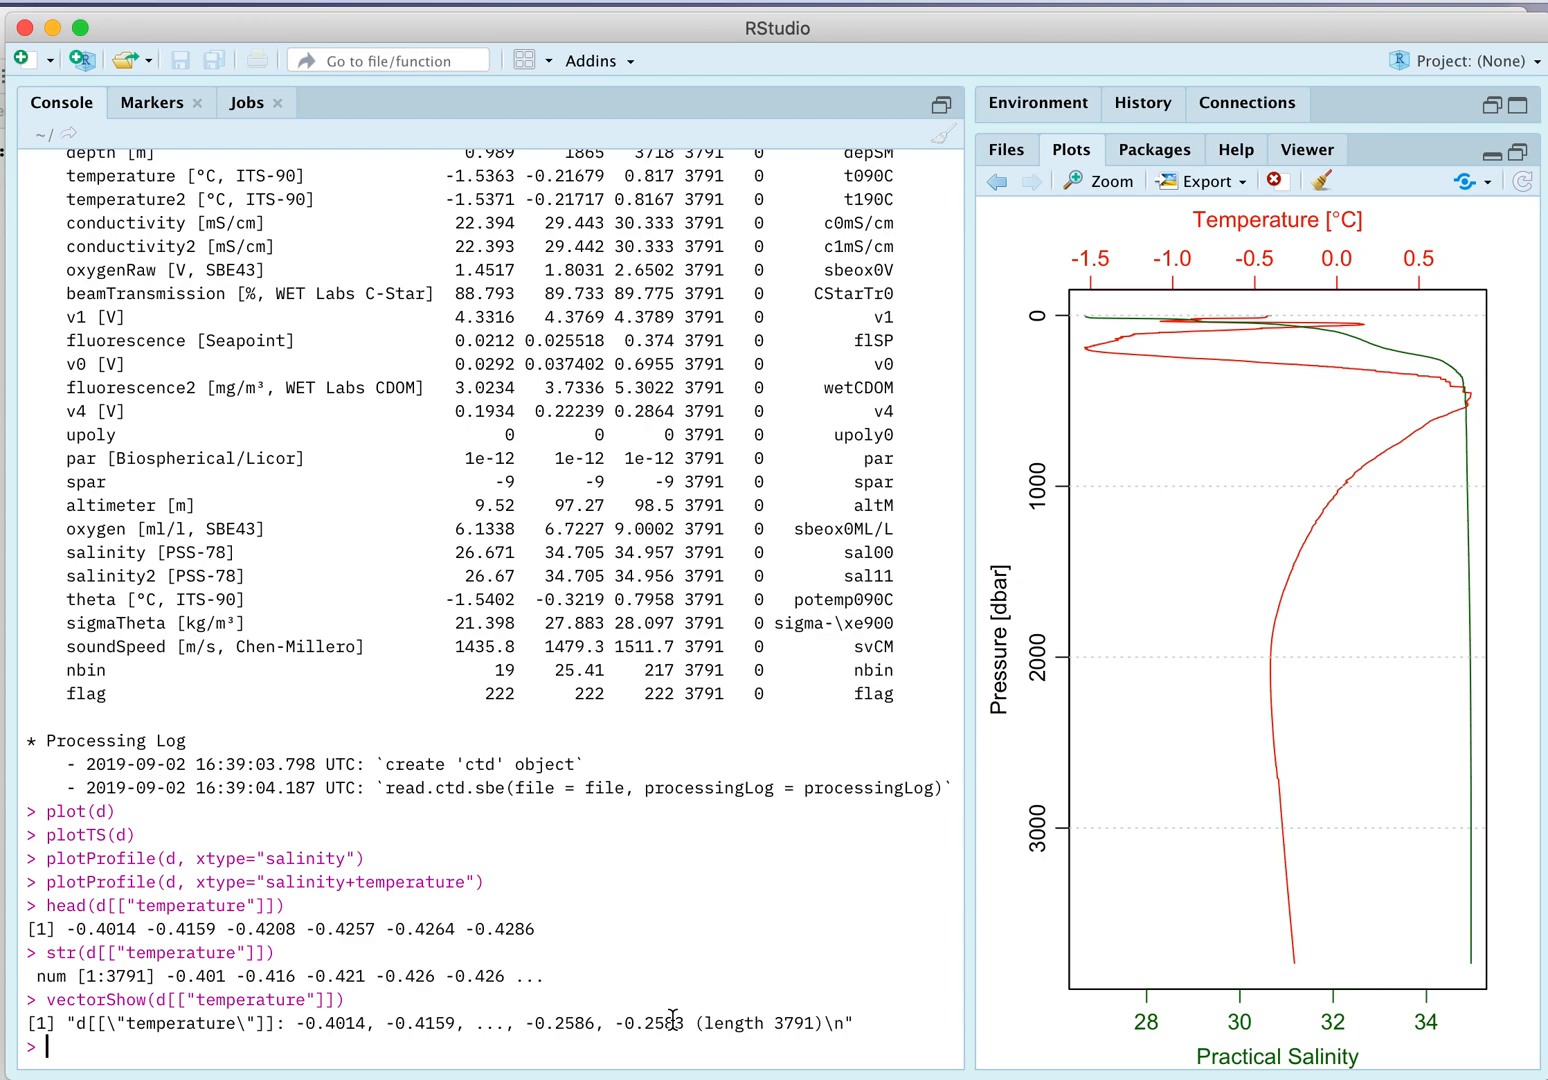
Create dtop as subset(d, pressure <= 500), then summarize and plot it
type("dtop <-")
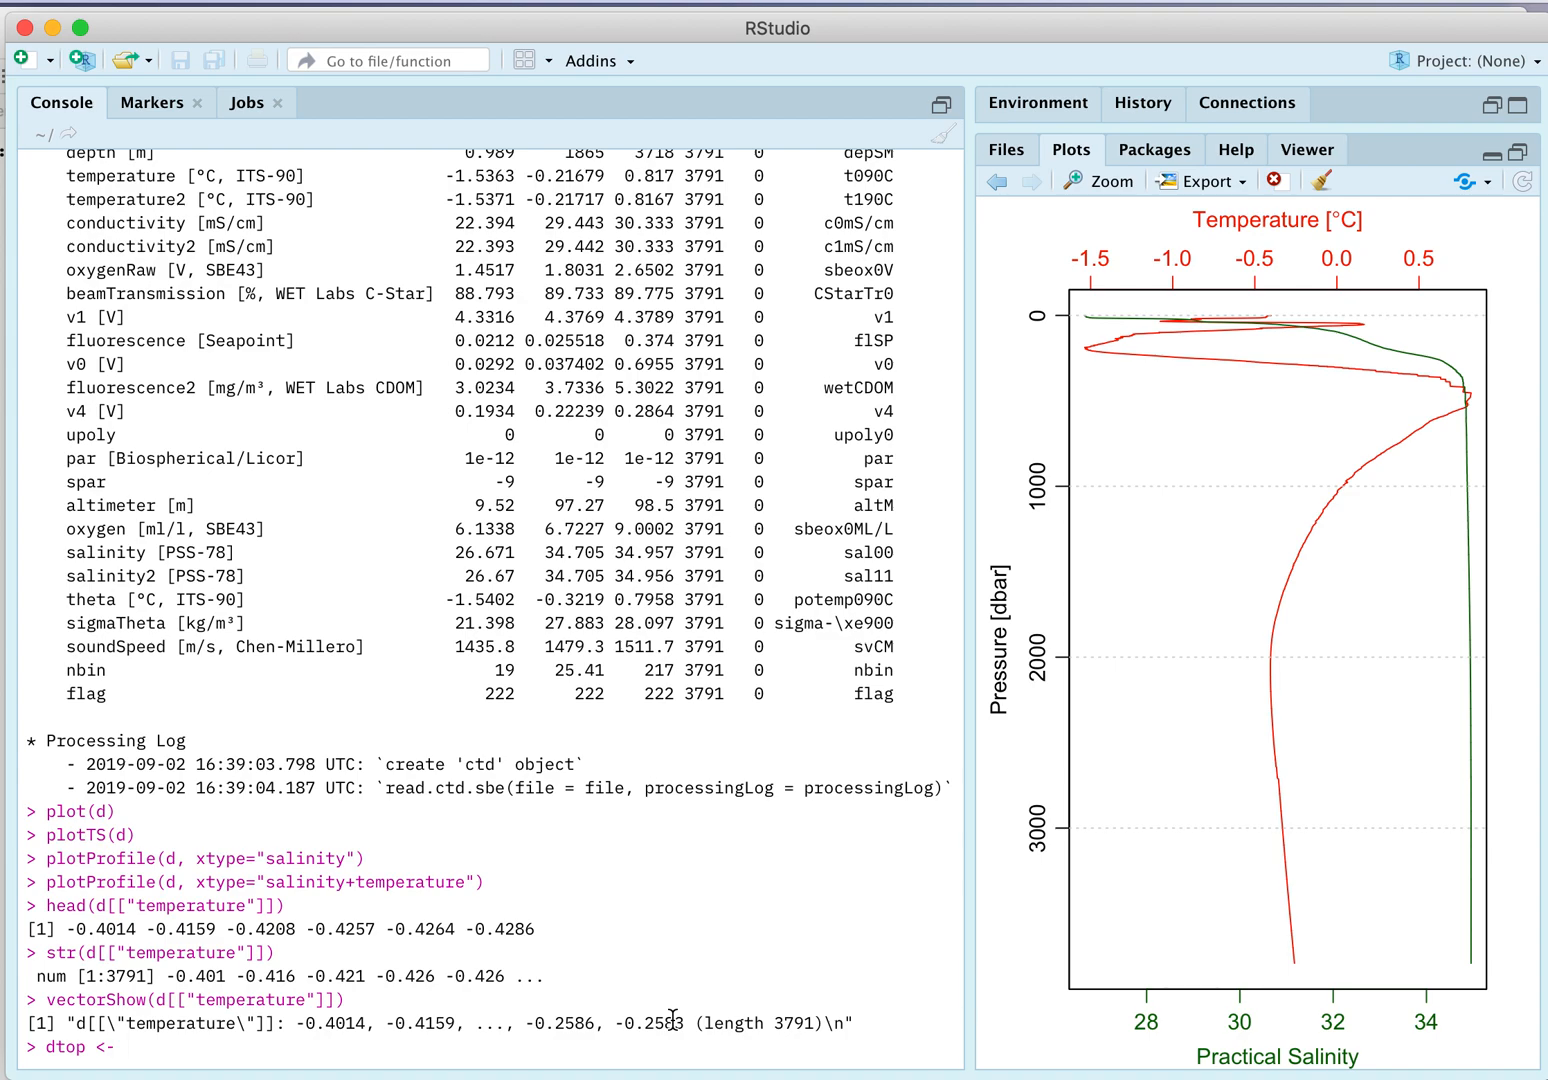
type("subst")
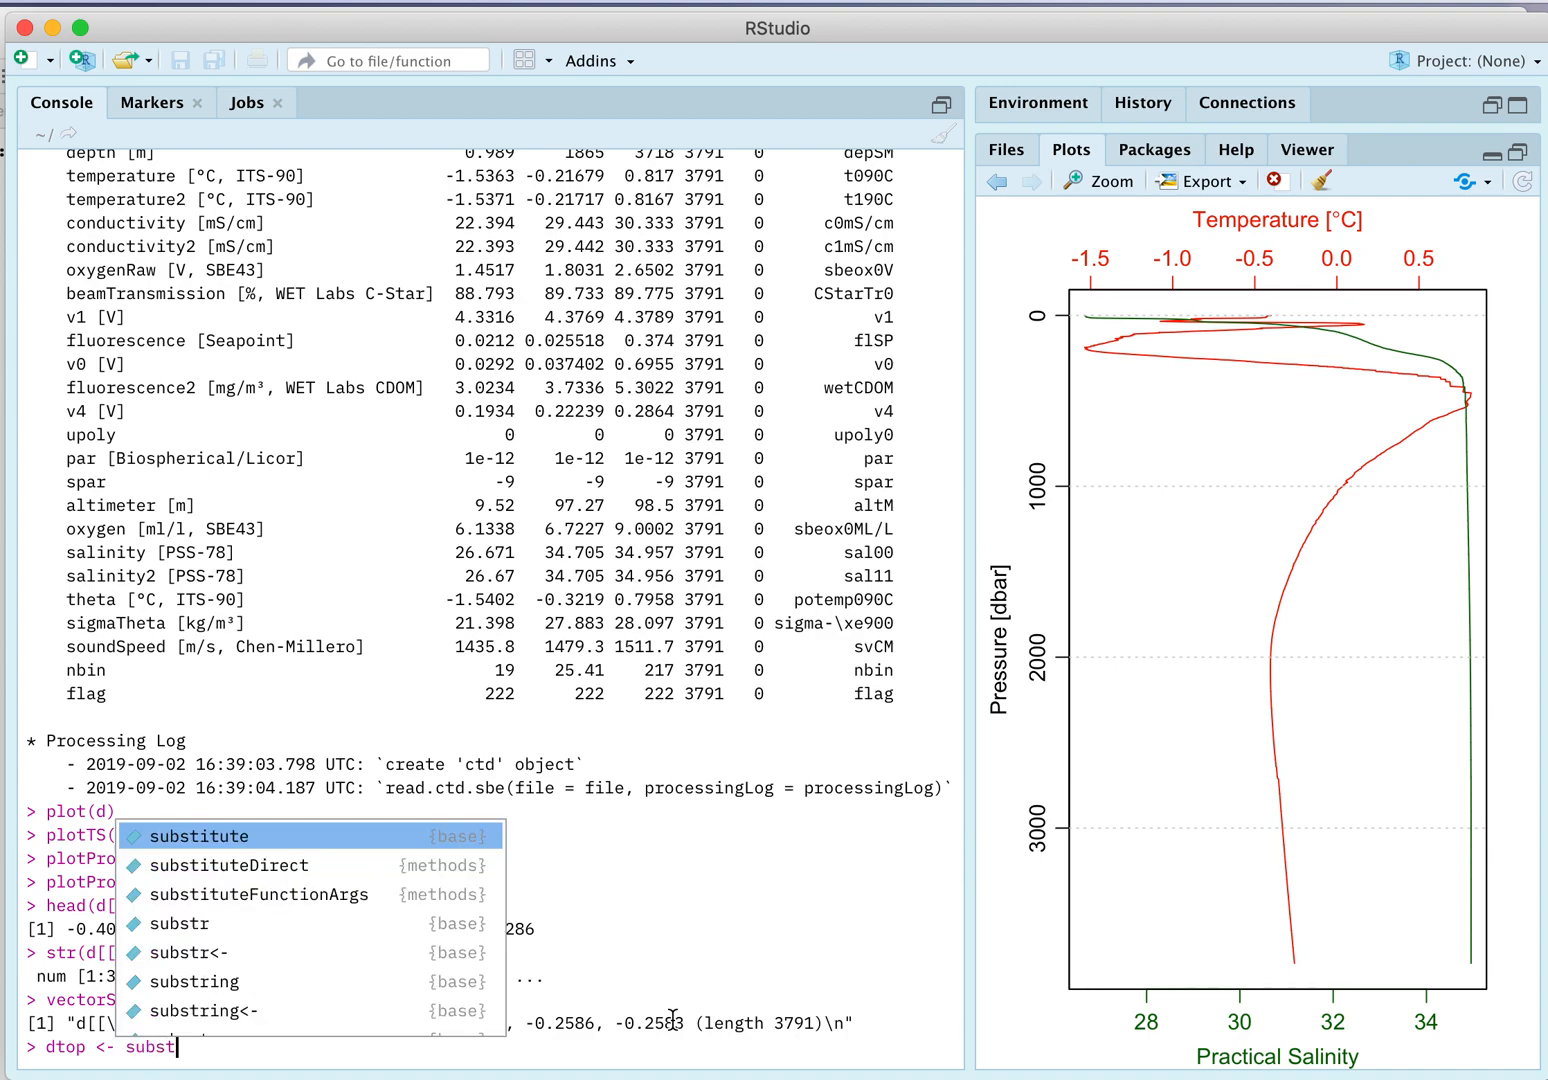
type("et(d,")
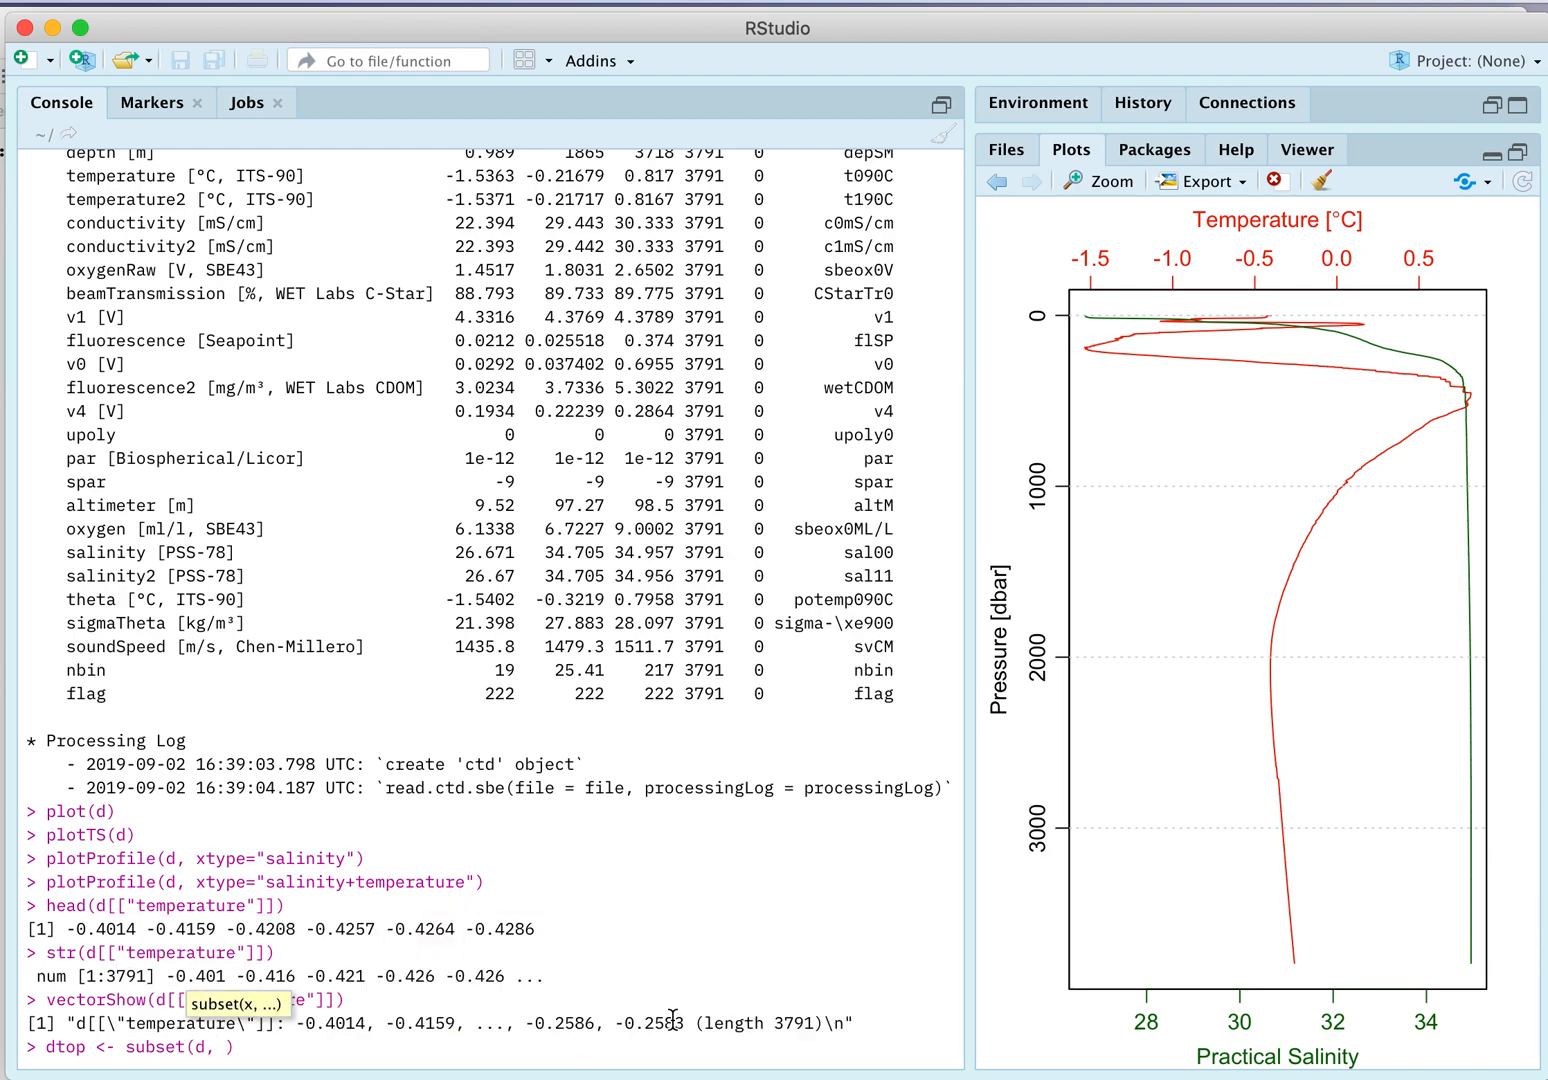
type("pressure")
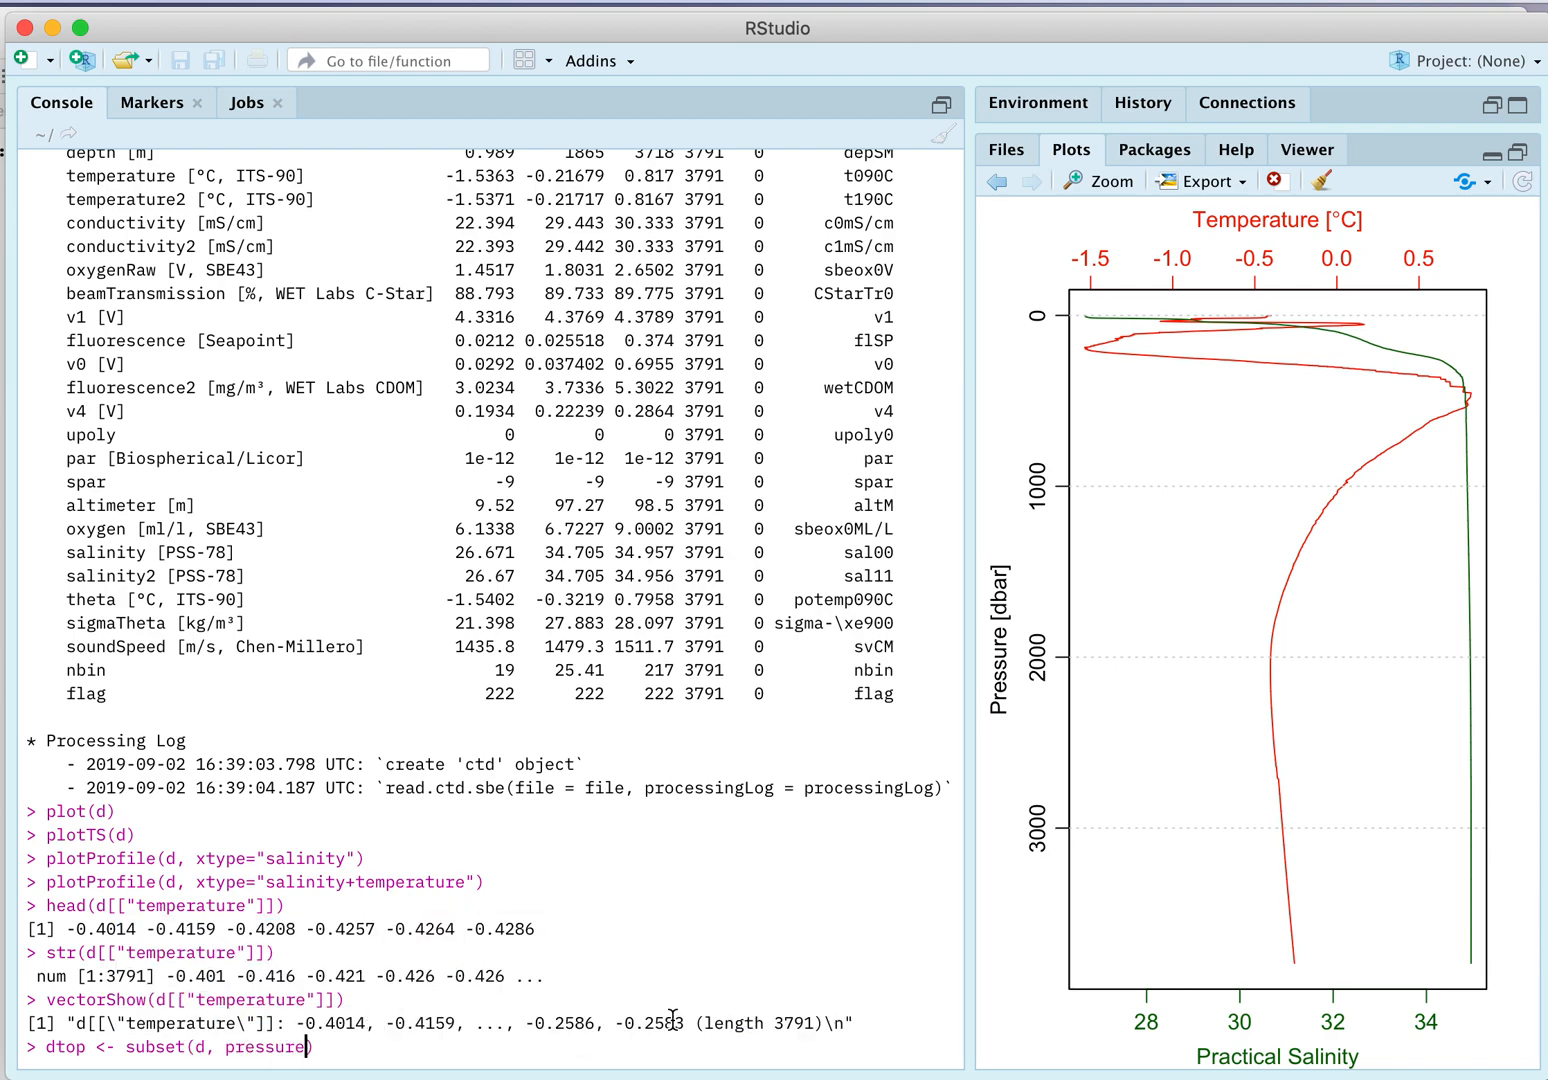
type("< 500")
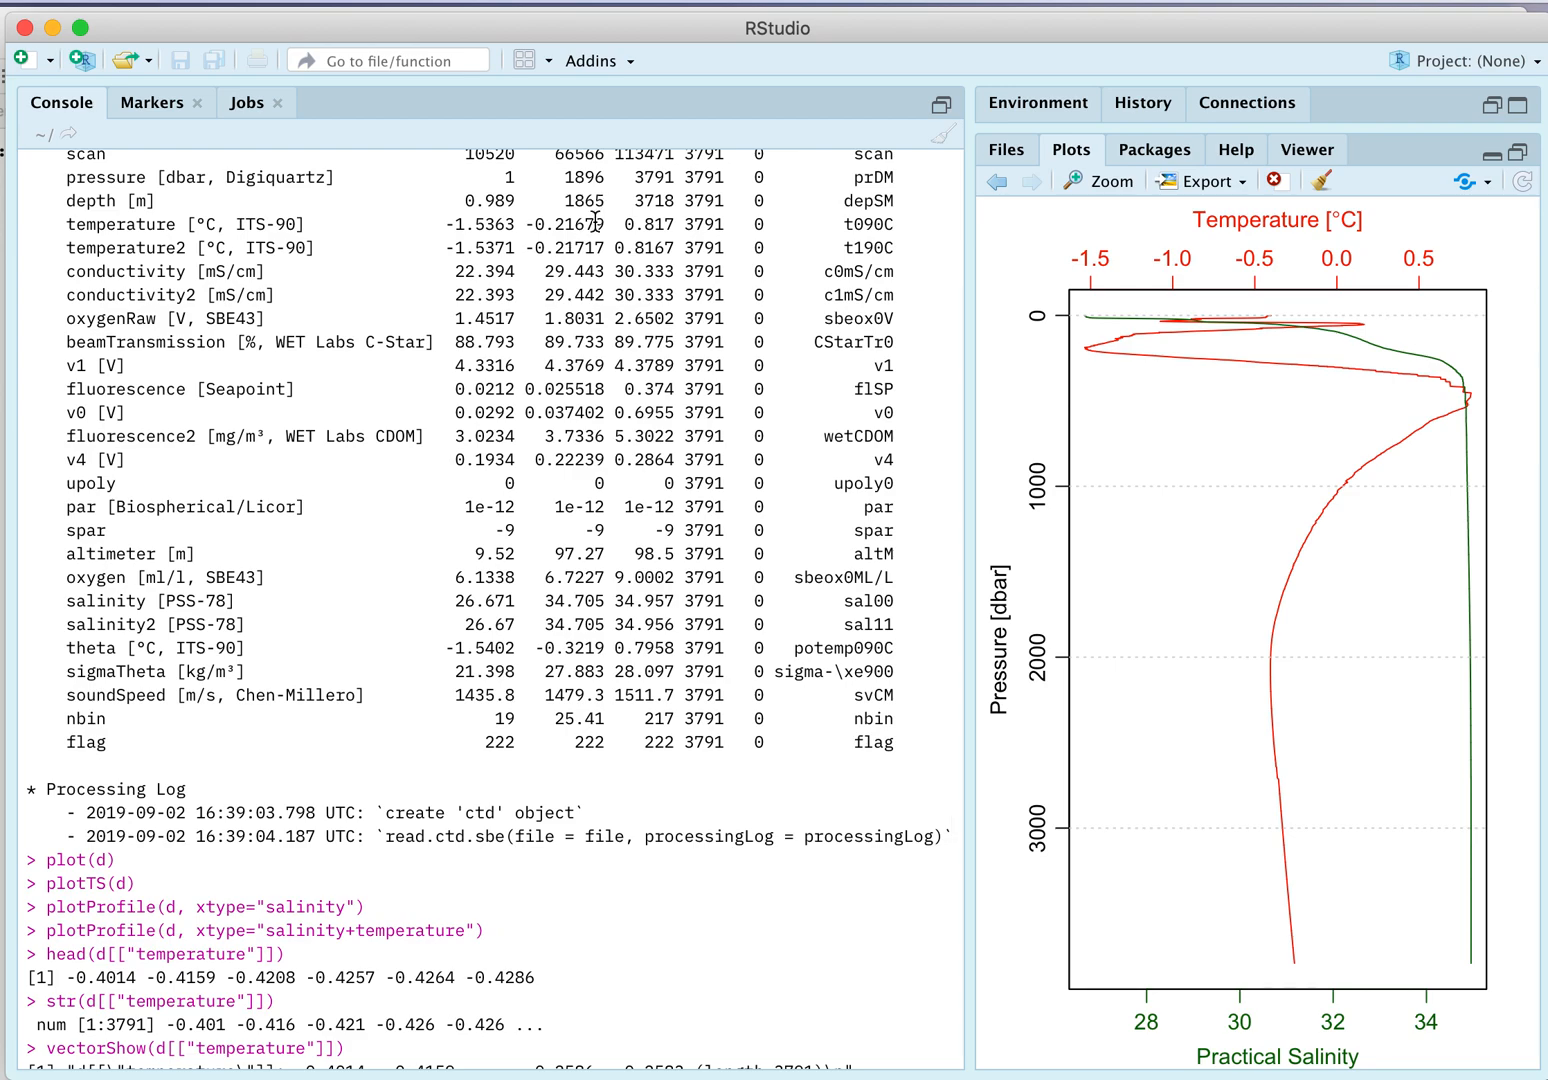
type("dtop <- subset(d, pressure <= 500)")
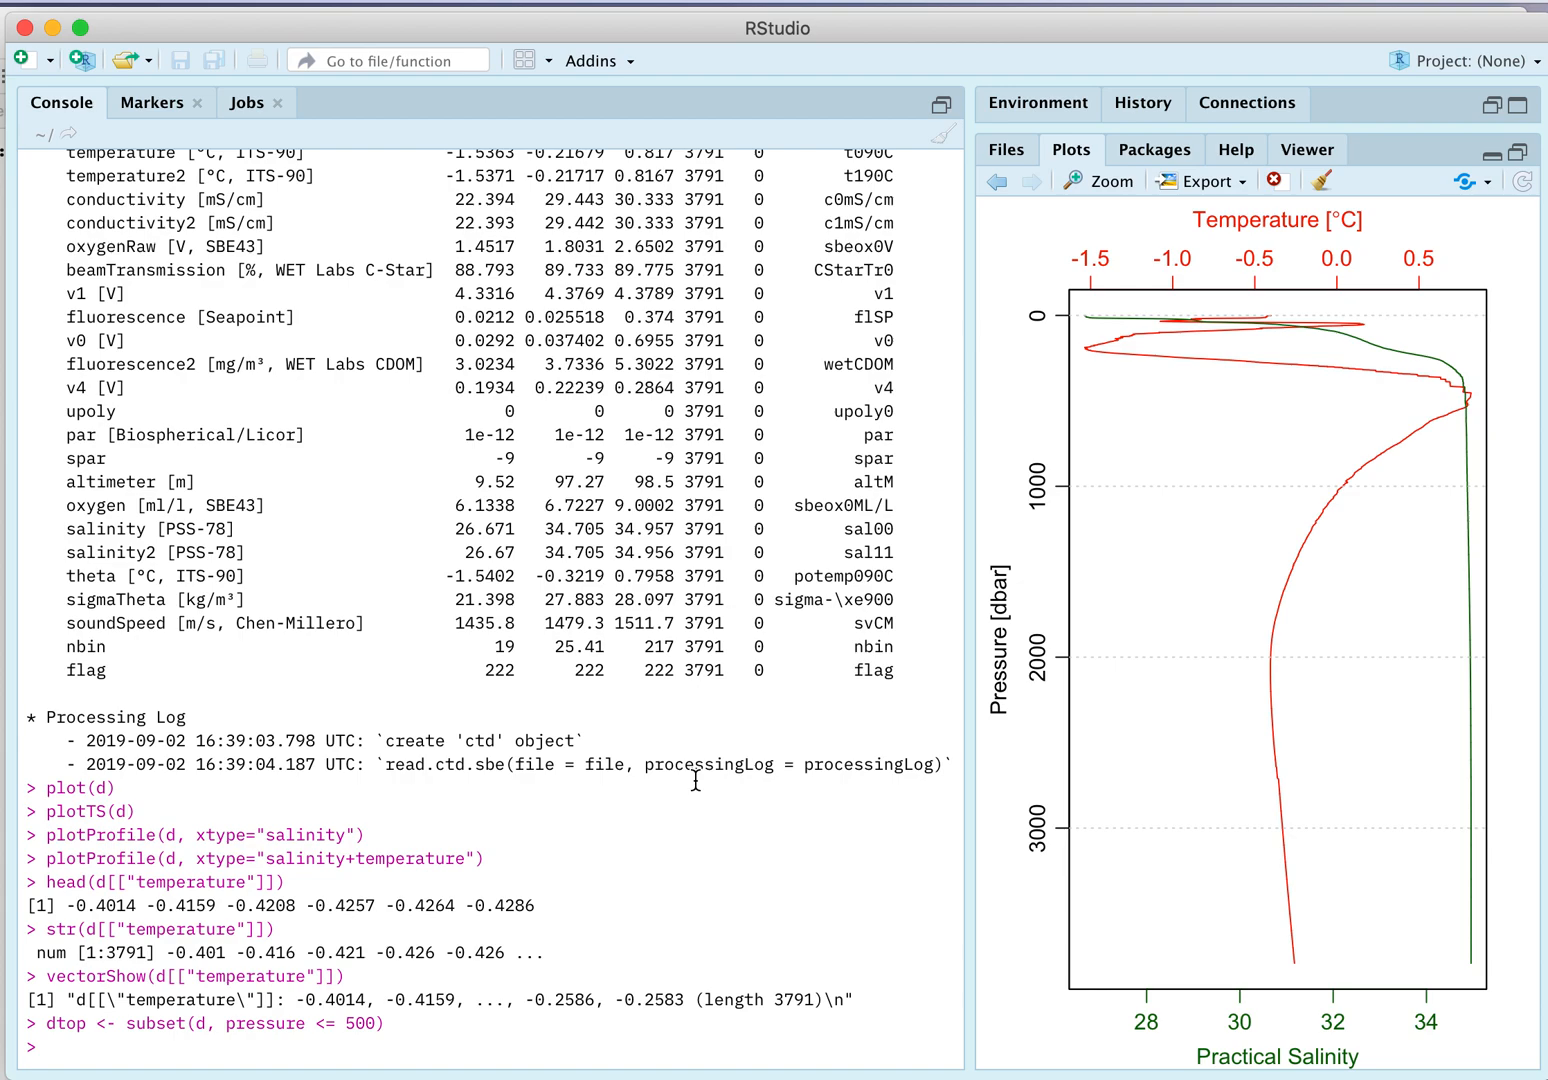
type("sum")
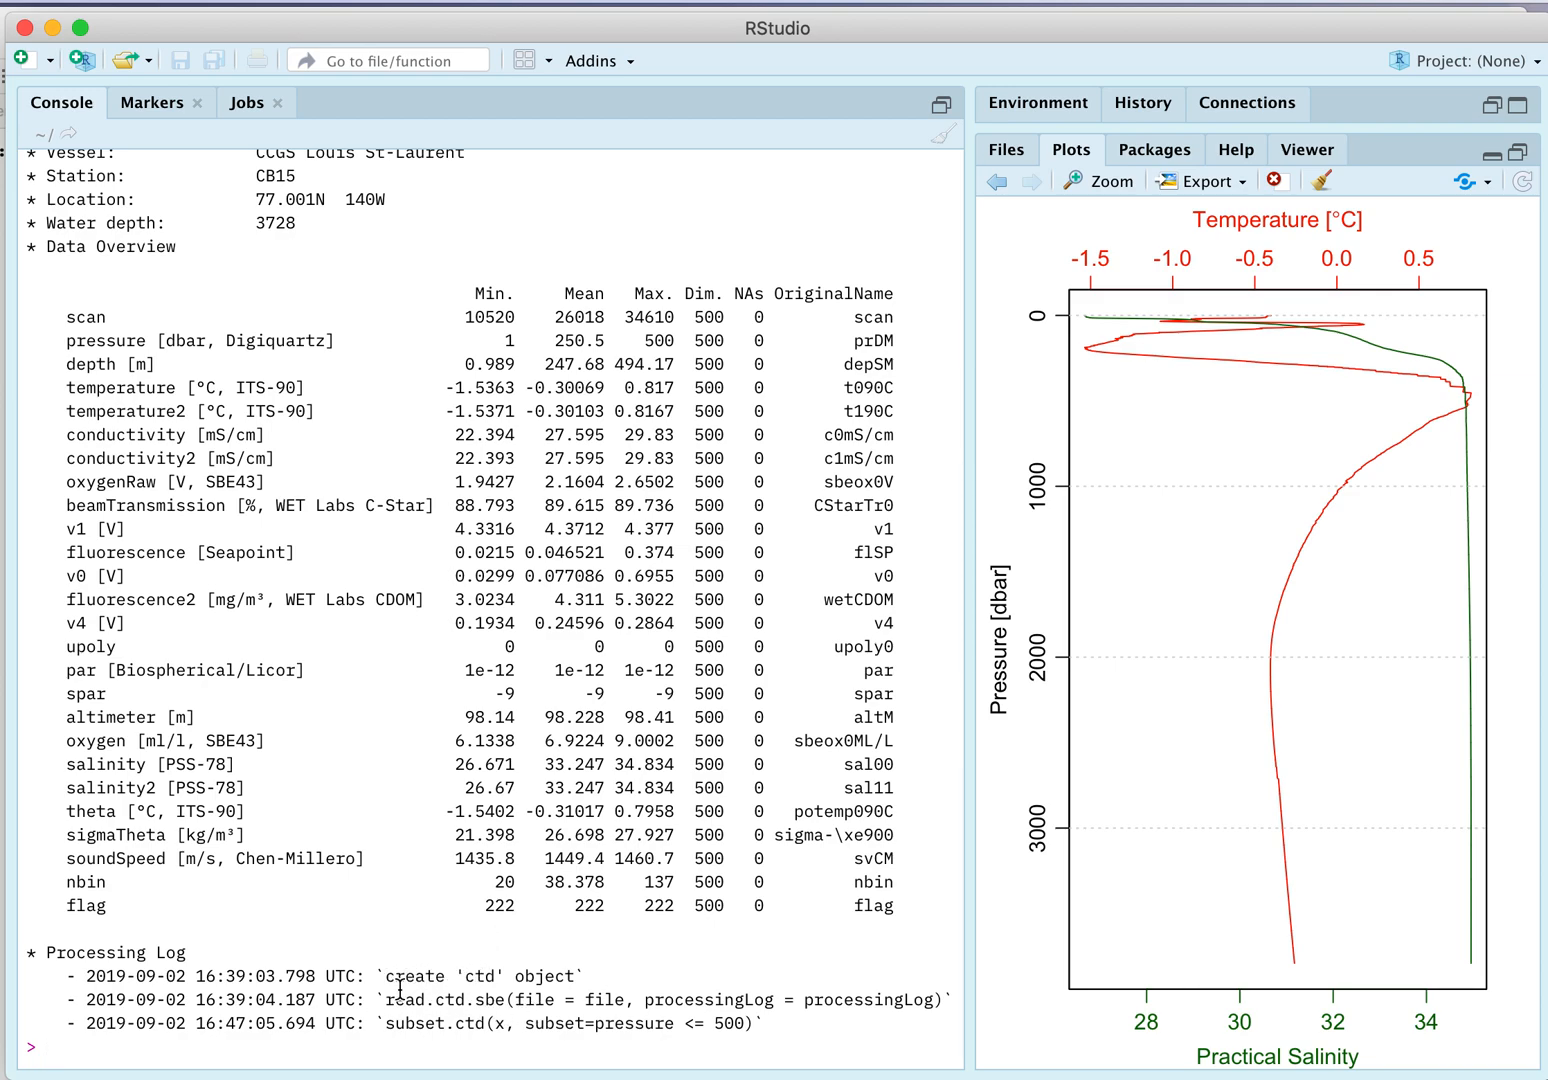
mouse_move(693, 1032)
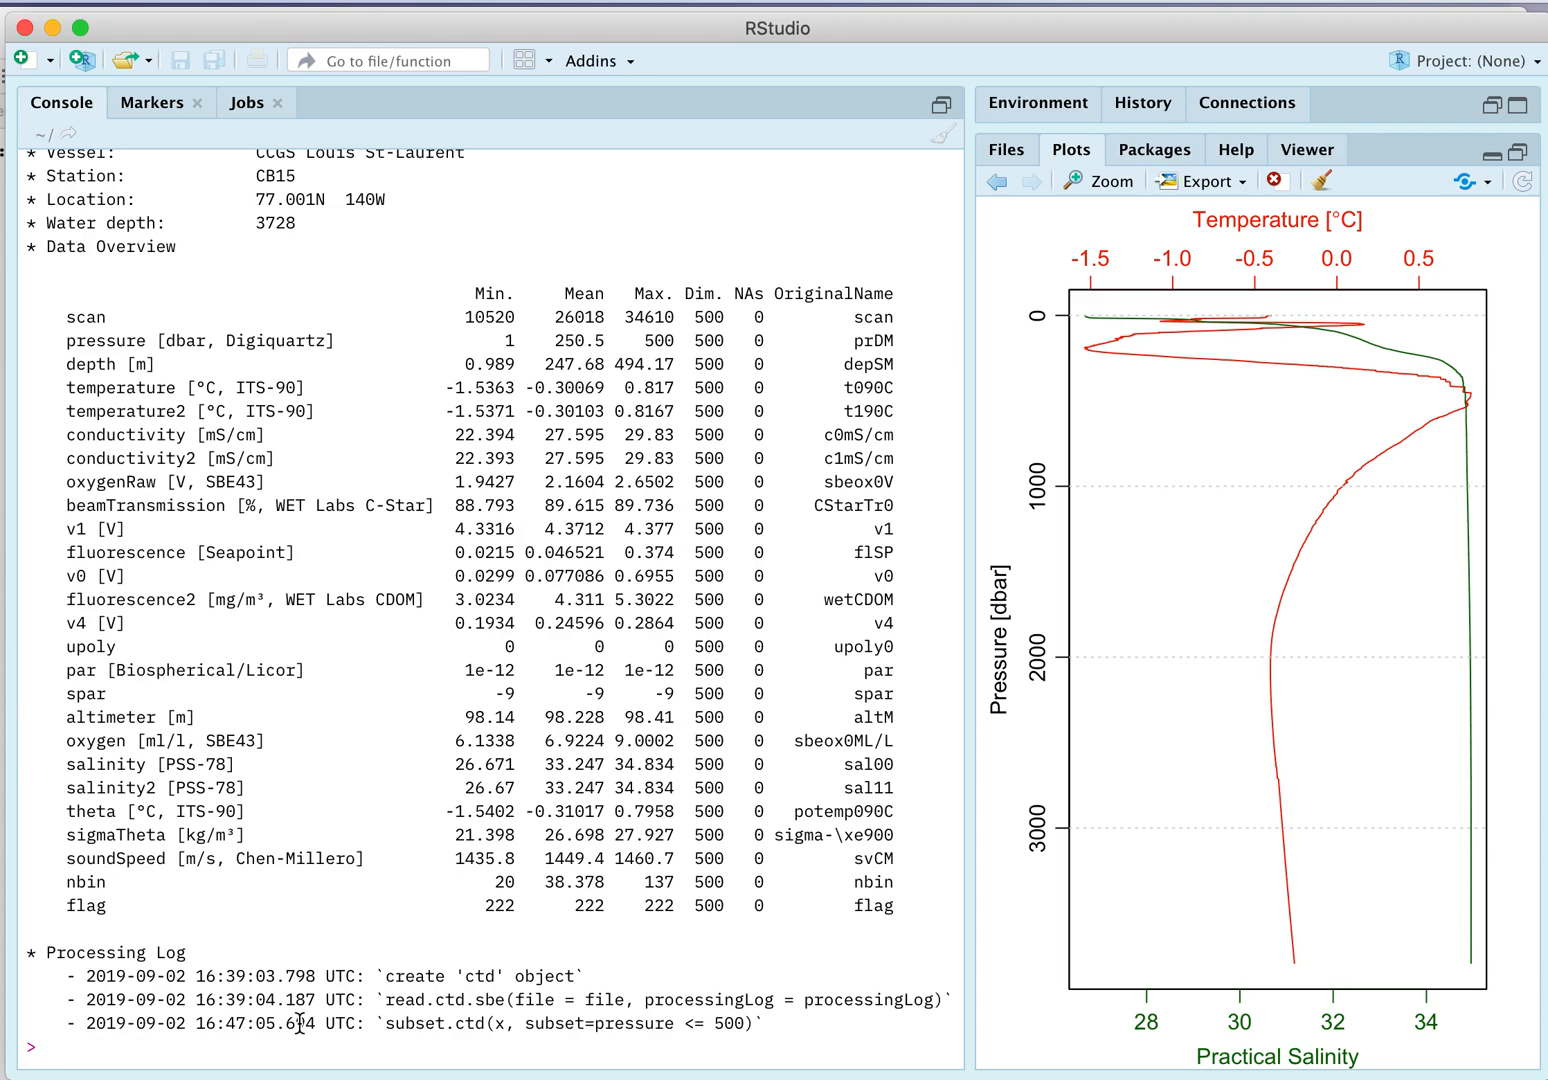
type("plot(dtop")
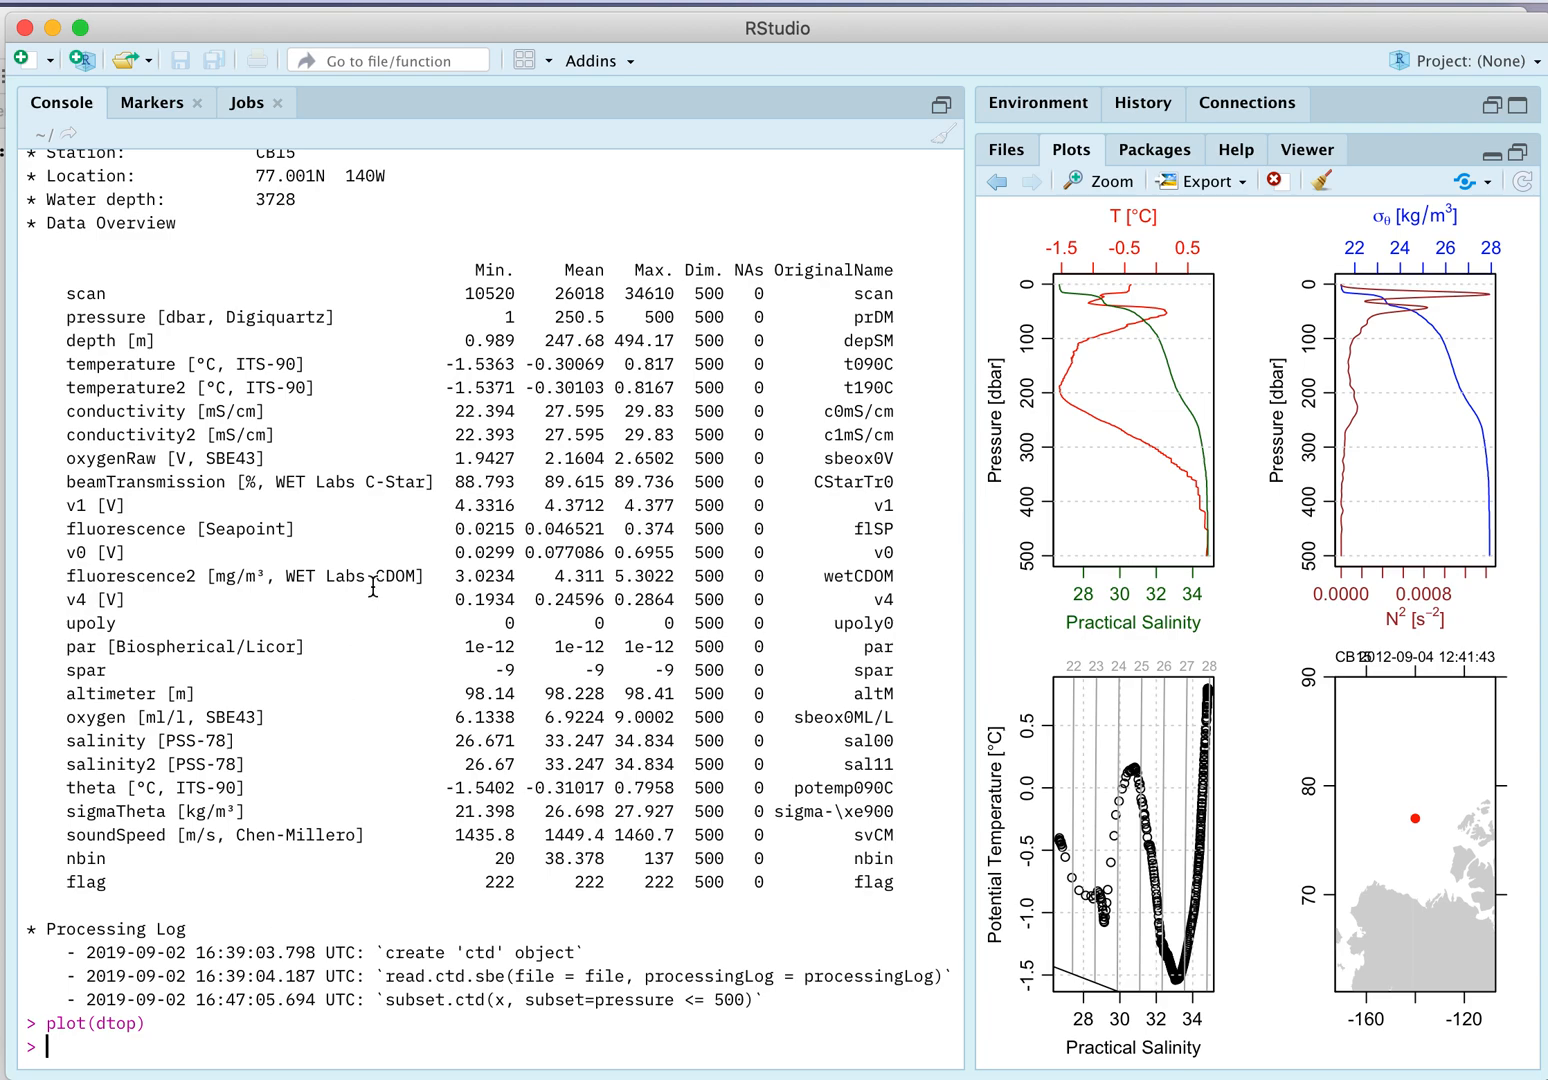
mouse_move(1117, 492)
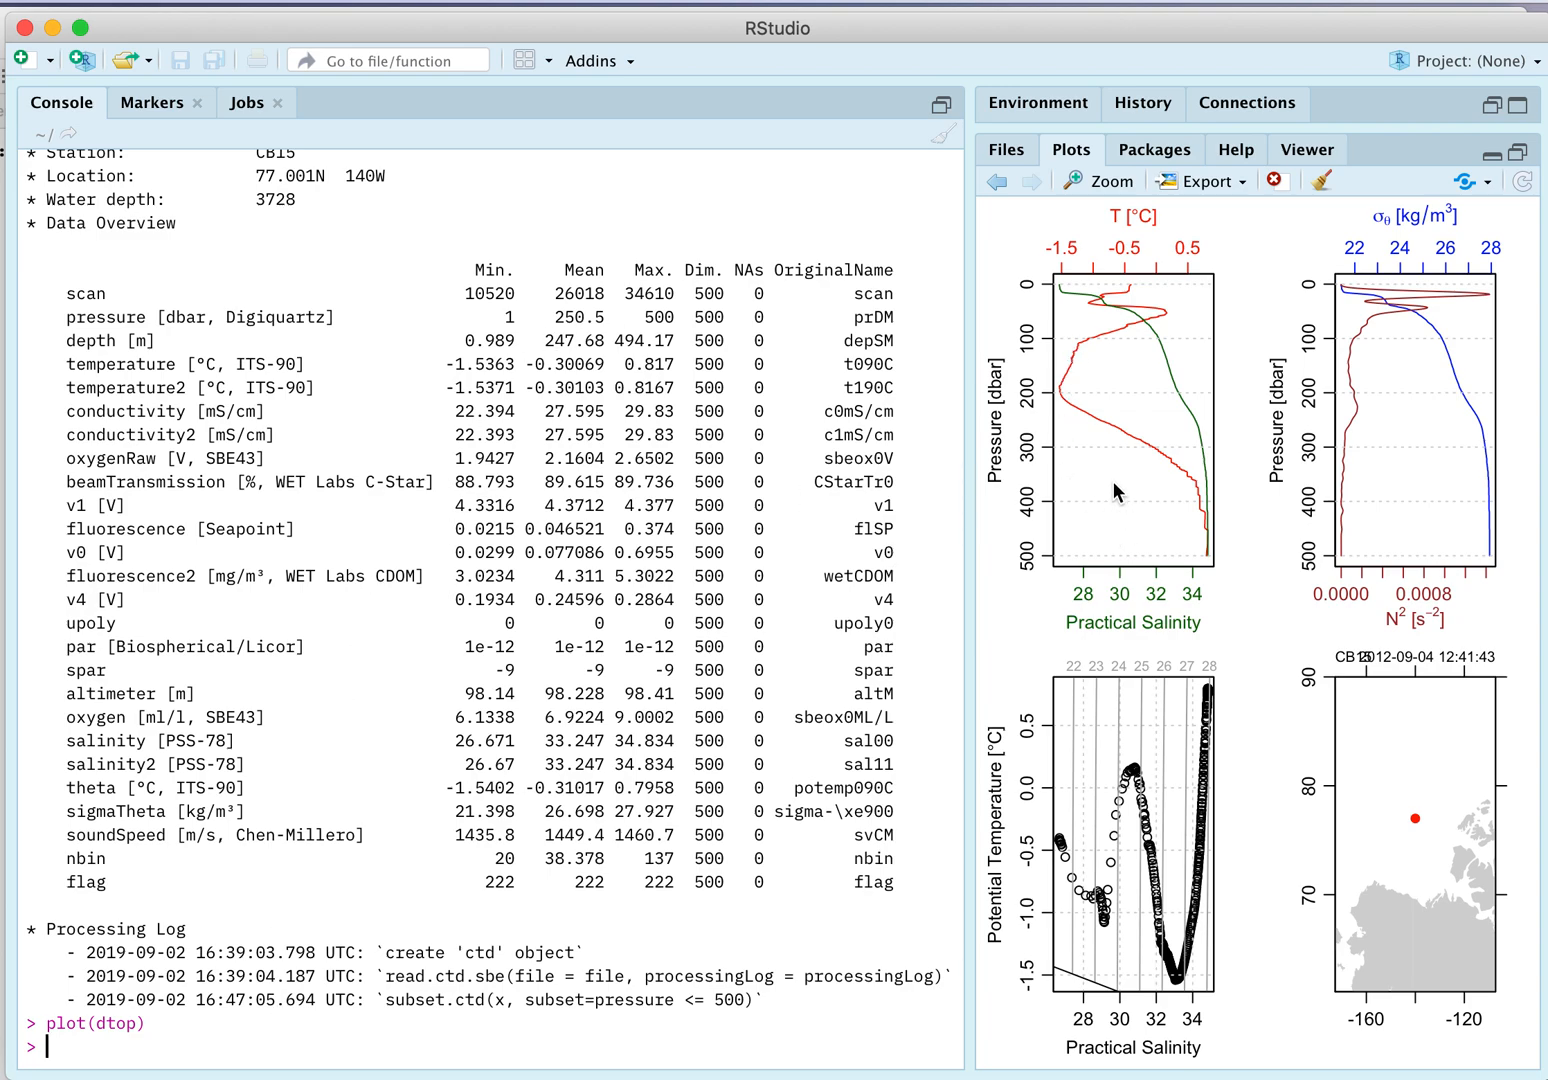
mouse_move(1139, 443)
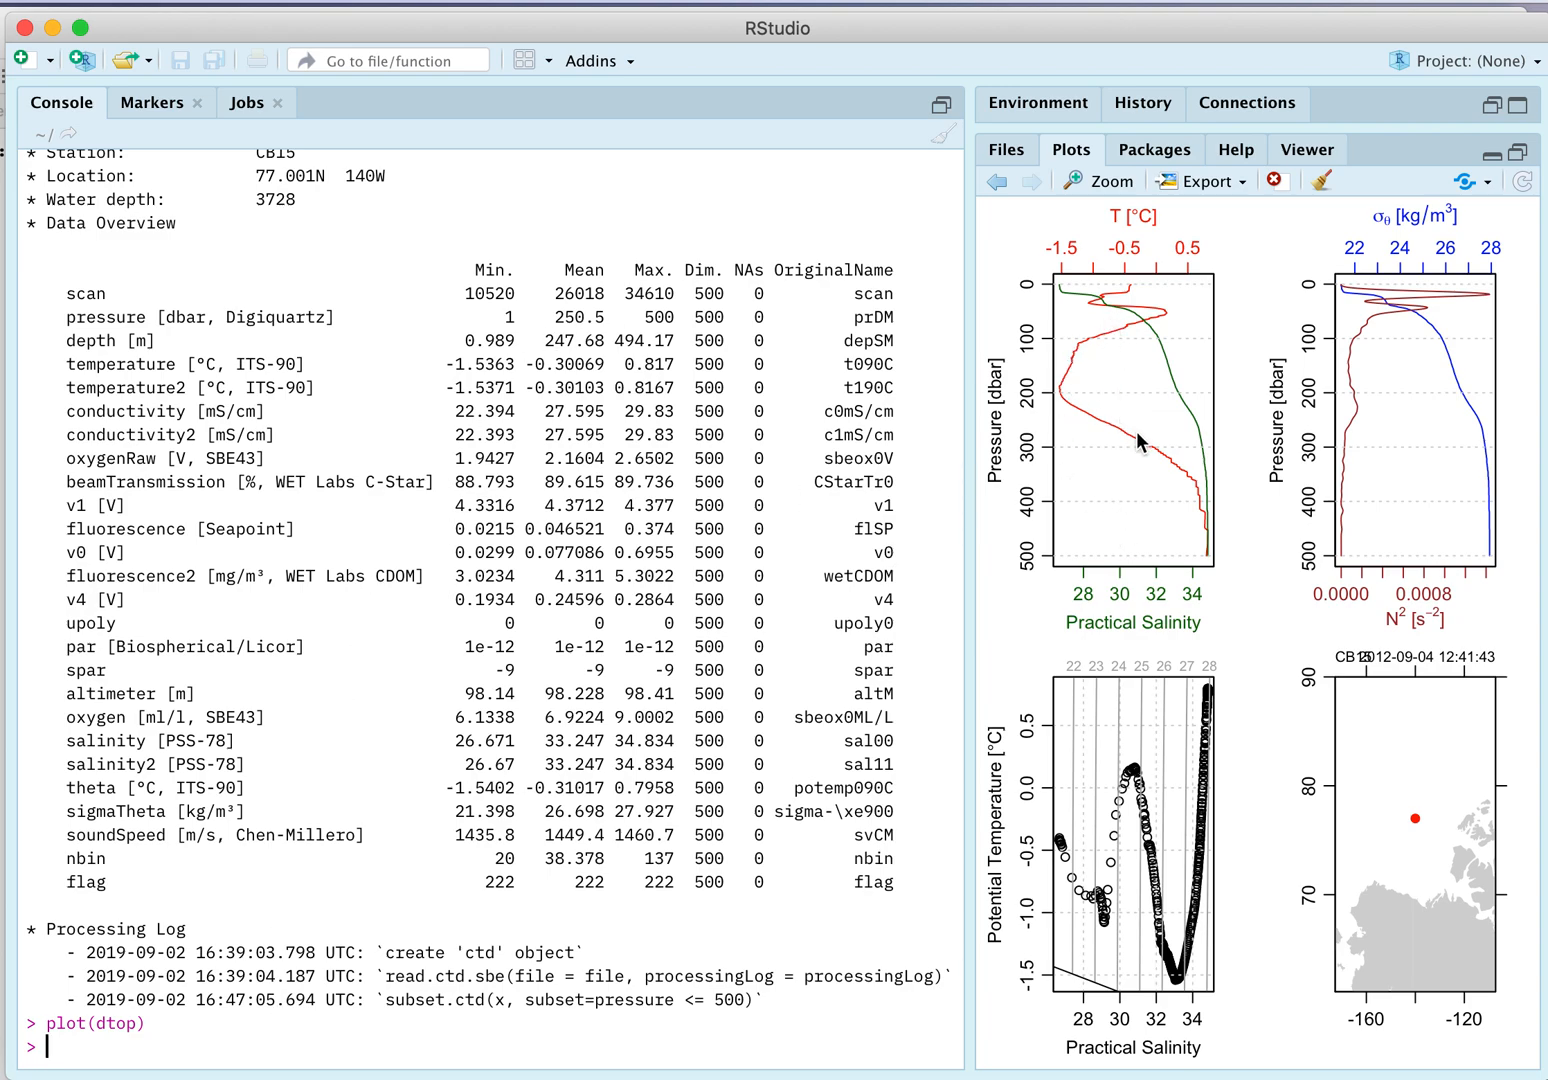
mouse_move(1150, 310)
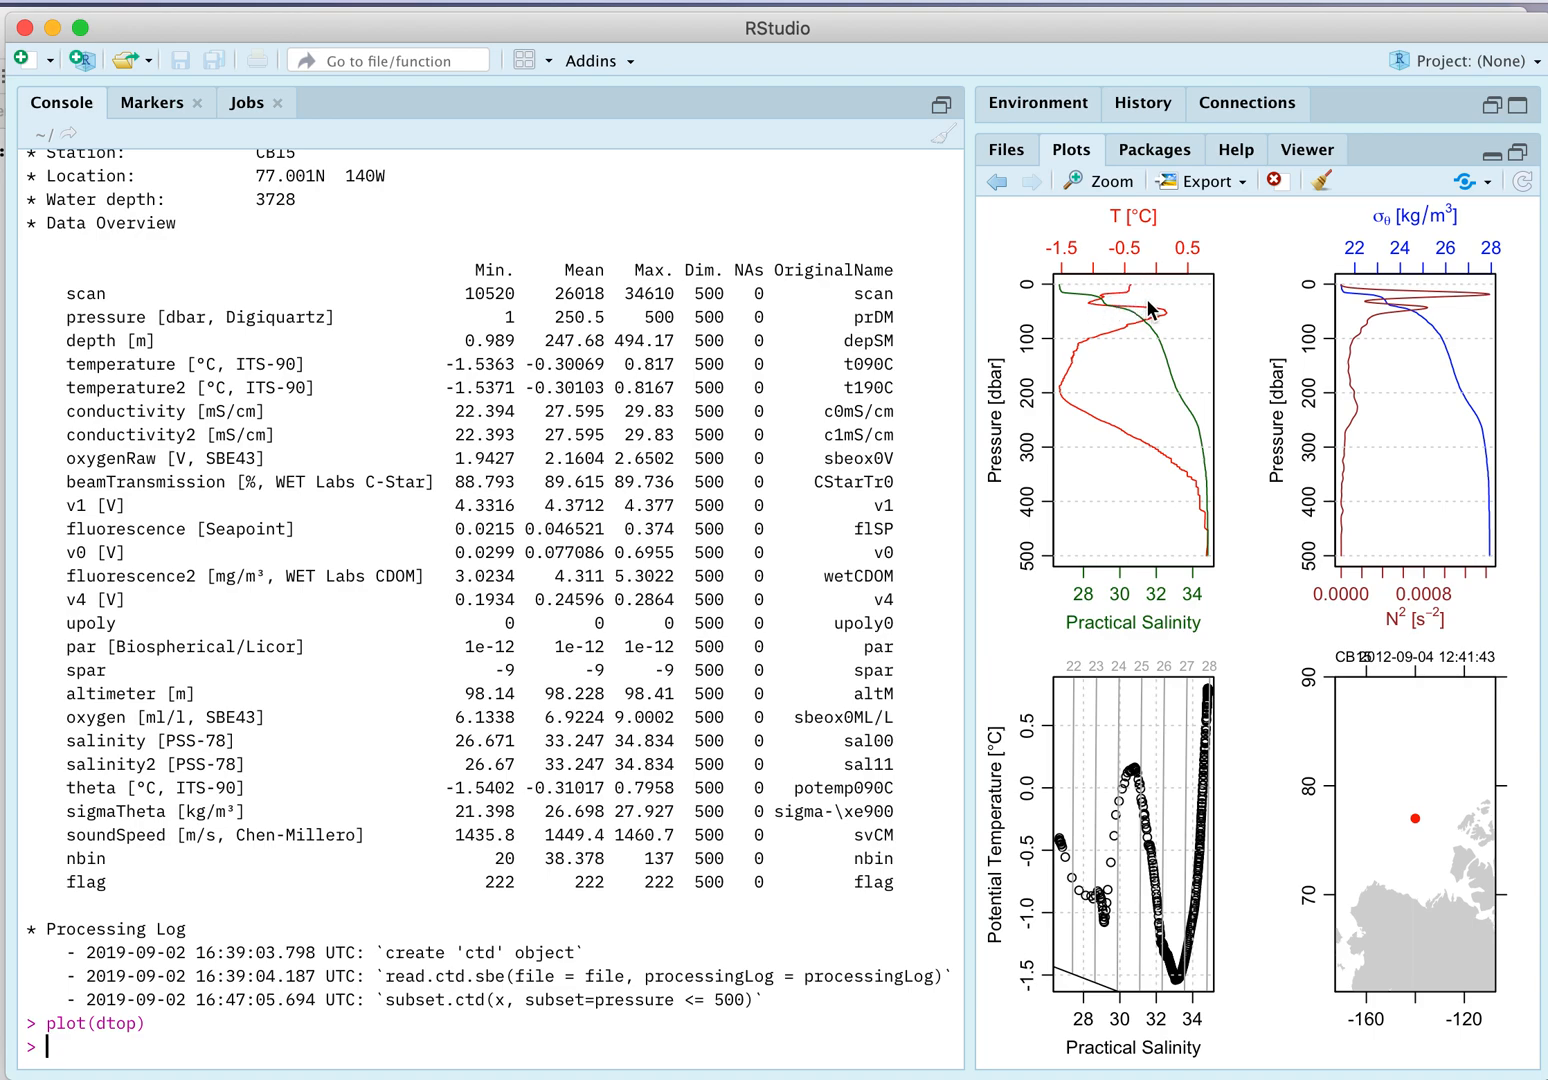
mouse_move(1095, 303)
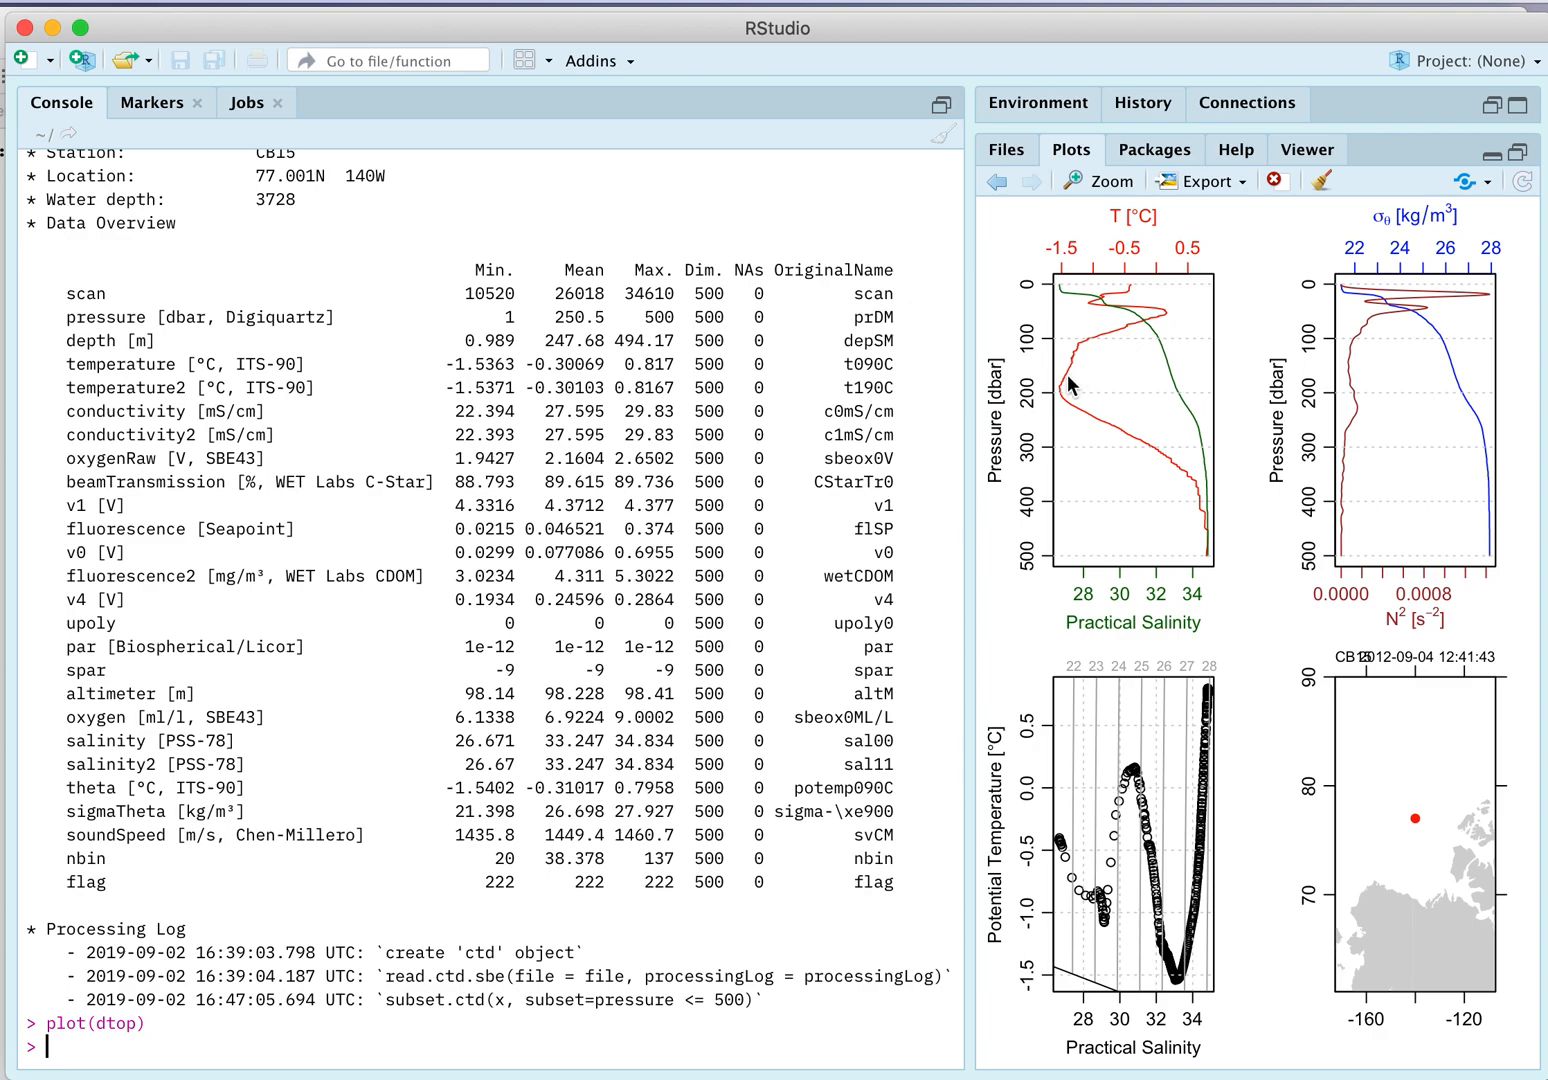
mouse_move(1196, 540)
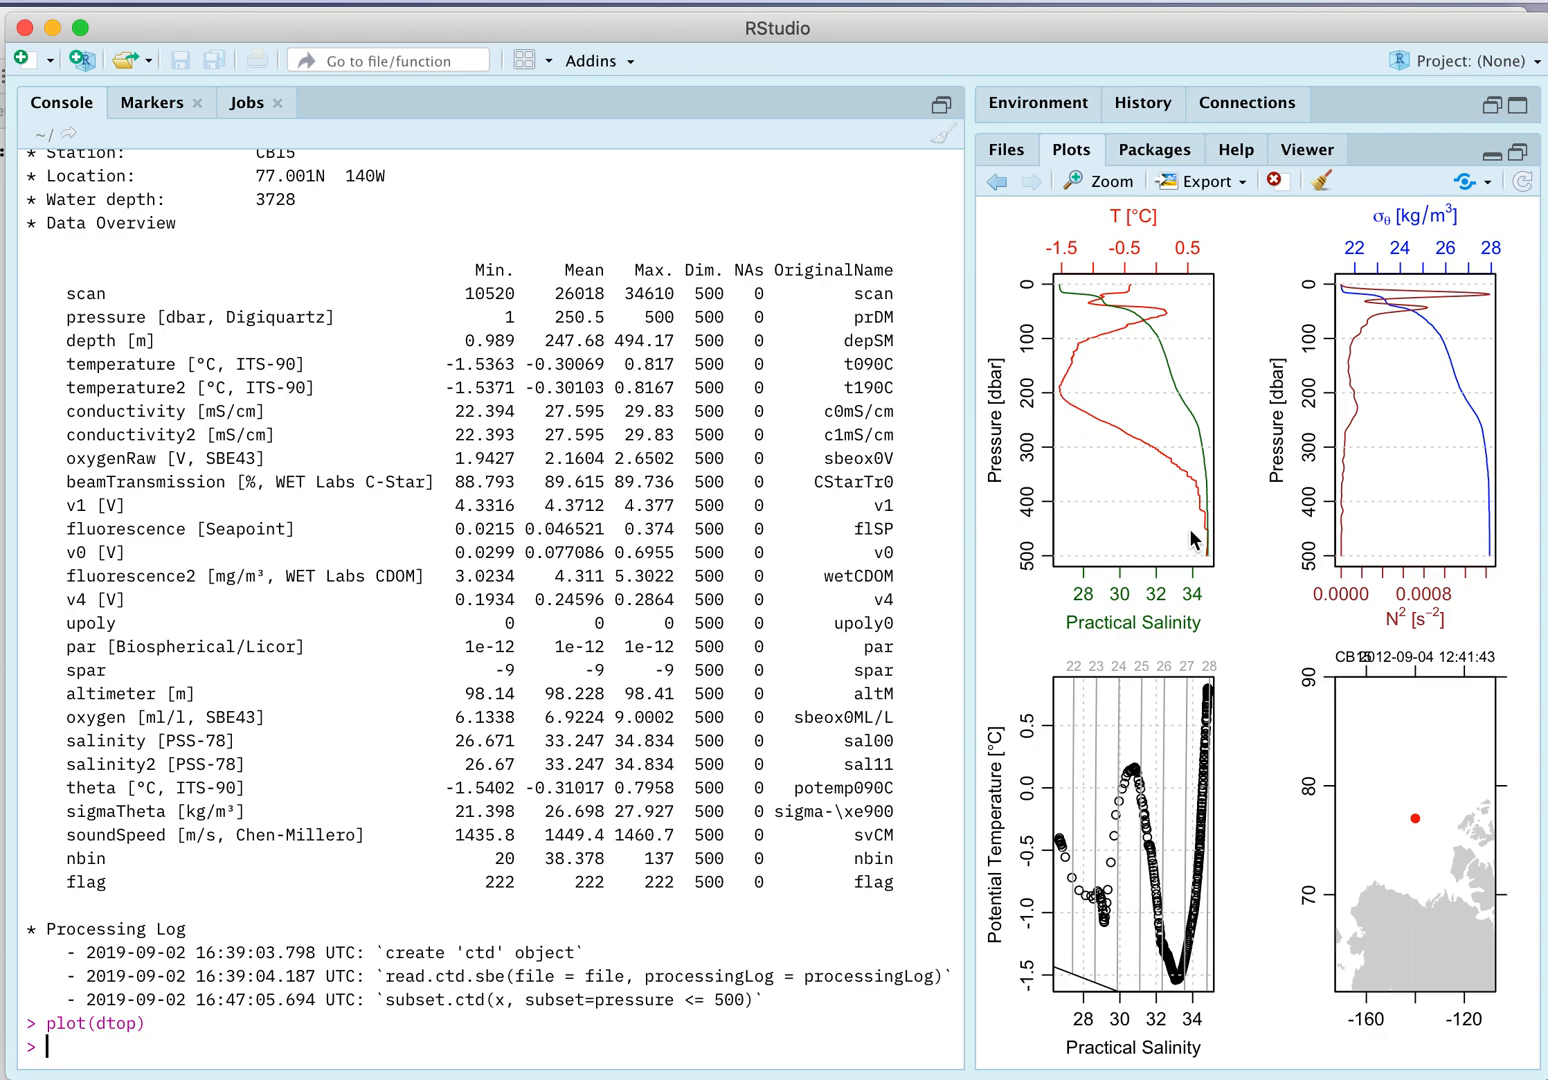
mouse_move(1131, 362)
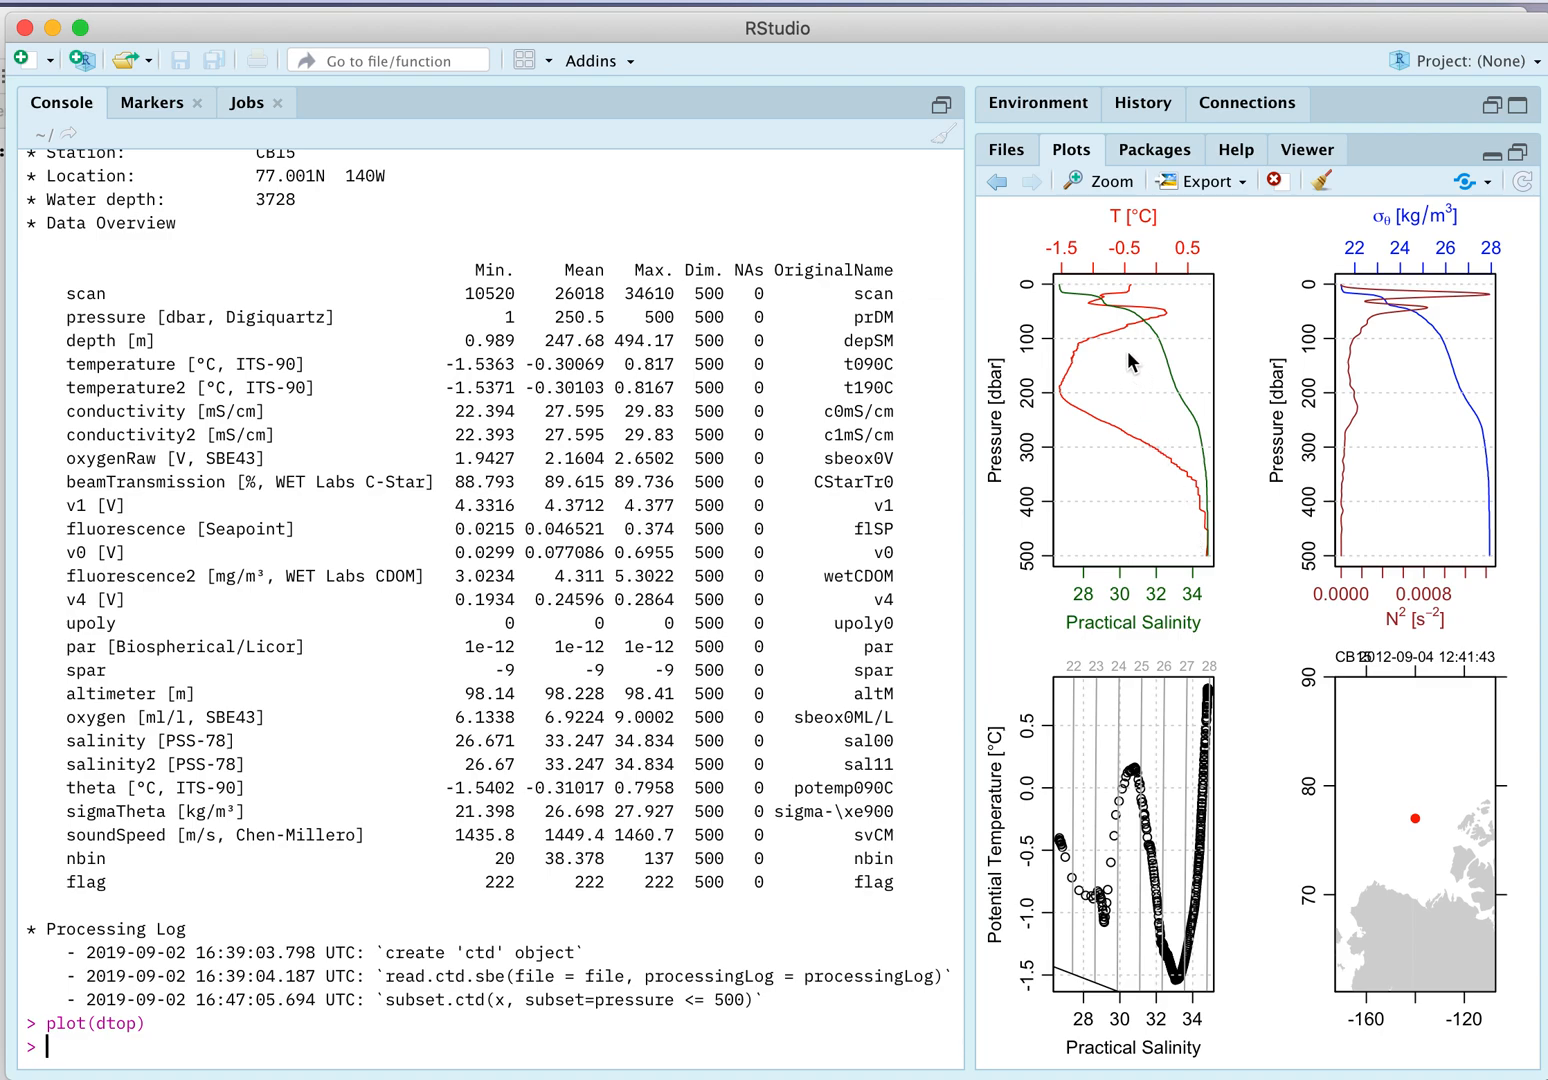
mouse_move(1075, 382)
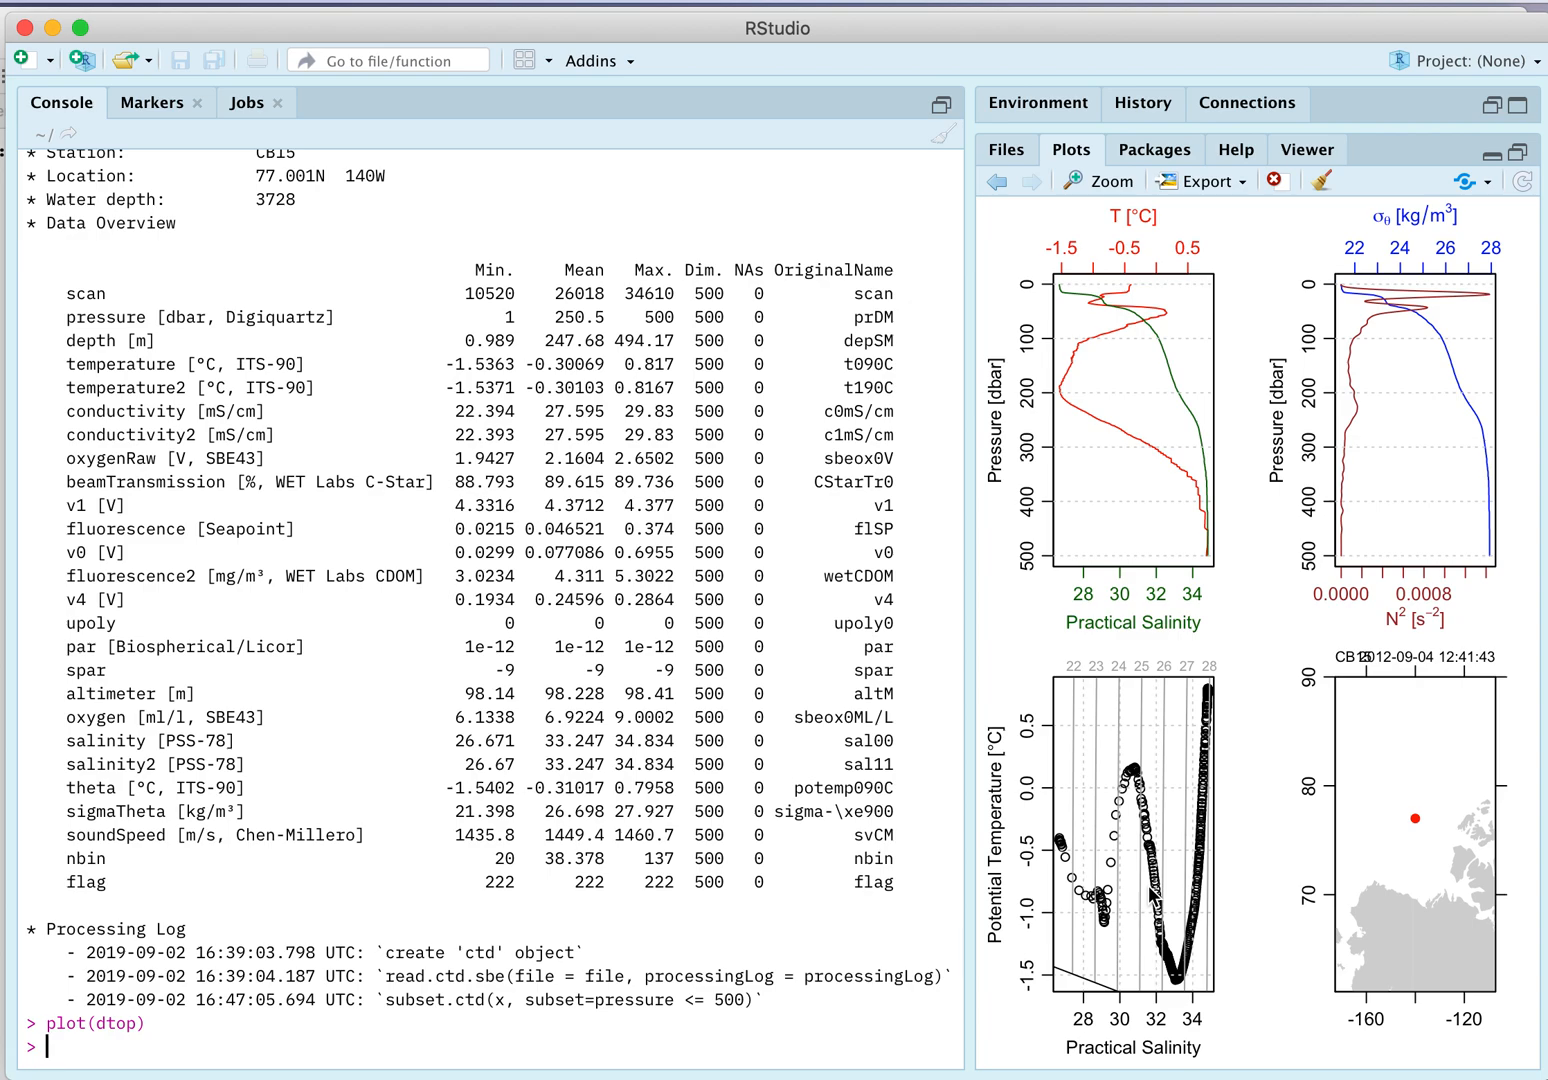
mouse_move(686, 920)
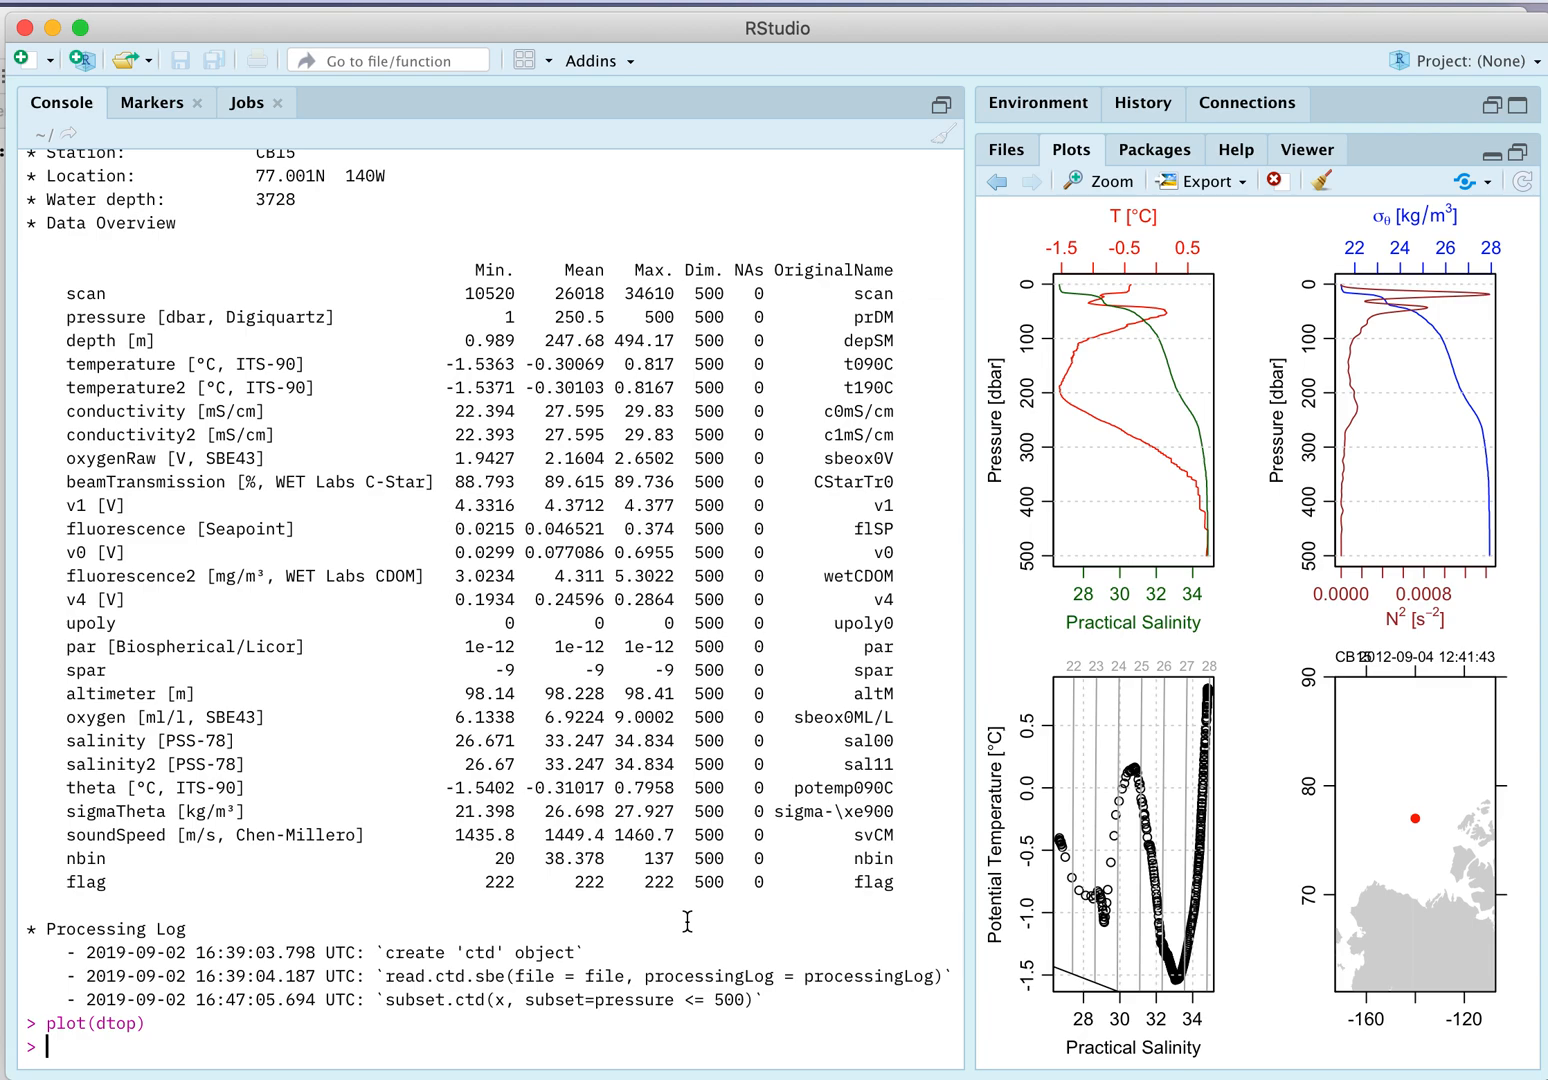
Plot the full-depth overview with plot(read.oce("d201211_0051.cnv"))
type("plot(ra")
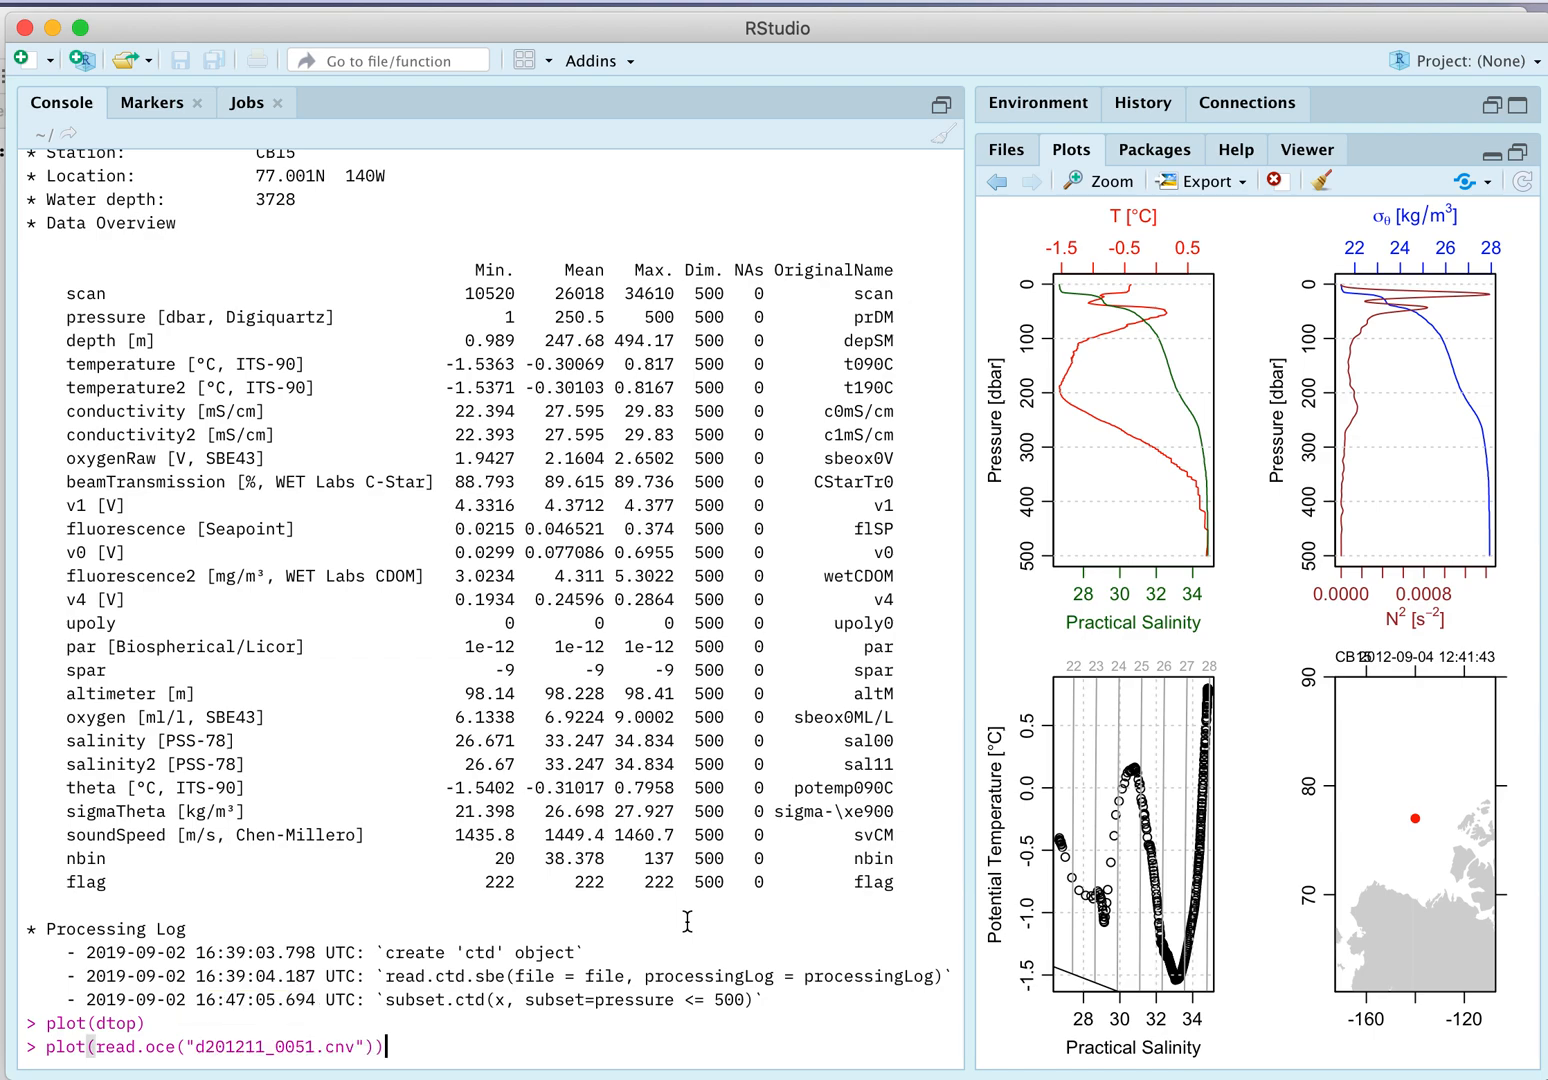
key("Return")
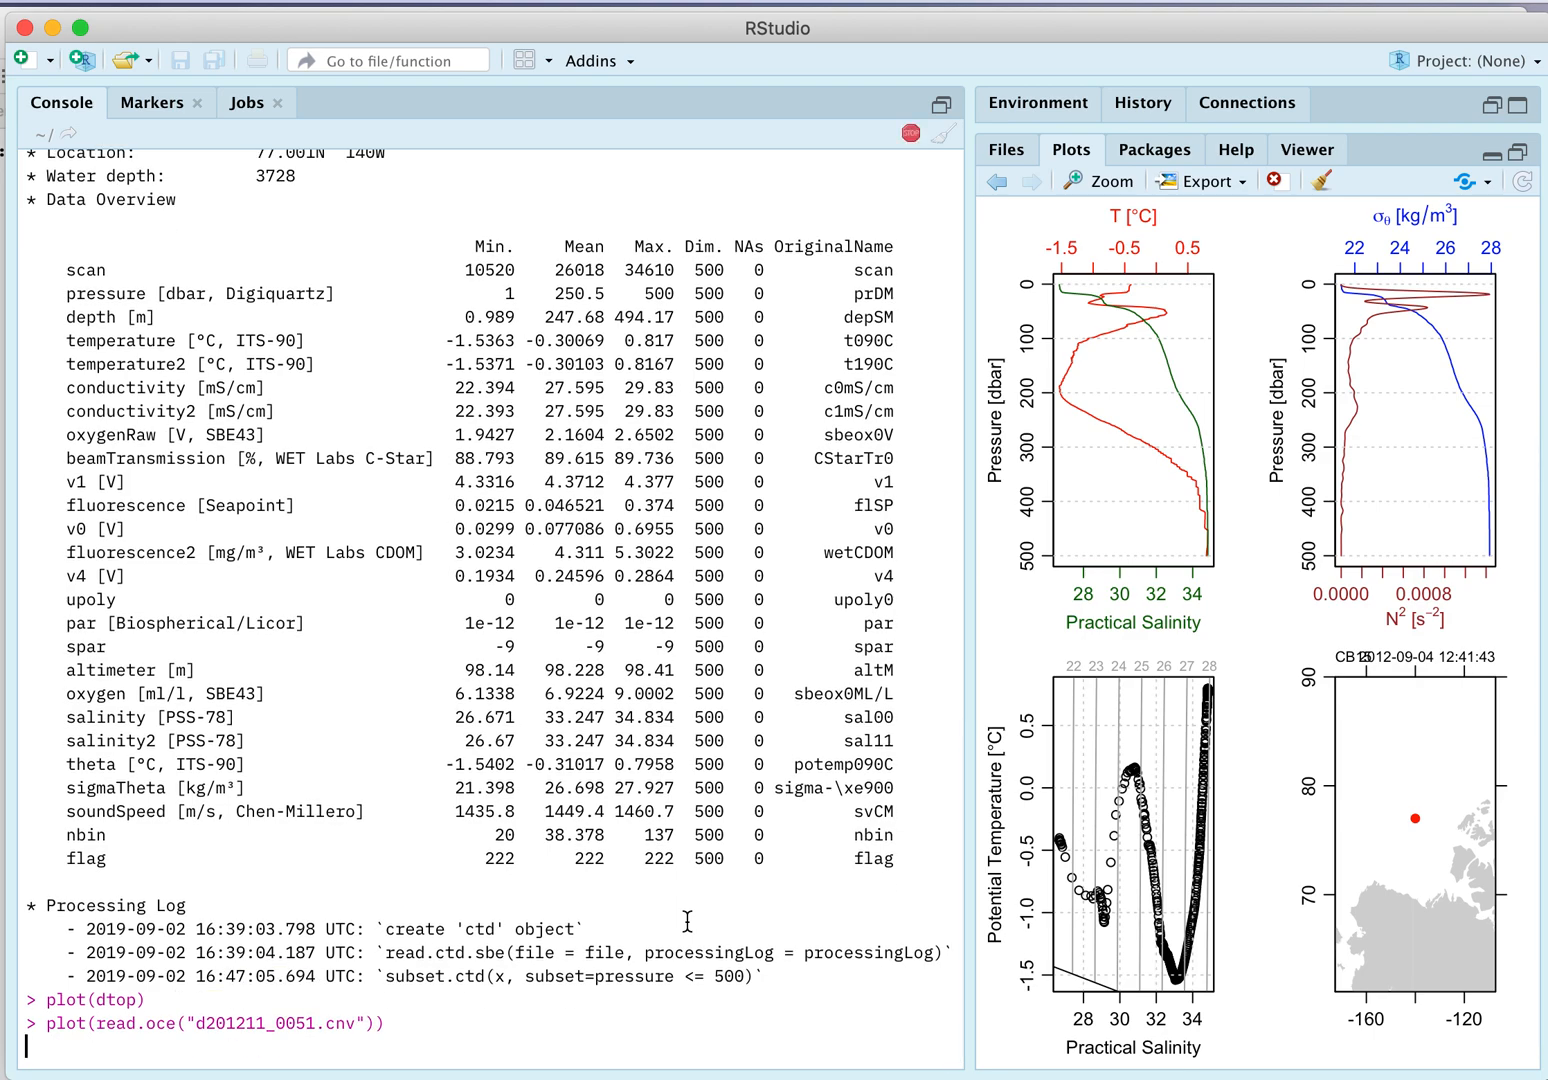
key("enter")
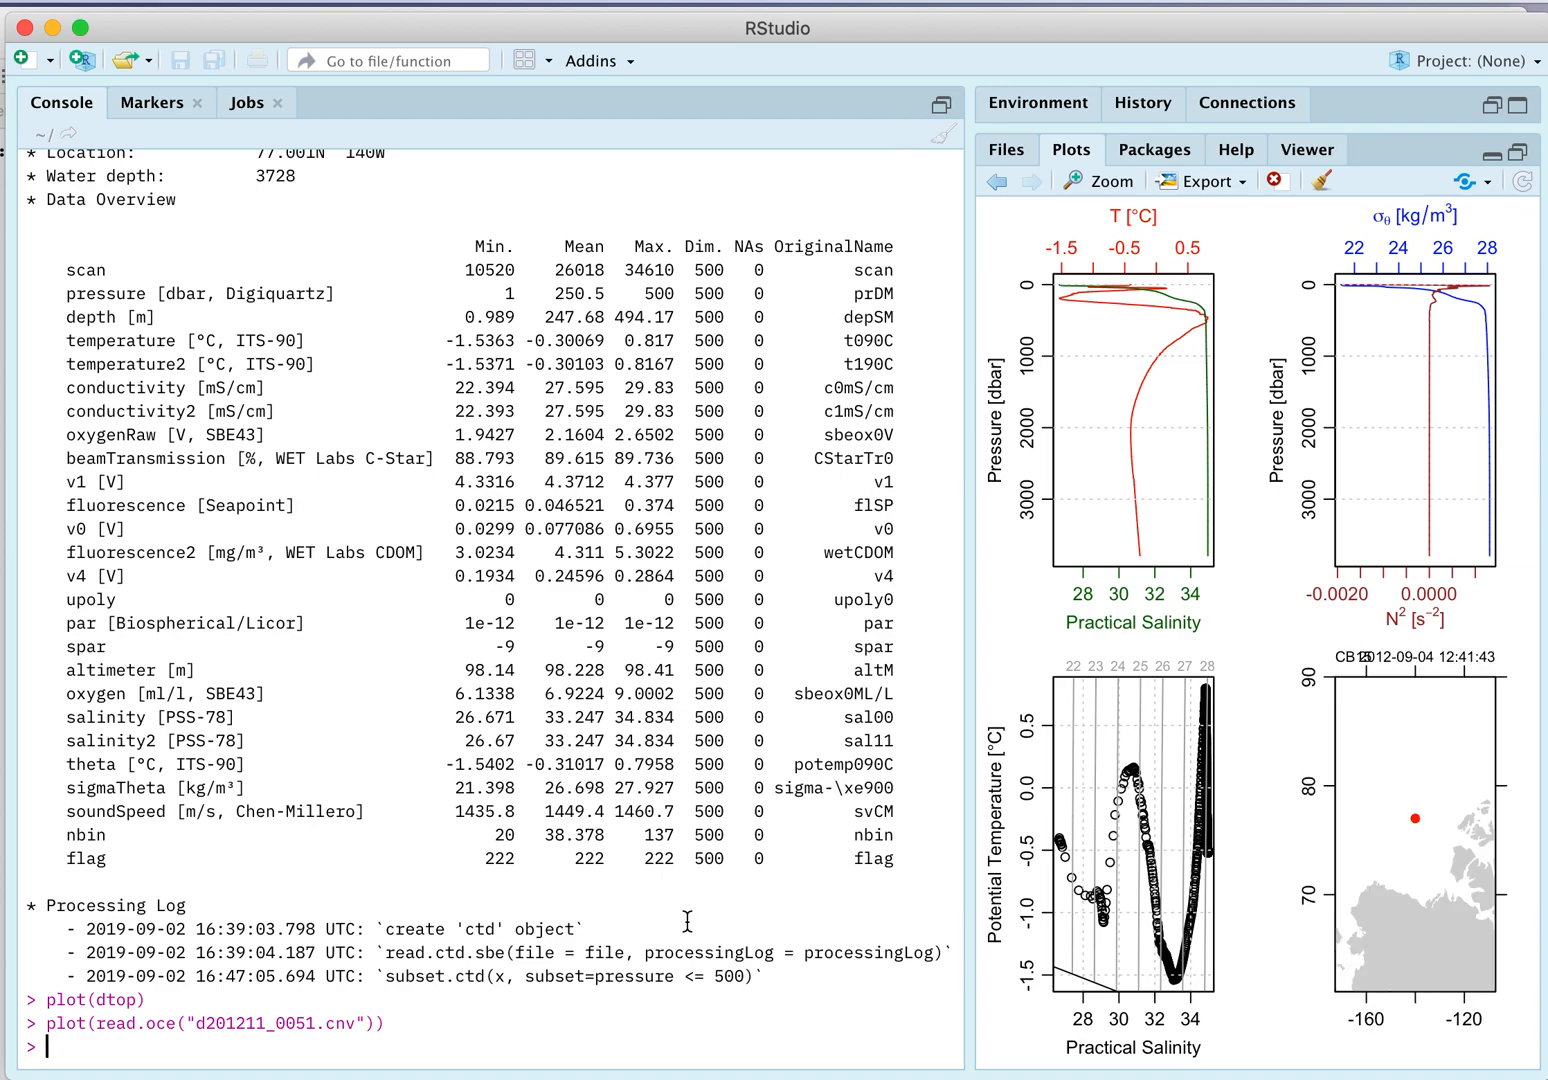